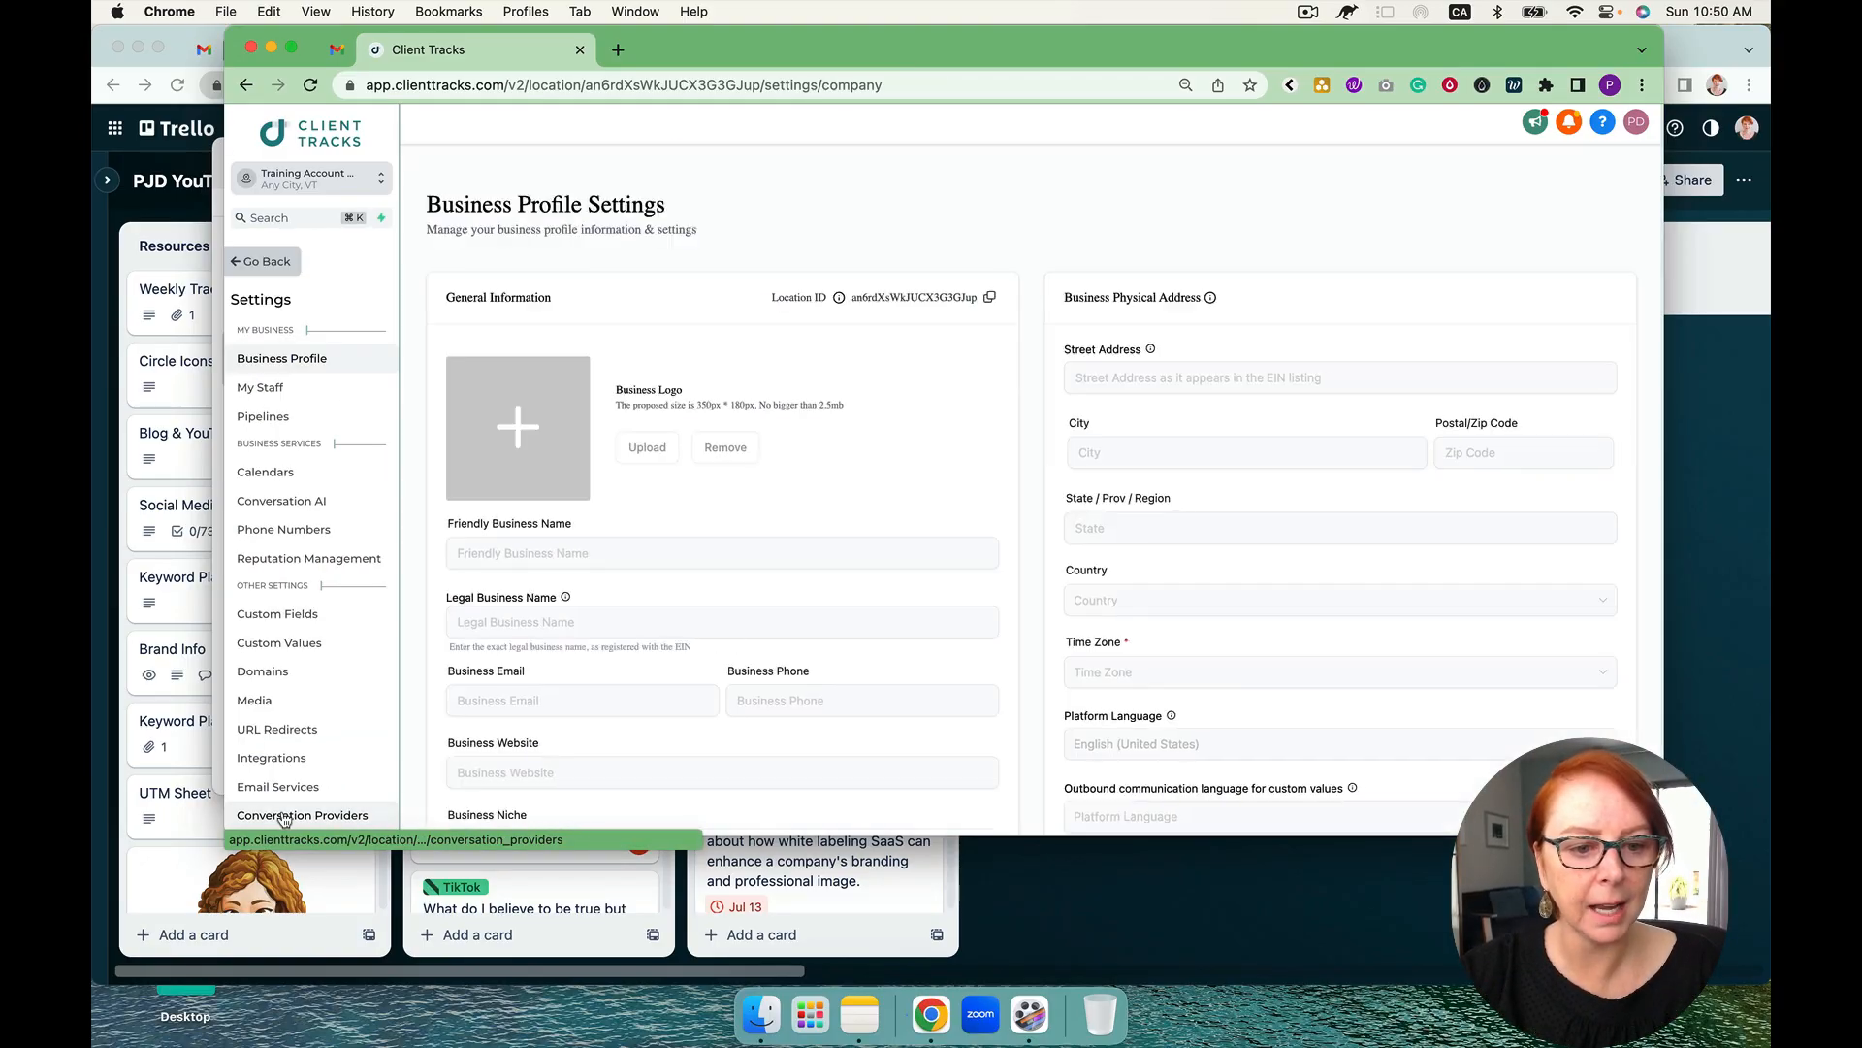
Show the Custom Values list in the account settings
left_click(279, 642)
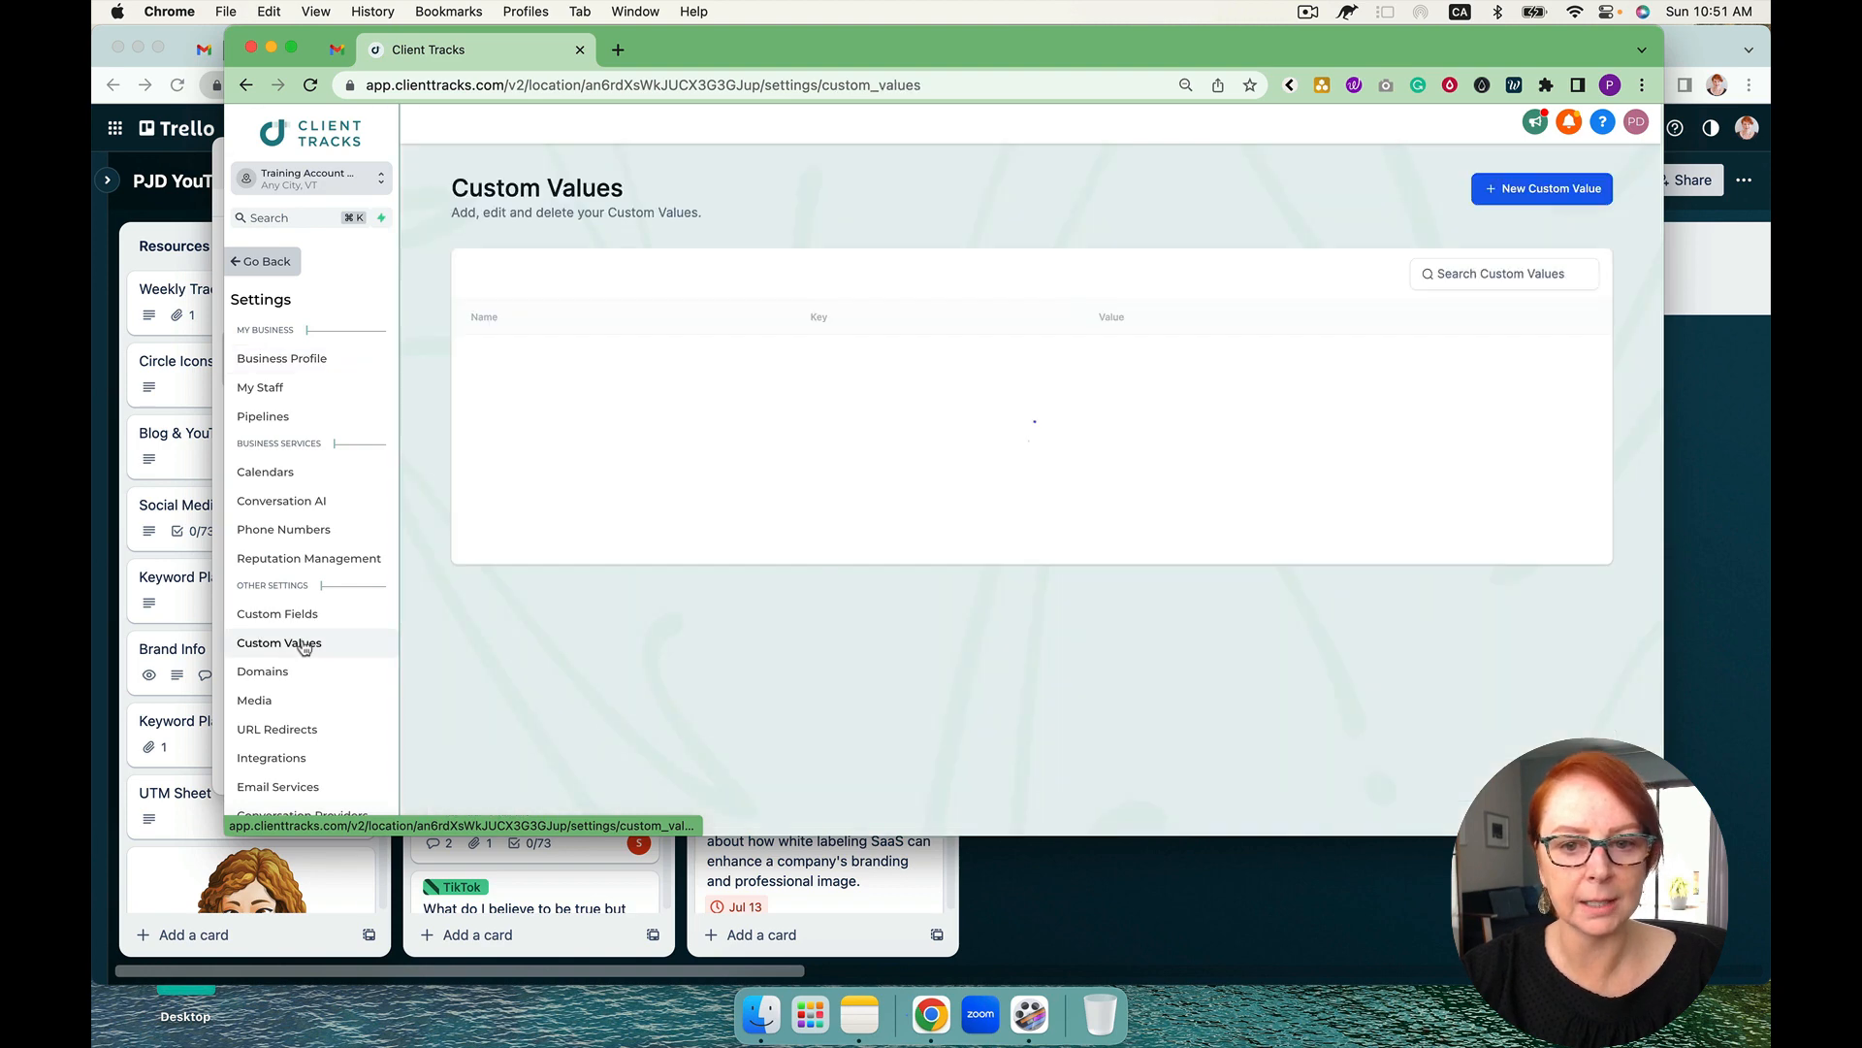
left_click(279, 642)
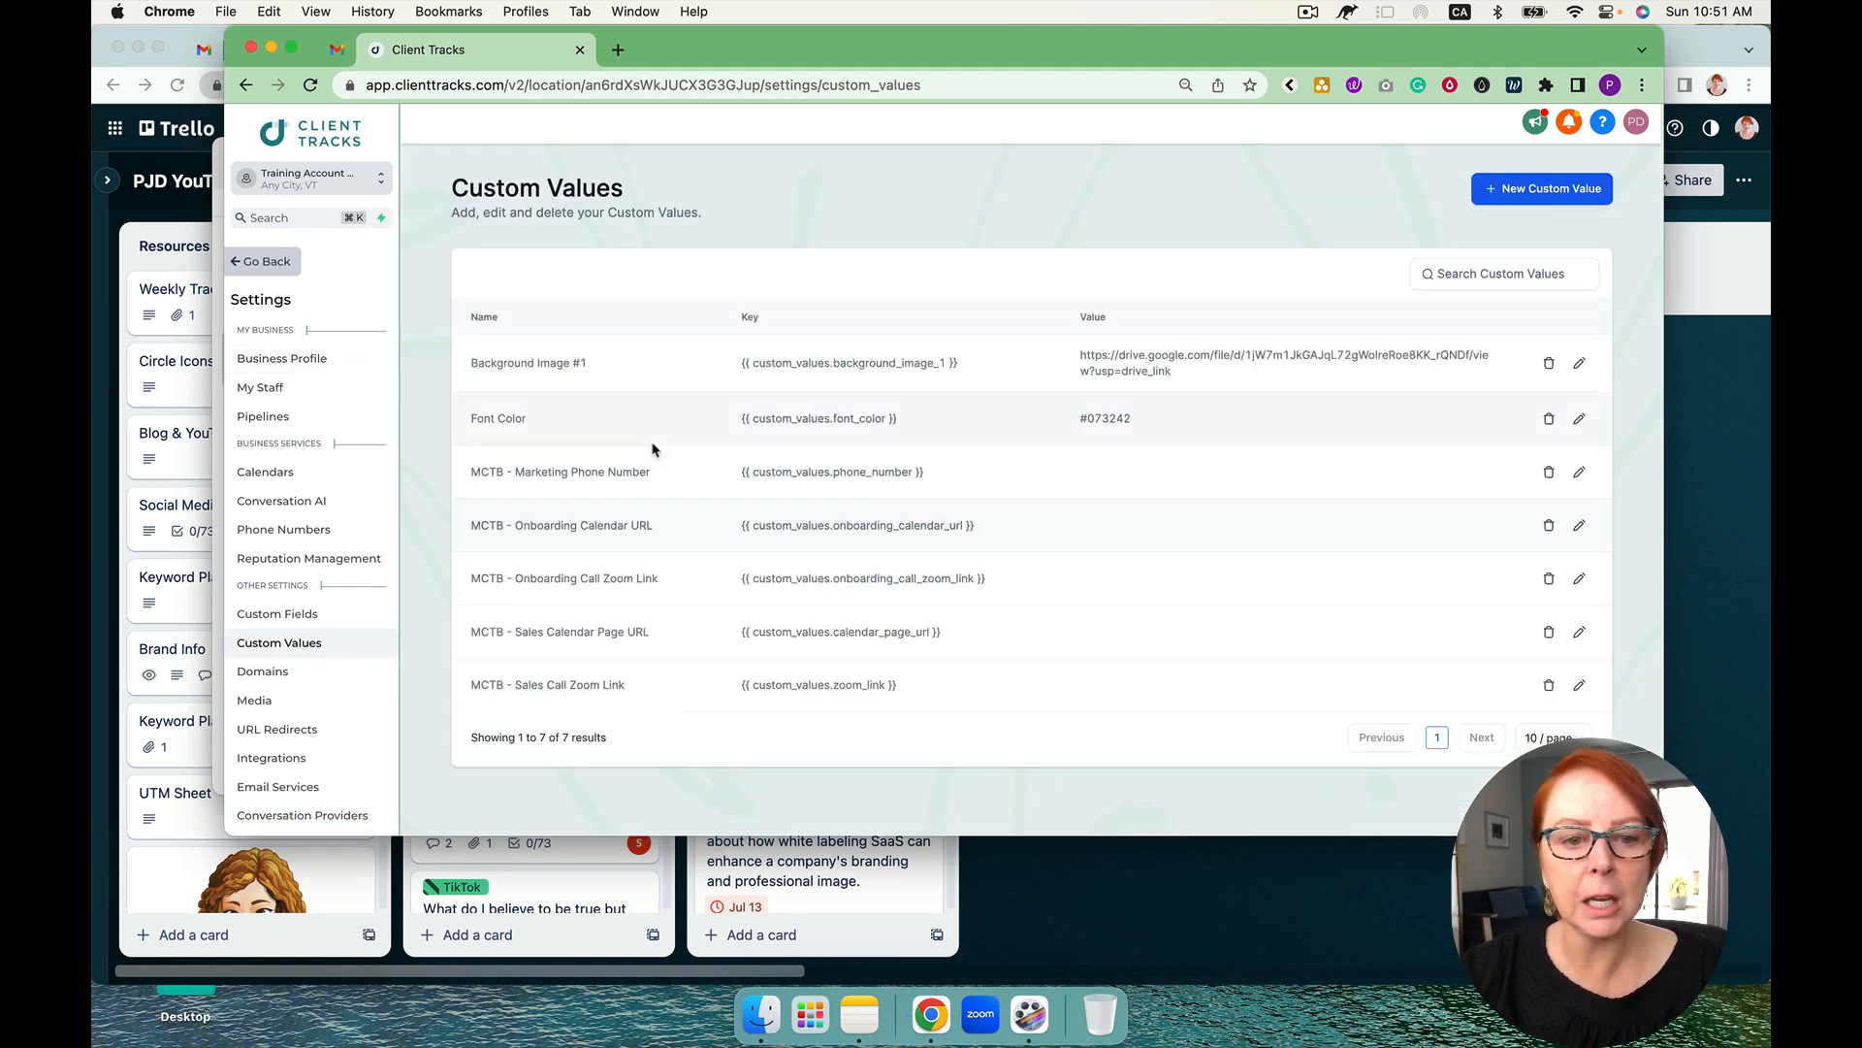
mouse_move(597, 374)
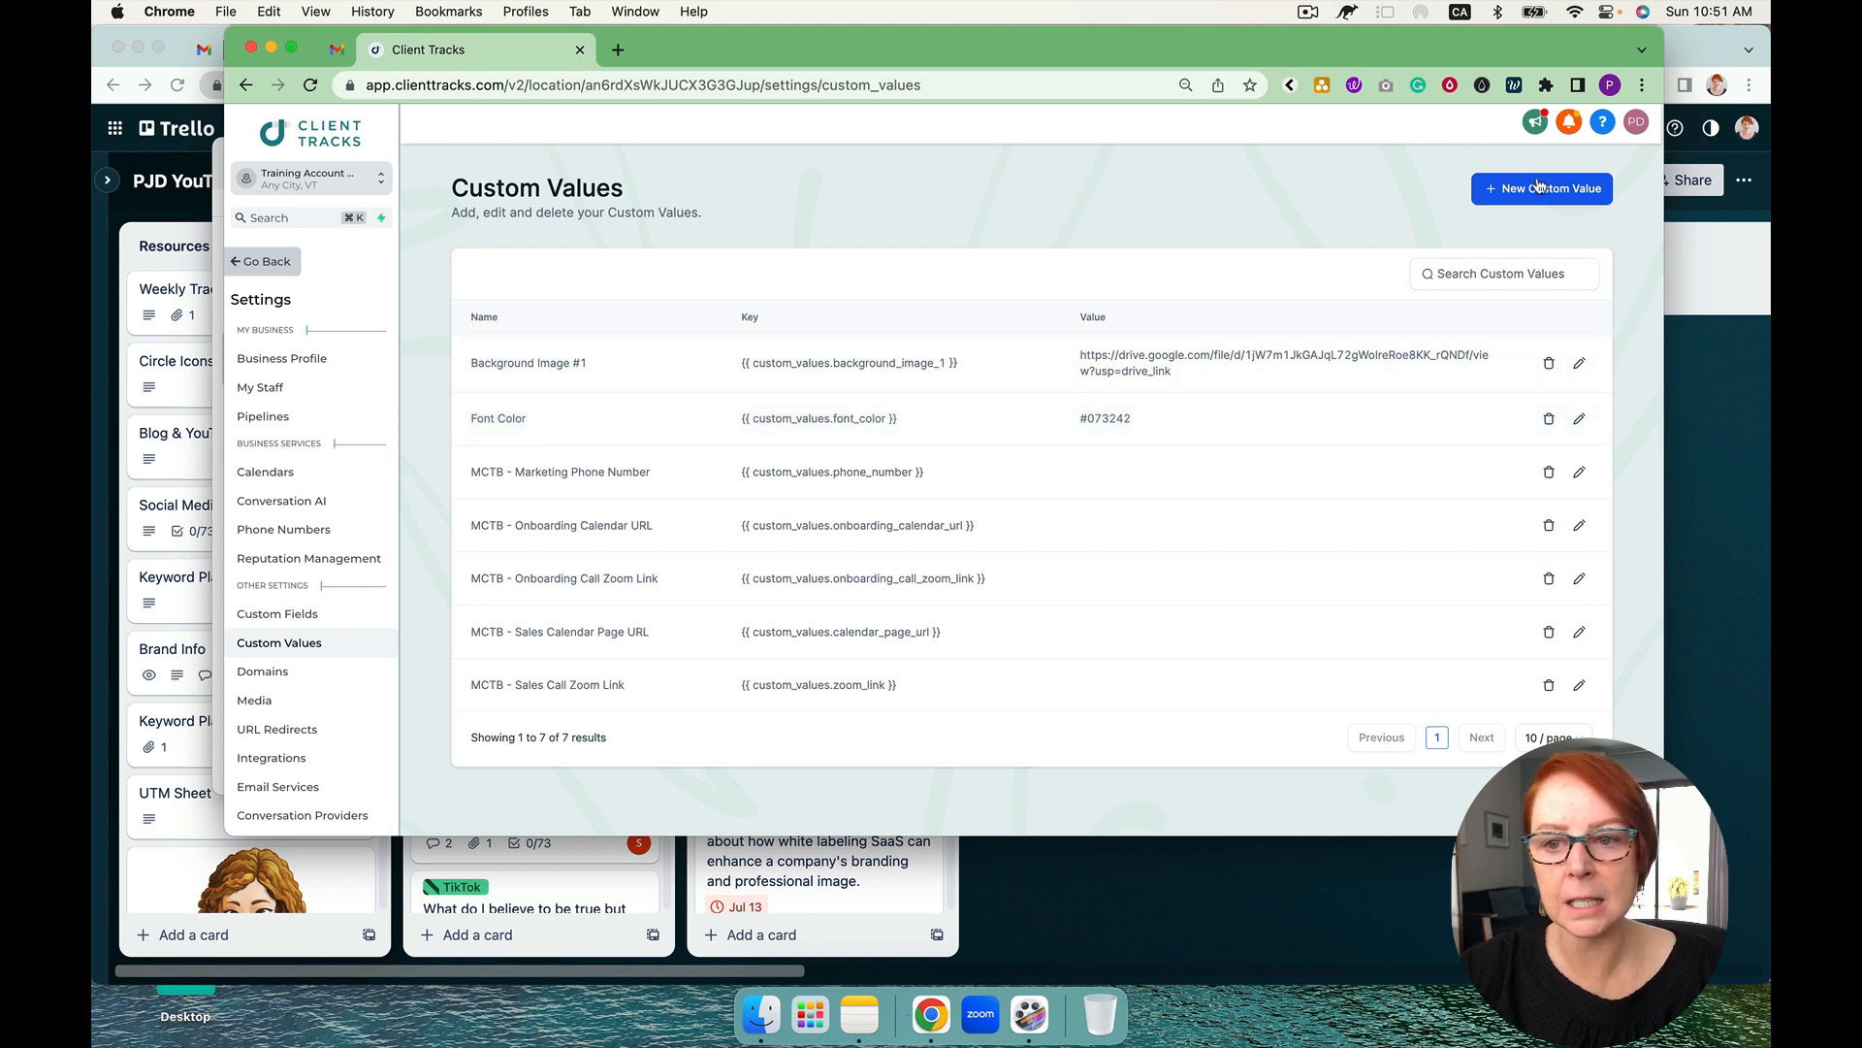
Create a custom value named CTA Color with value #CC8A1C pasted from Notes
left_click(1542, 188)
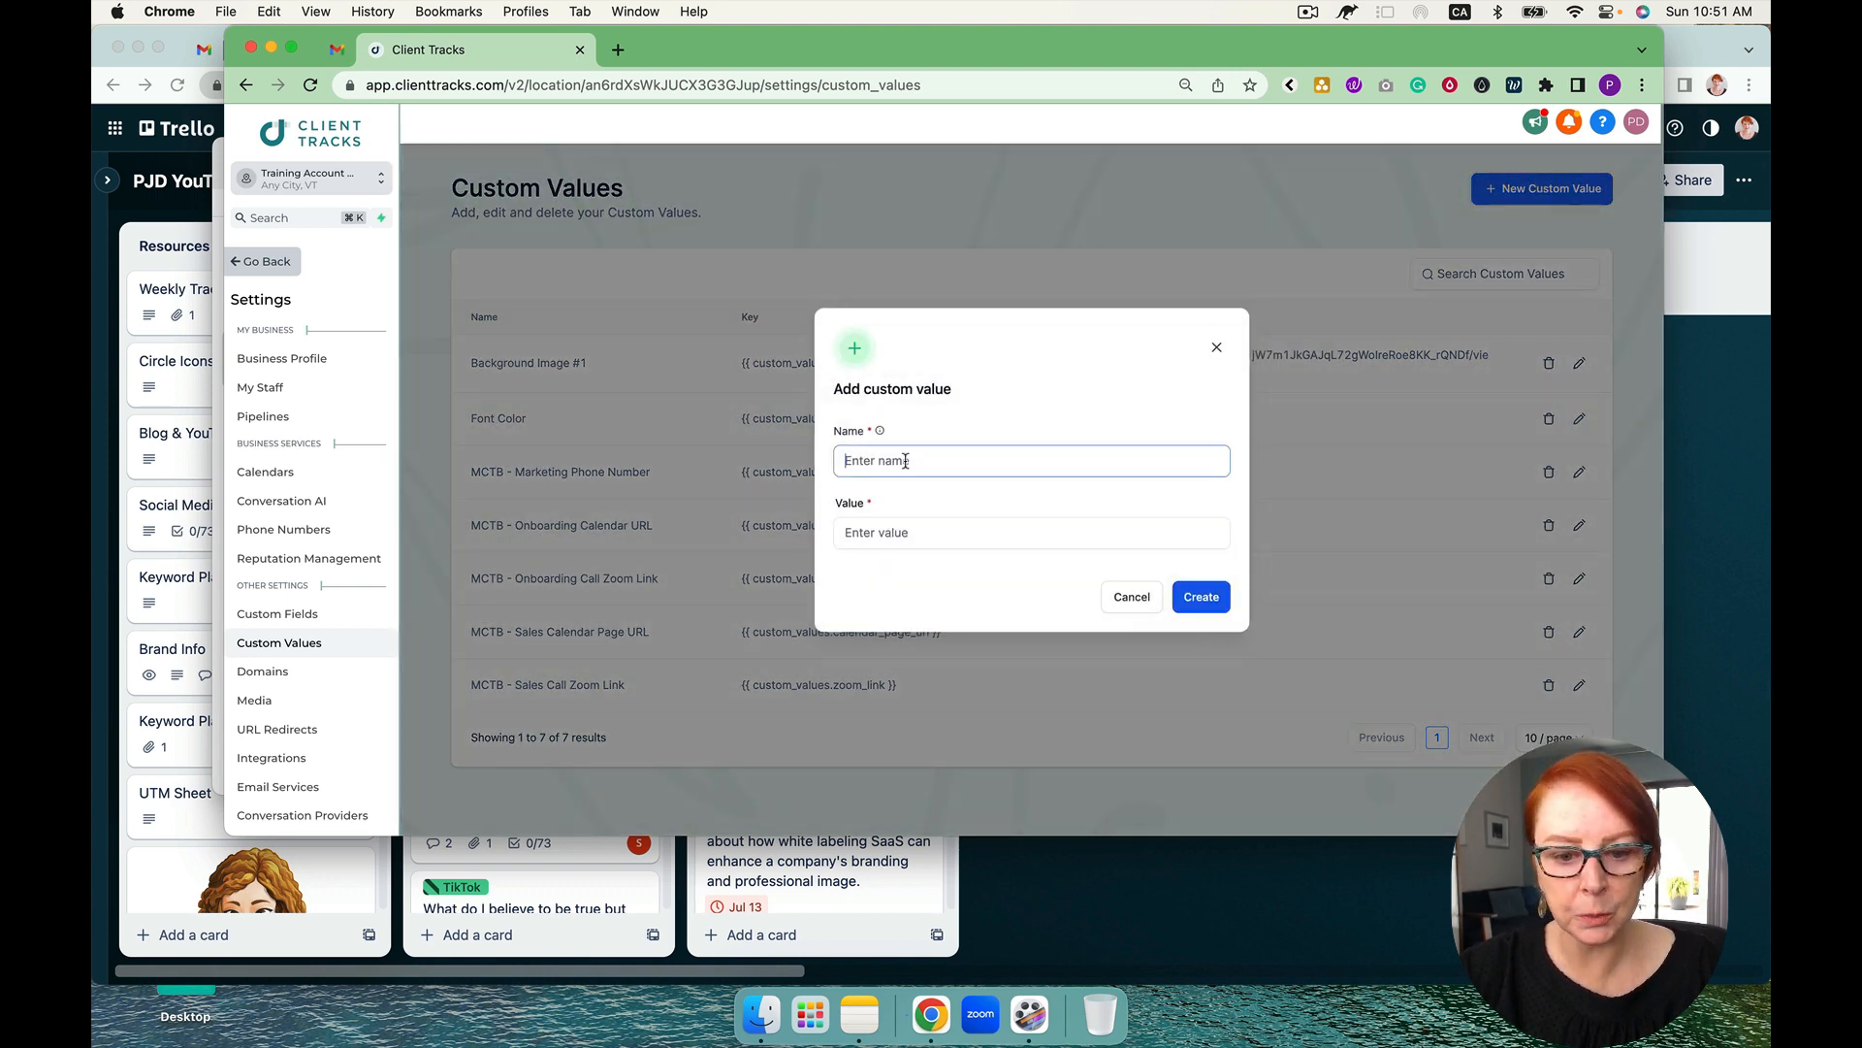
type("CTA C")
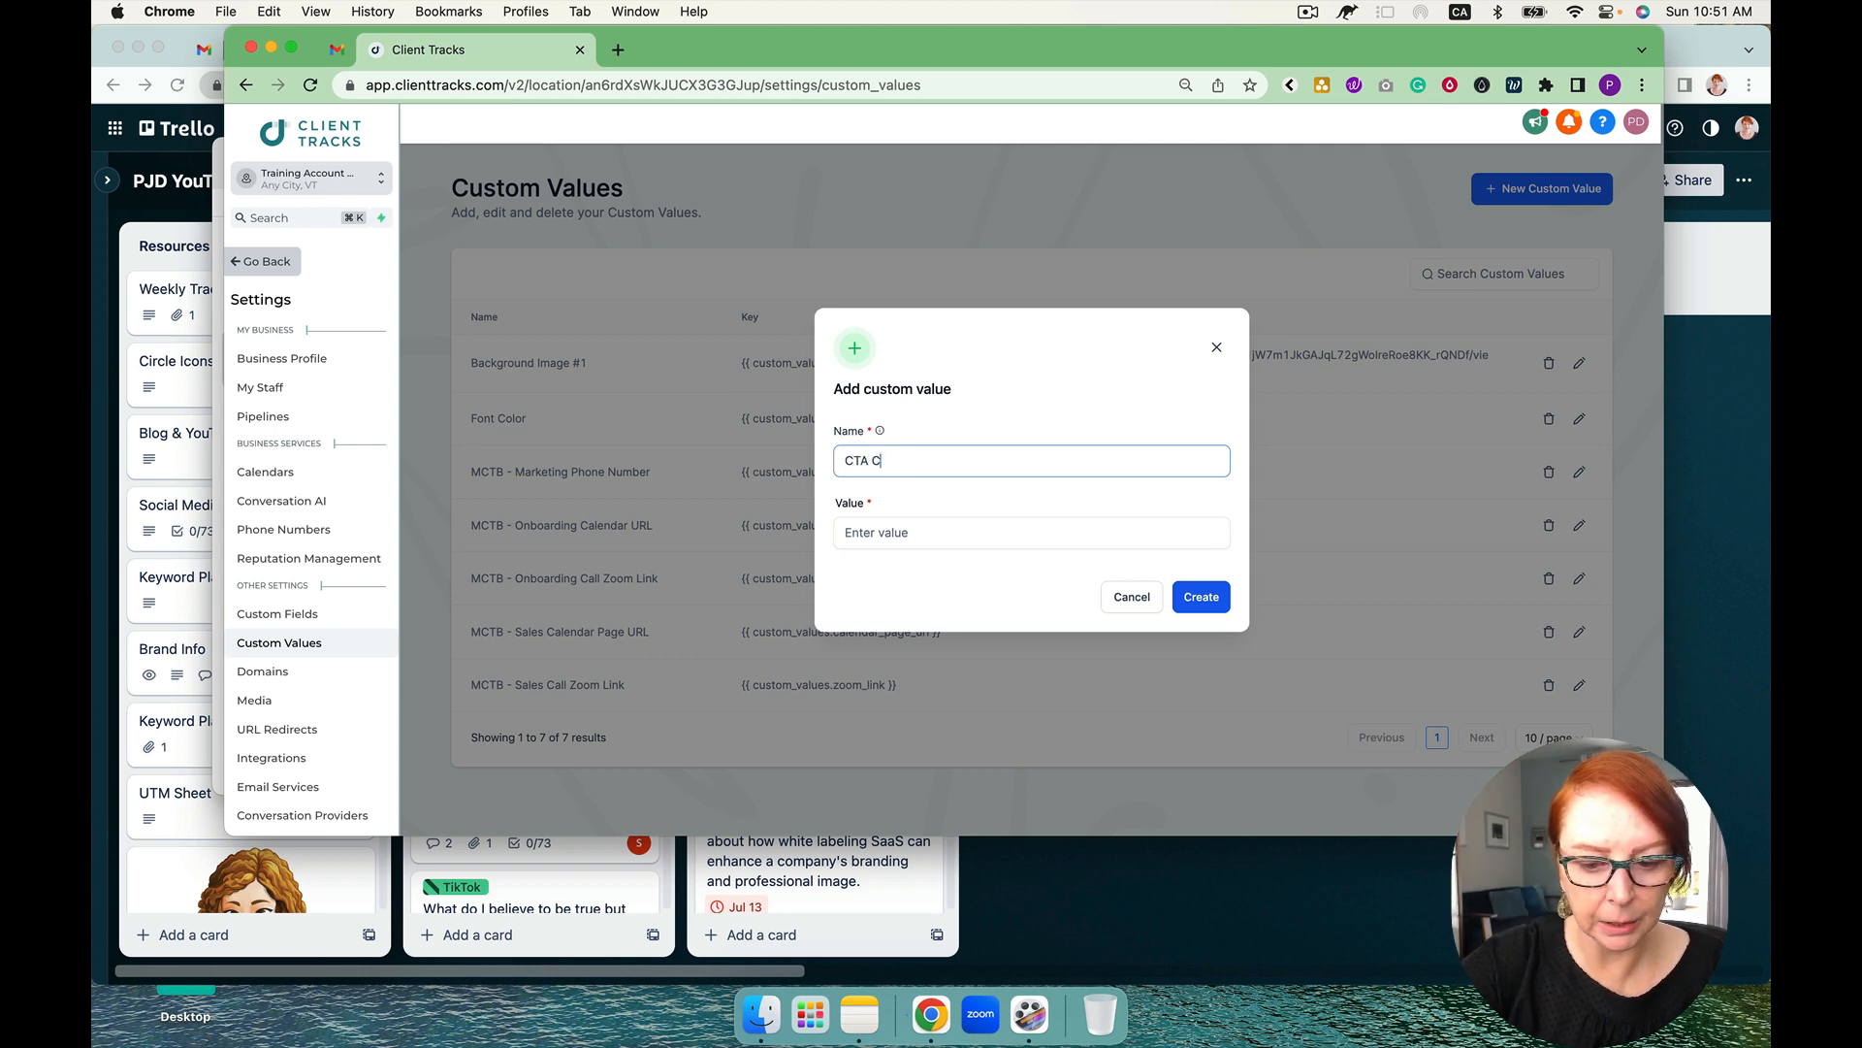
type("olor")
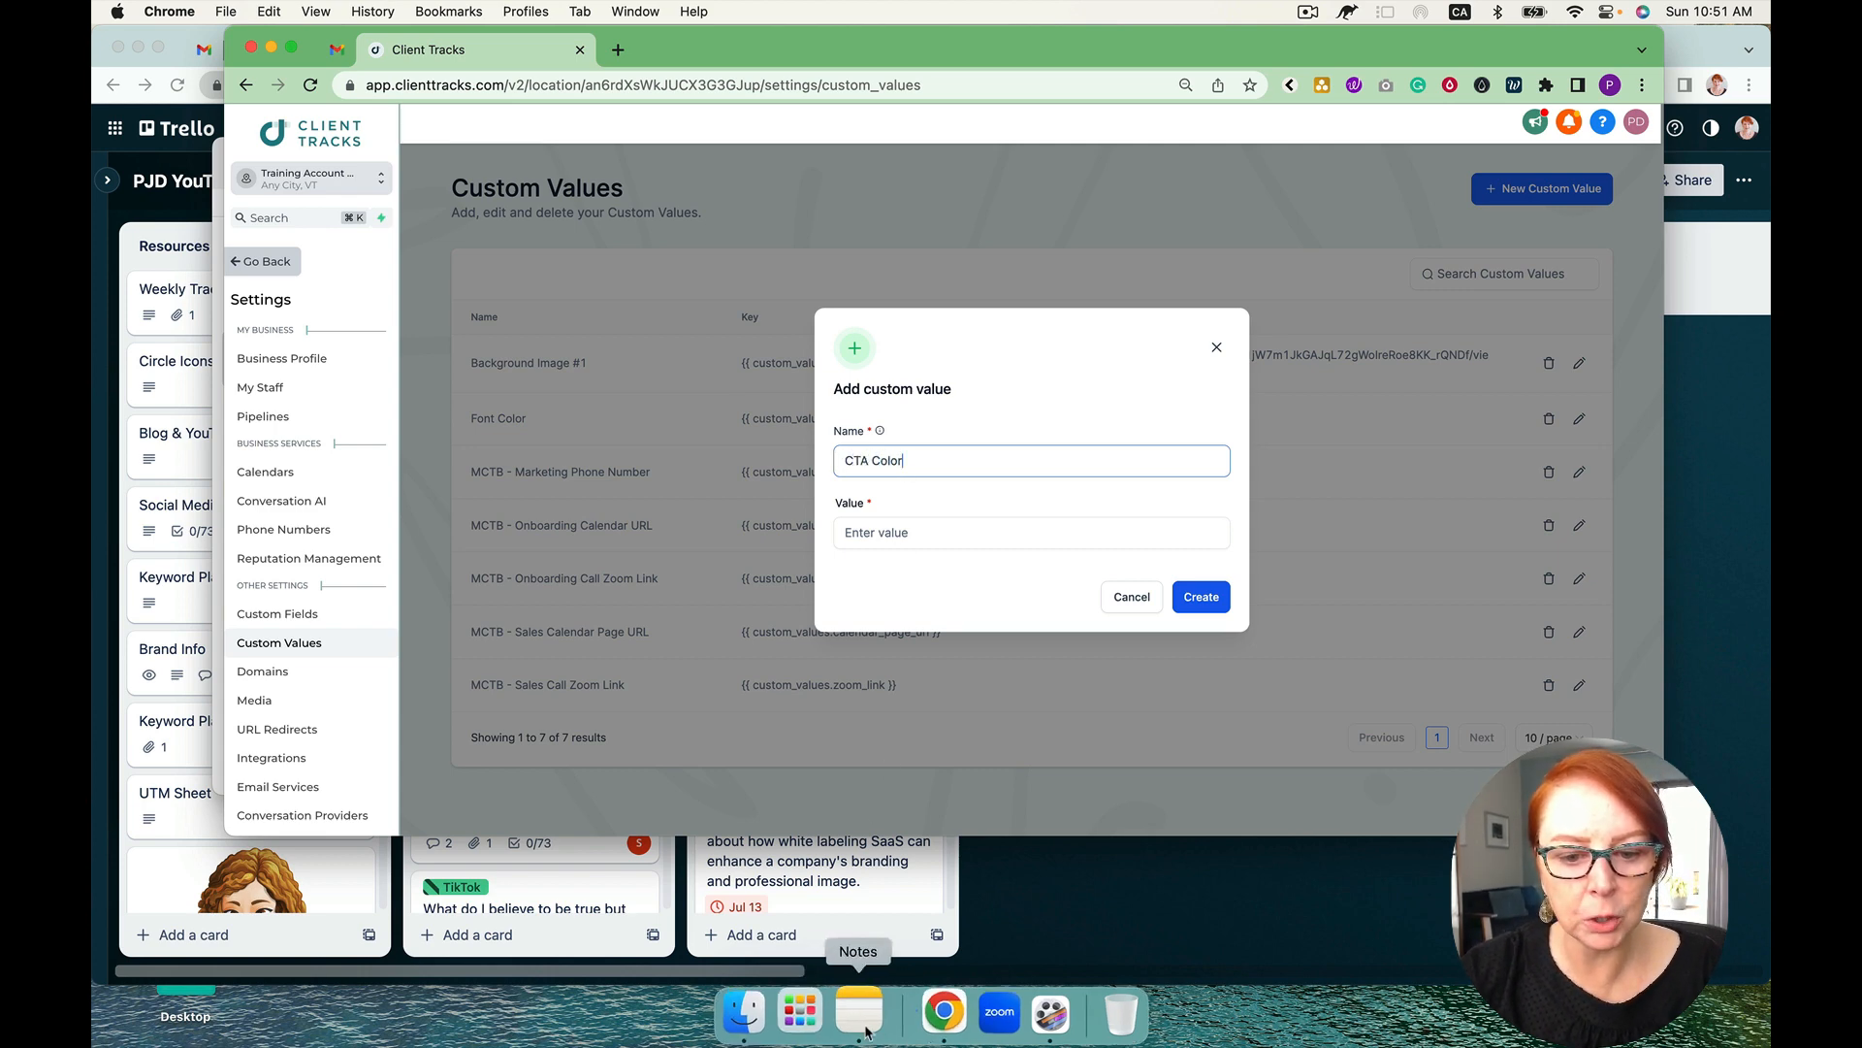
left_click(857, 1013)
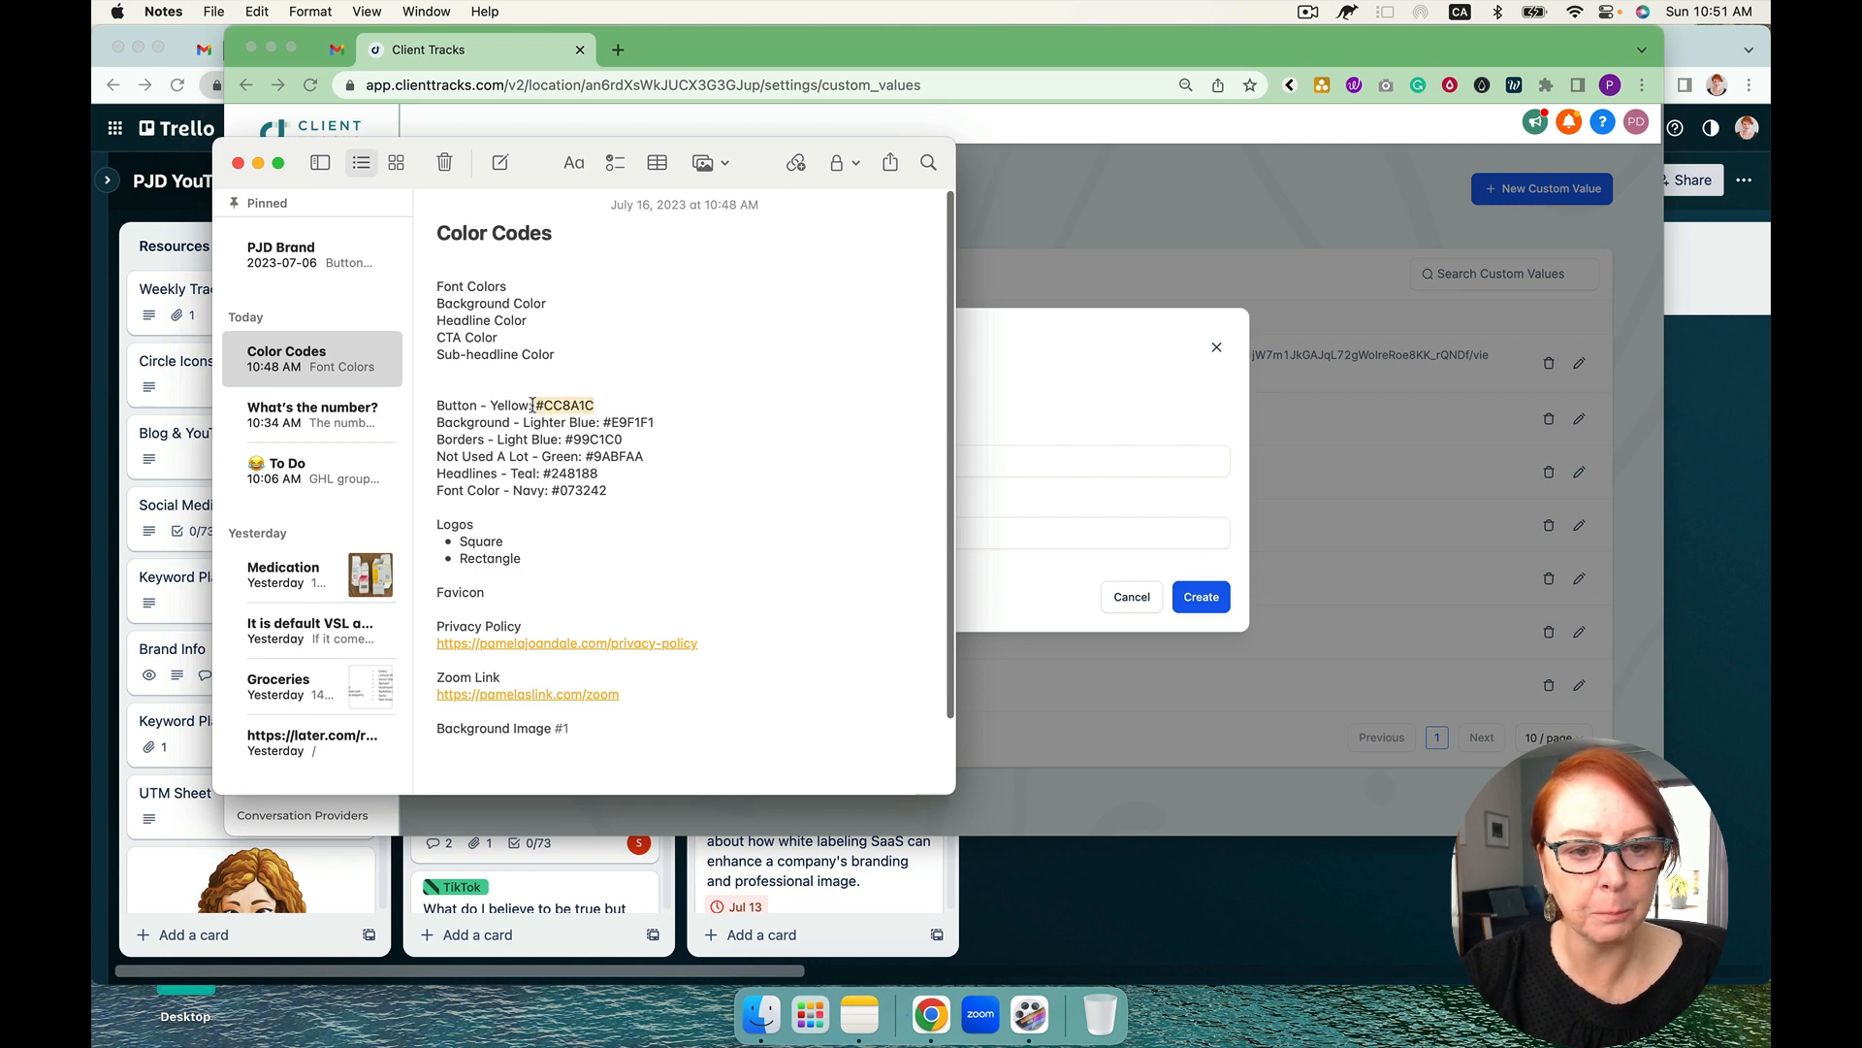
left_click(1093, 532)
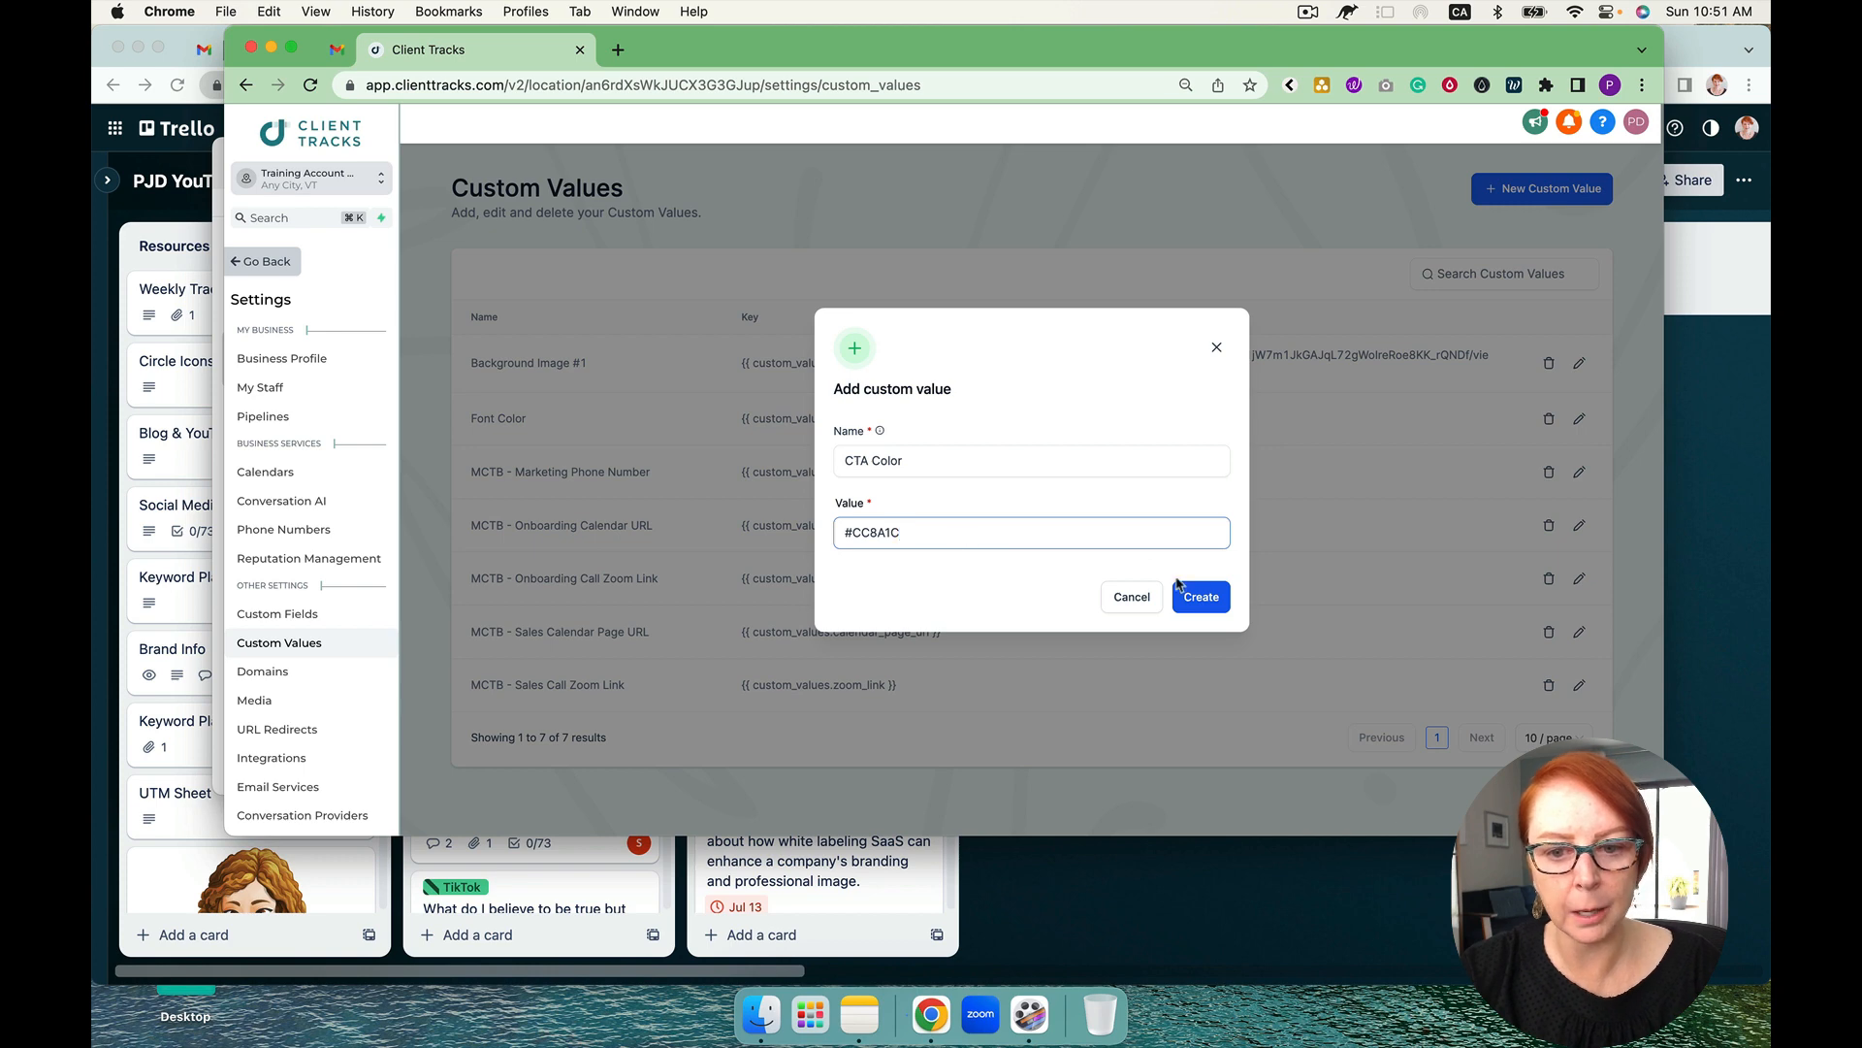
left_click(1198, 596)
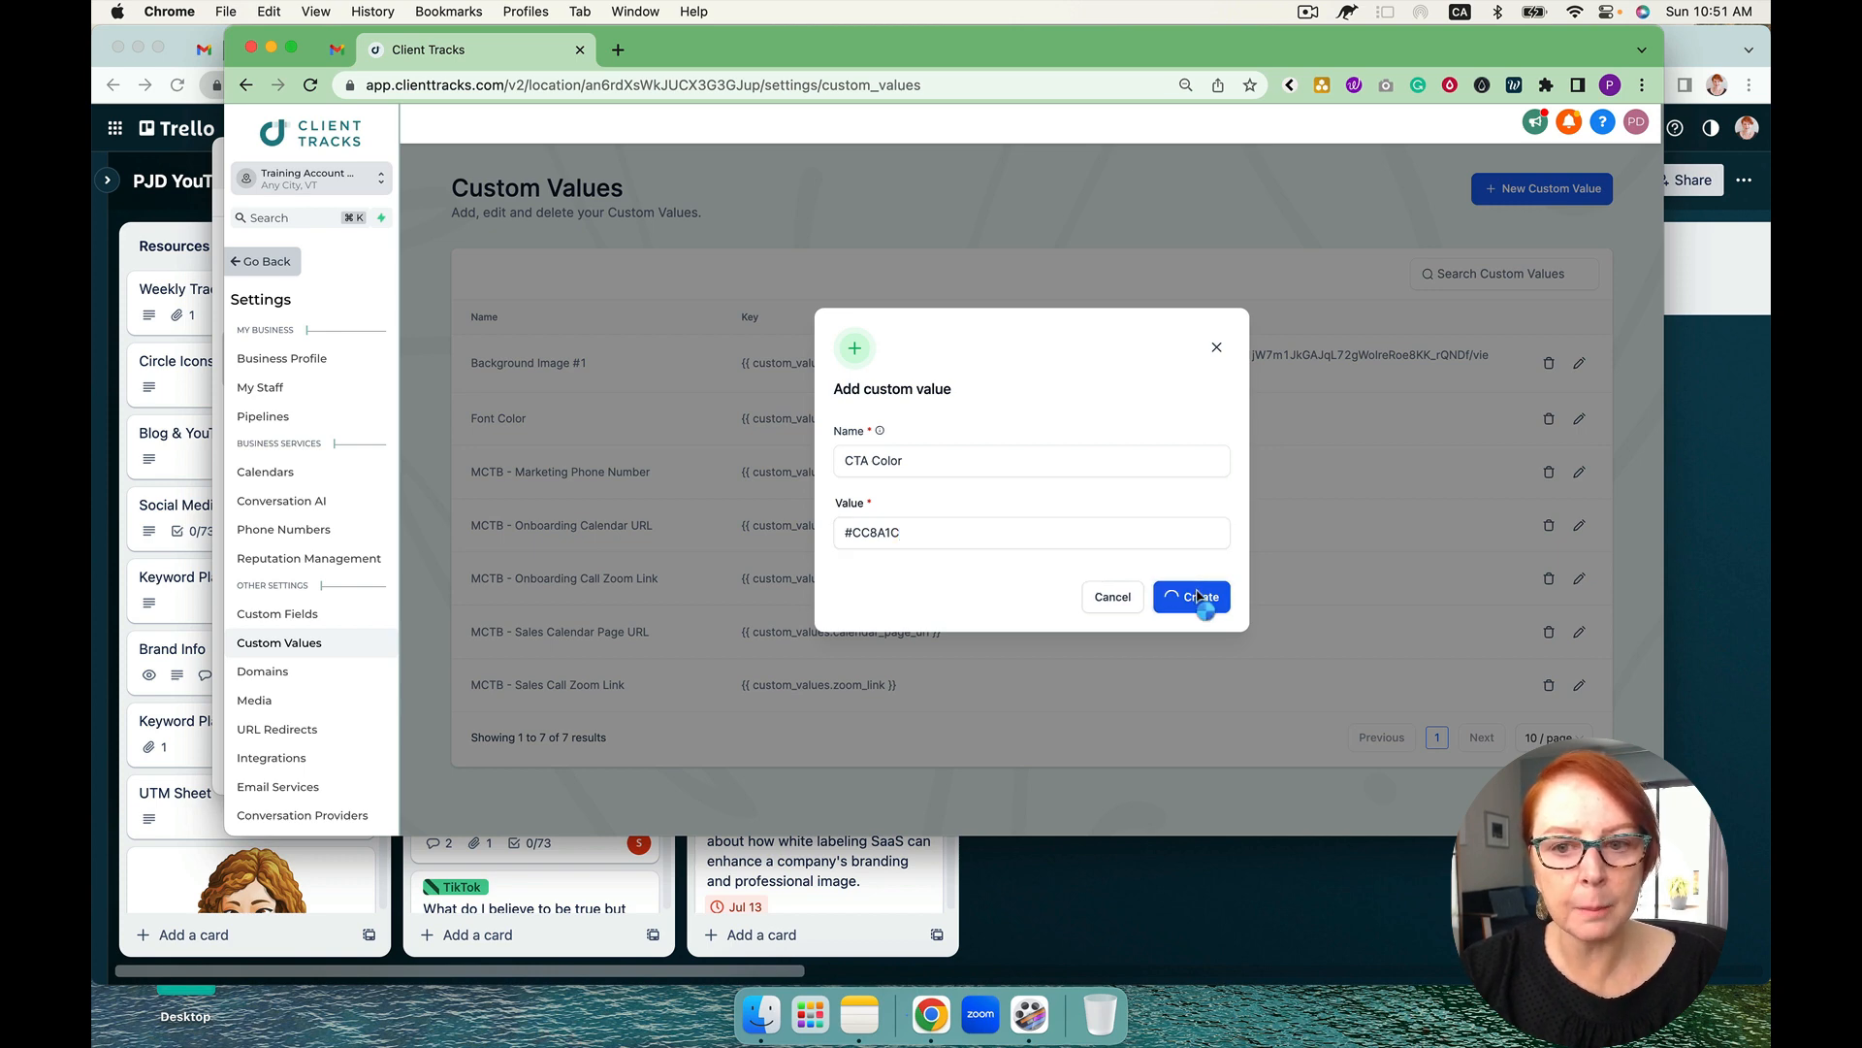
left_click(1191, 596)
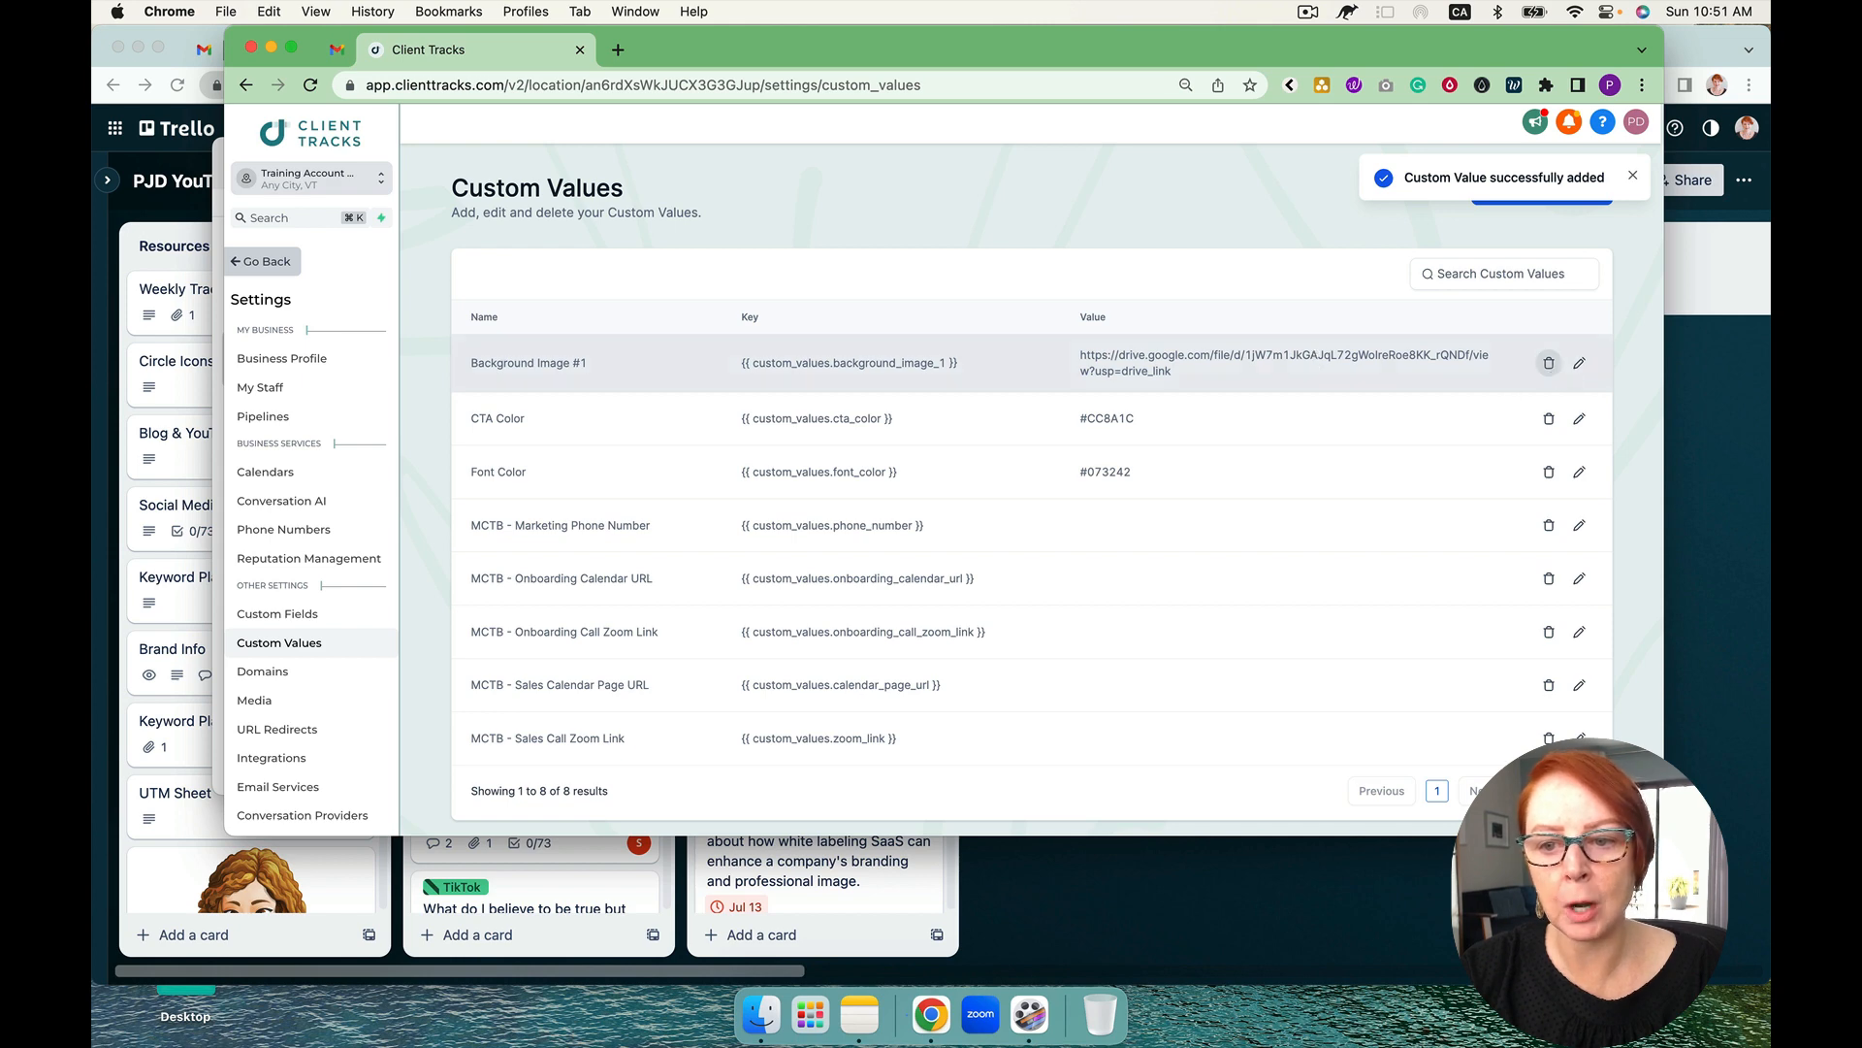
left_click(1579, 363)
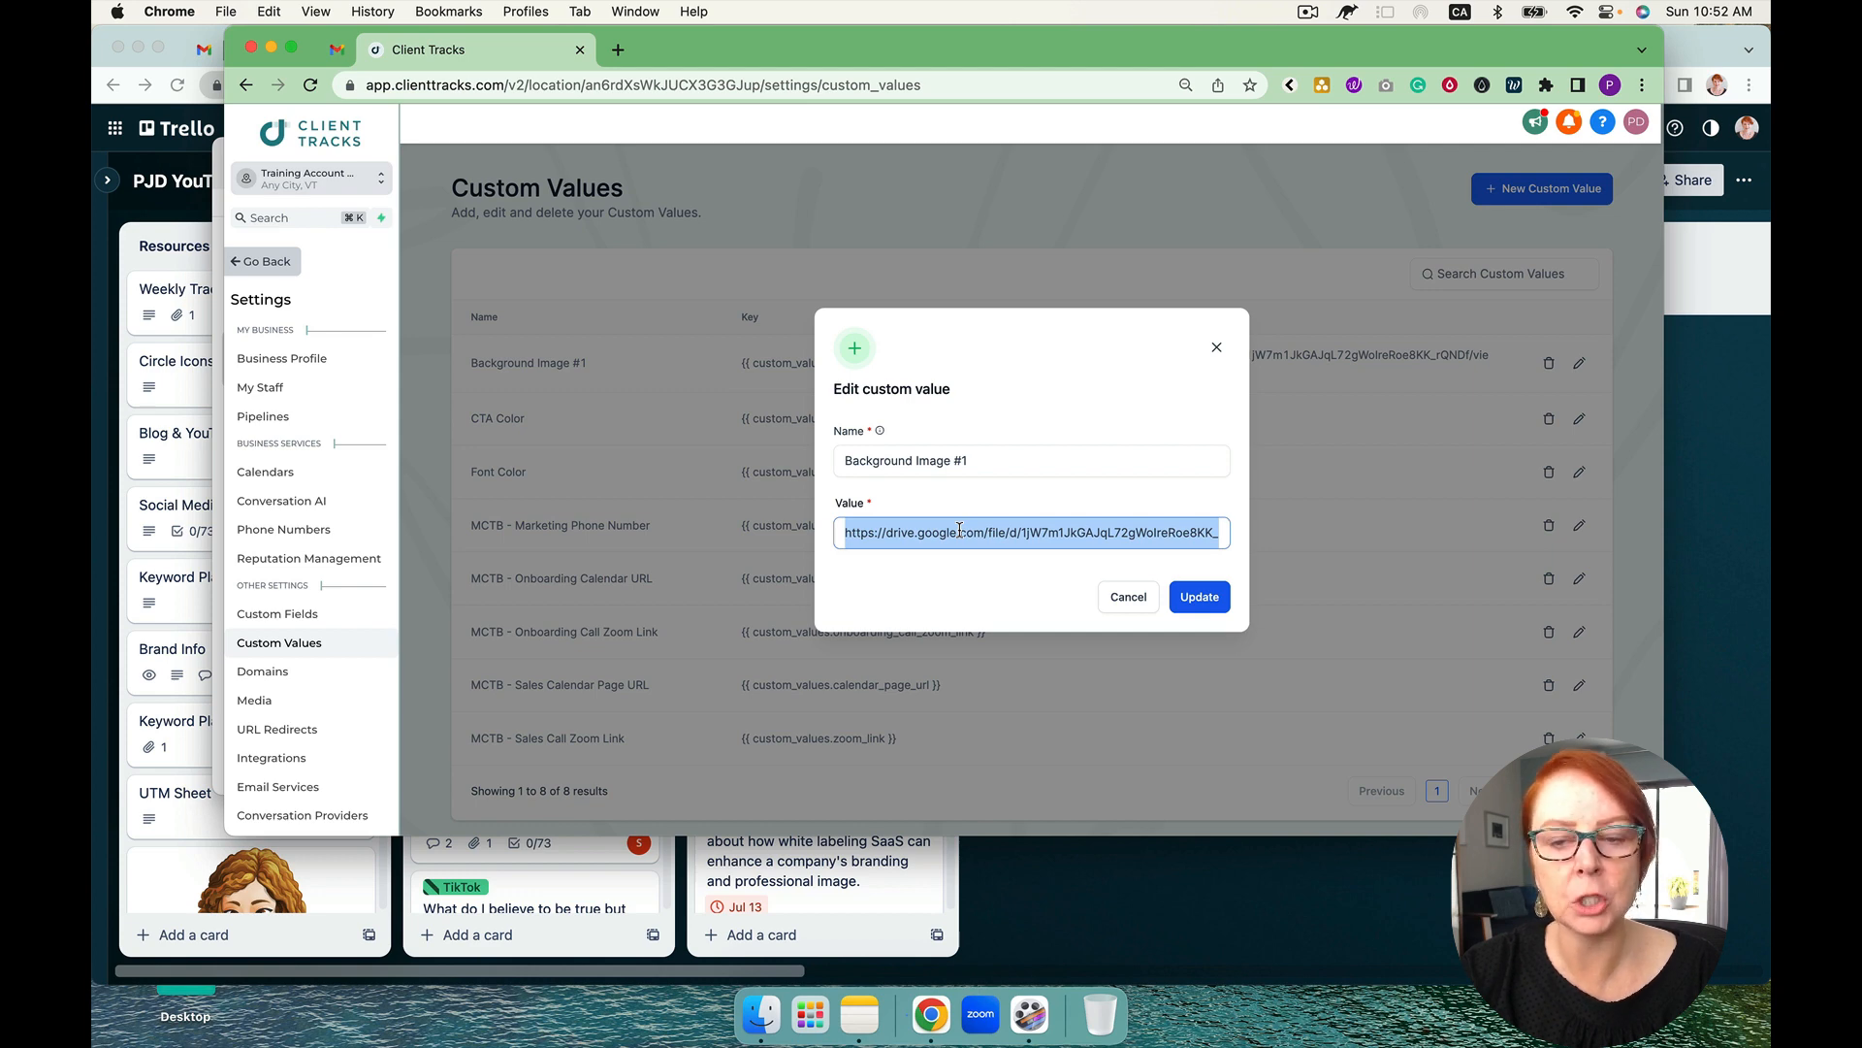
left_click(1126, 595)
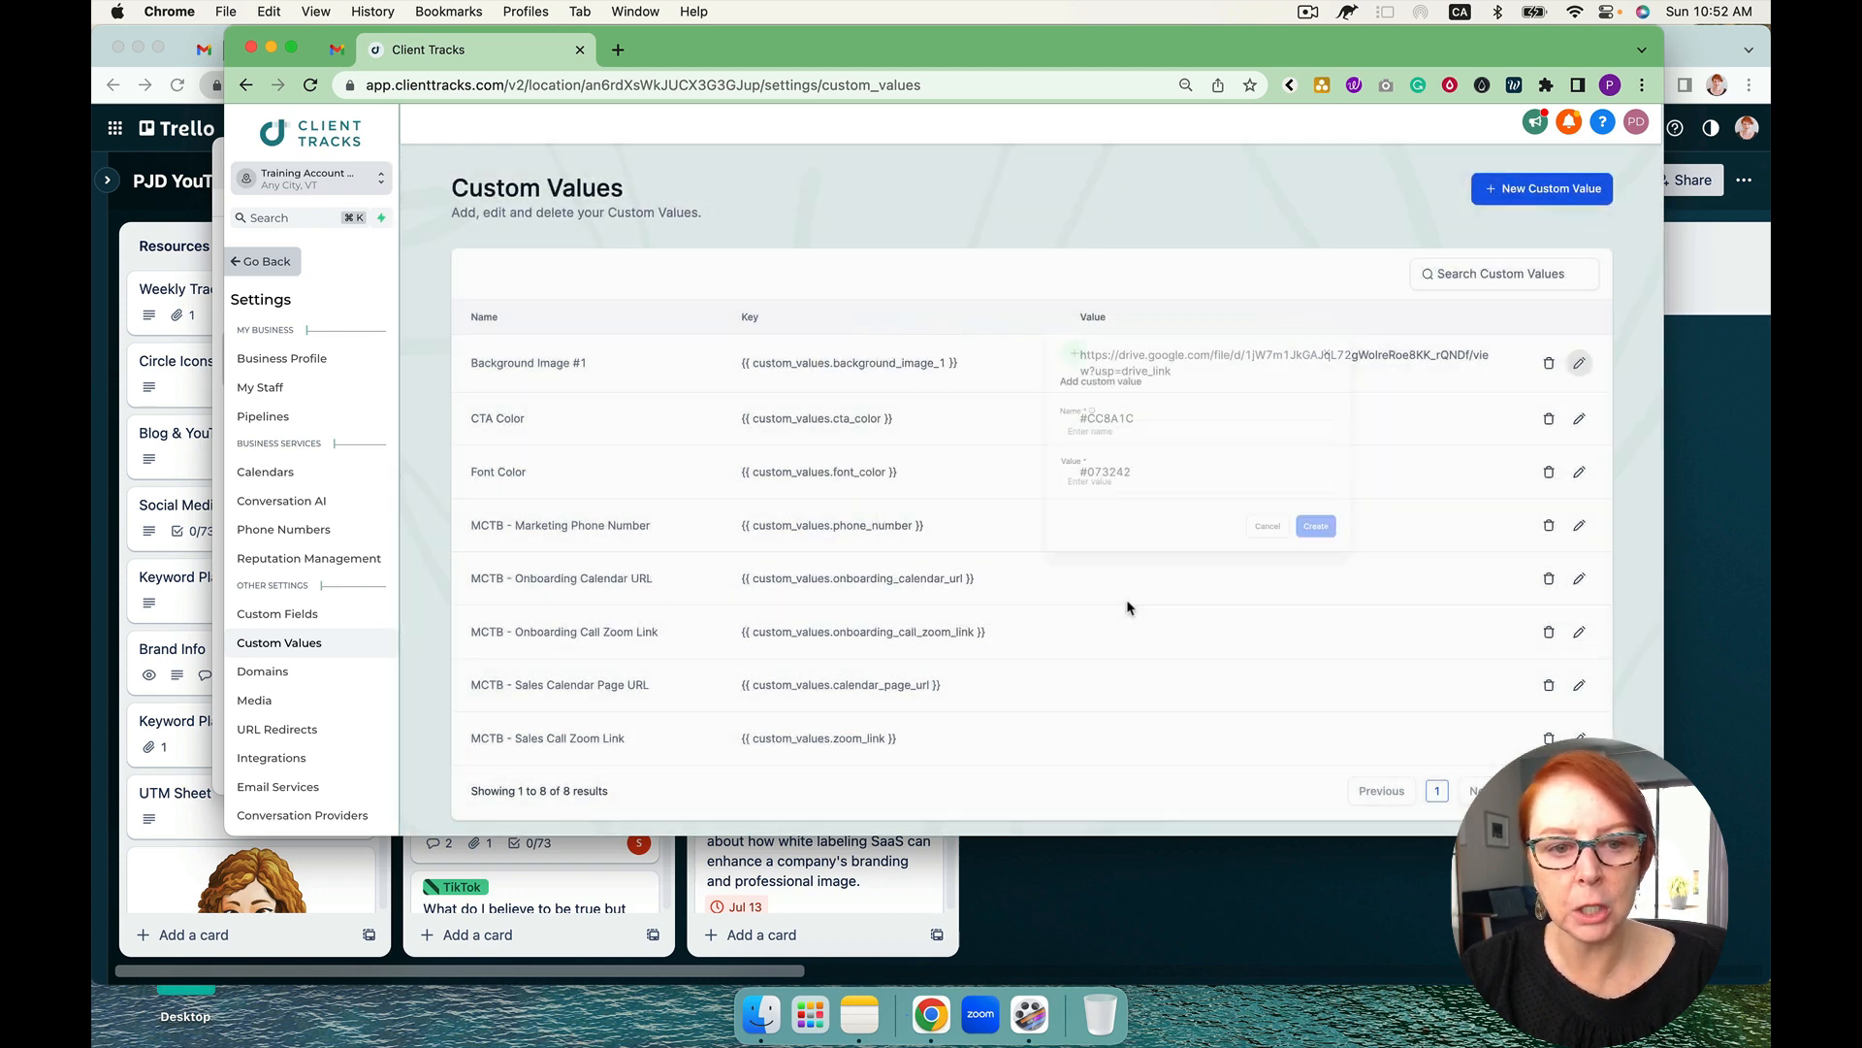
left_click(1265, 526)
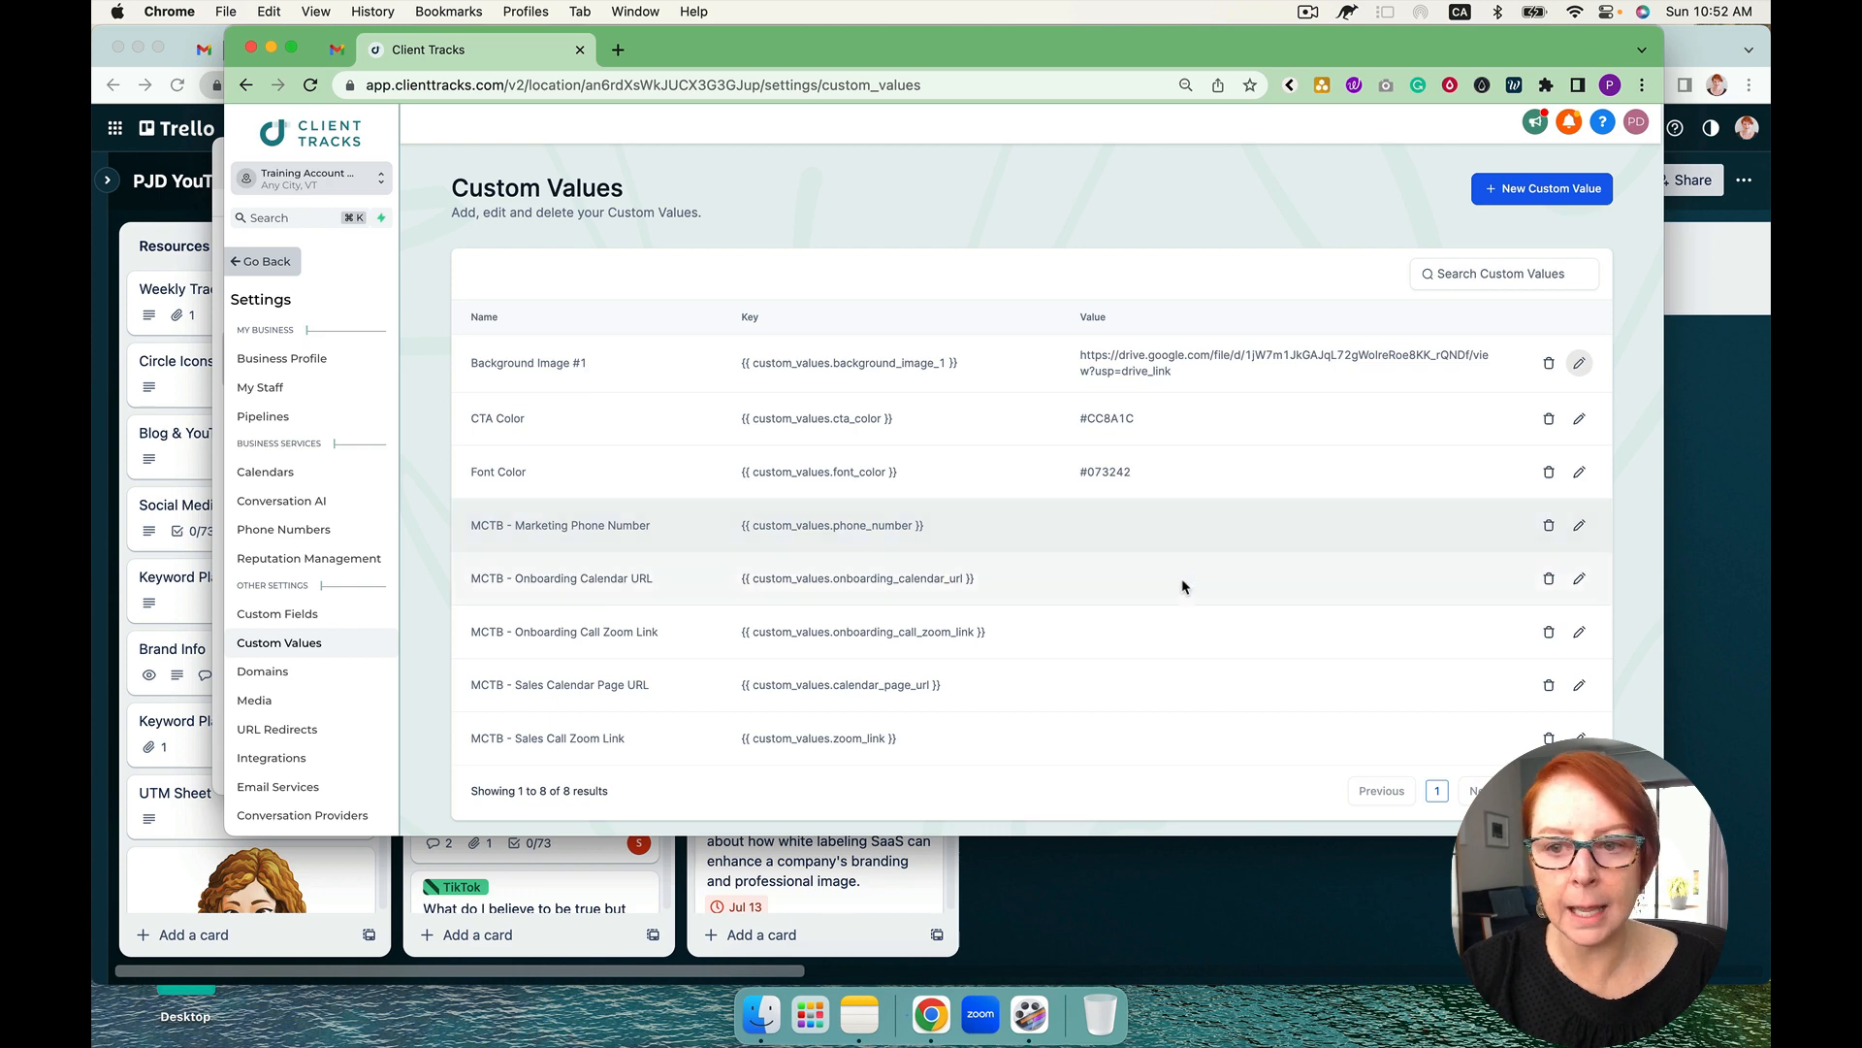
left_click(1542, 188)
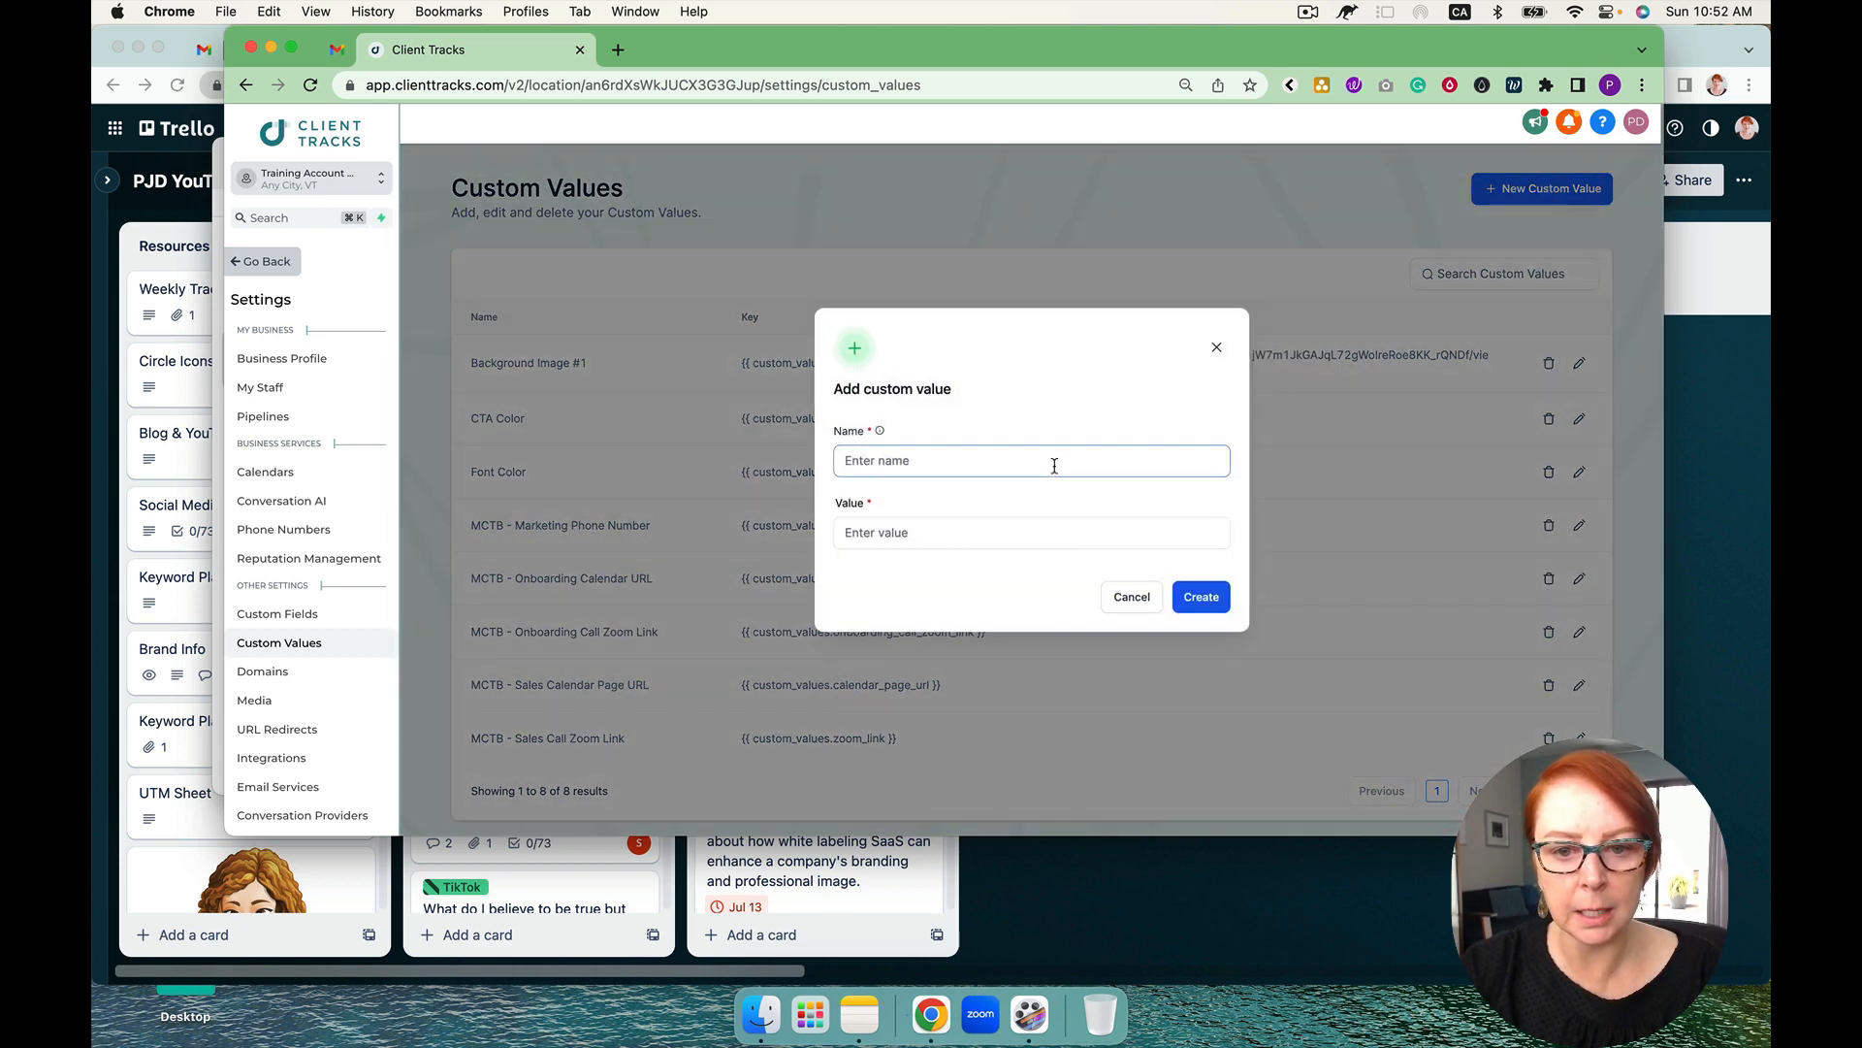
type("Privacy P")
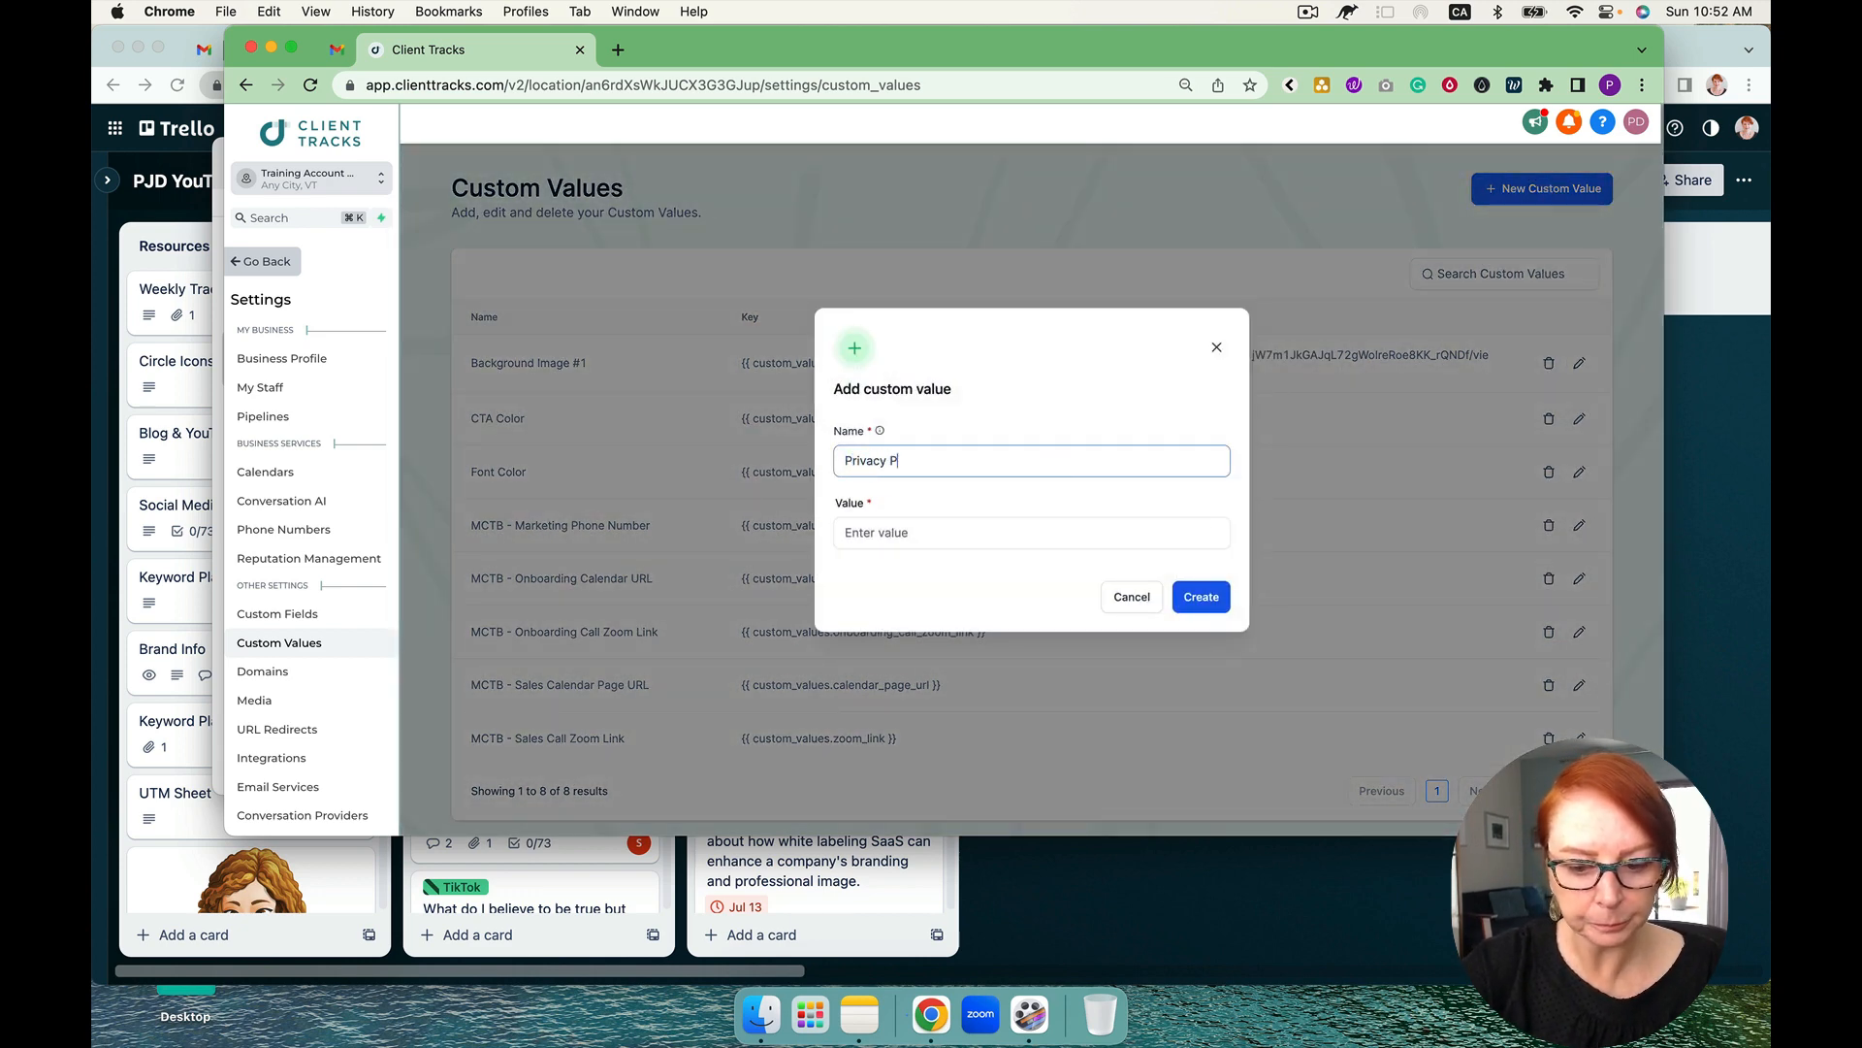
type("olicy")
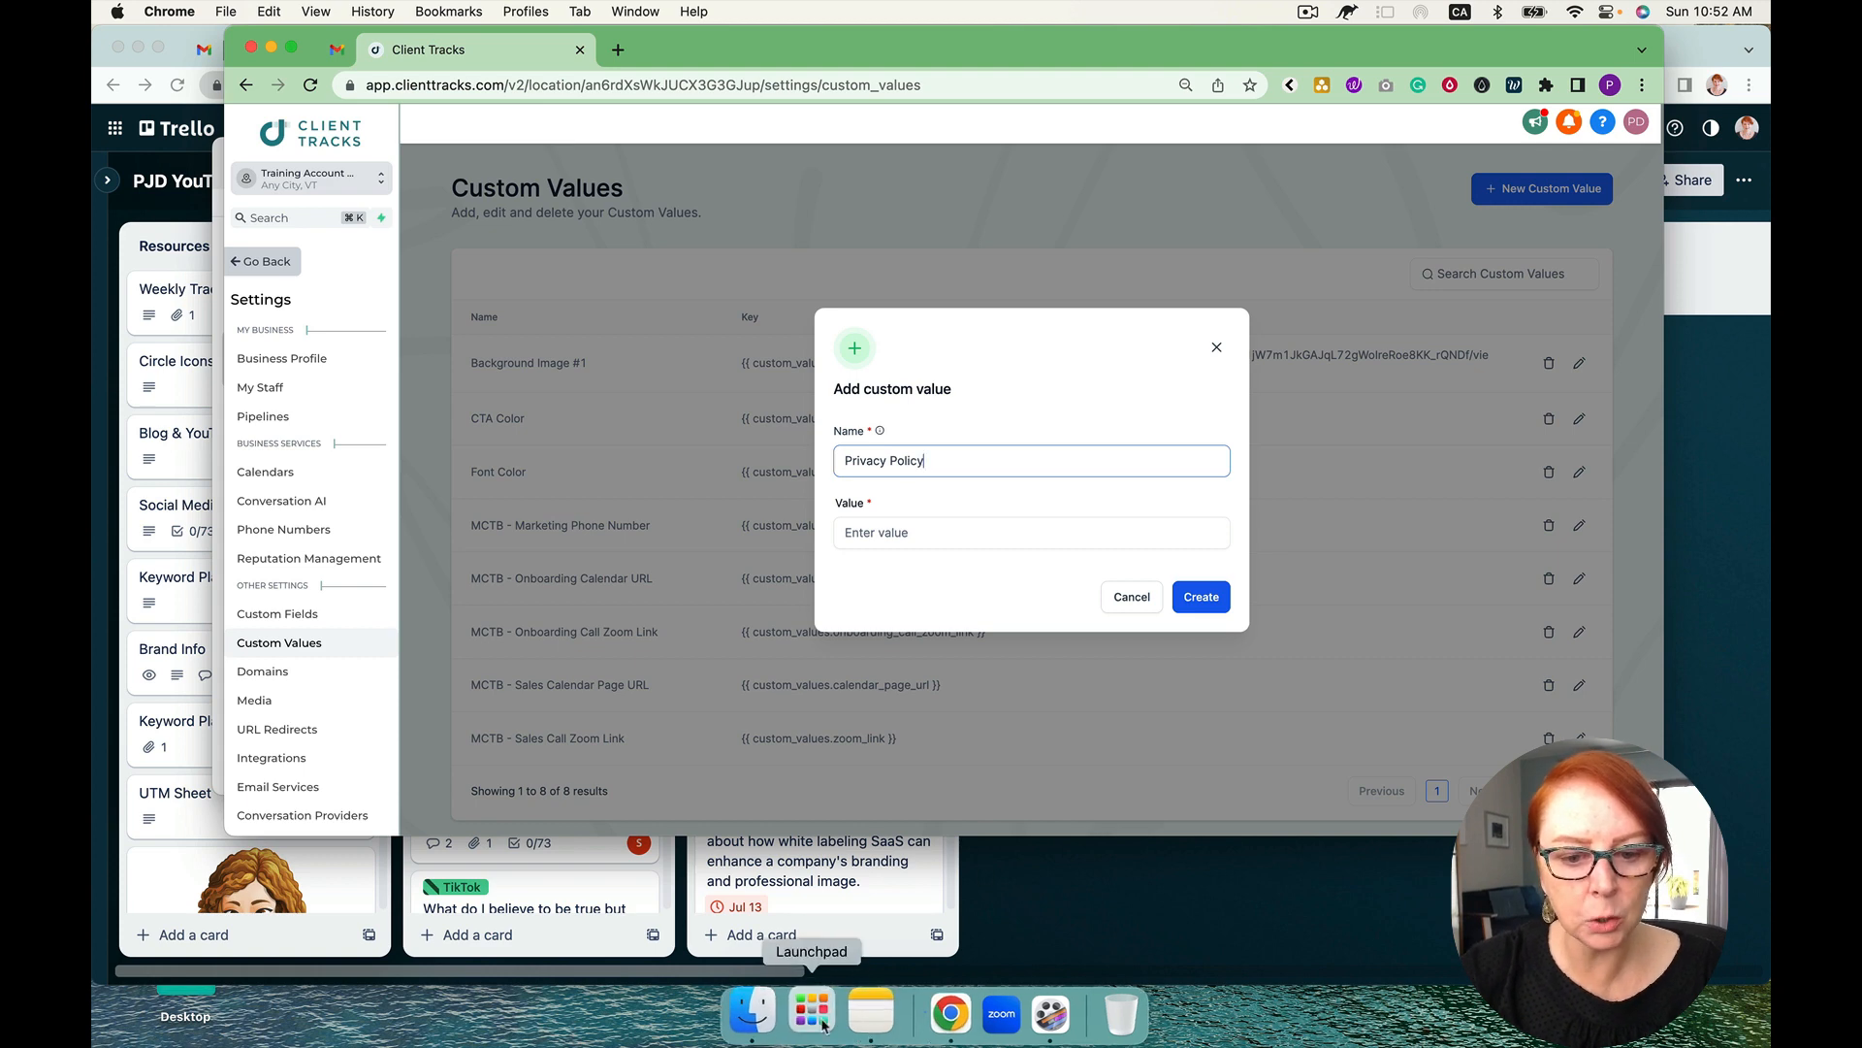
left_click(860, 1012)
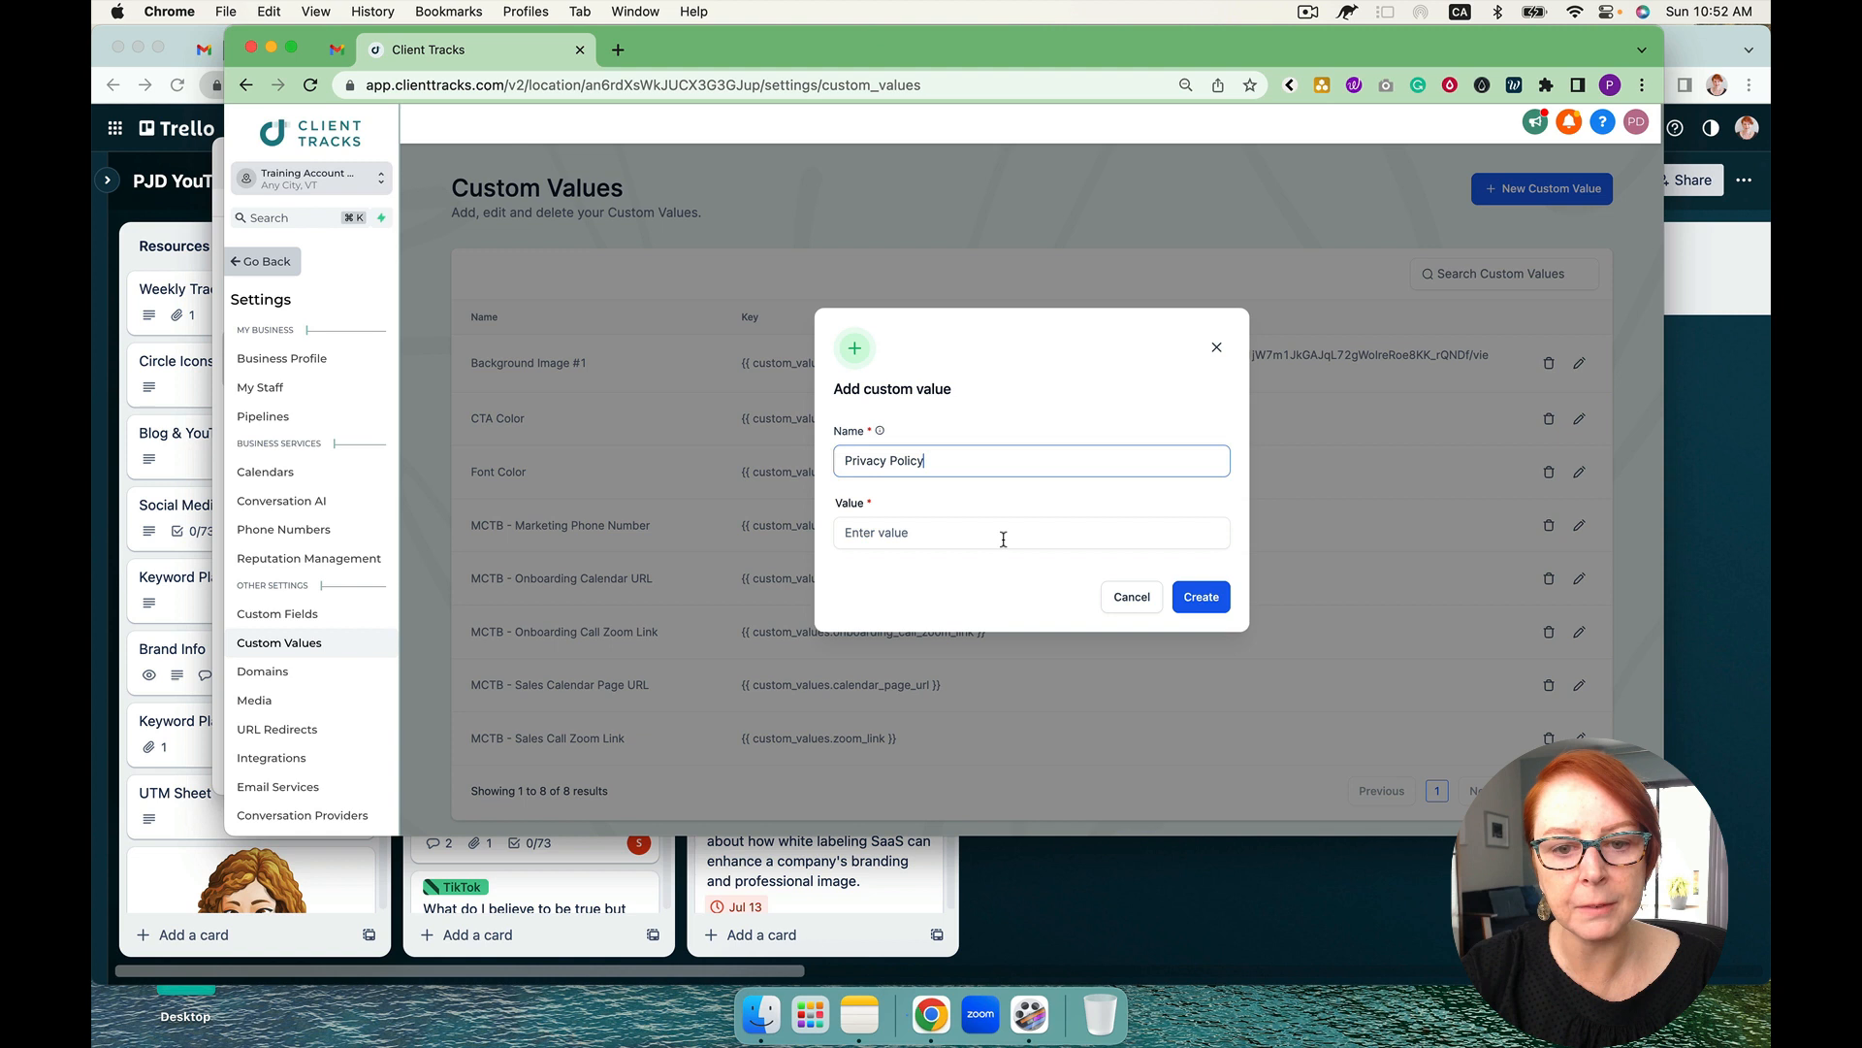
type("https://pamelajoandale.com/privacy-policy")
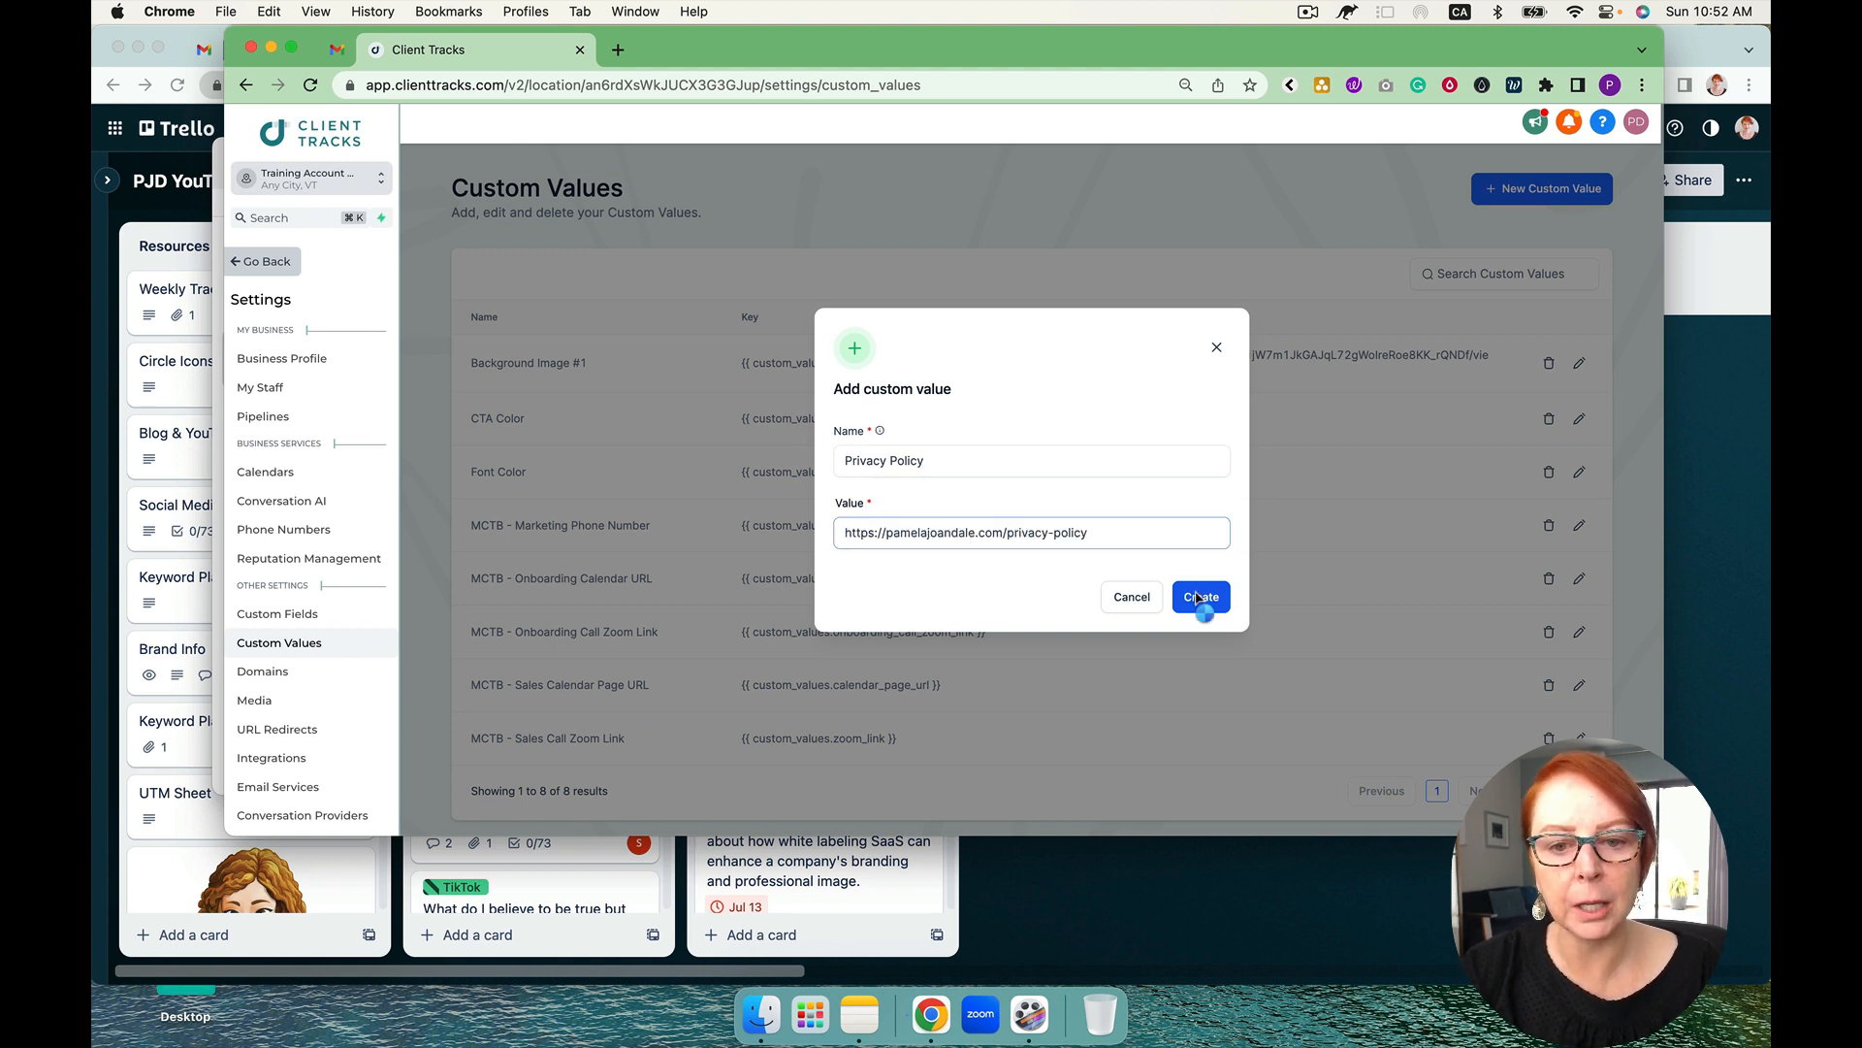
left_click(1199, 596)
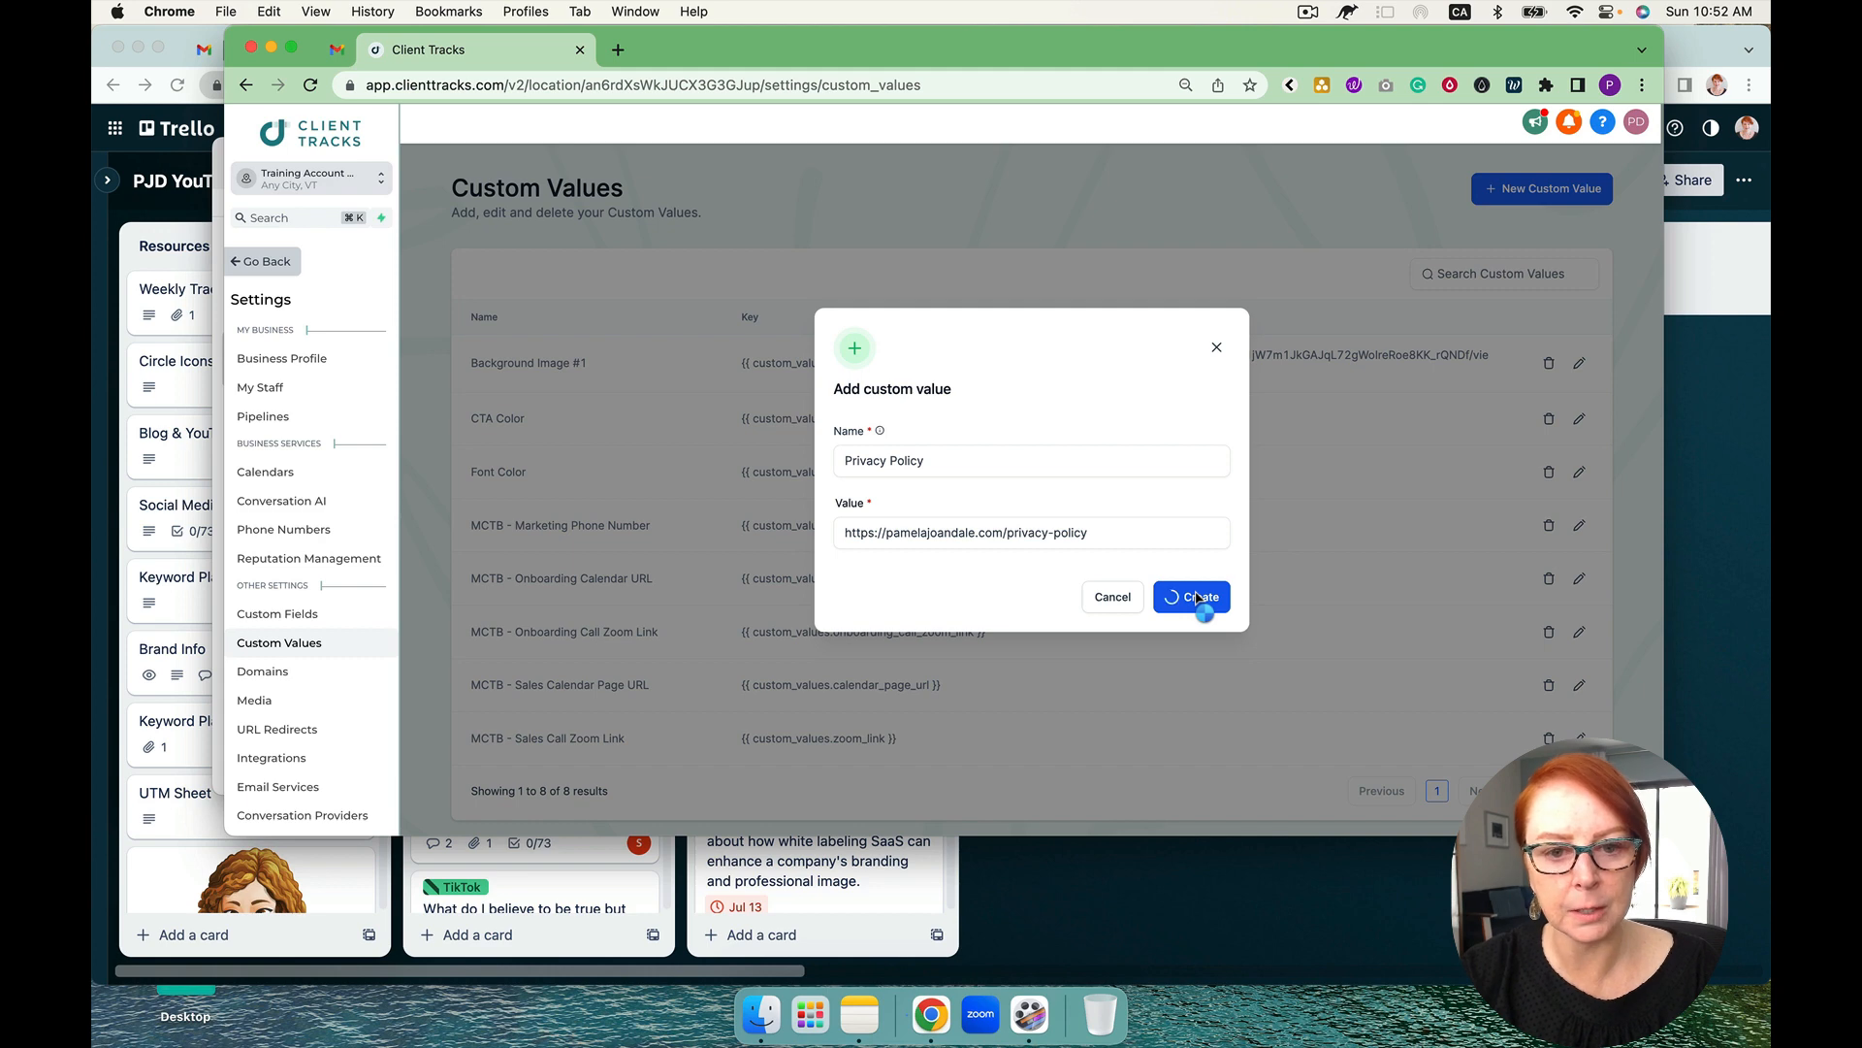
left_click(1189, 596)
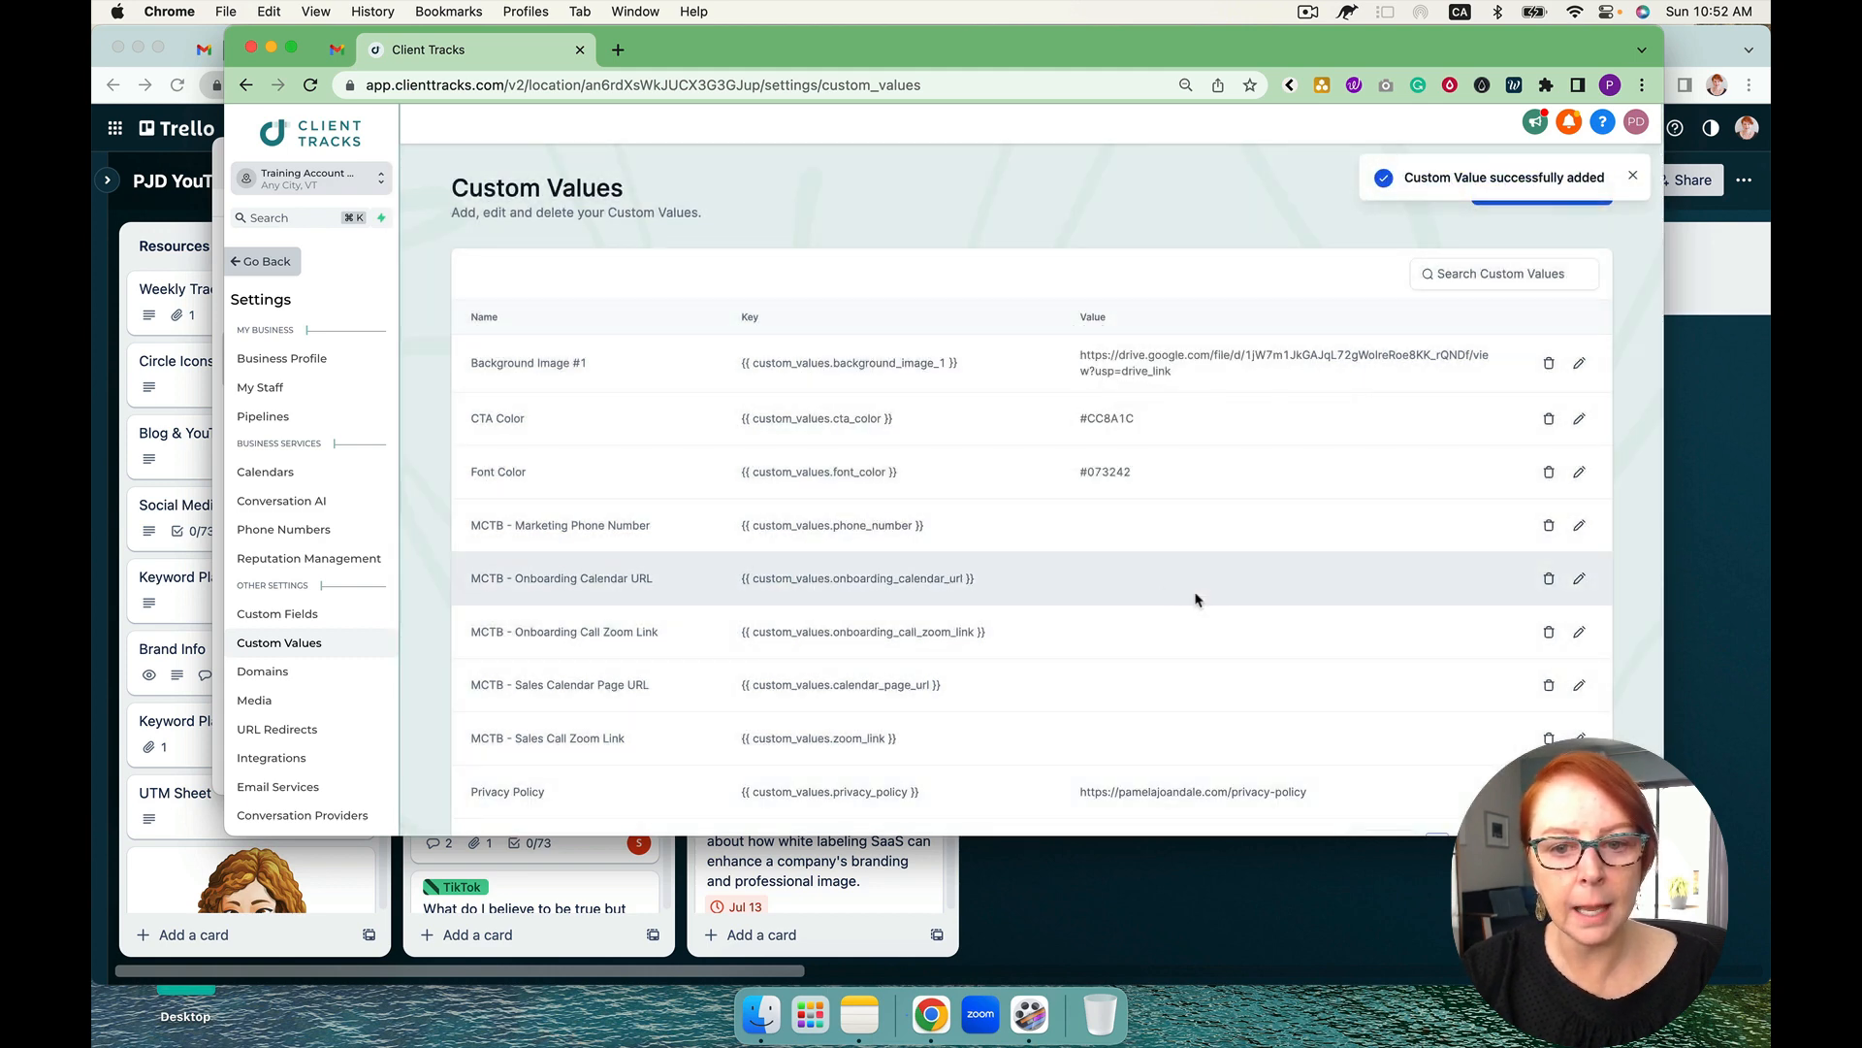
mouse_move(252, 701)
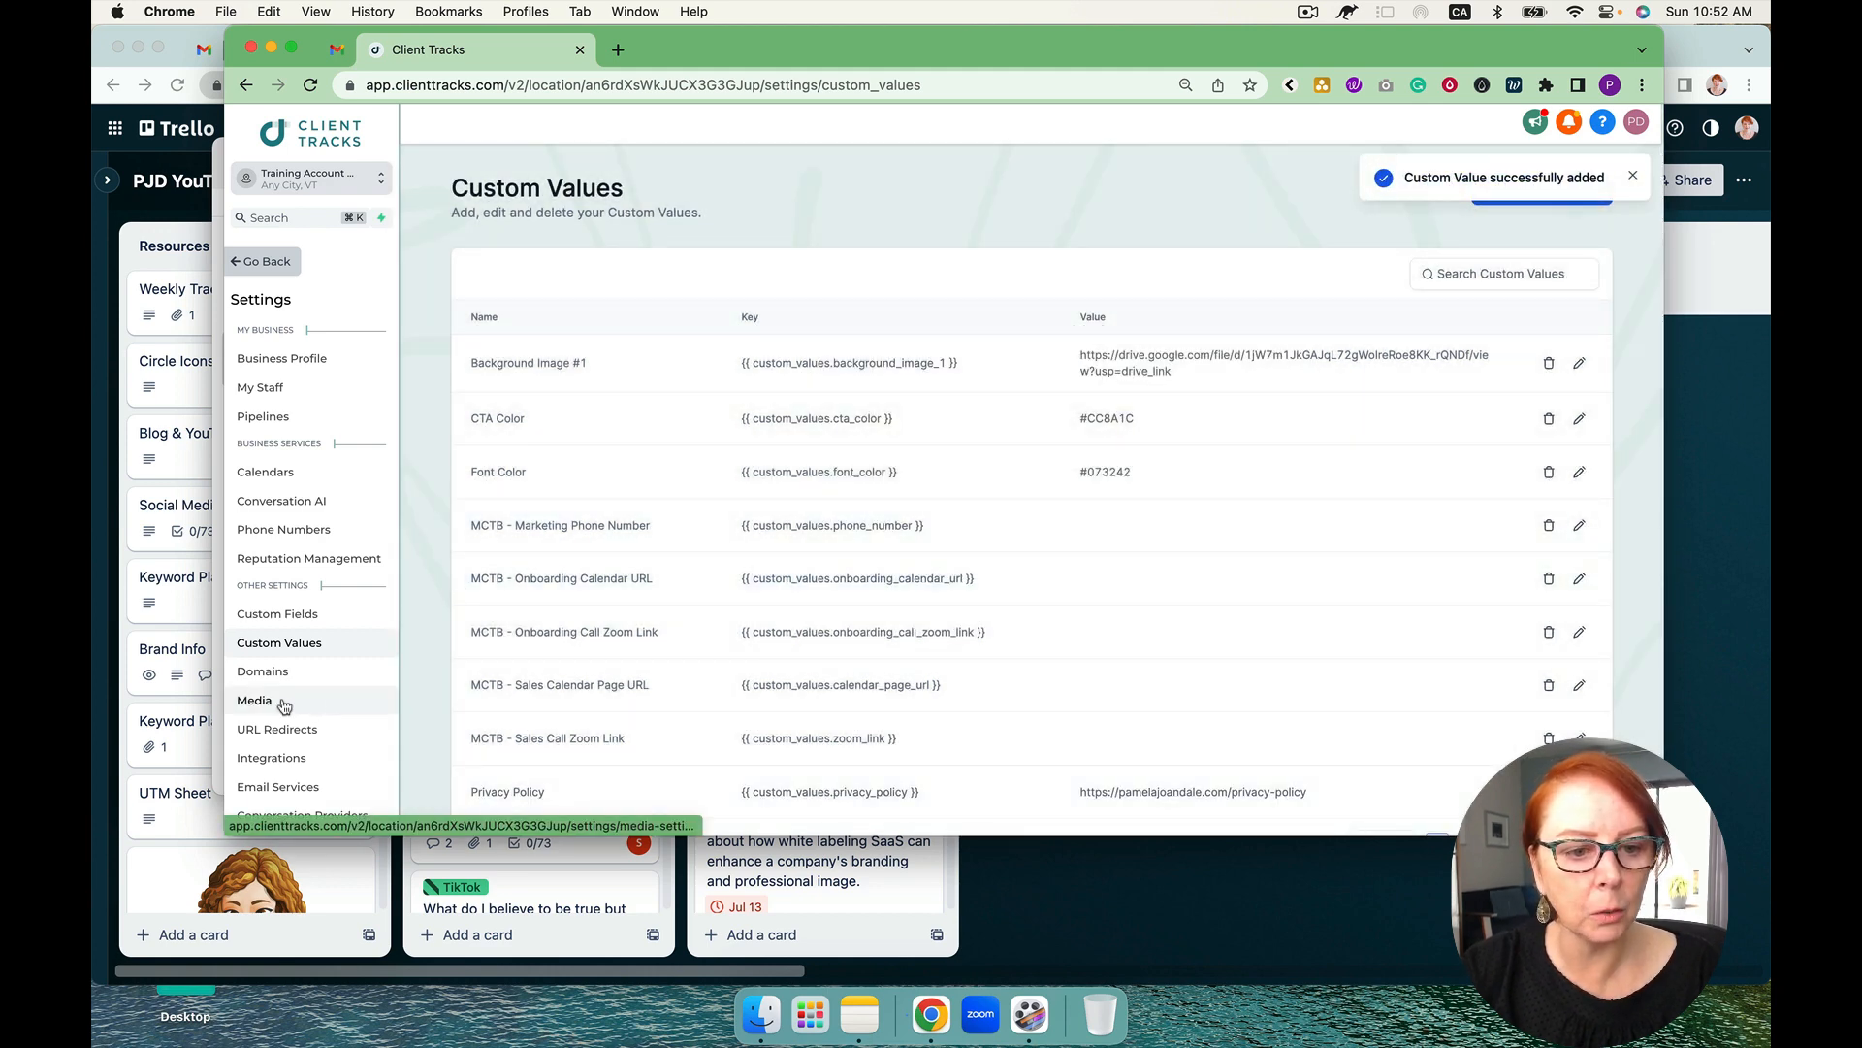
Upload the five PNG logo and background images from Downloads to the media library
left_click(254, 700)
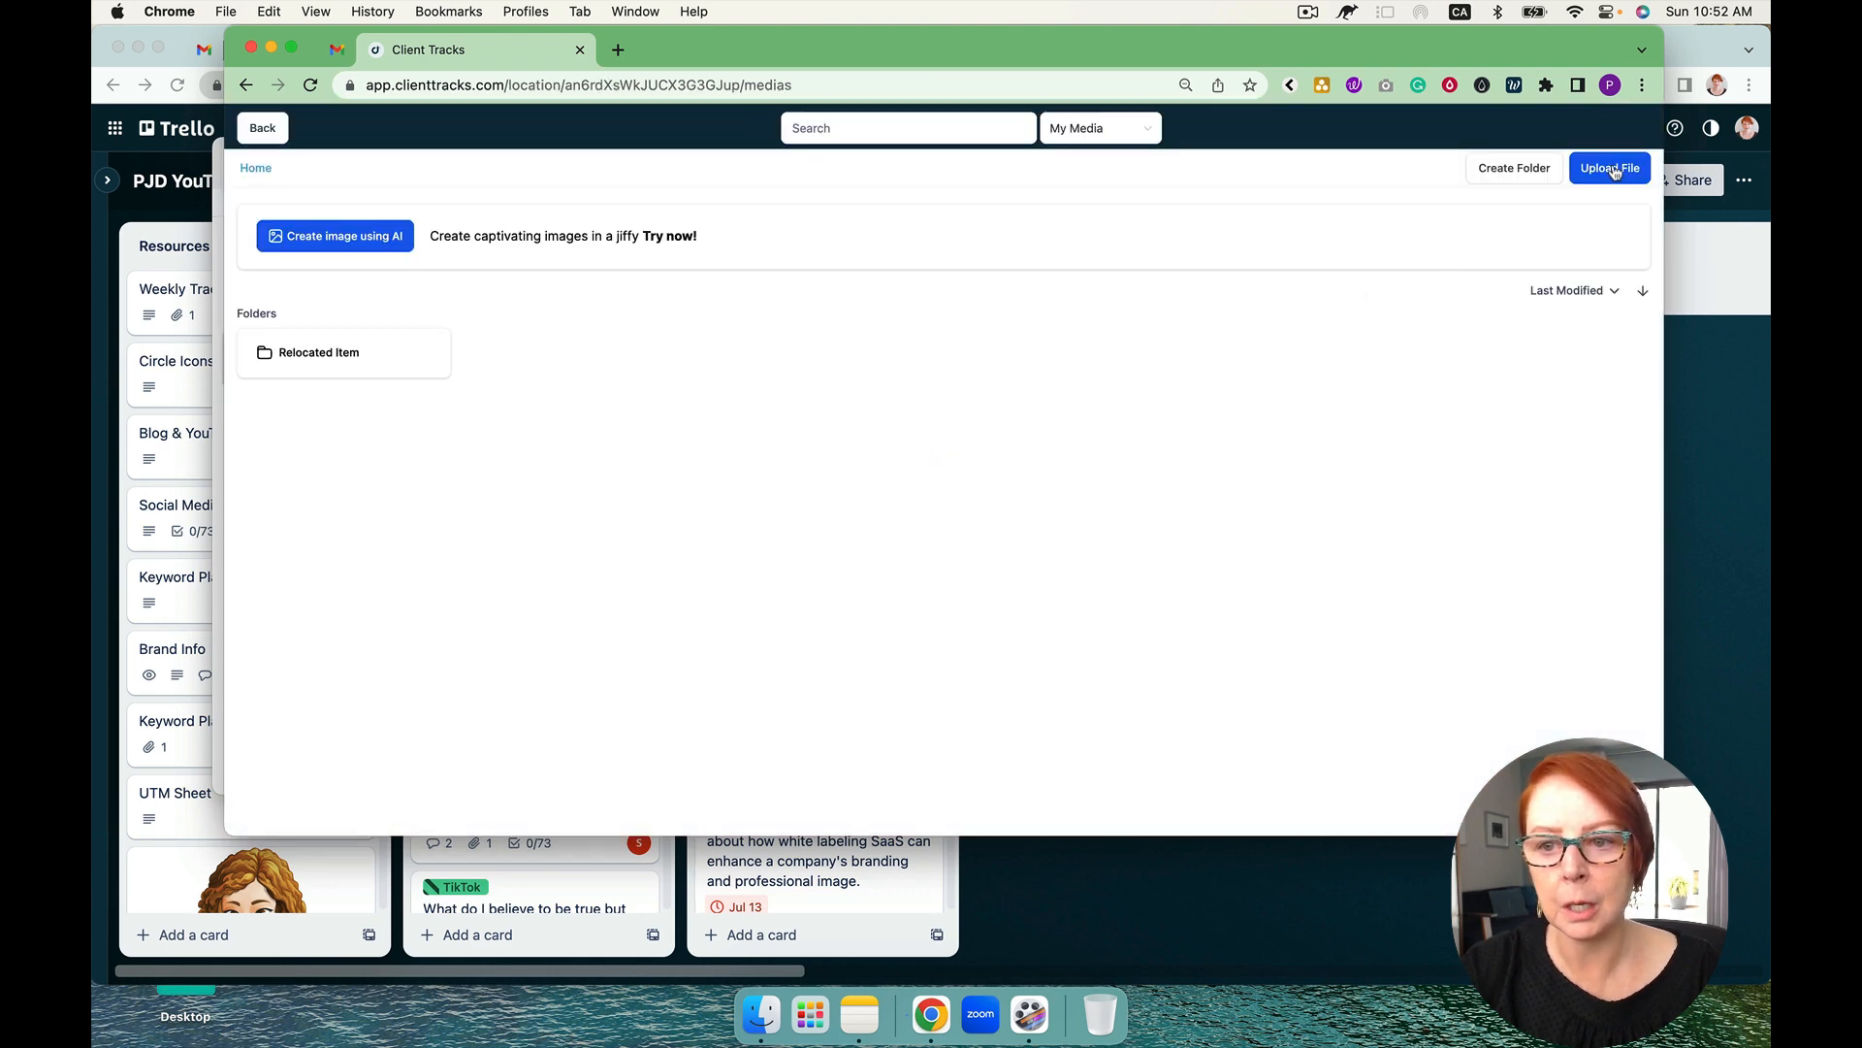
left_click(1611, 167)
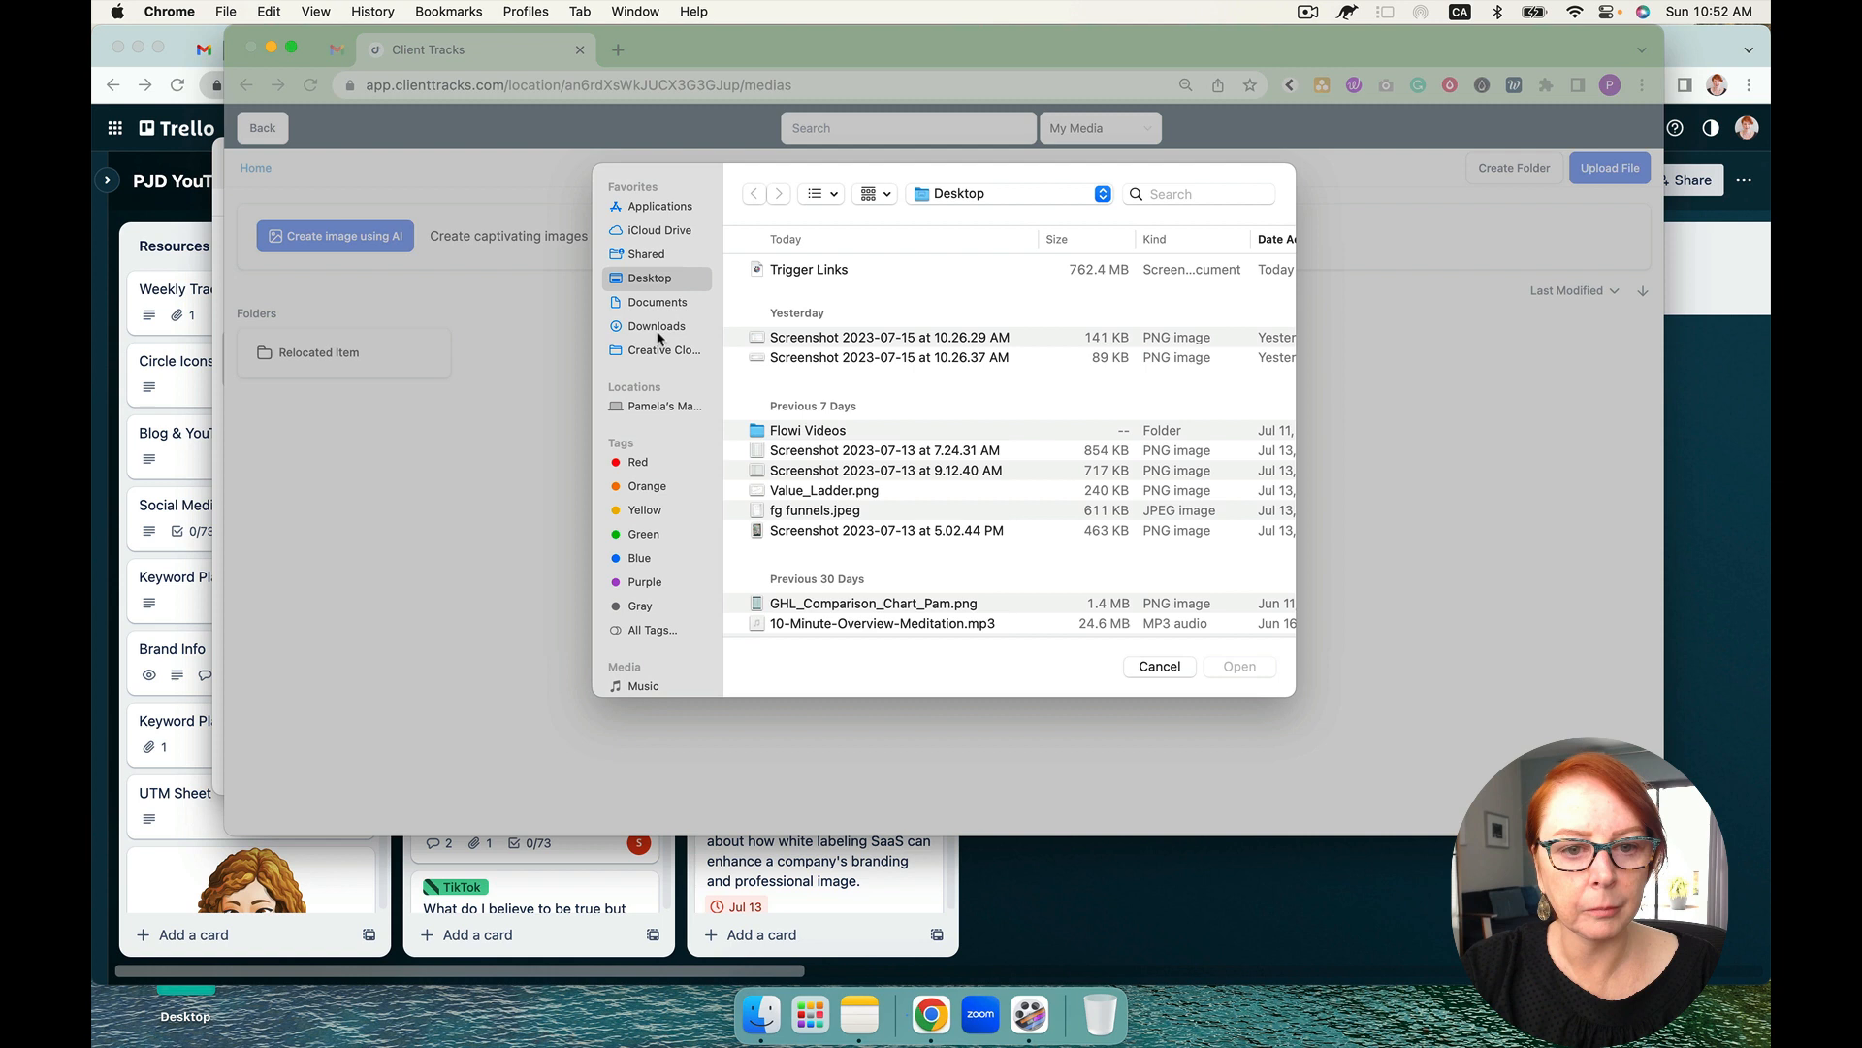
left_click(656, 326)
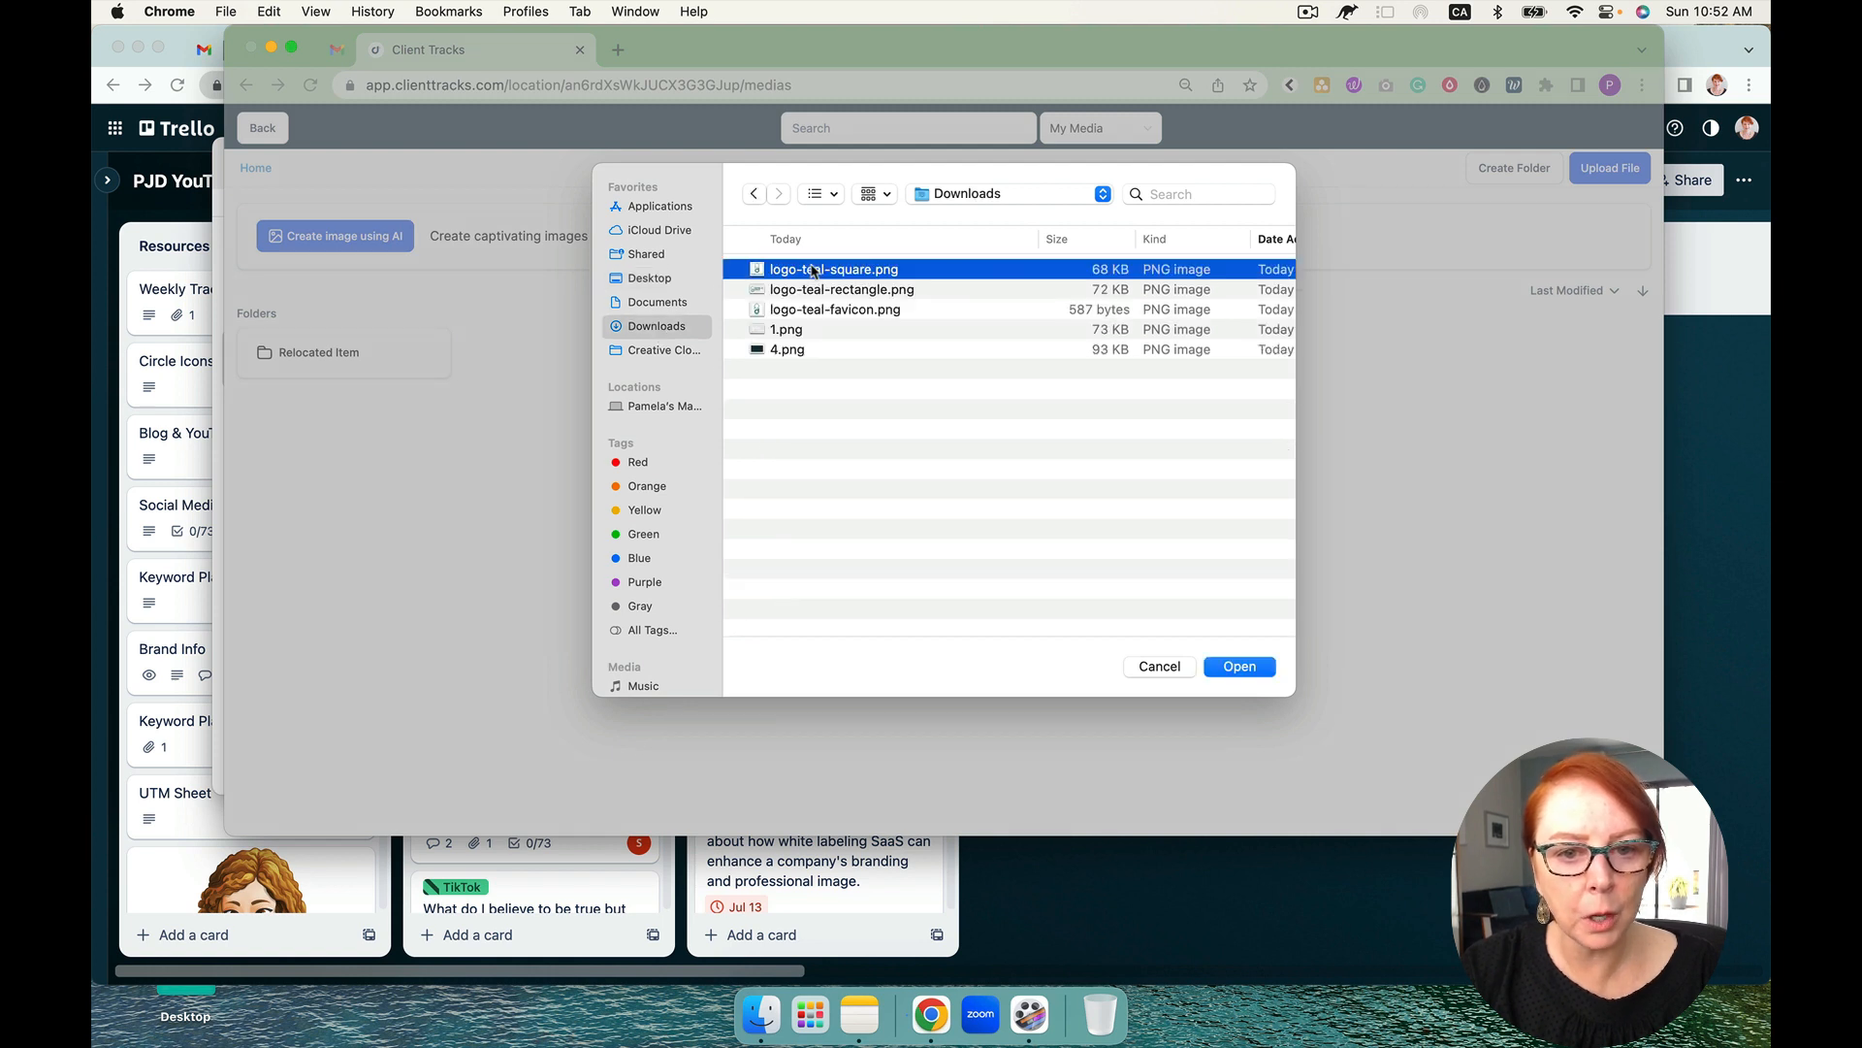
mouse_move(817, 293)
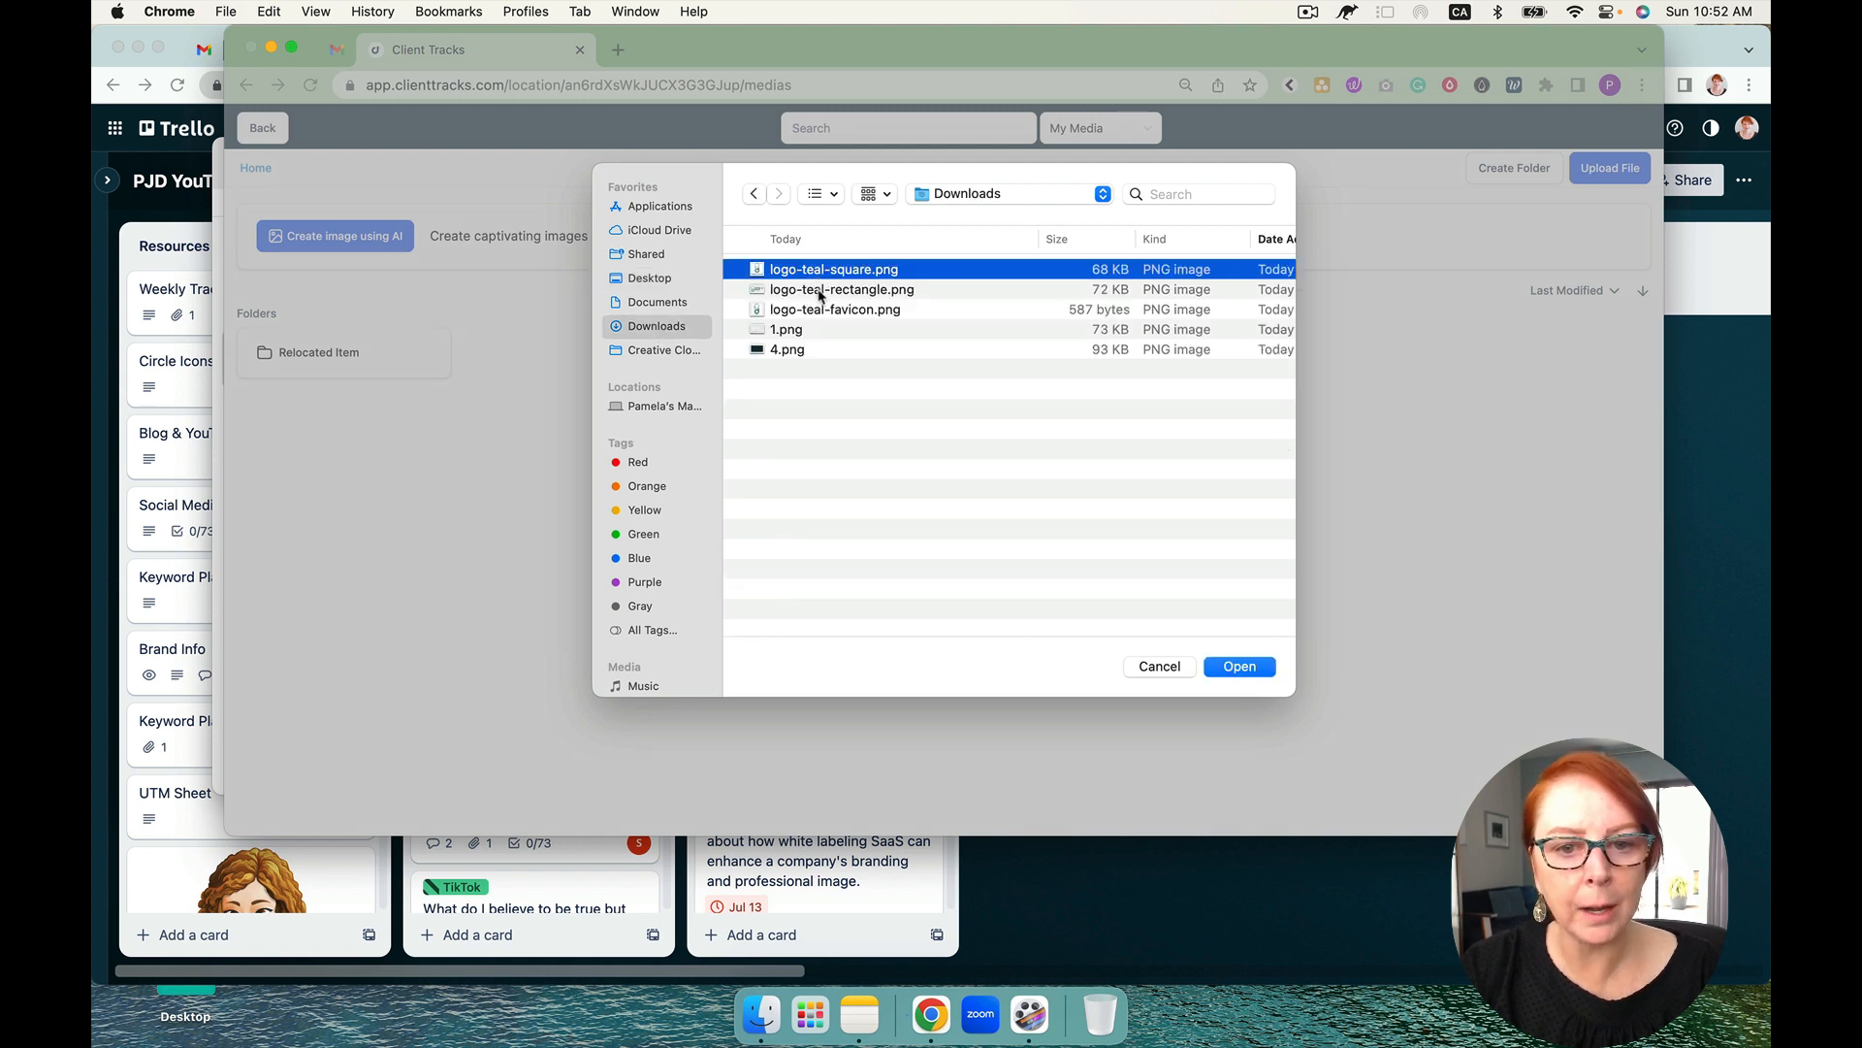
mouse_move(786, 335)
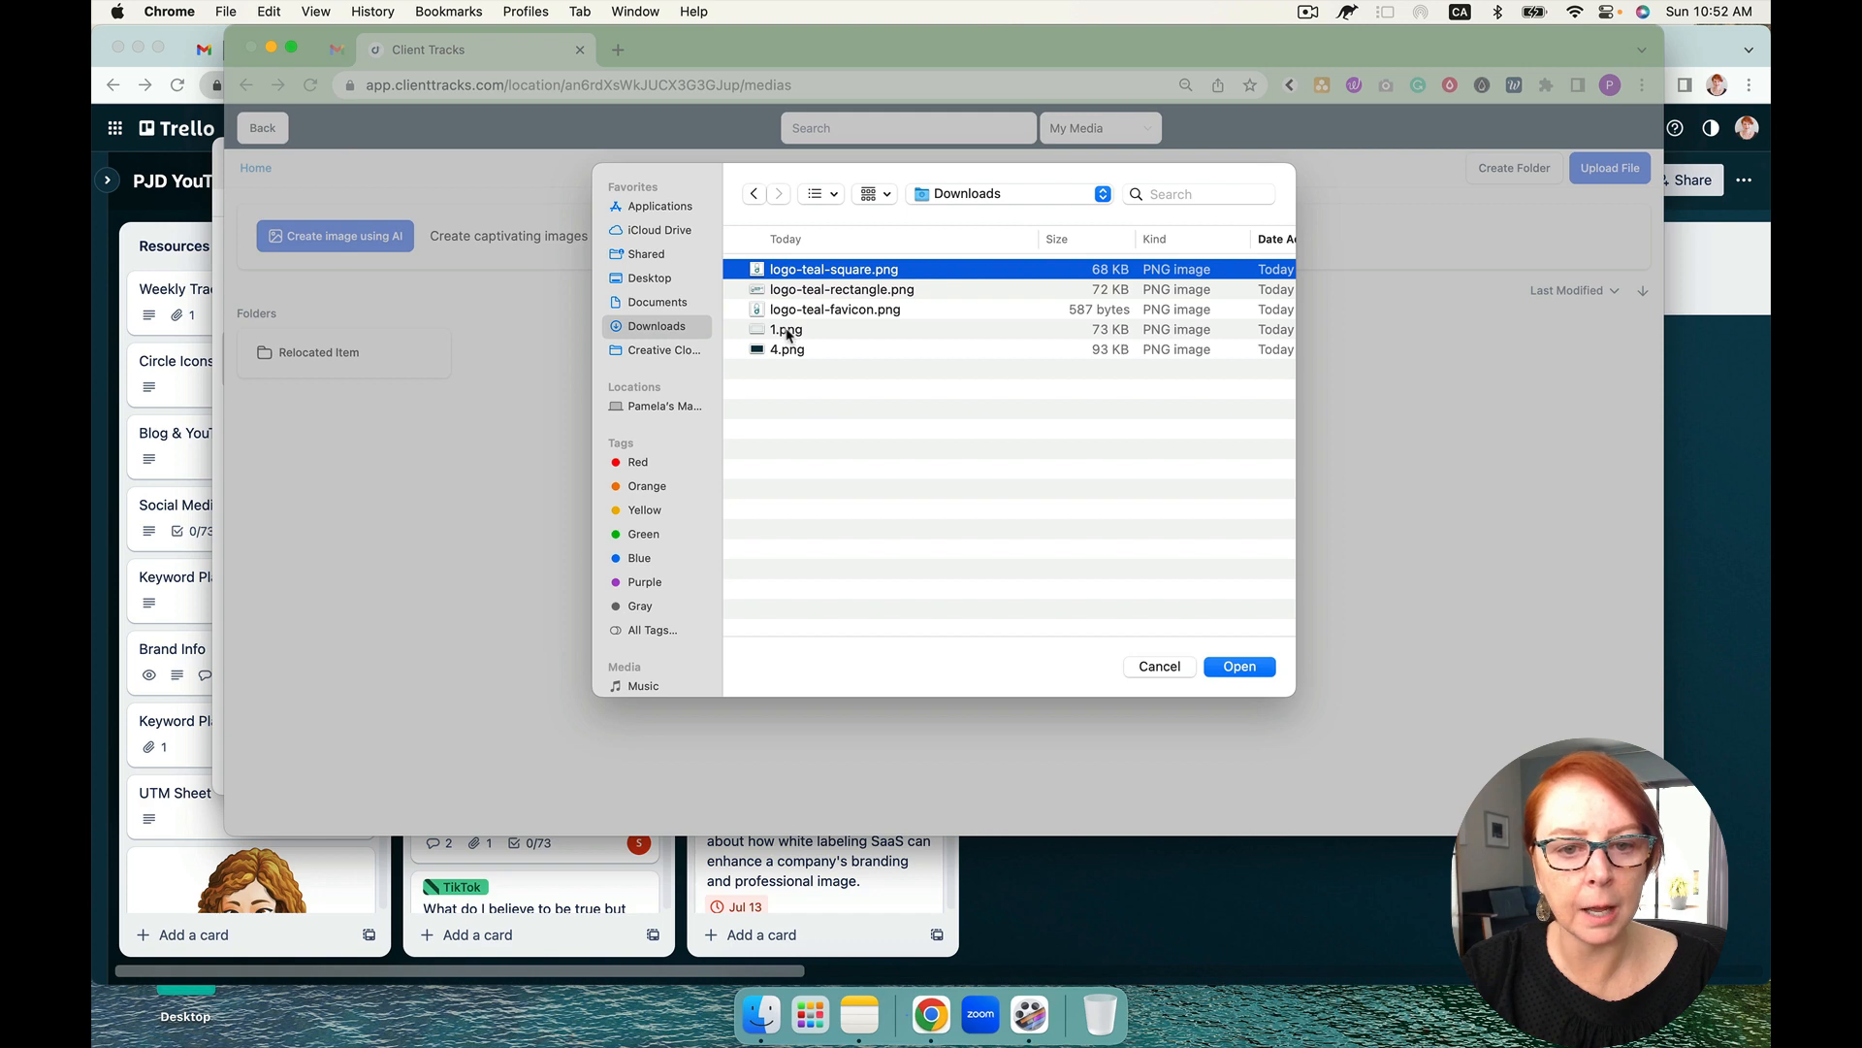
left_click(840, 289)
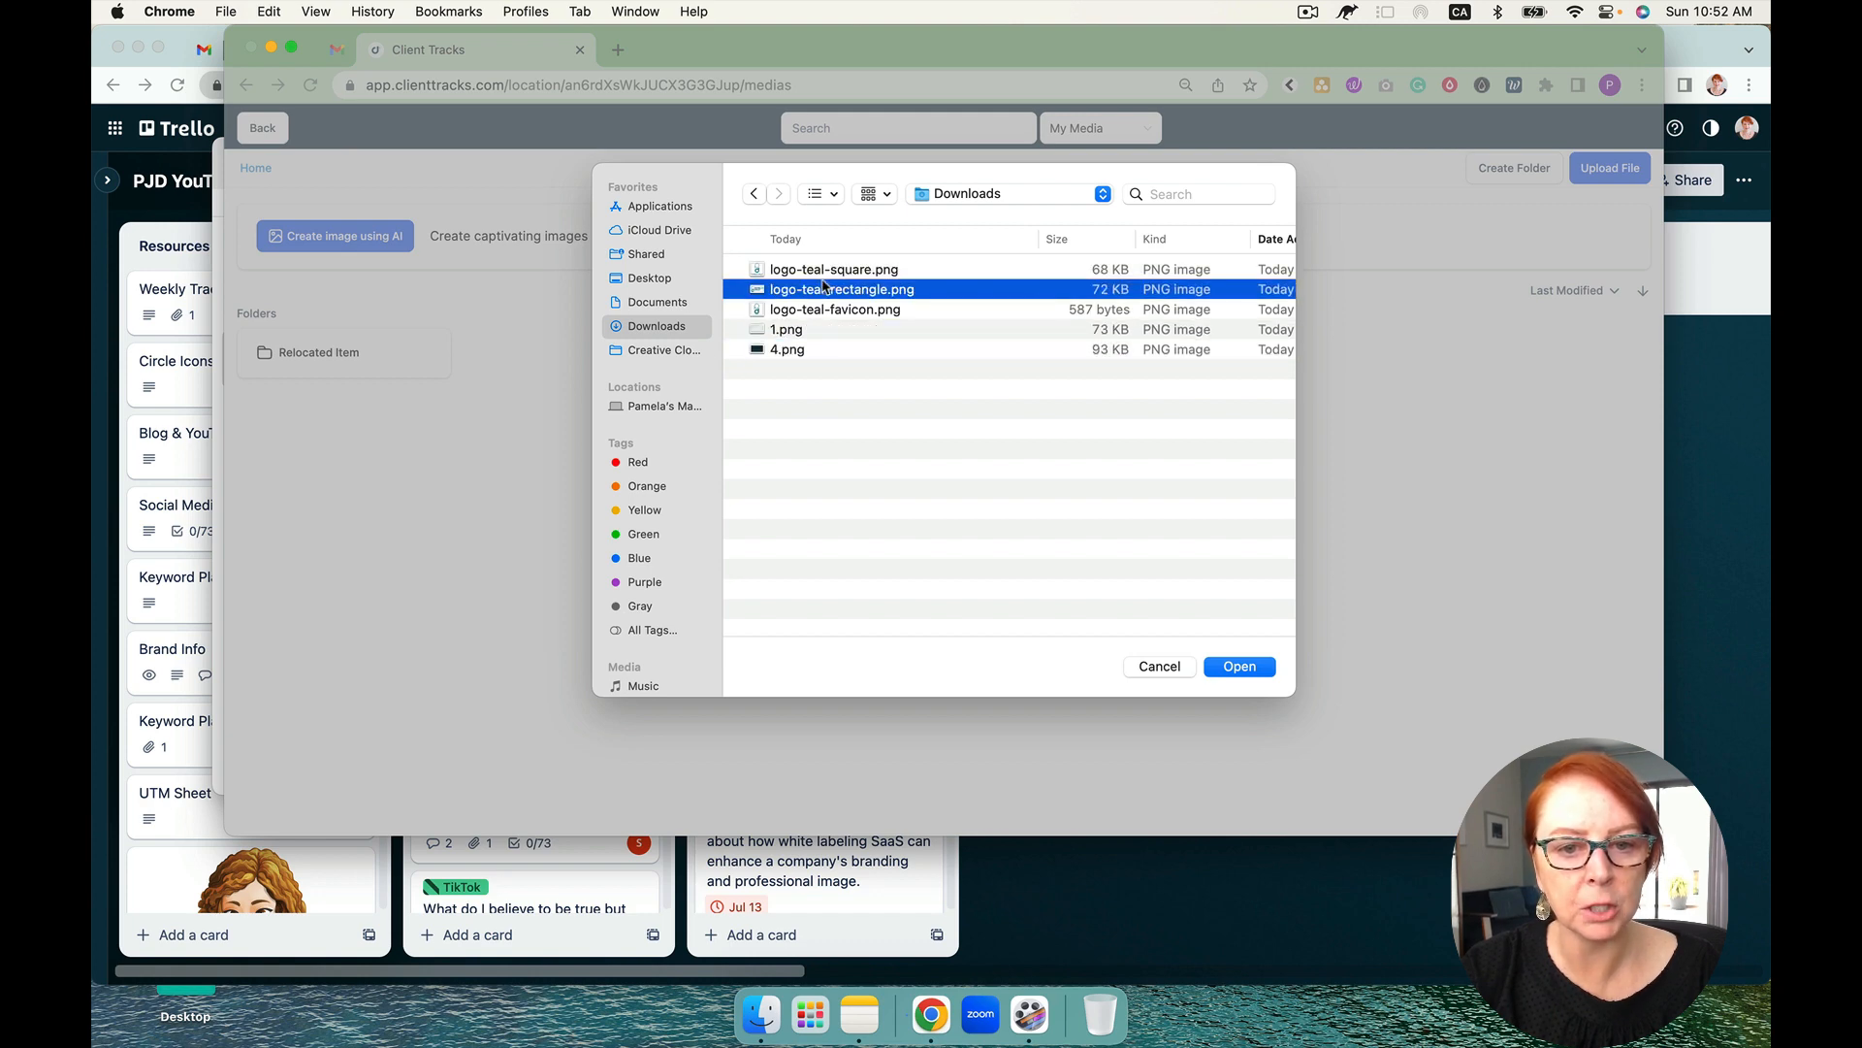
left_click(1239, 665)
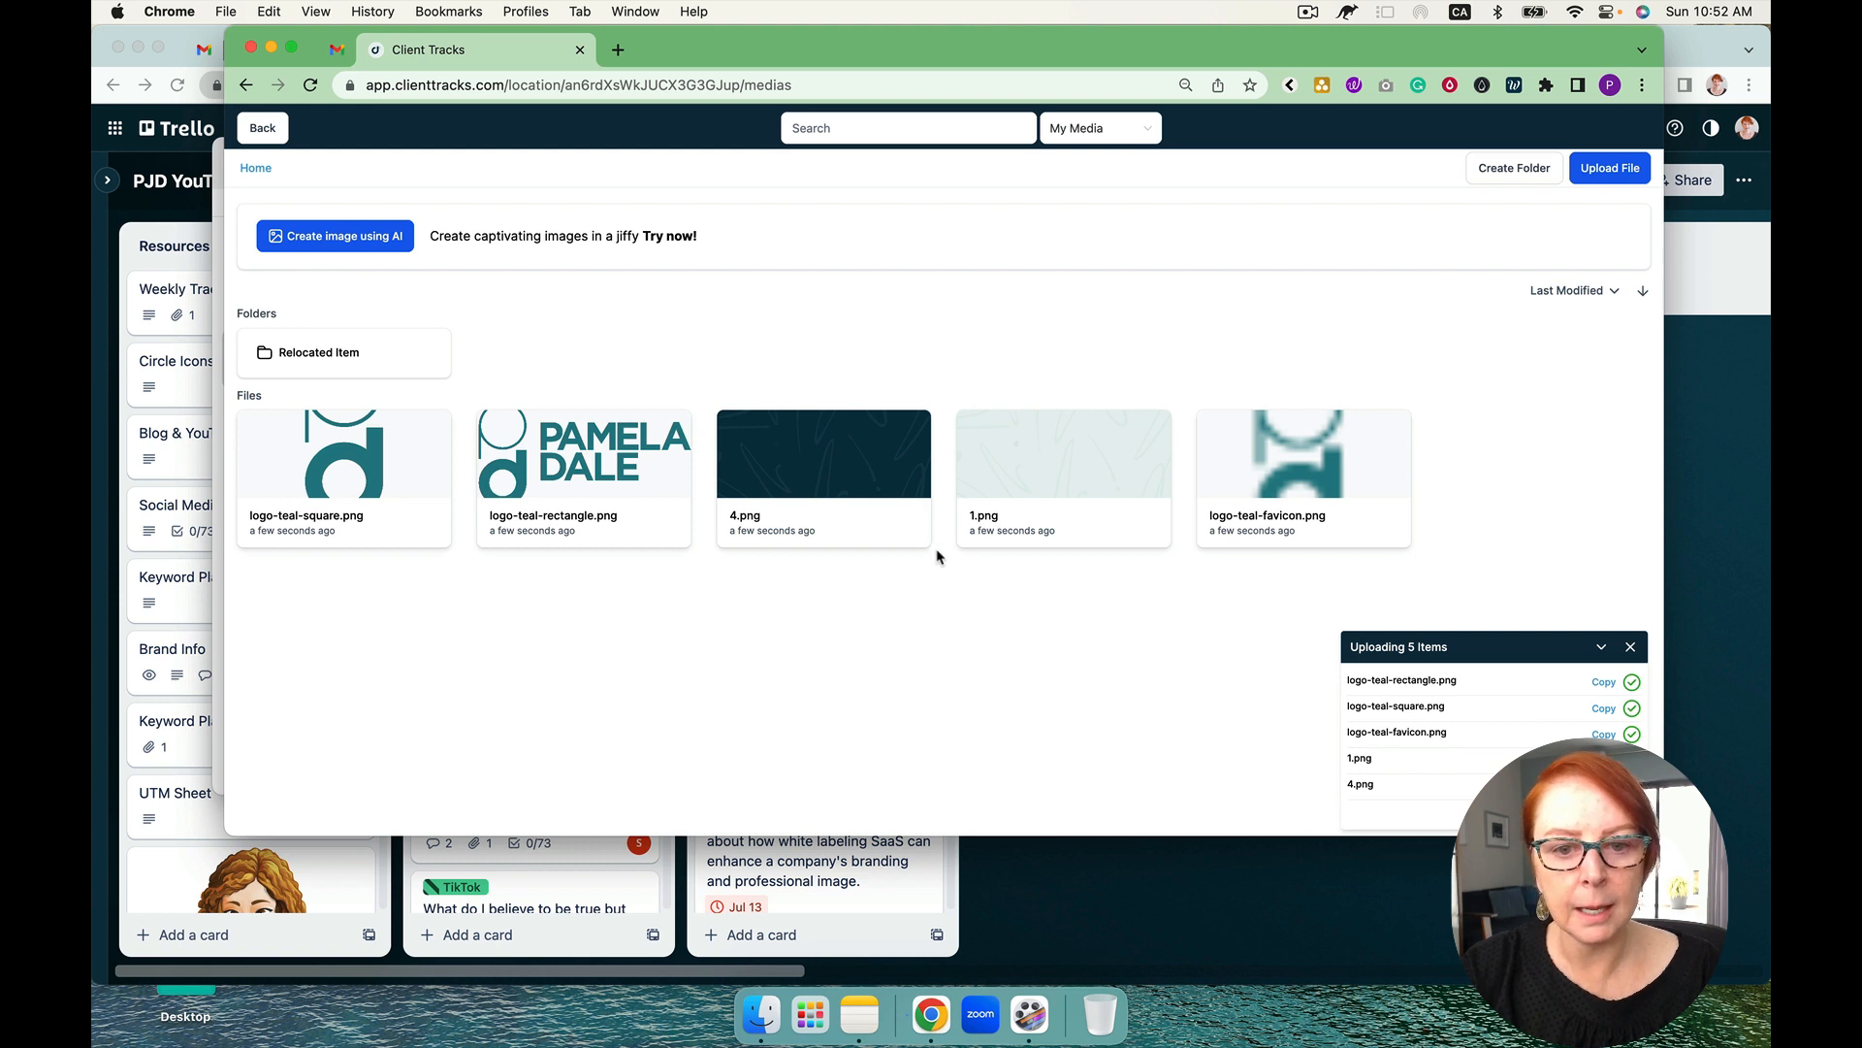
mouse_move(855, 468)
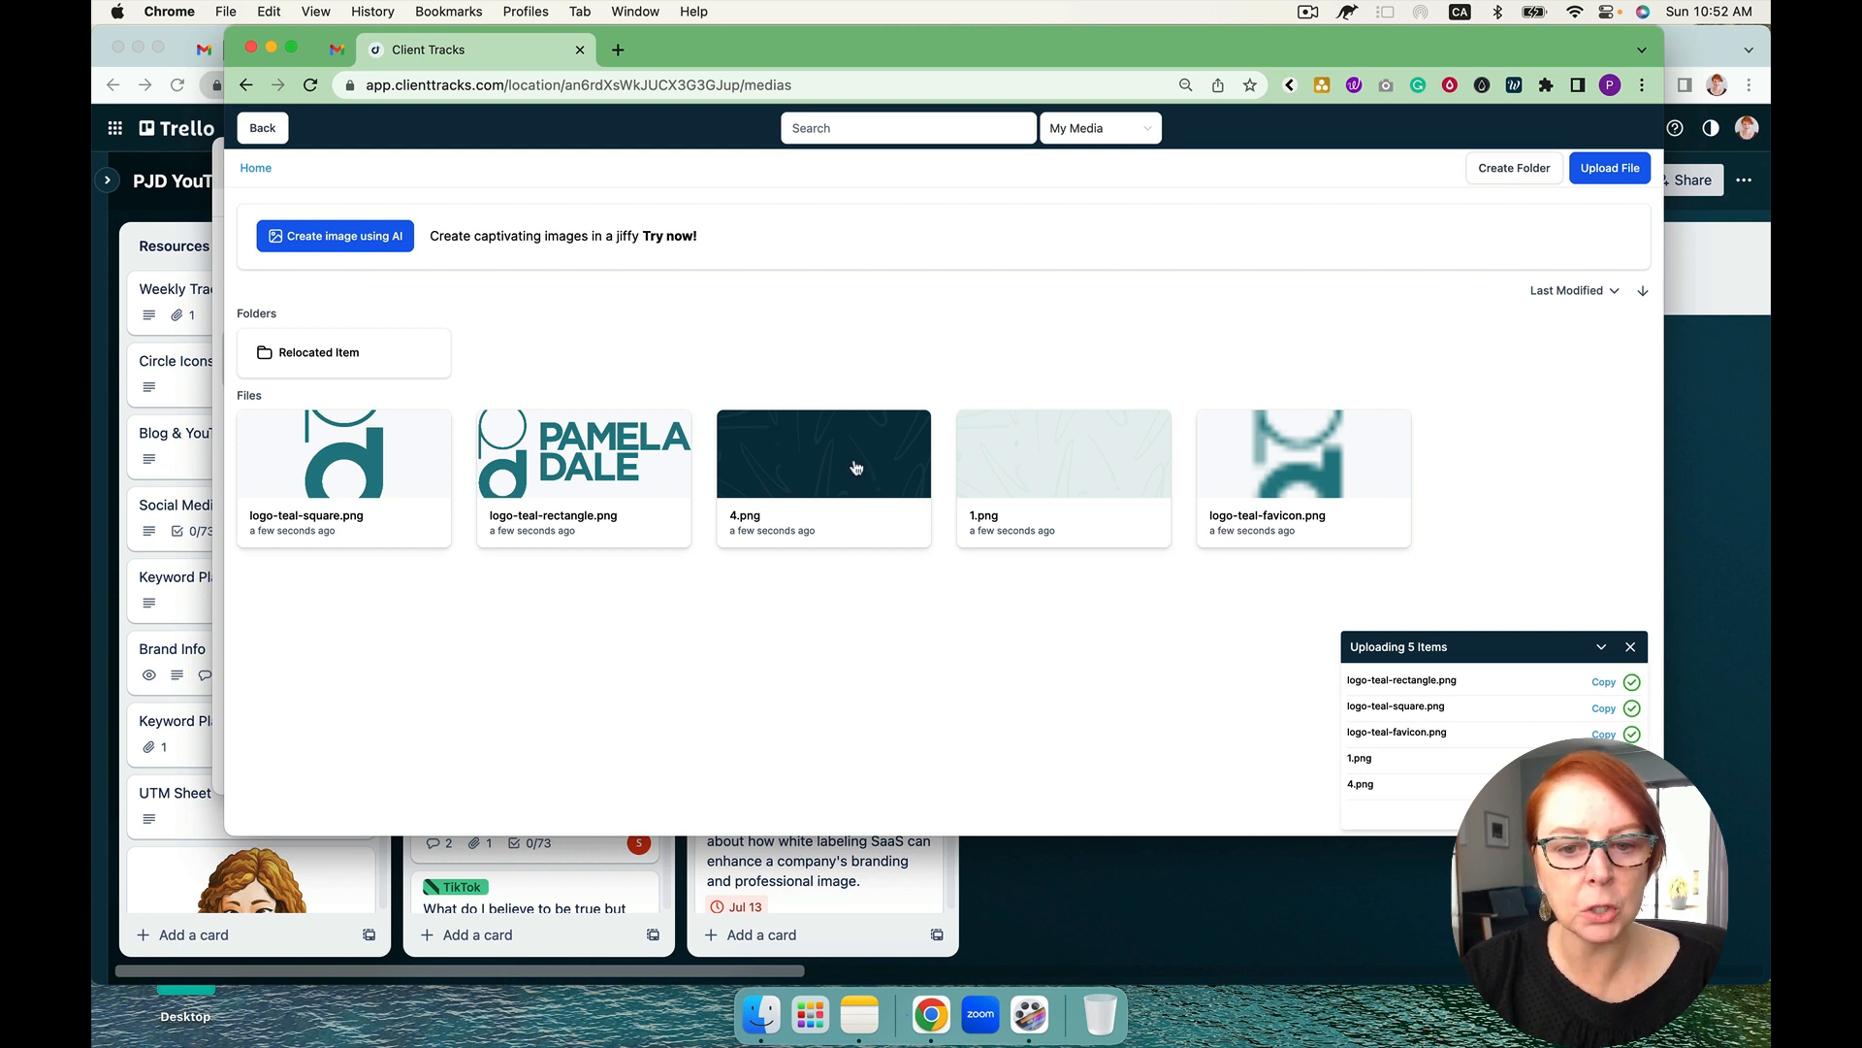
Copy the link of the dark background image 4.png
right_click(822, 457)
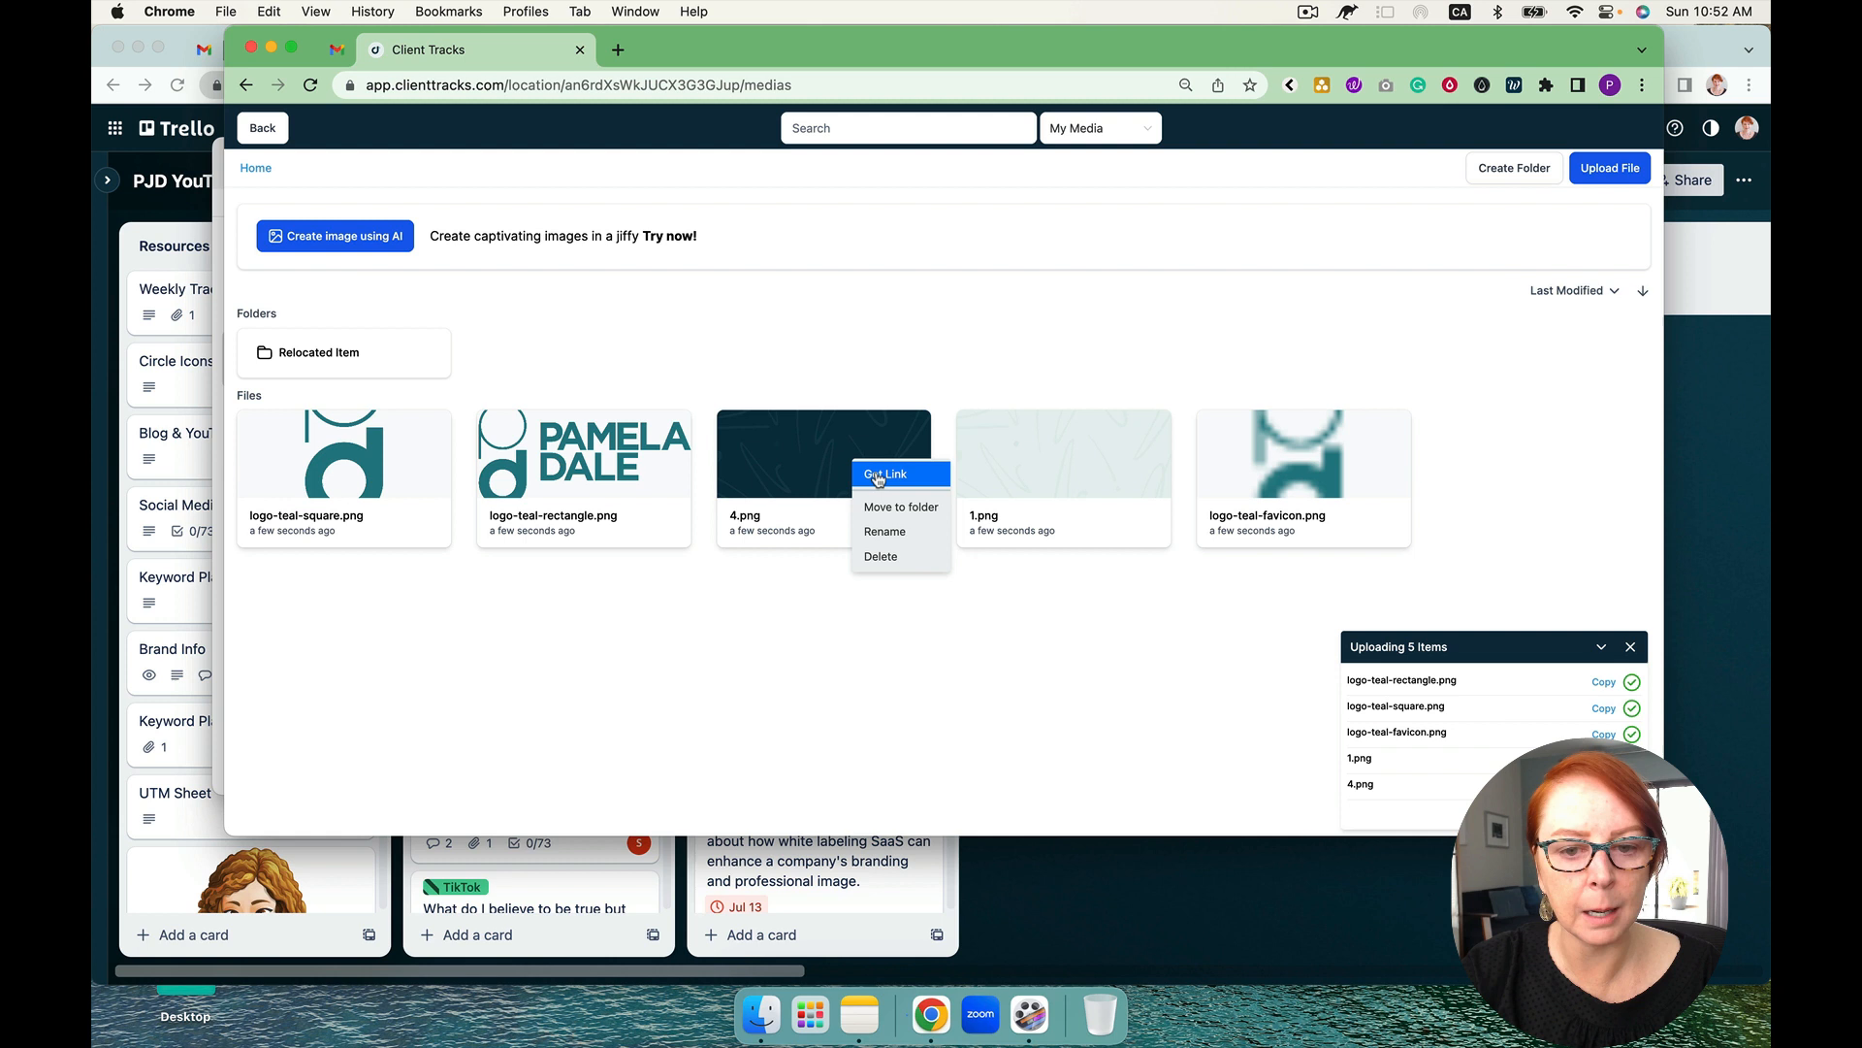
left_click(885, 474)
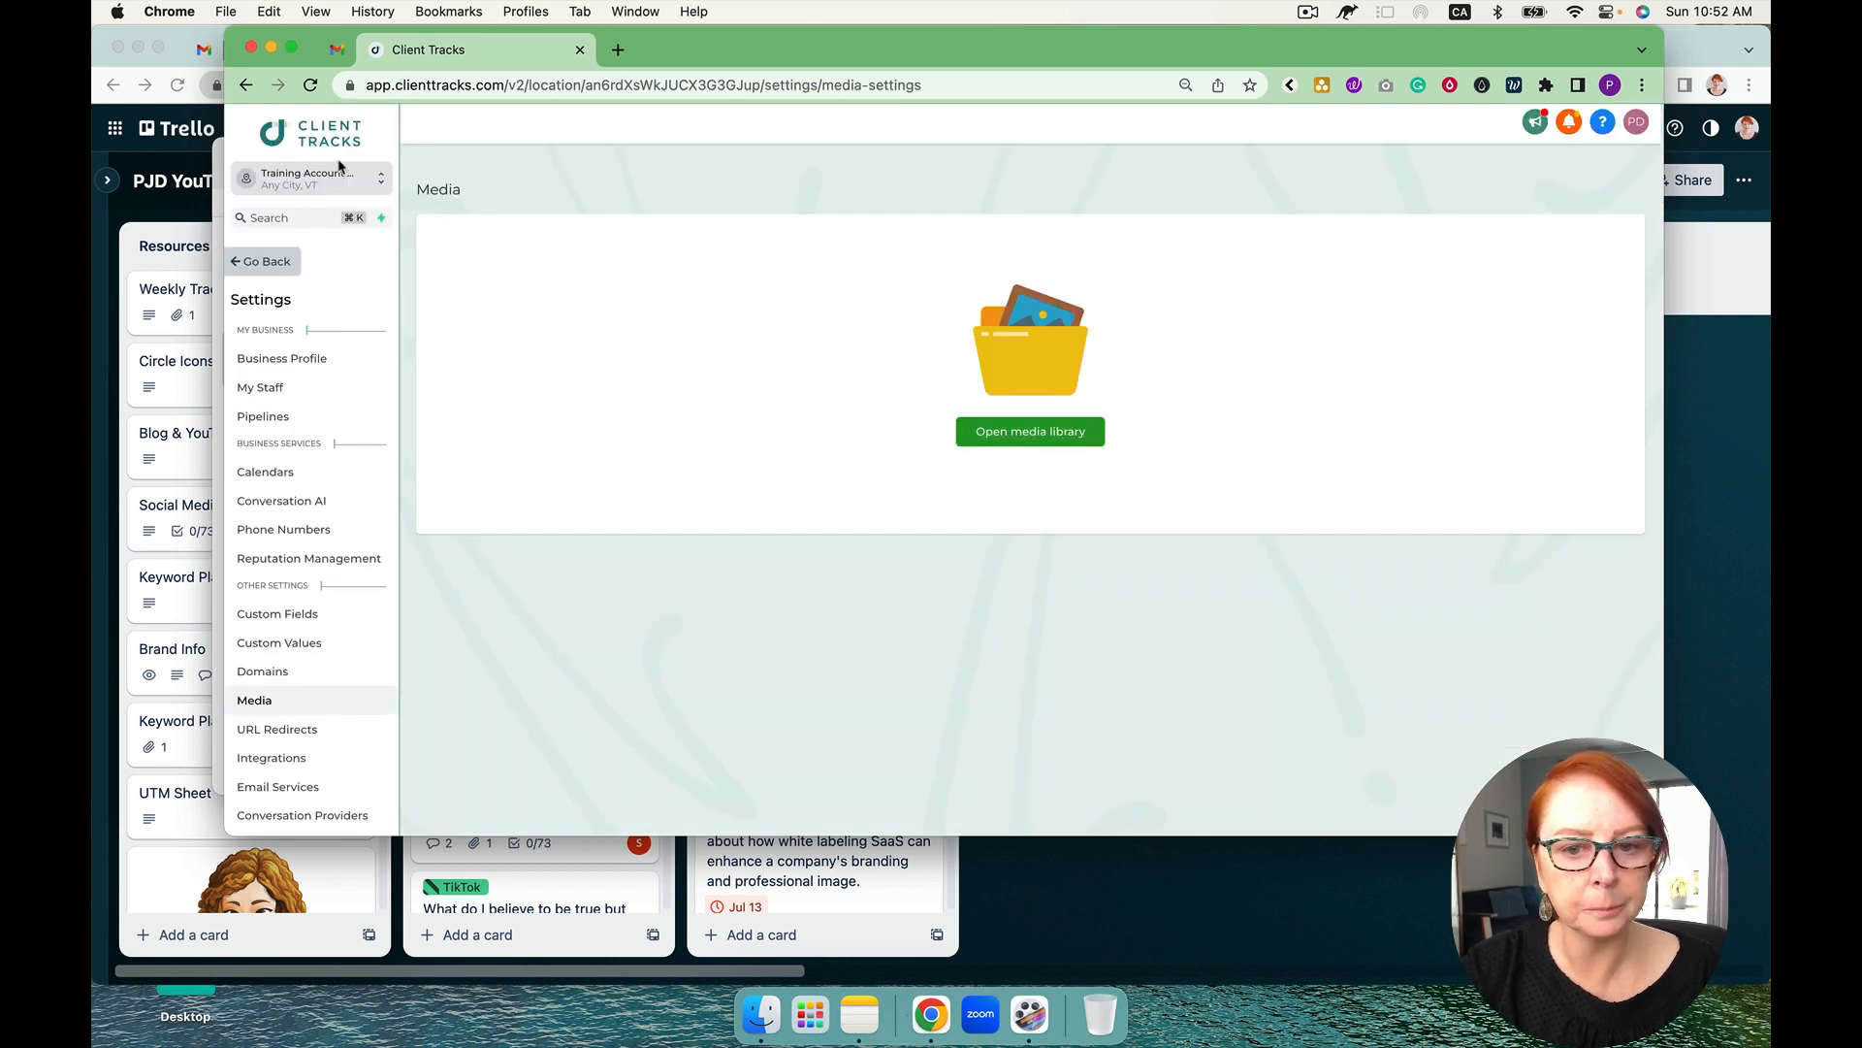
Rename Background Image #1 to Background Image #1 Dark and set its value to the uploaded image link
left_click(262, 260)
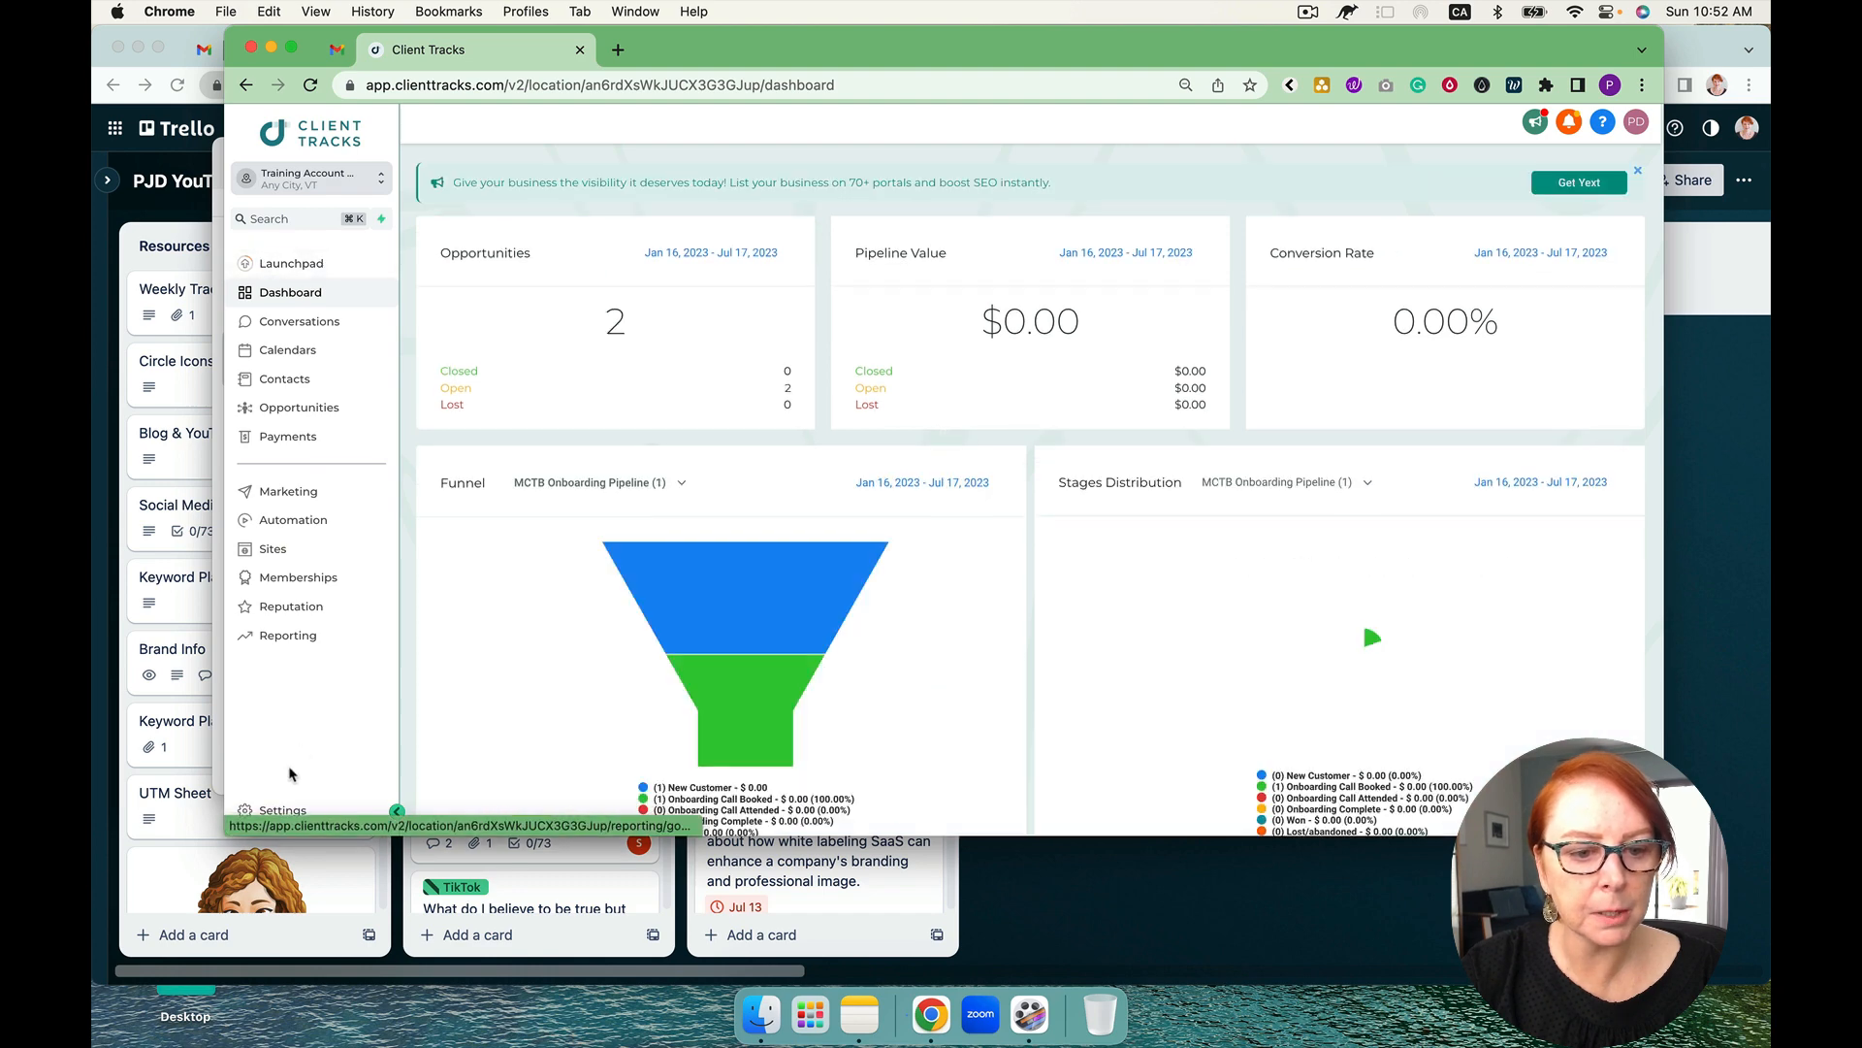
left_click(279, 809)
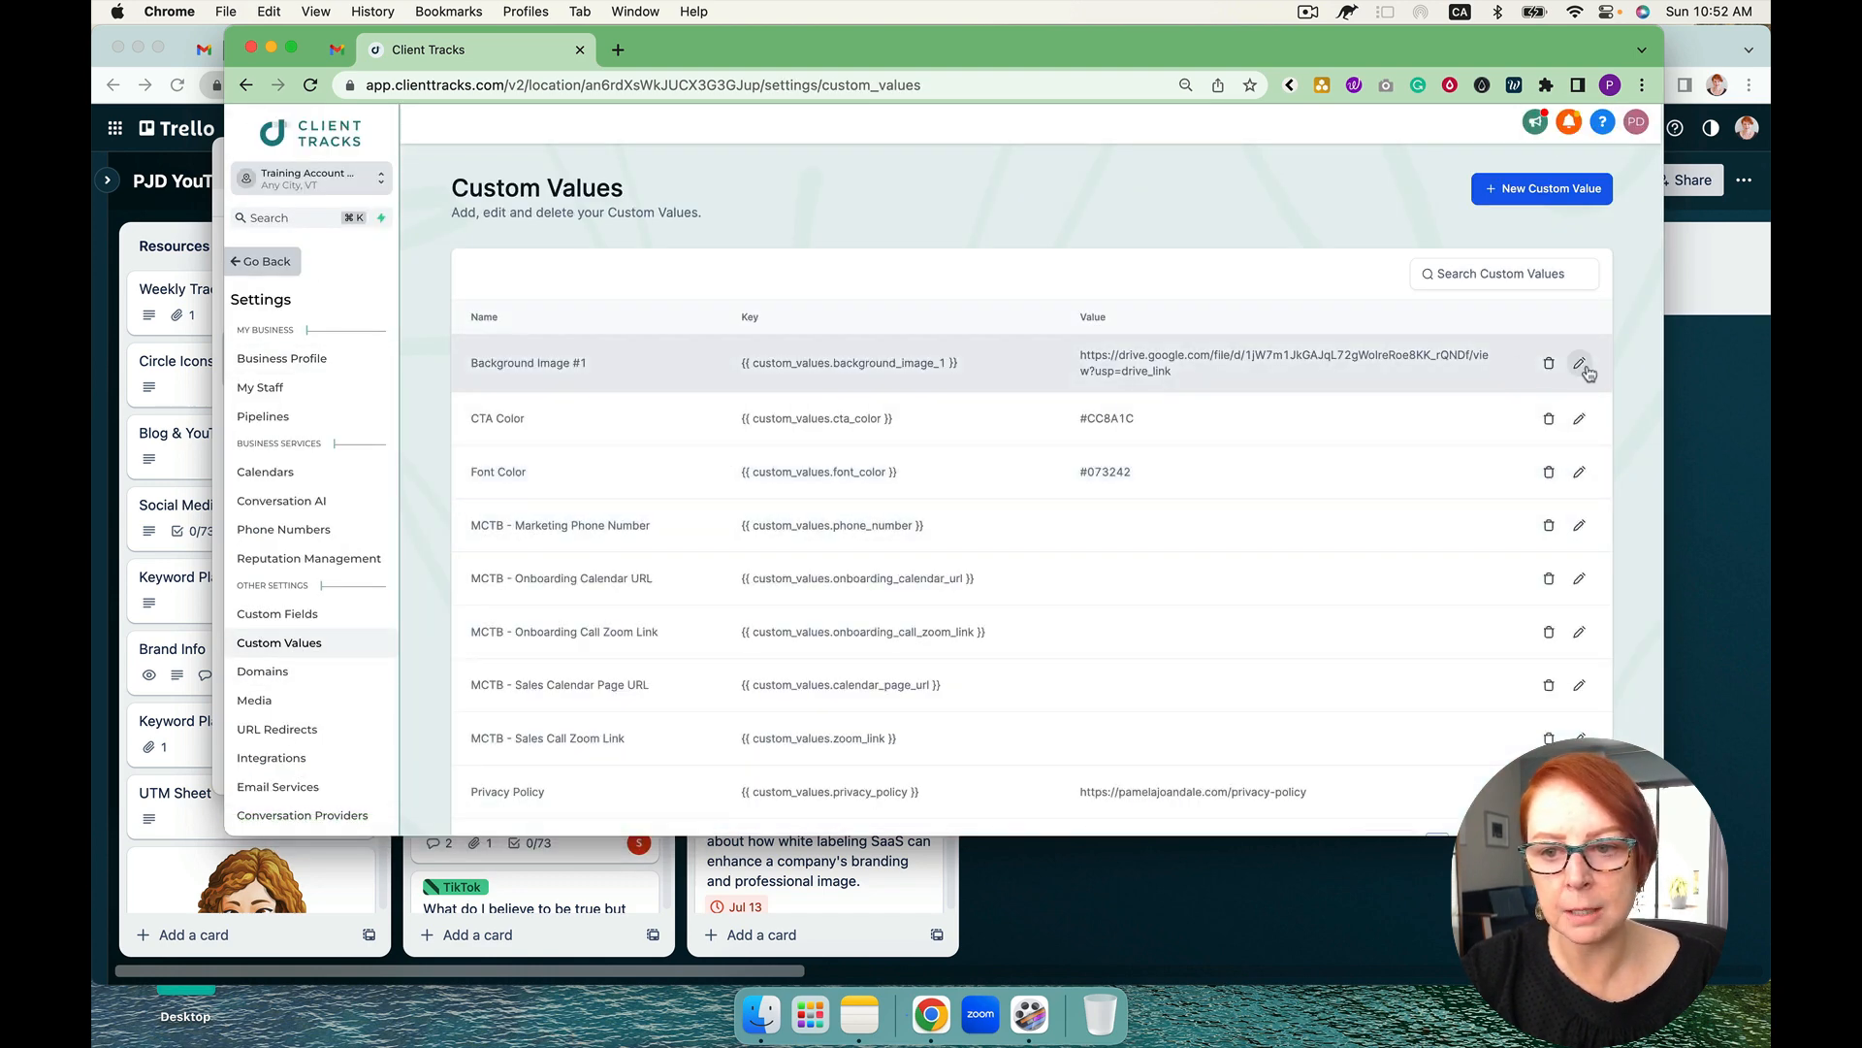
left_click(1579, 363)
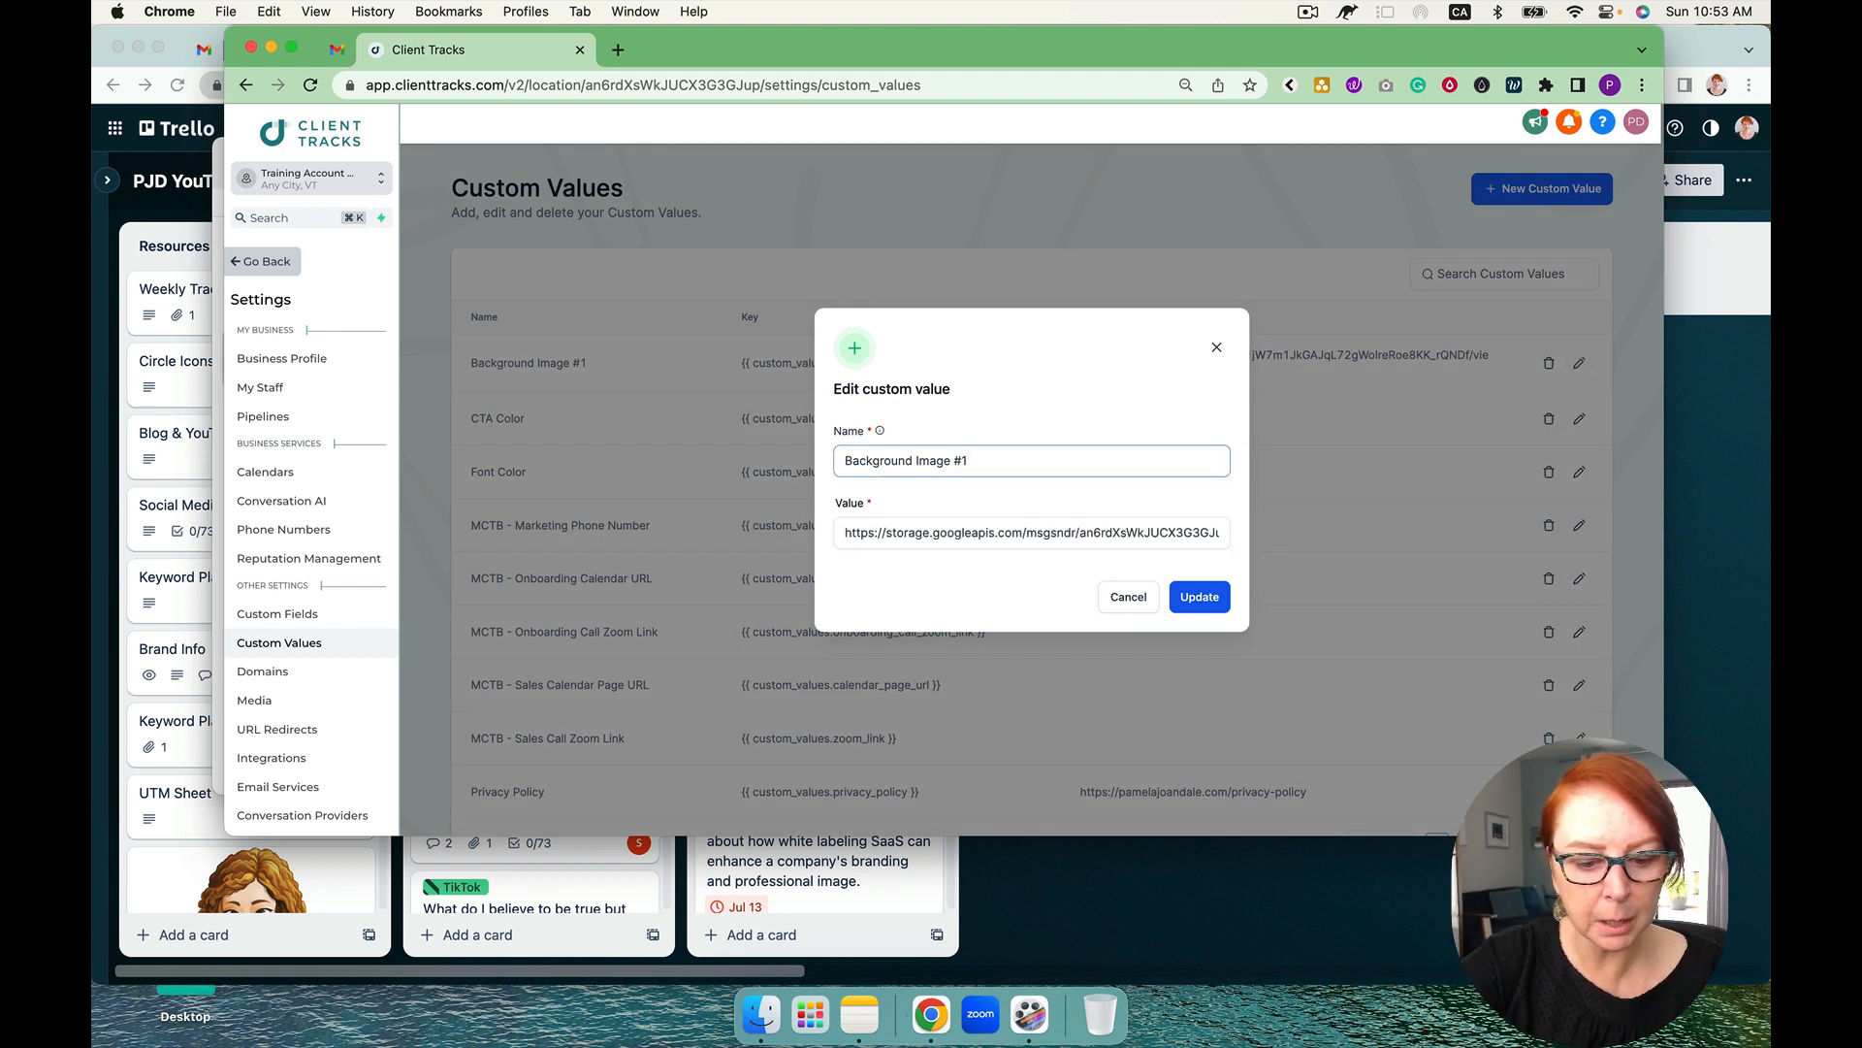
type("Dark")
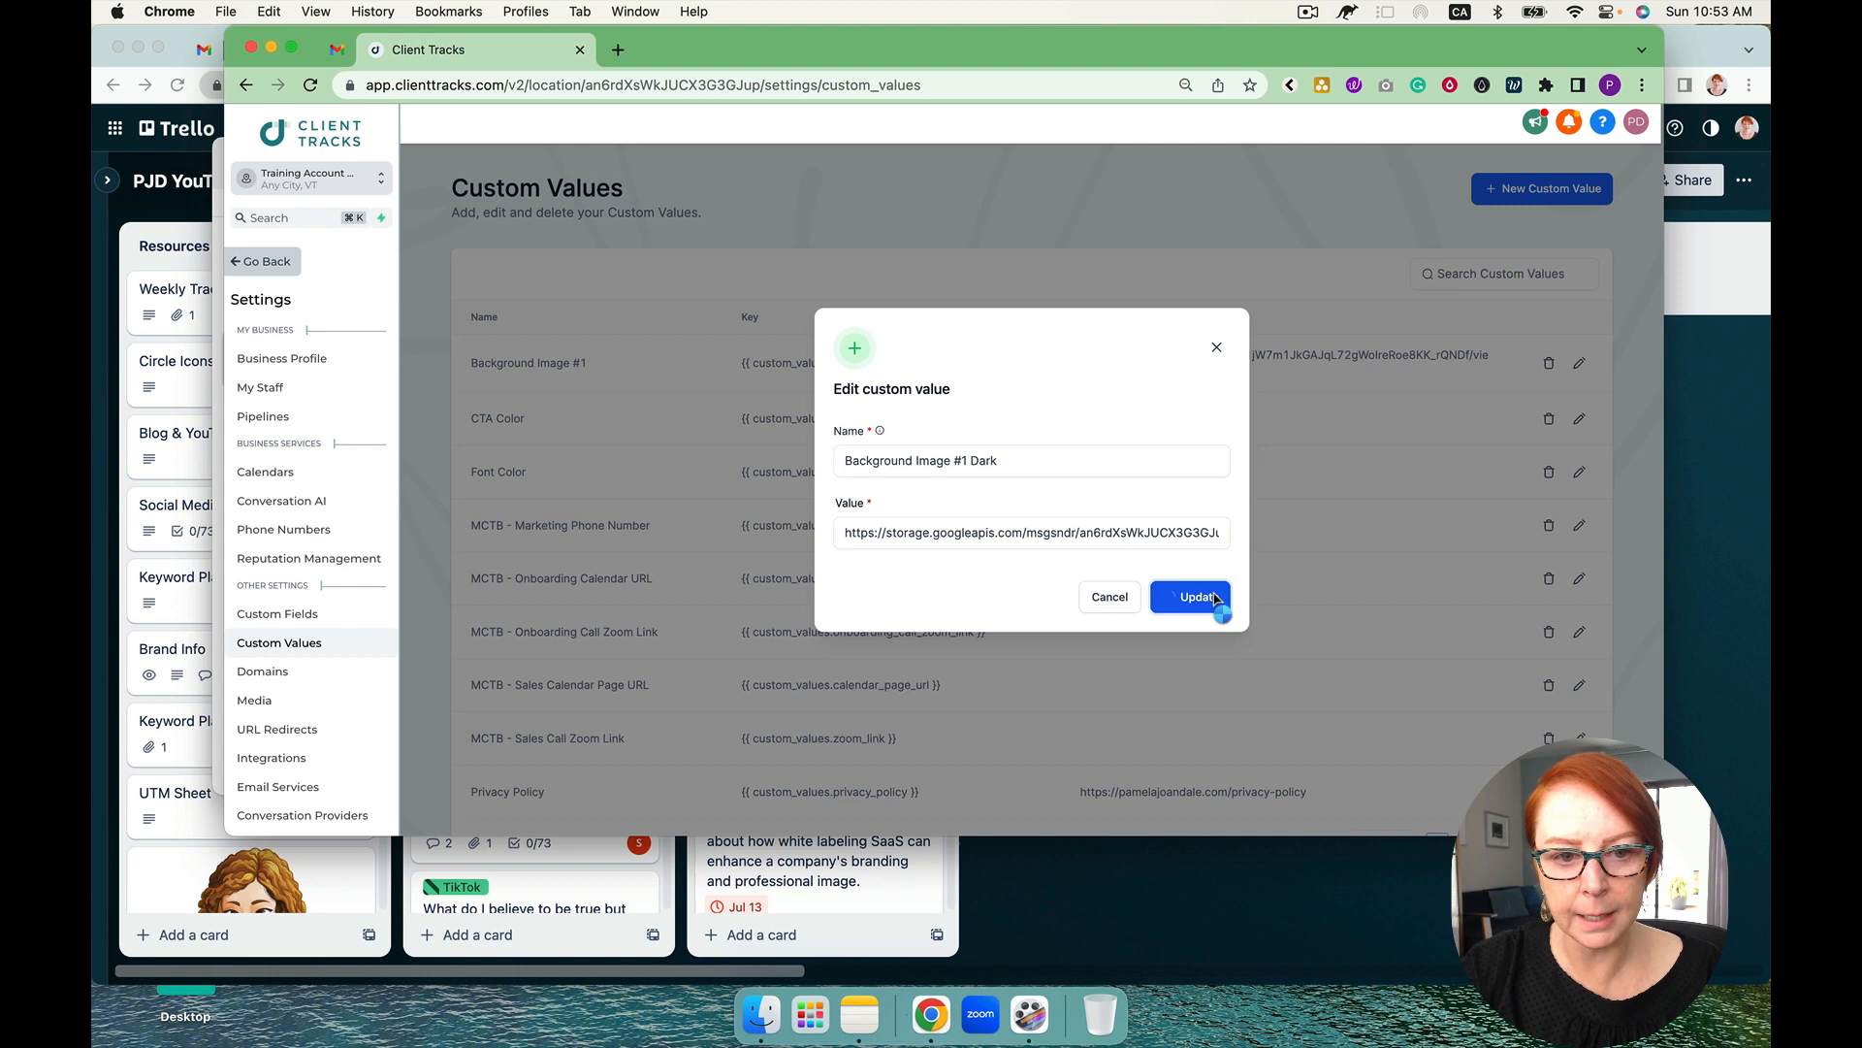
left_click(1190, 596)
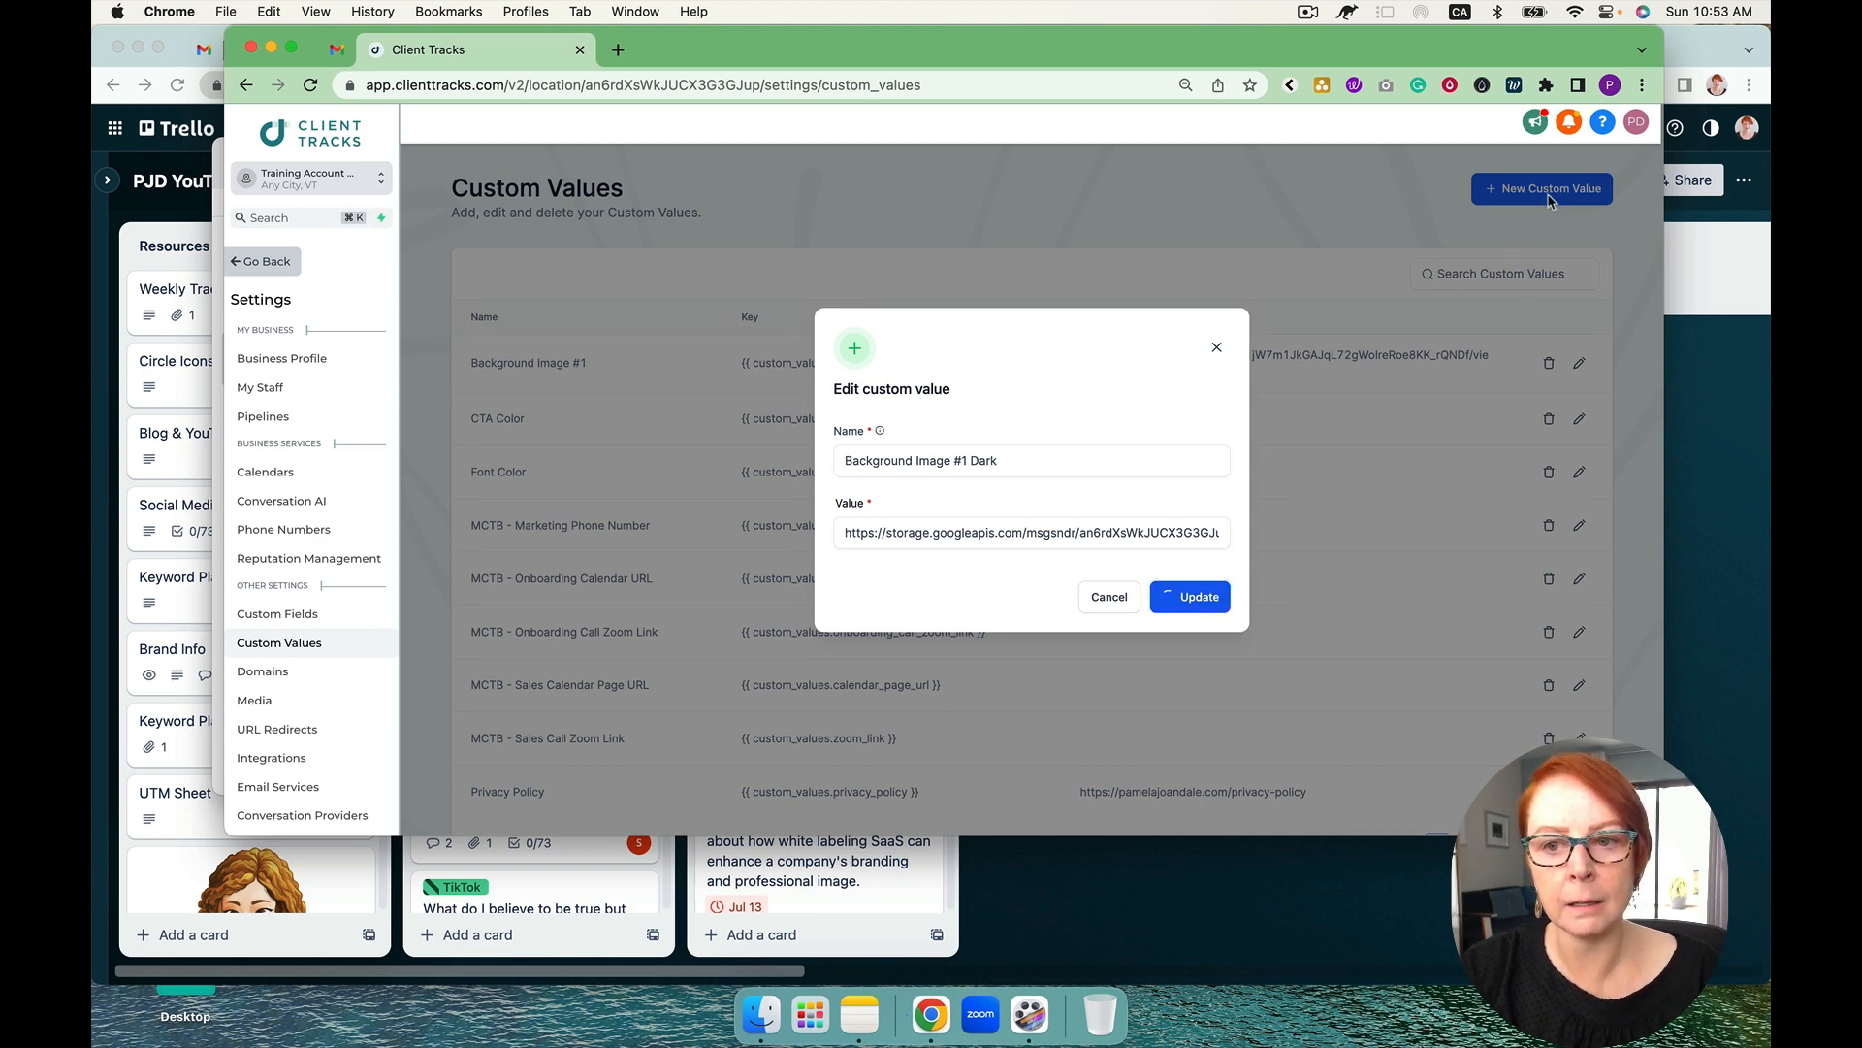
left_click(1189, 596)
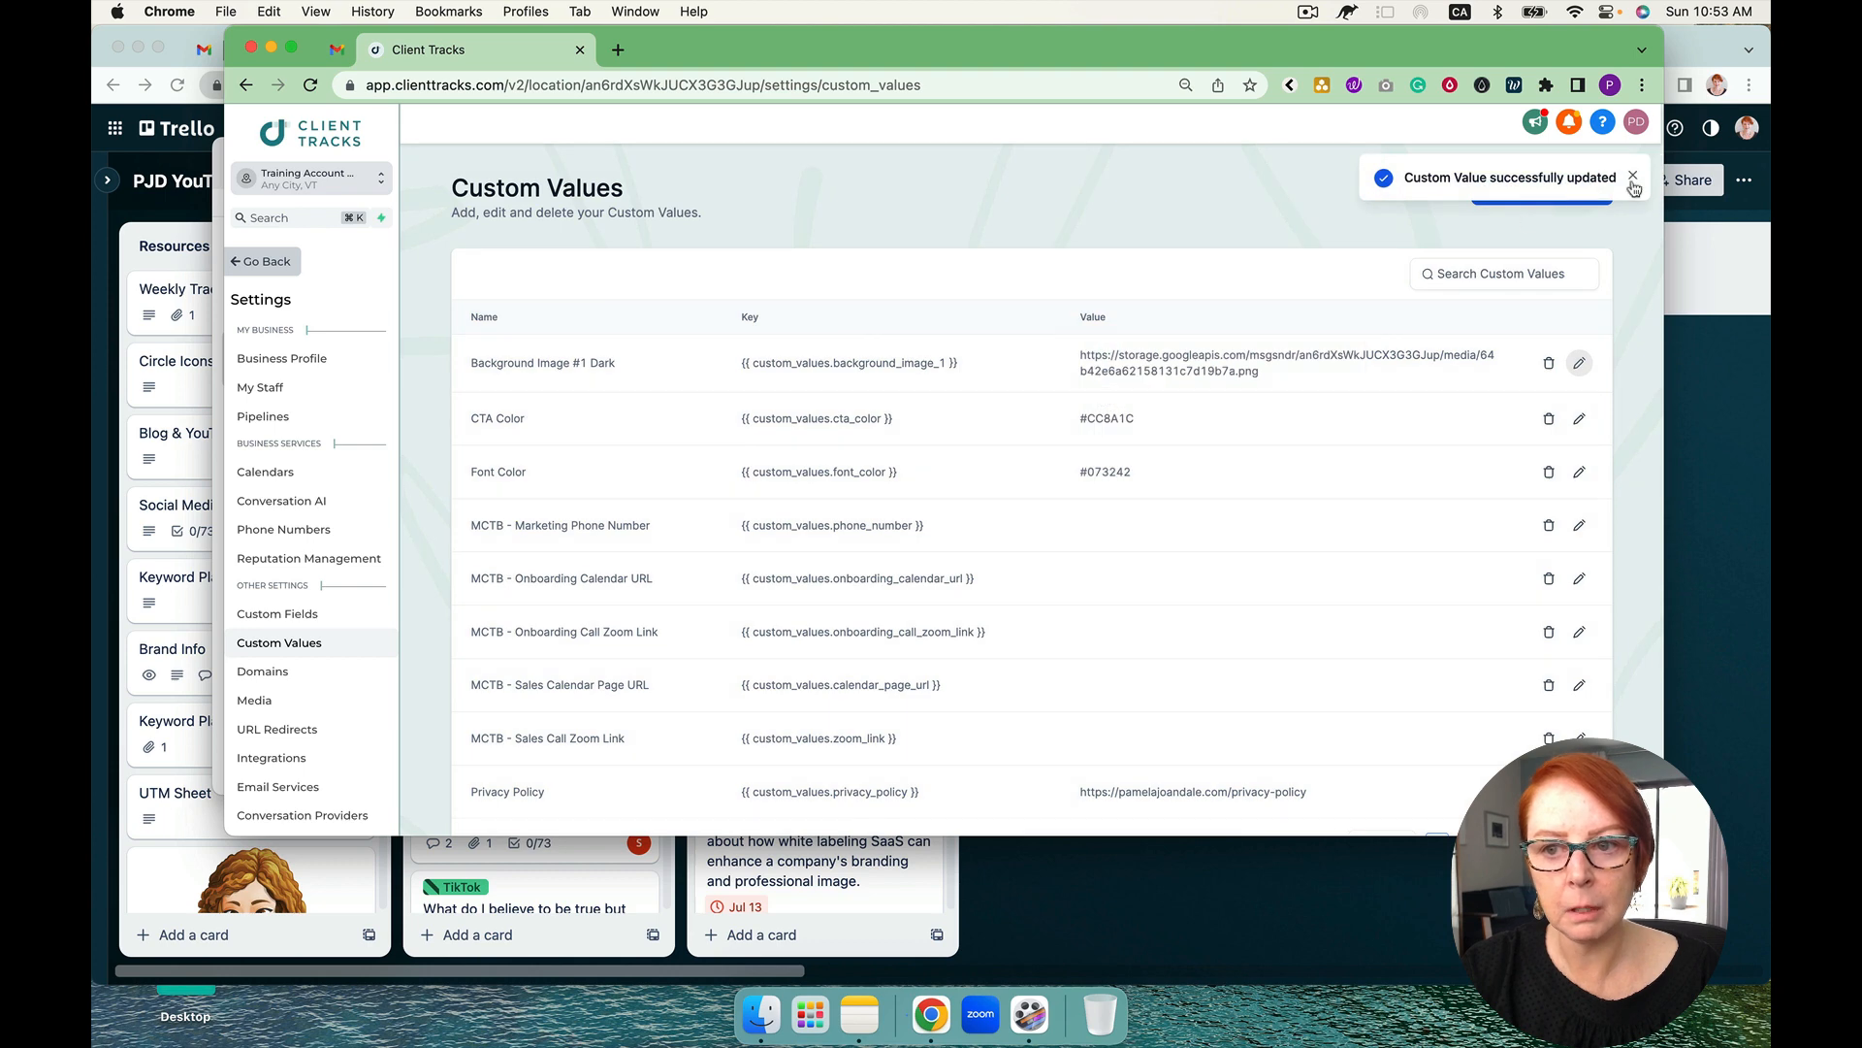
left_click(1540, 188)
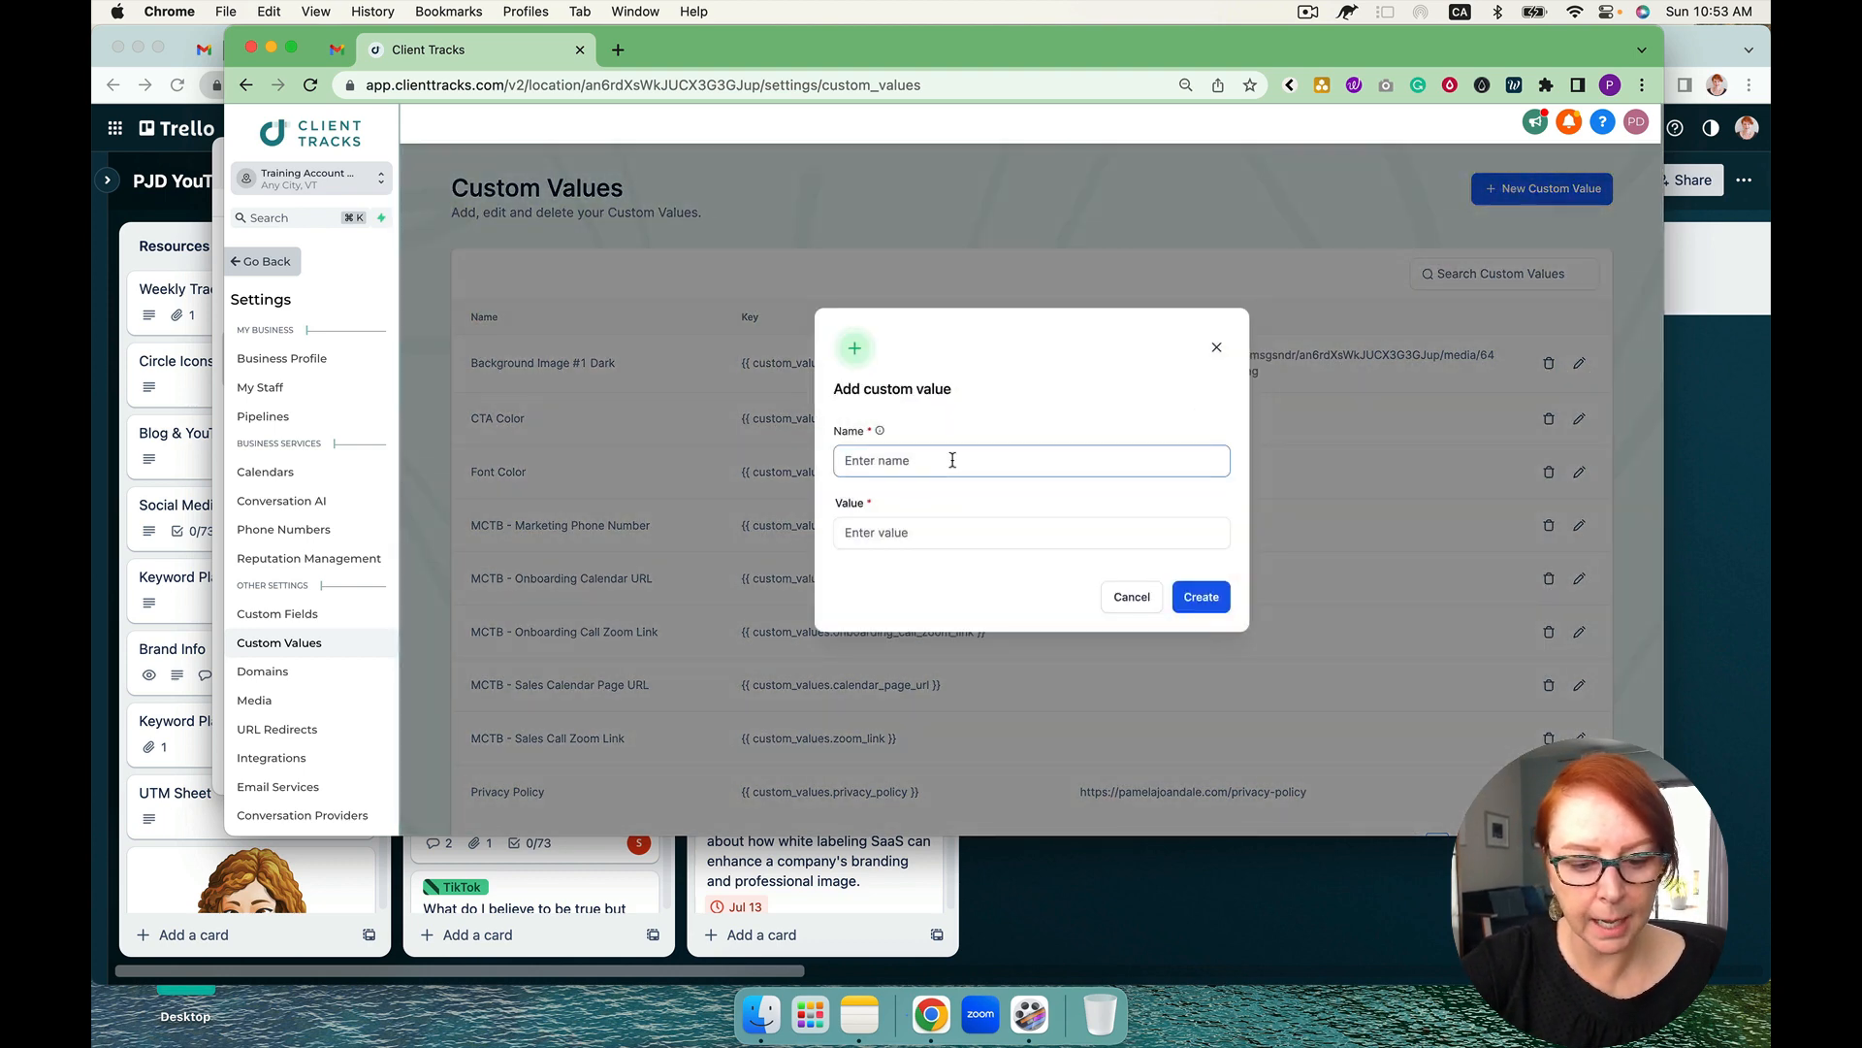
Fetch the square logo's link from the media library
type("Square Logo")
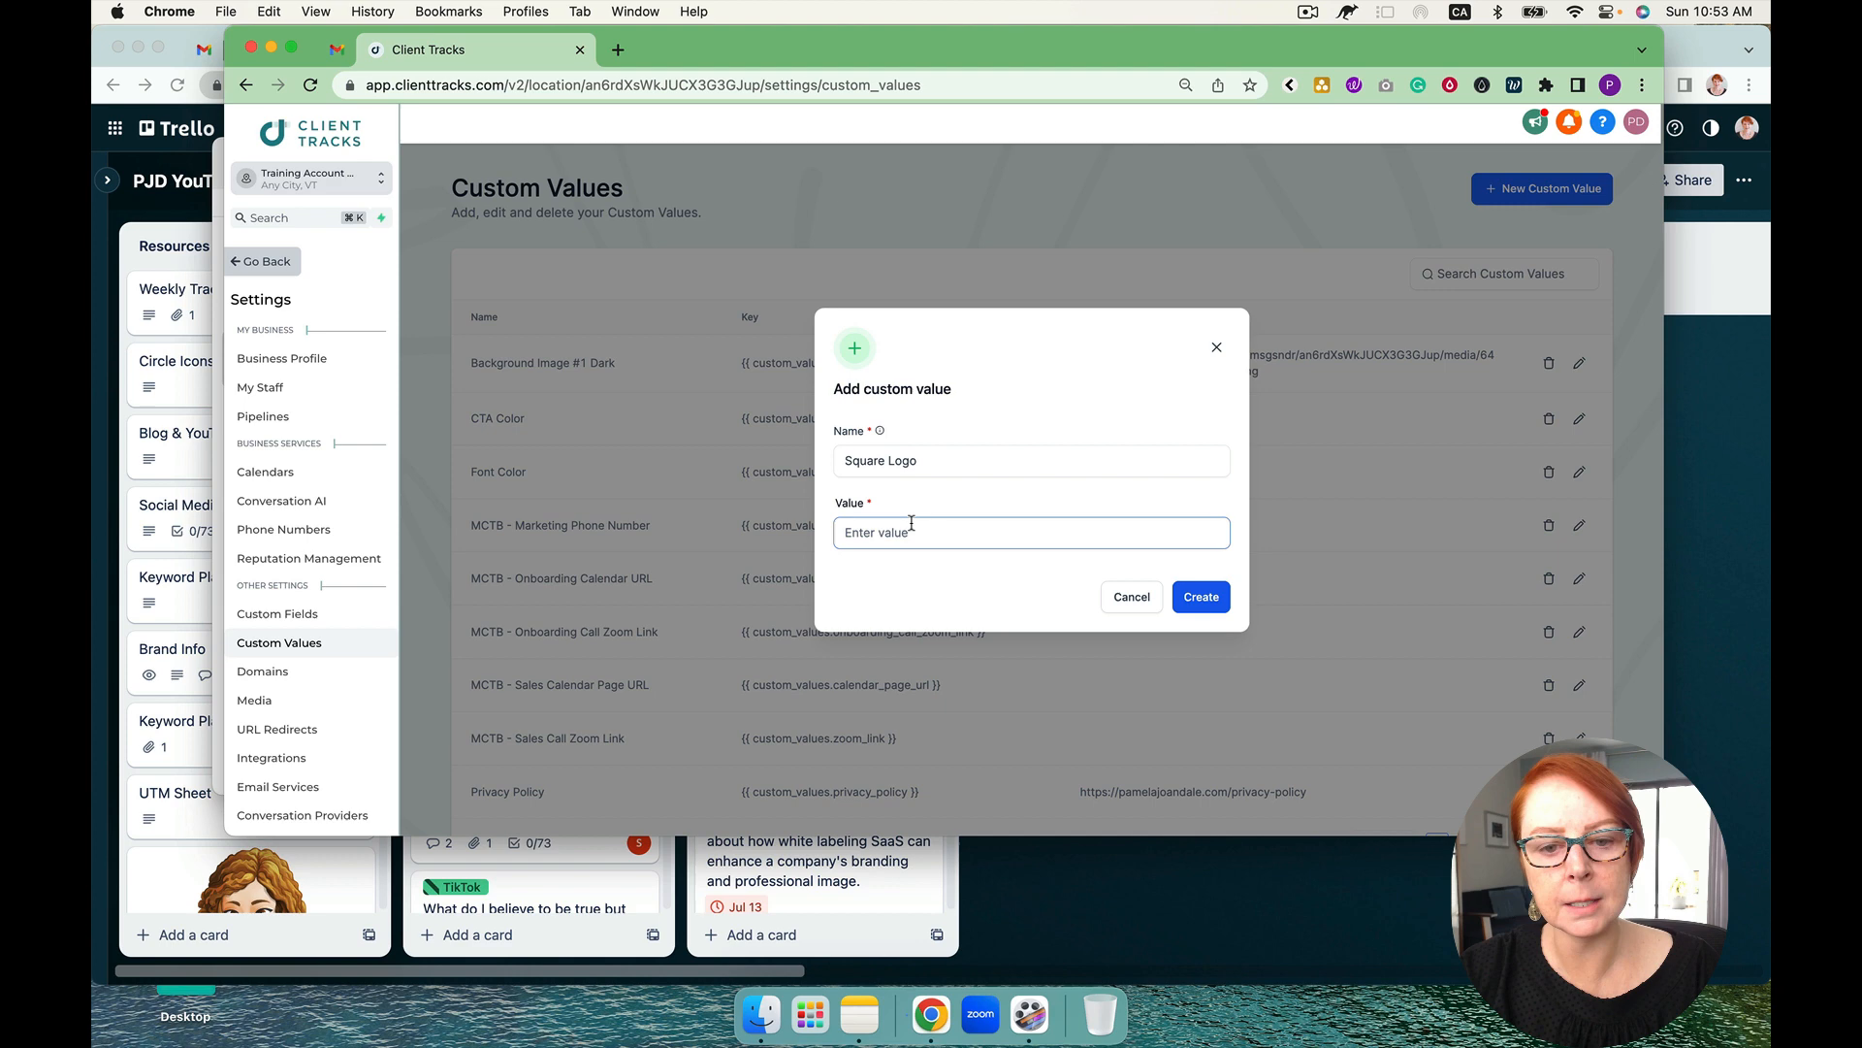
left_click(1129, 595)
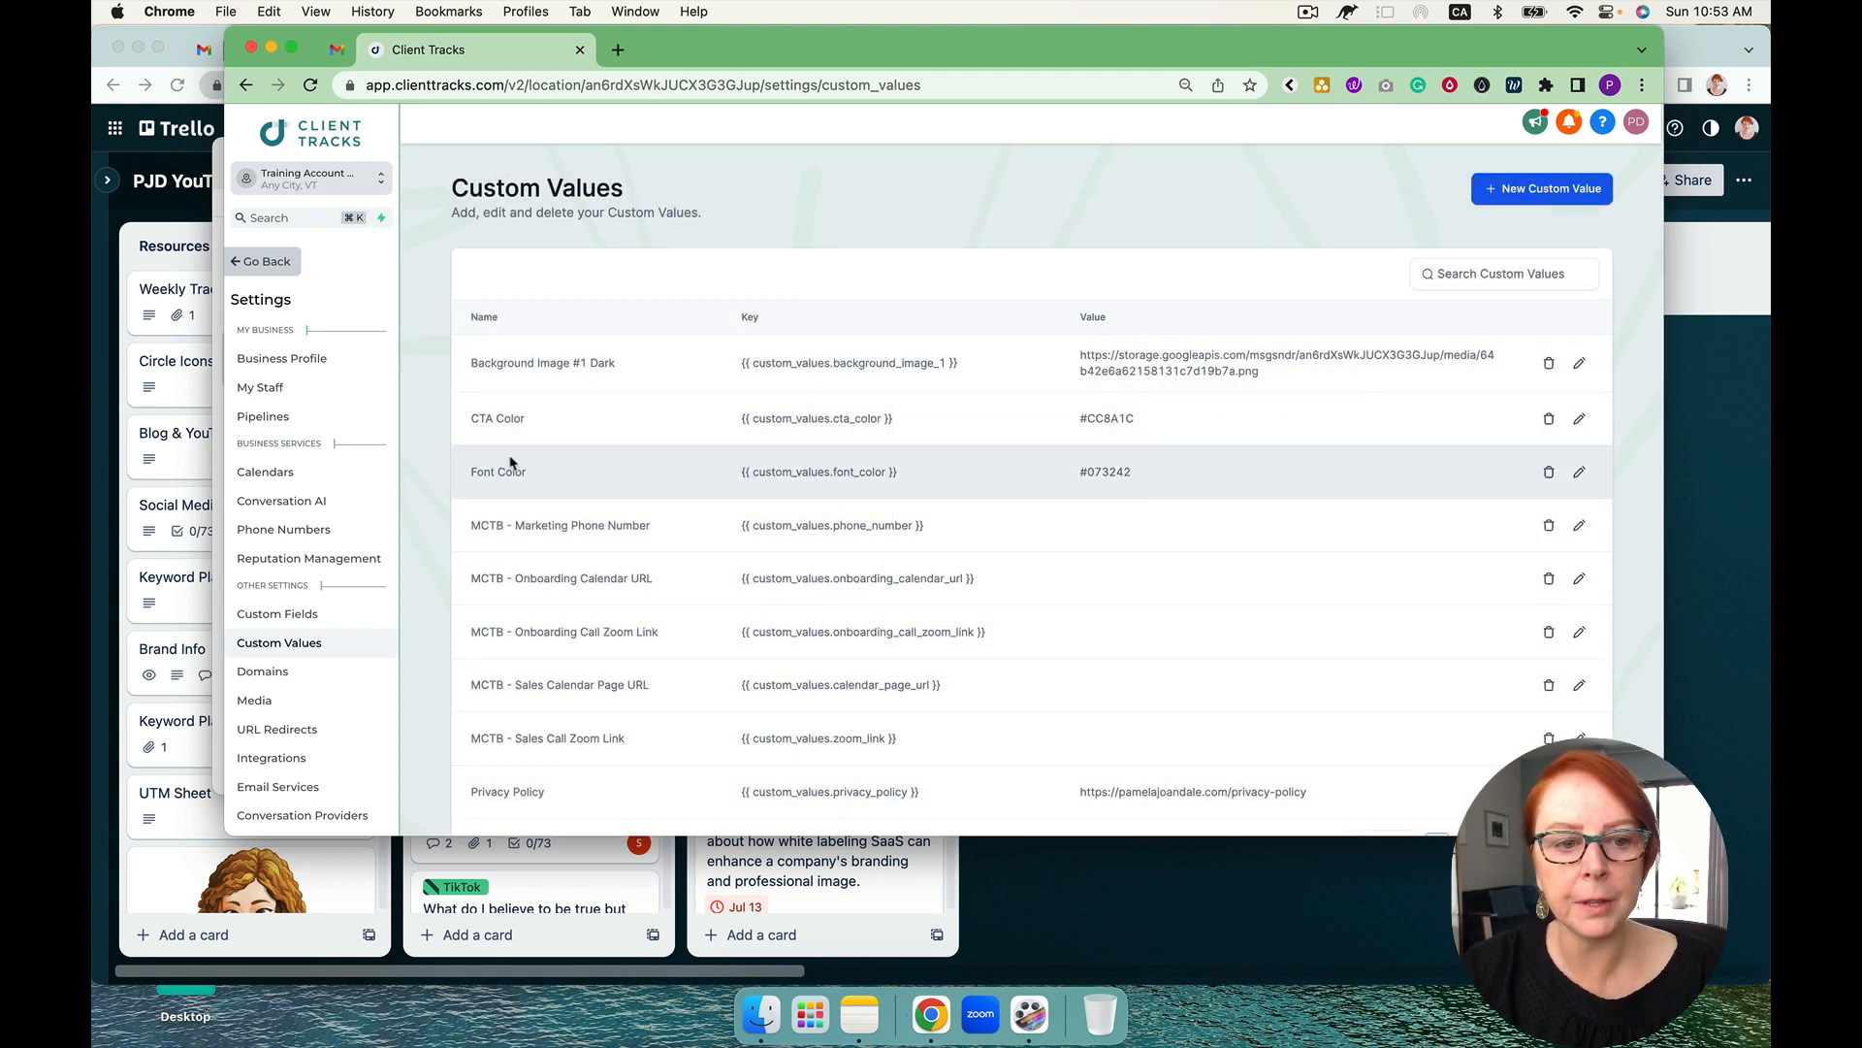
left_click(254, 700)
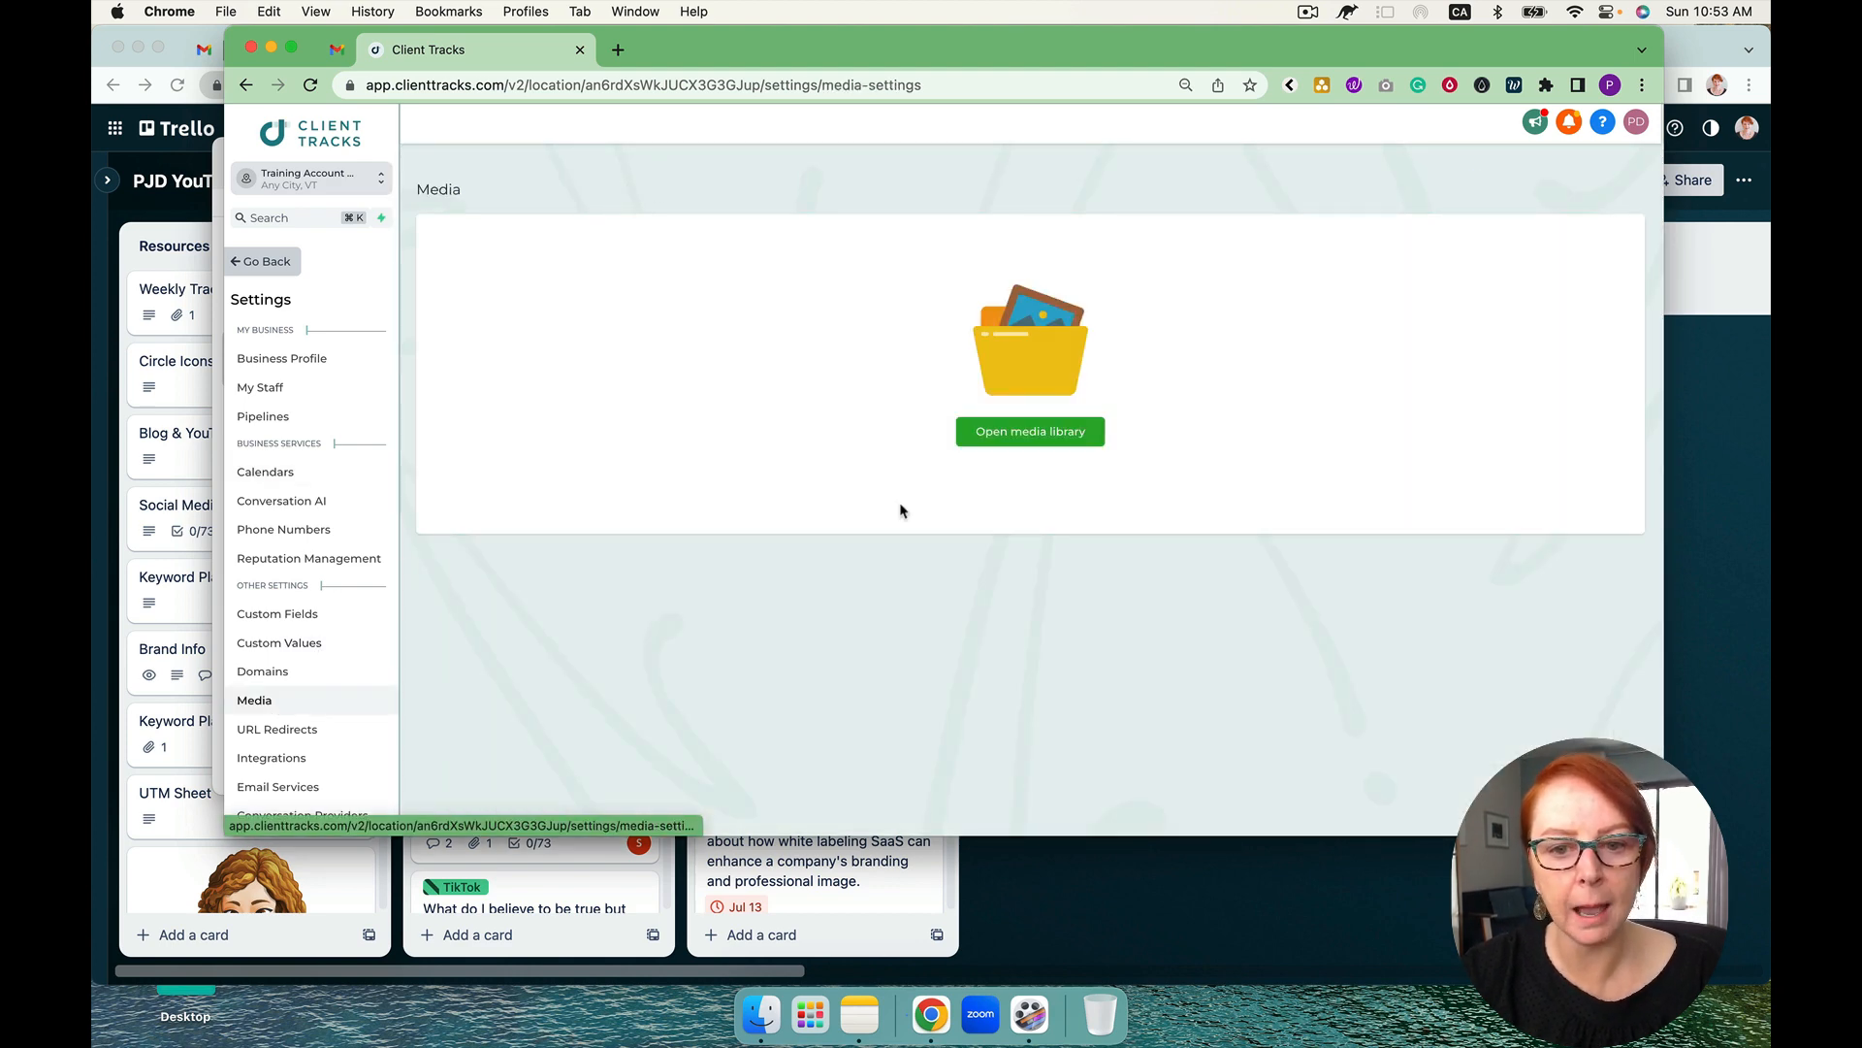
left_click(1029, 430)
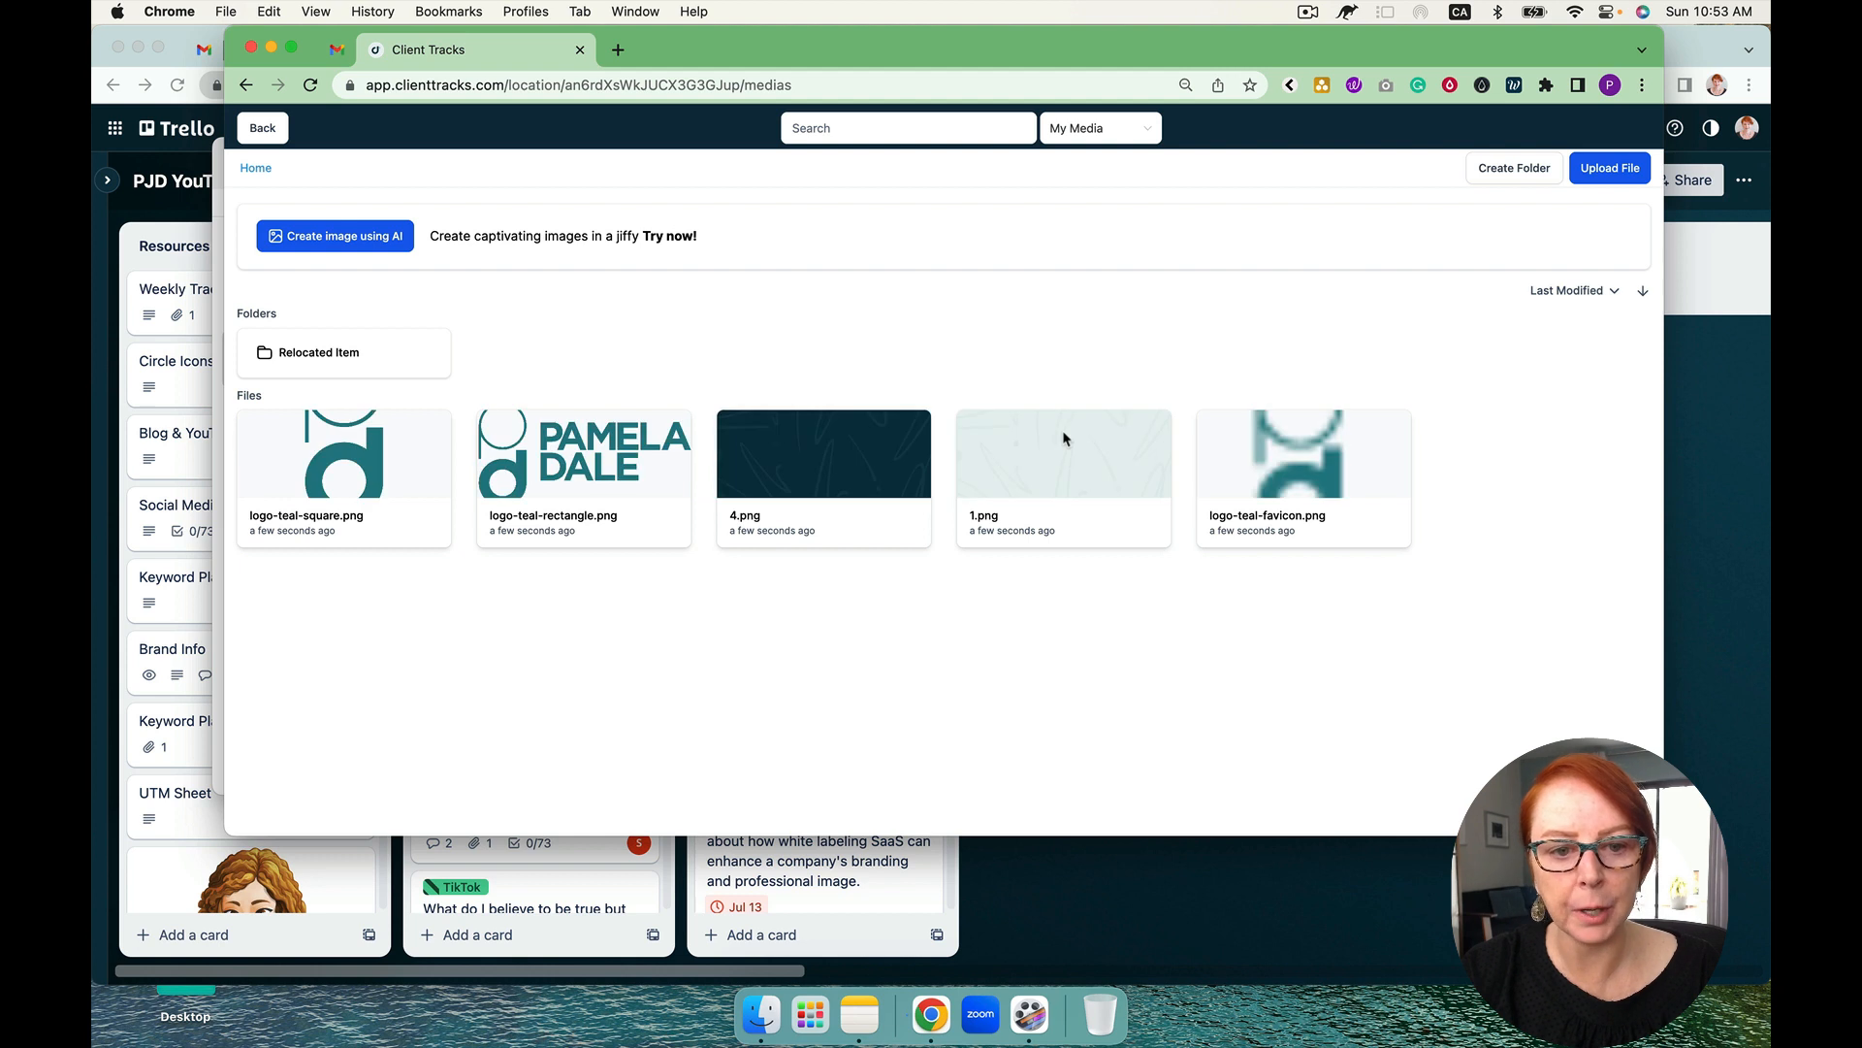
right_click(343, 464)
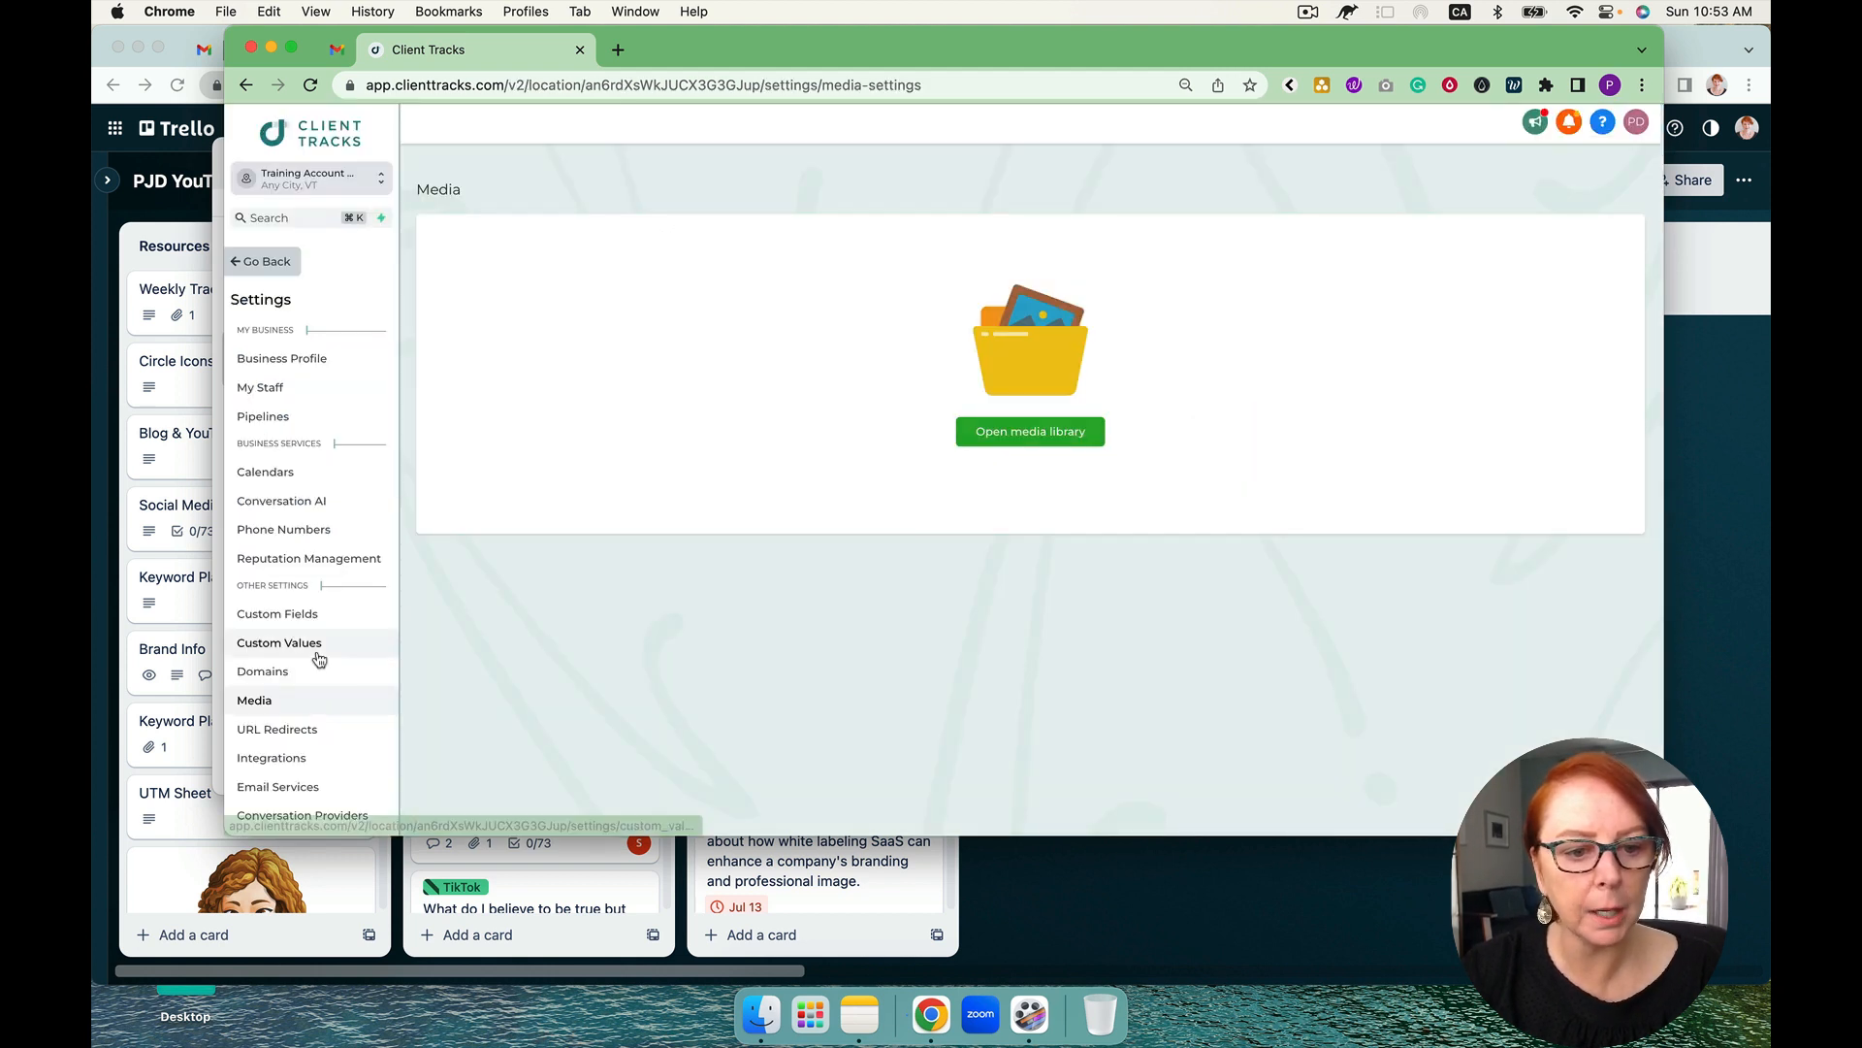
Create a Square Logo custom value holding the square logo's media link
left_click(280, 642)
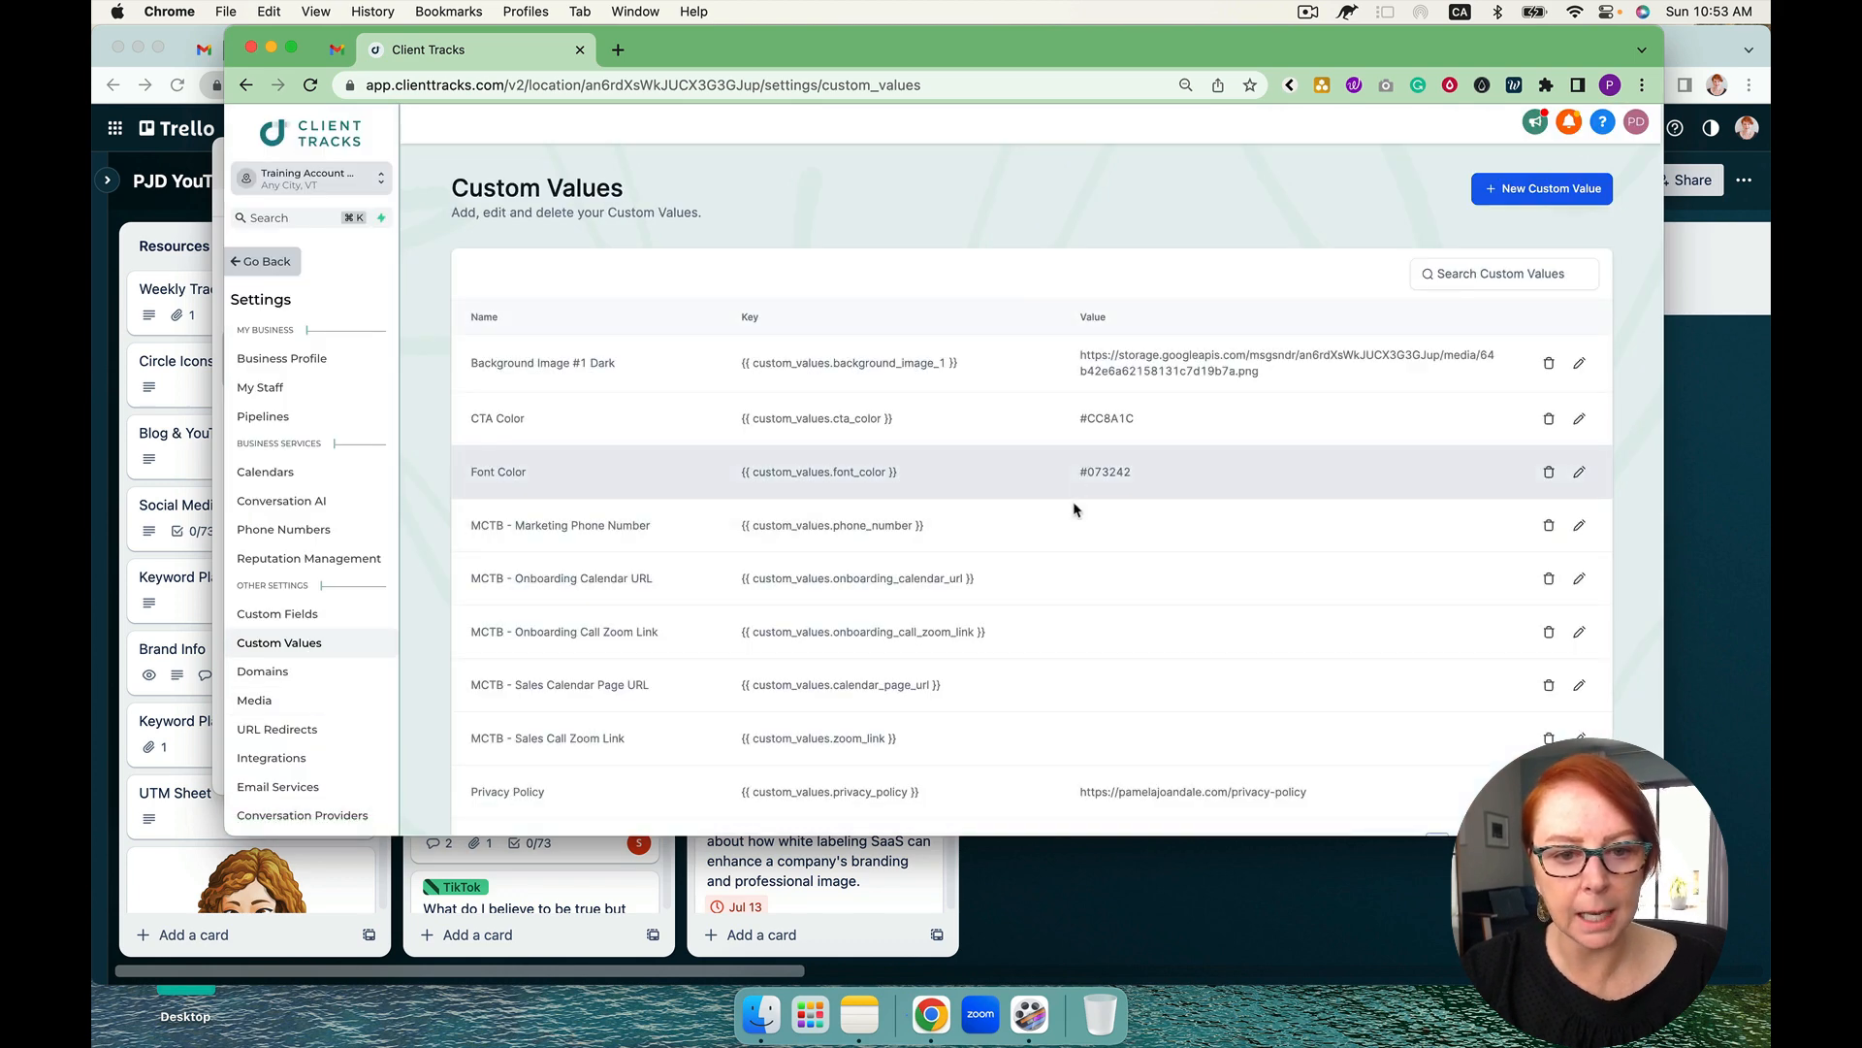
left_click(1542, 188)
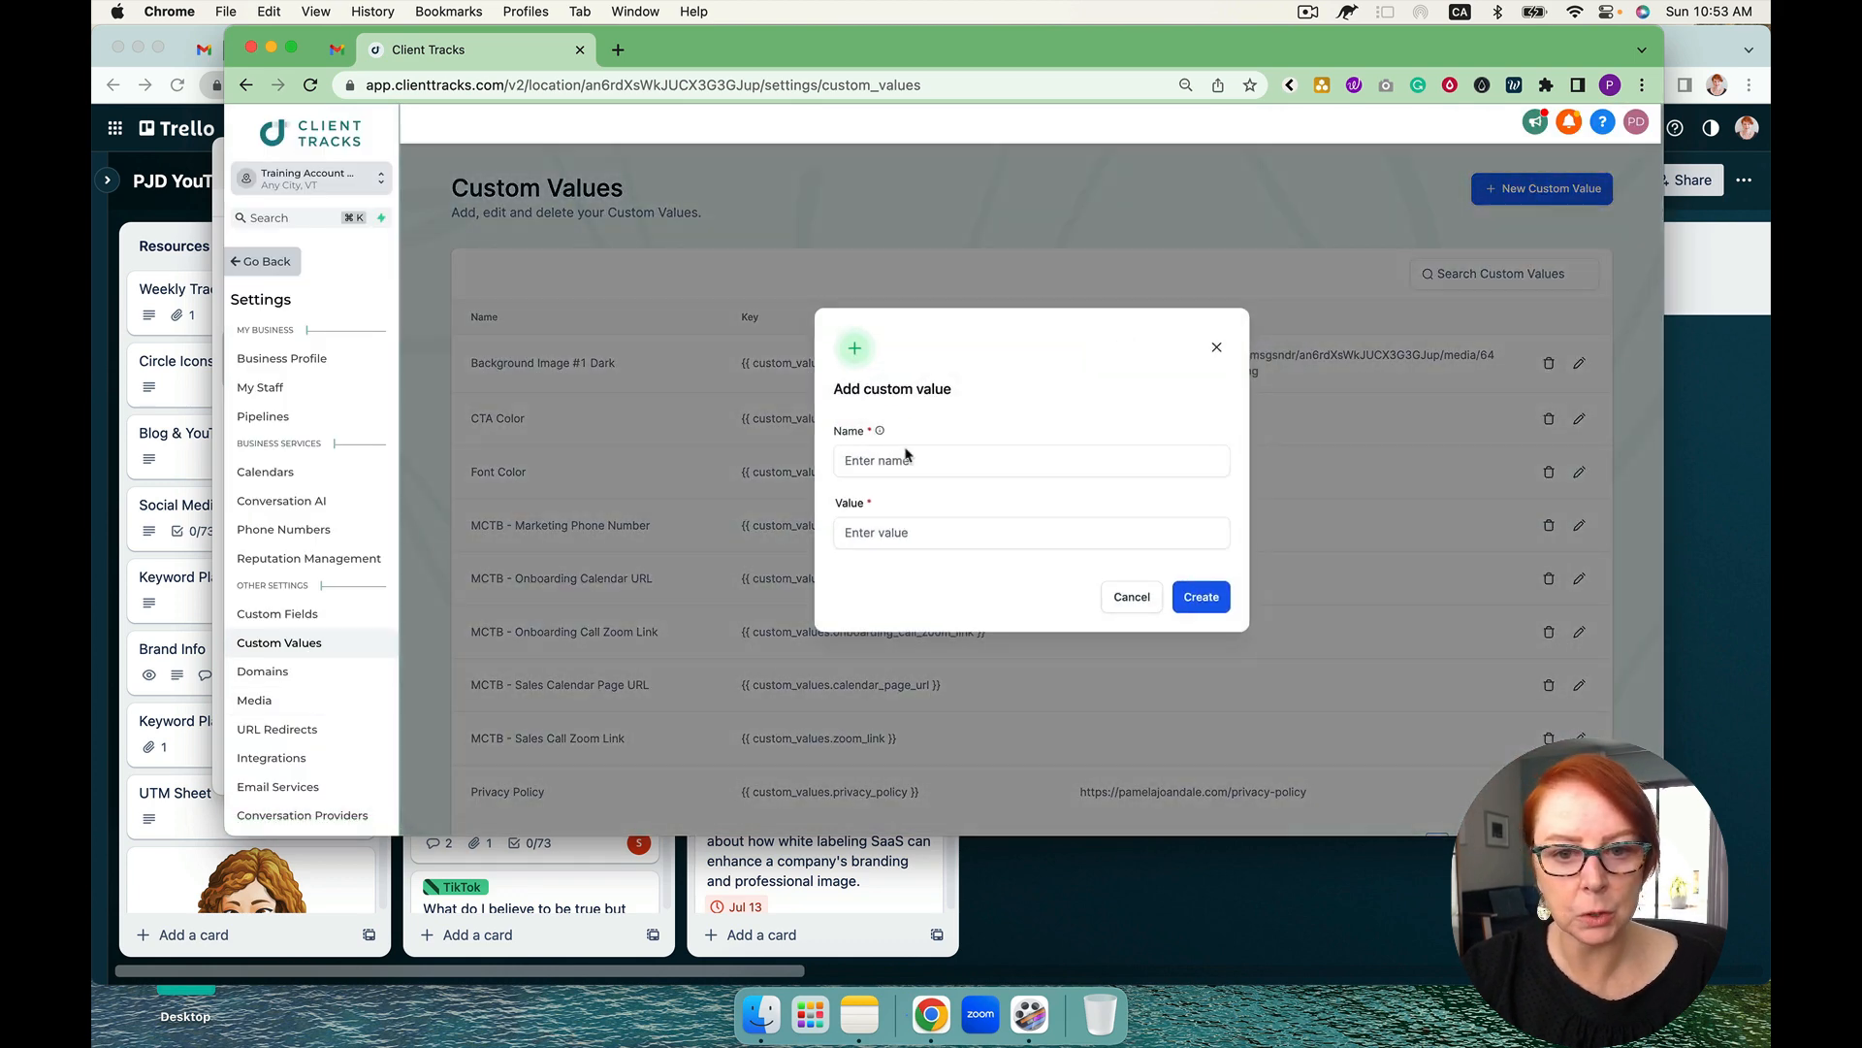
type("Square Logo")
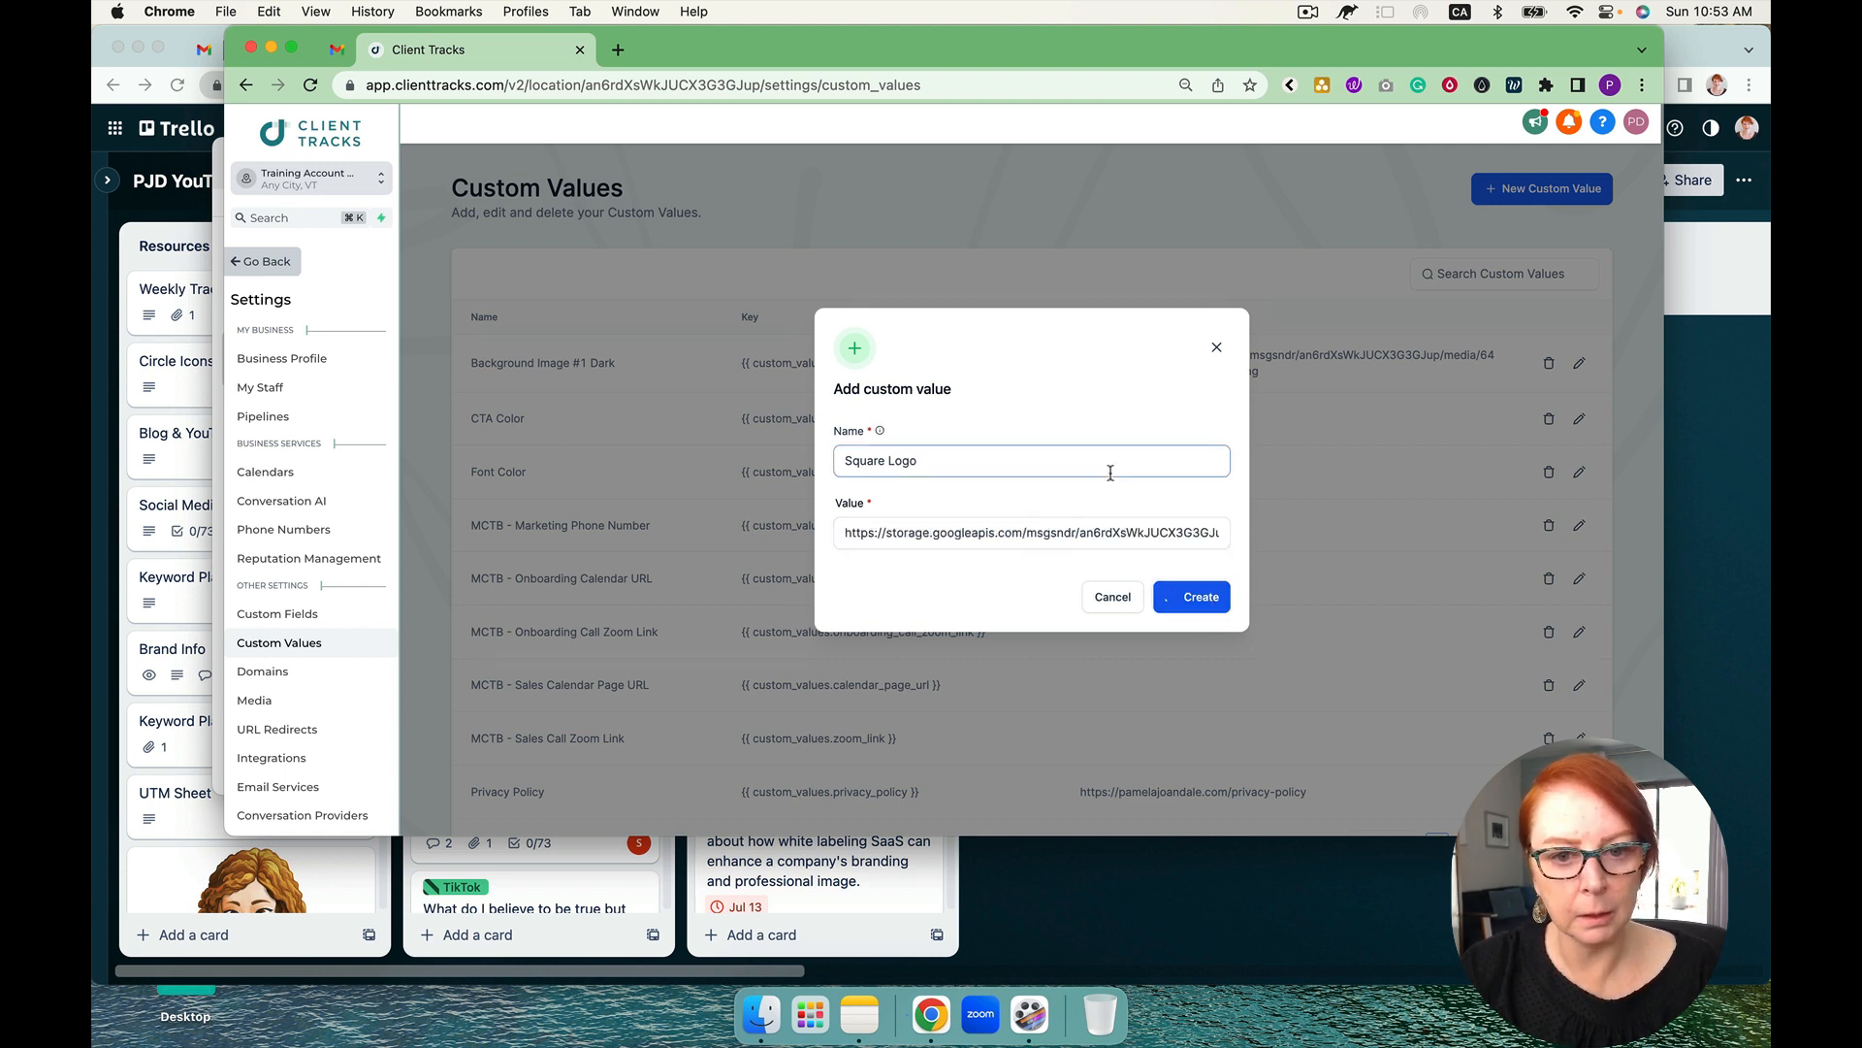
left_click(1189, 596)
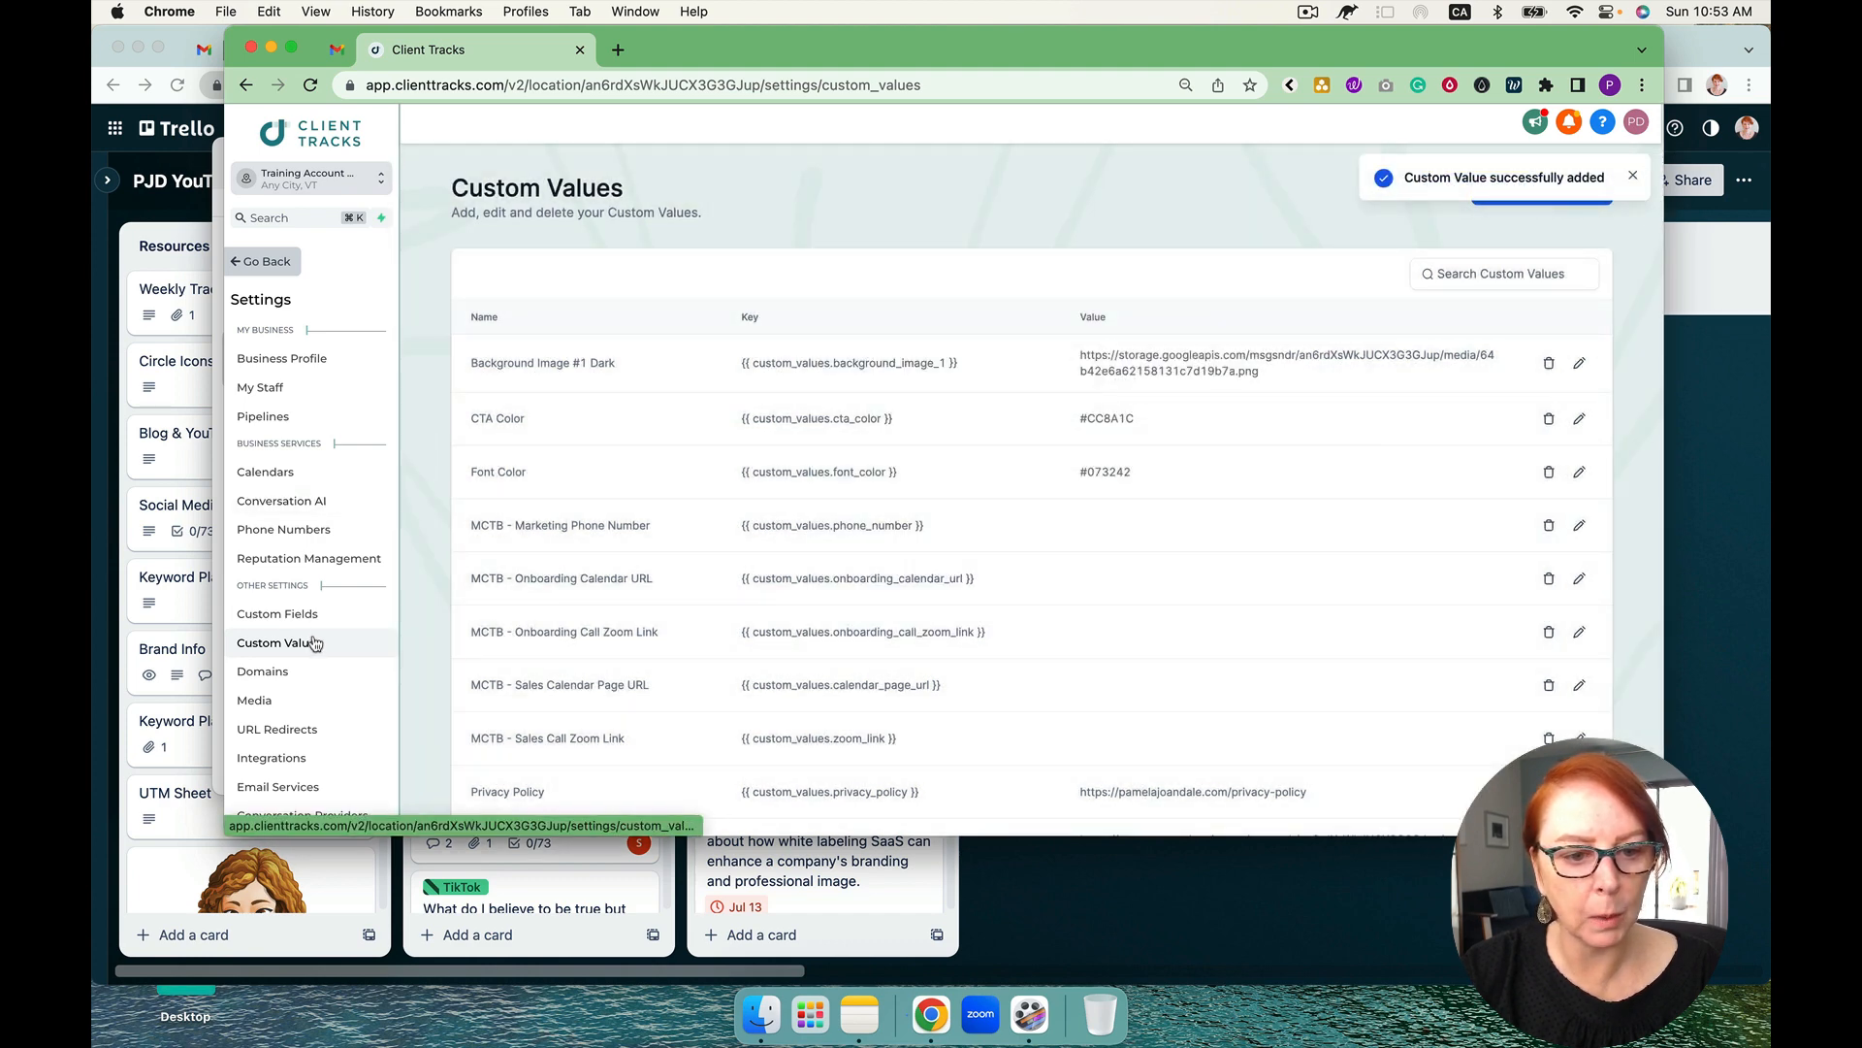
left_click(255, 701)
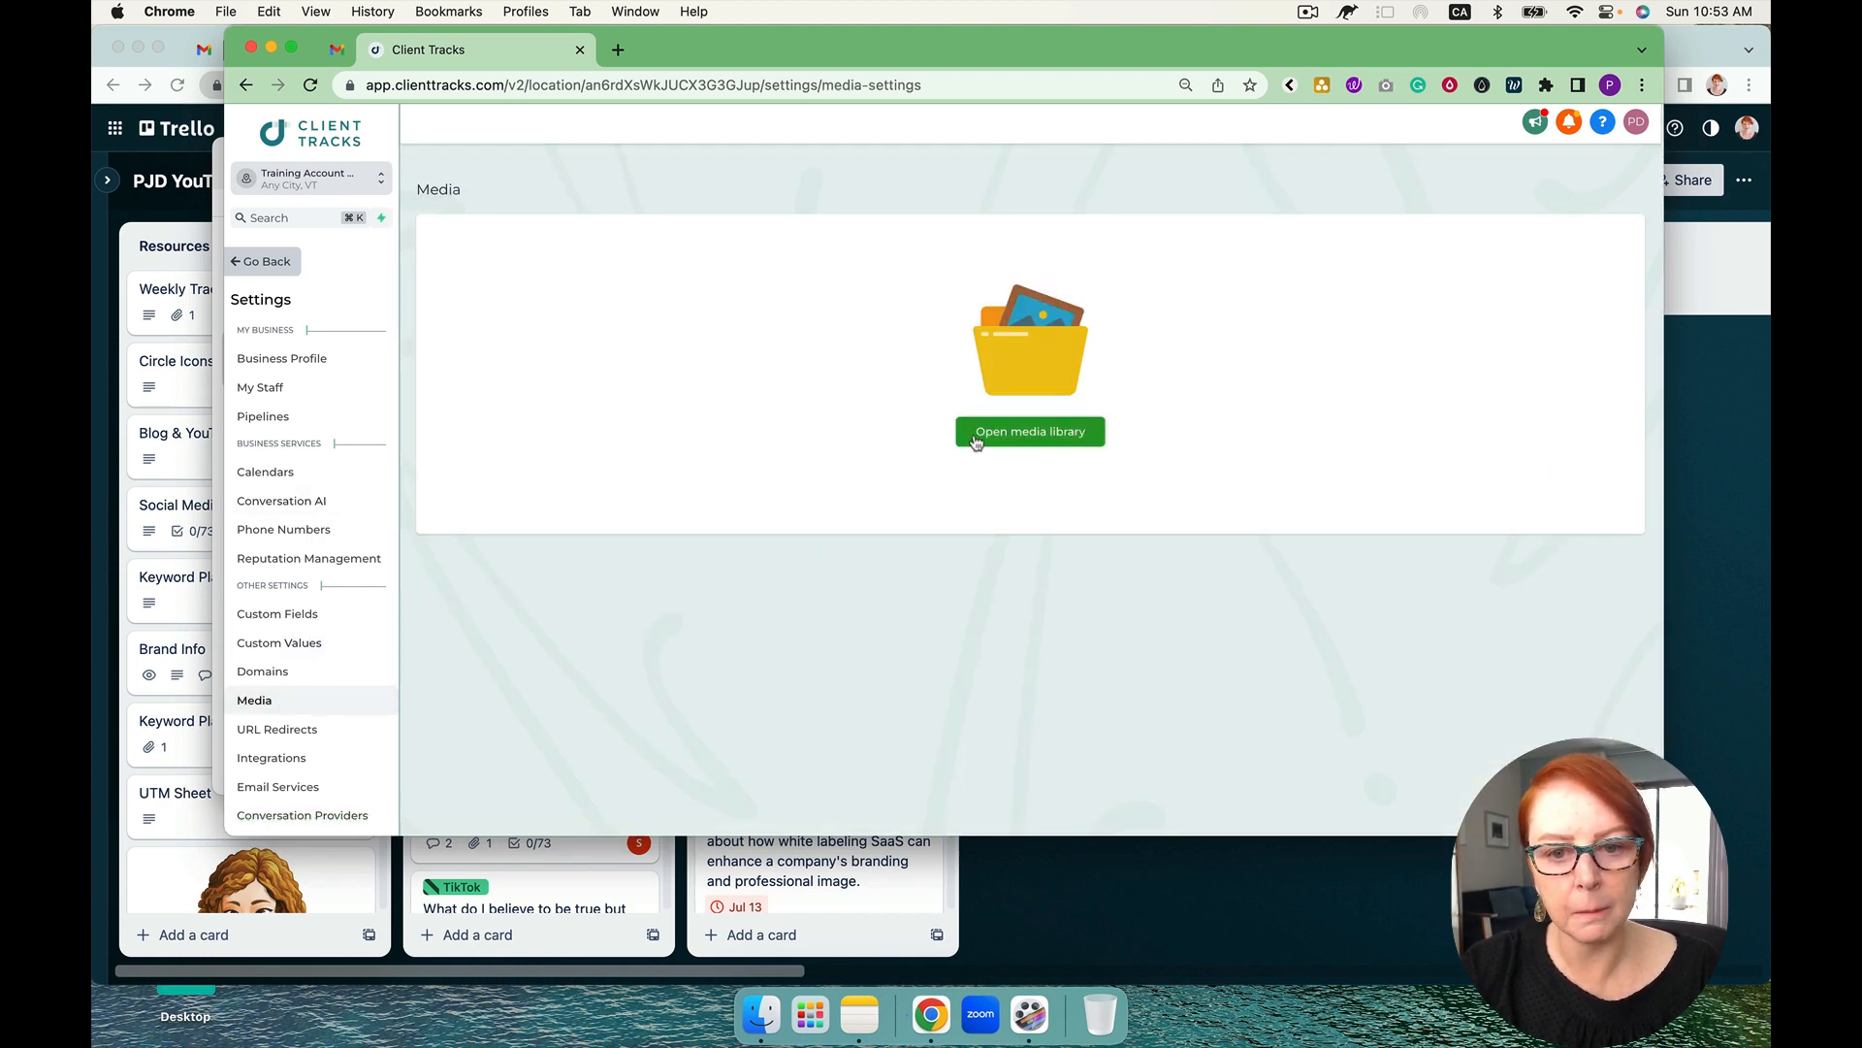
Create a Favicon custom value holding the favicon's storage.googleapis.com image URL
left_click(1028, 431)
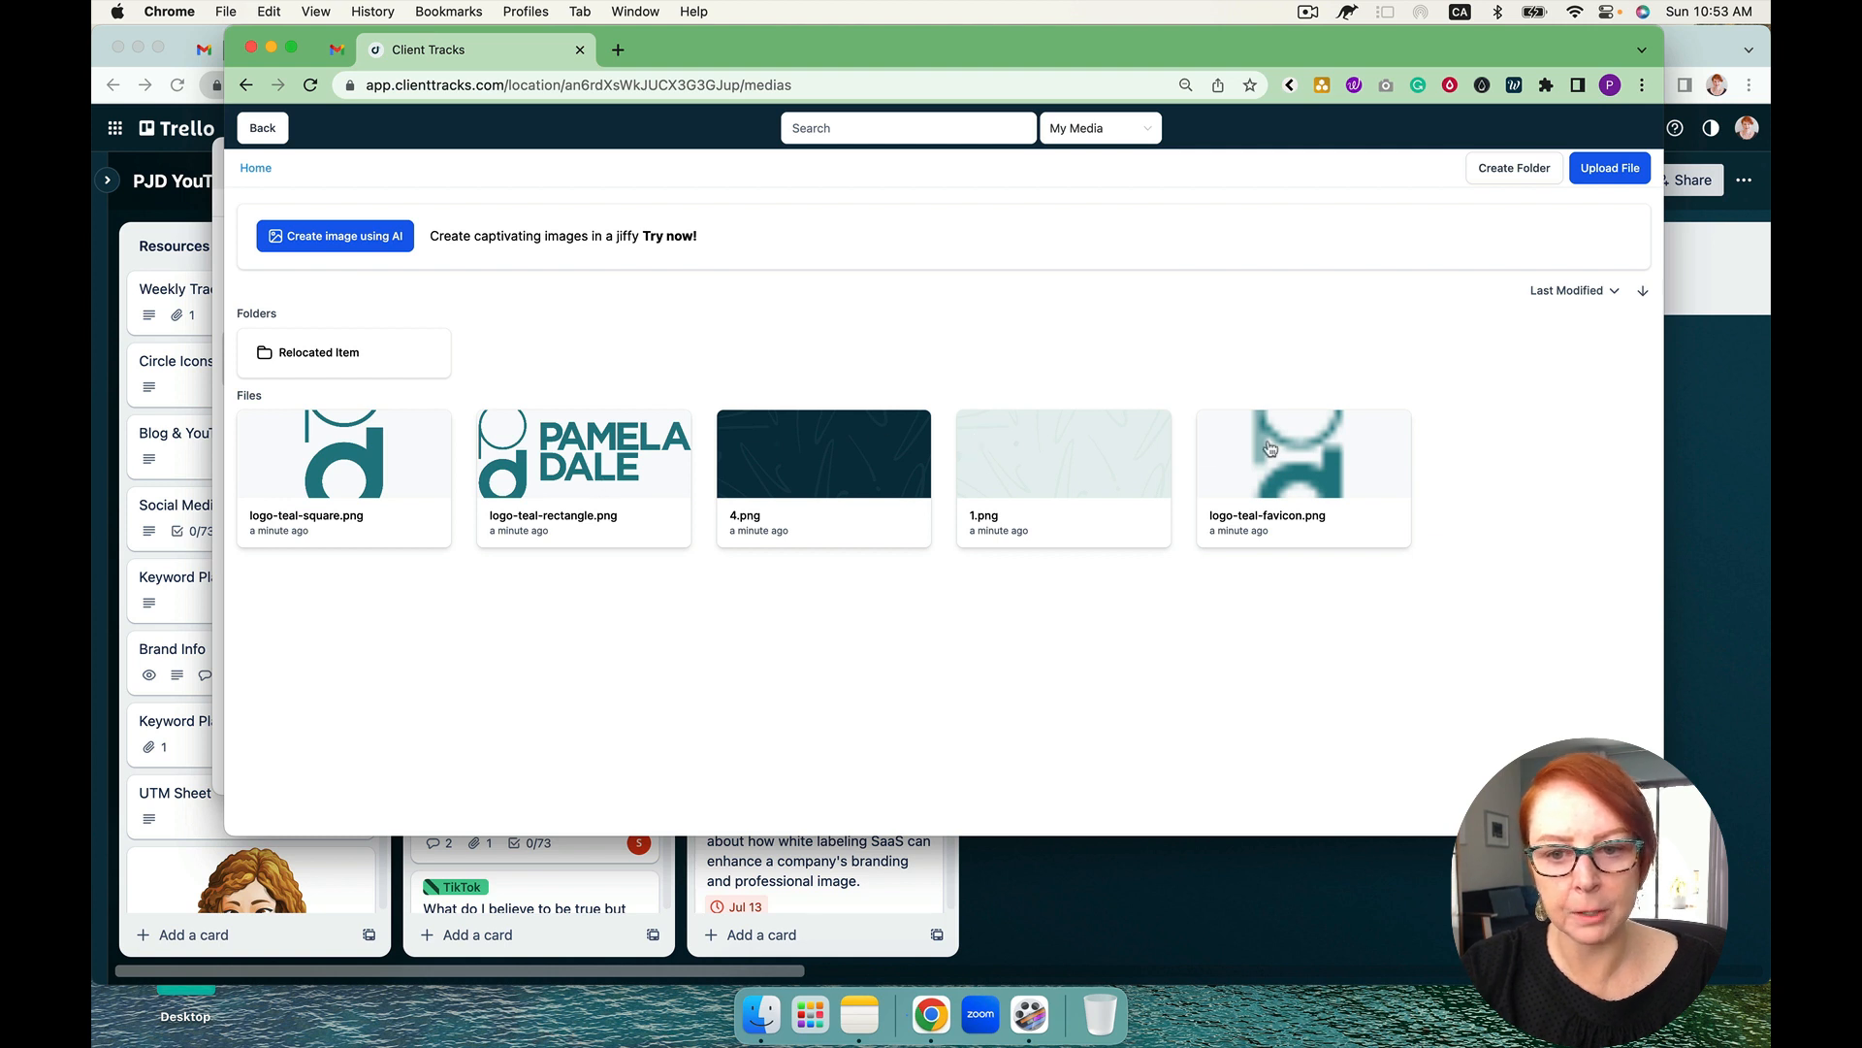
left_click(1303, 458)
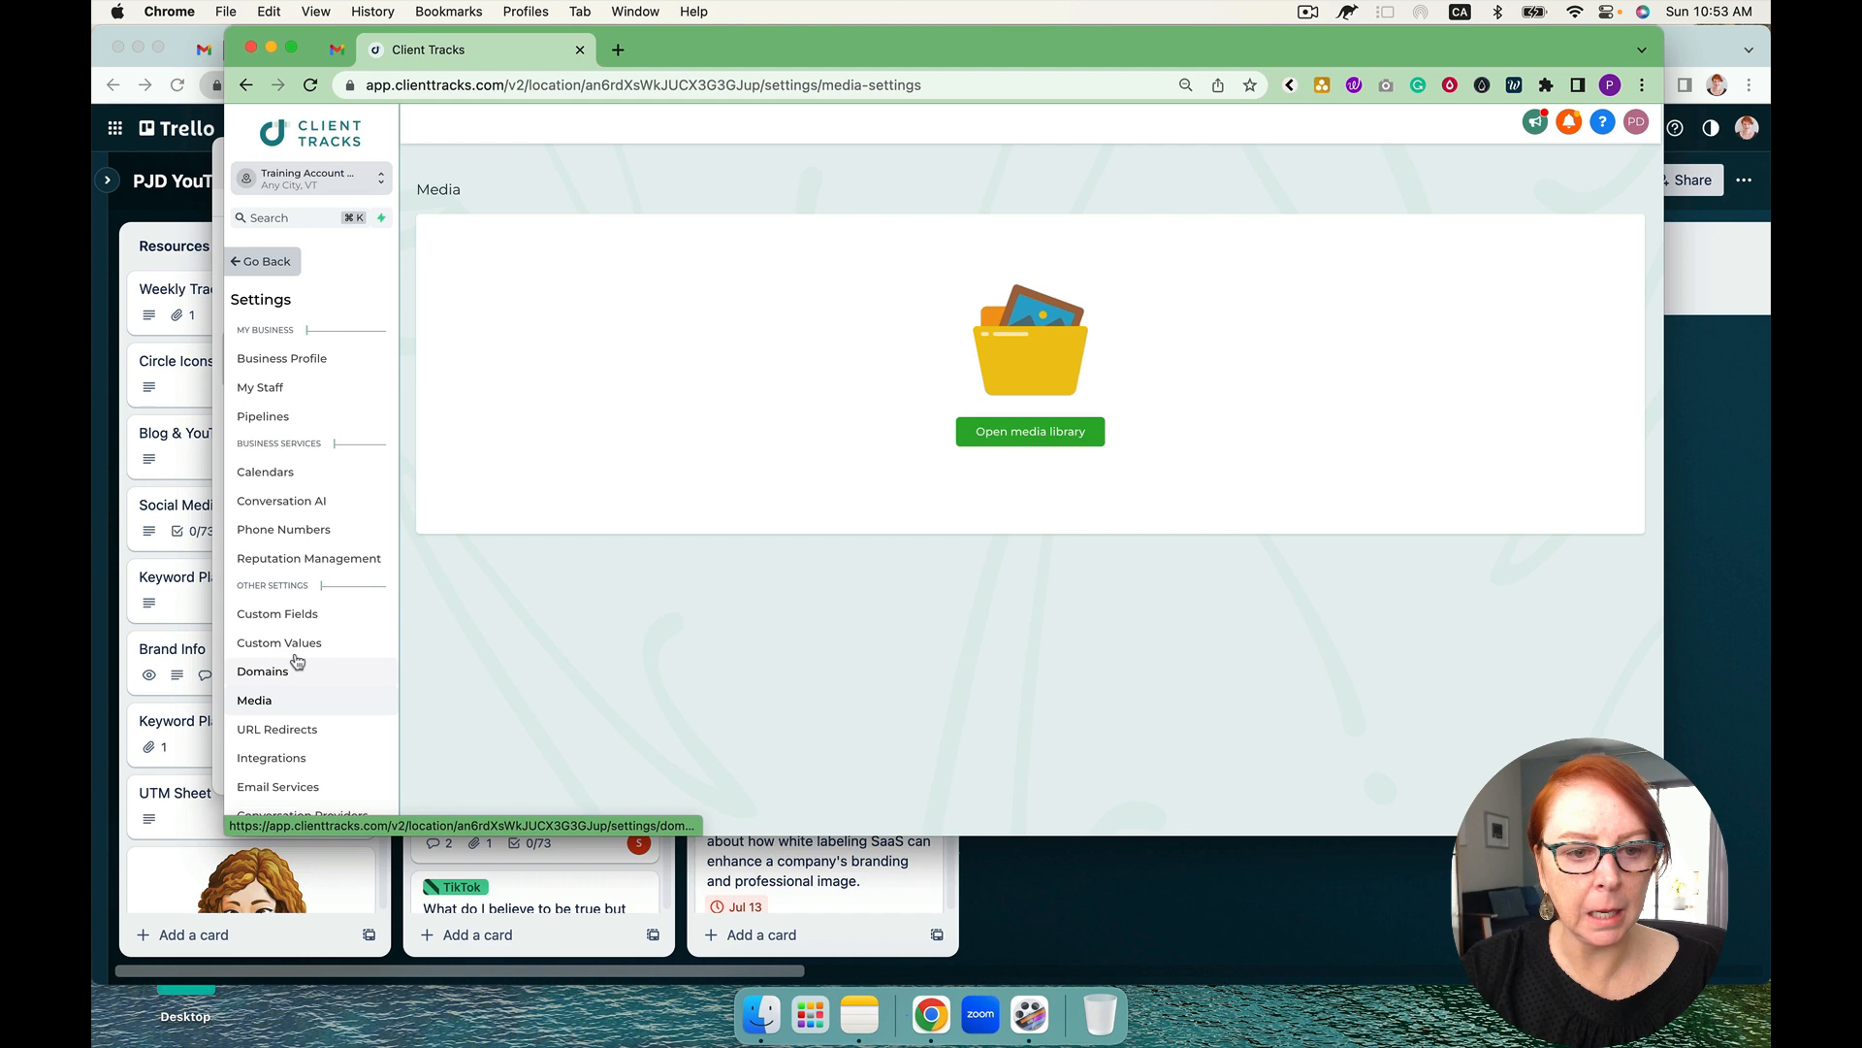
left_click(280, 642)
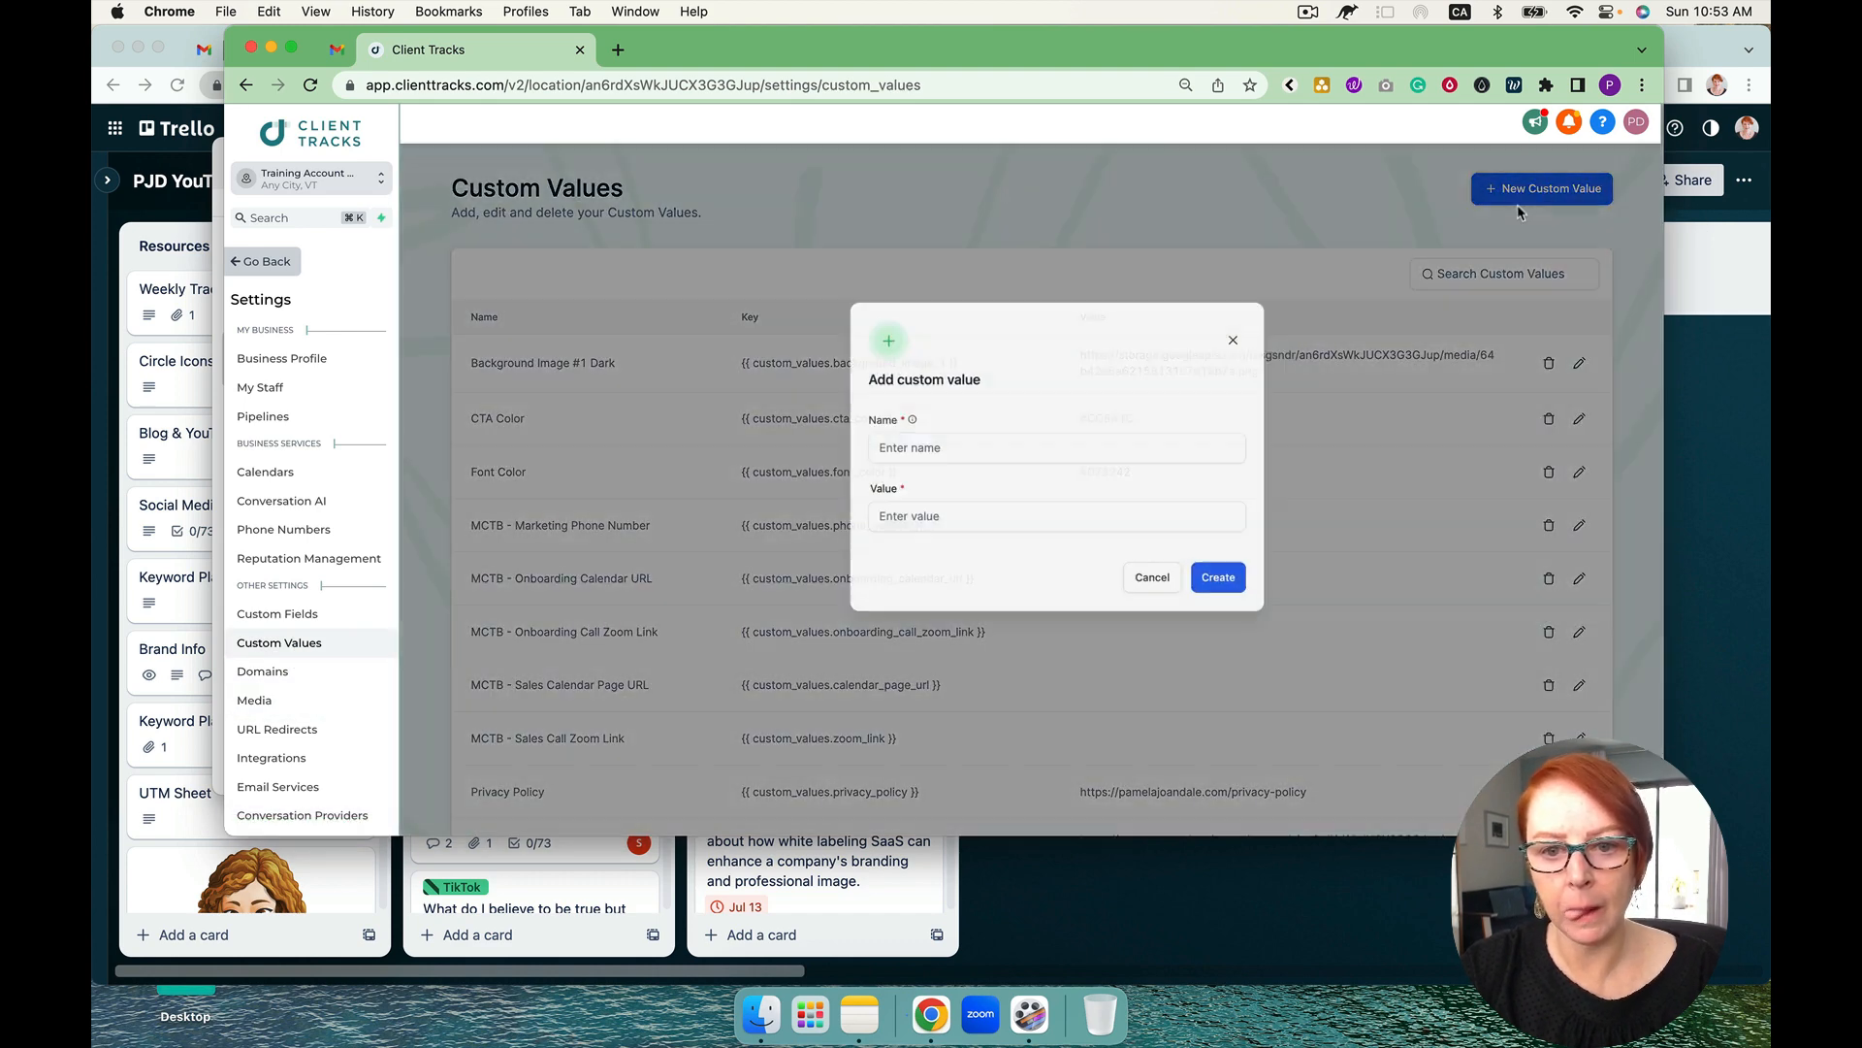
left_click(1030, 459)
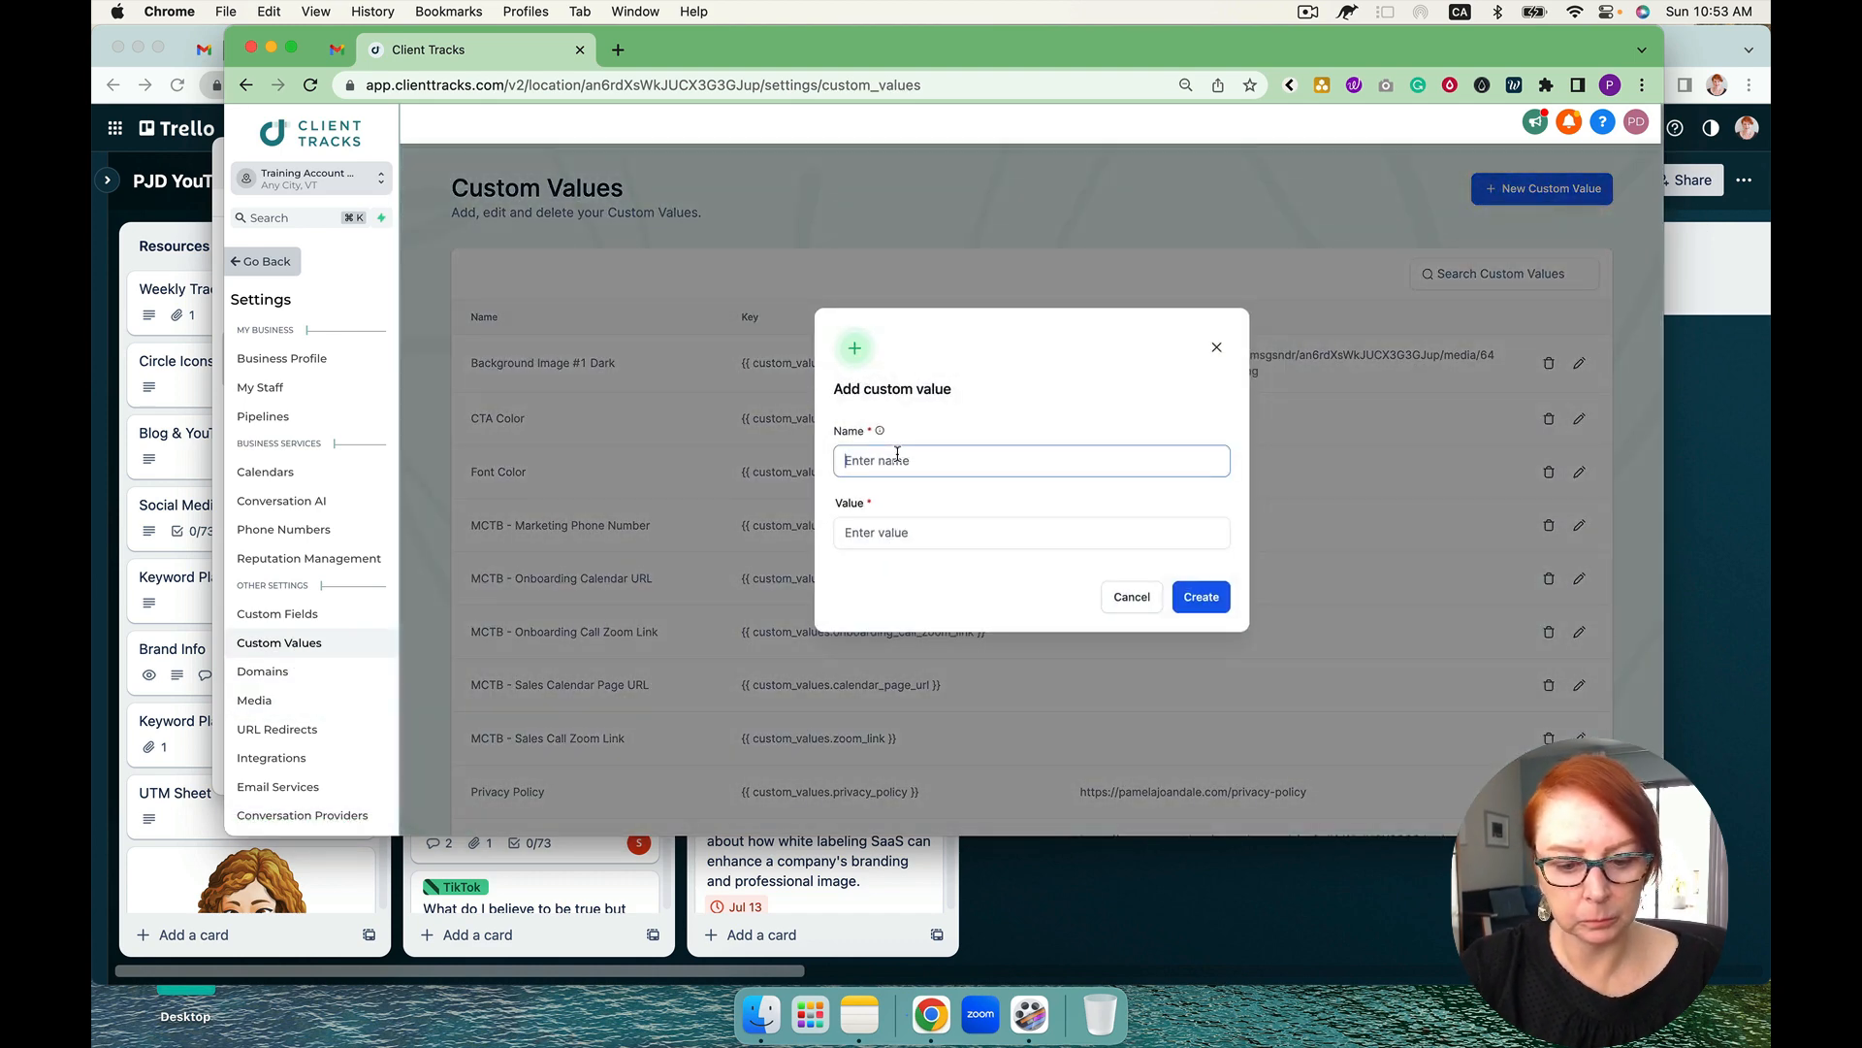
type("Favicon")
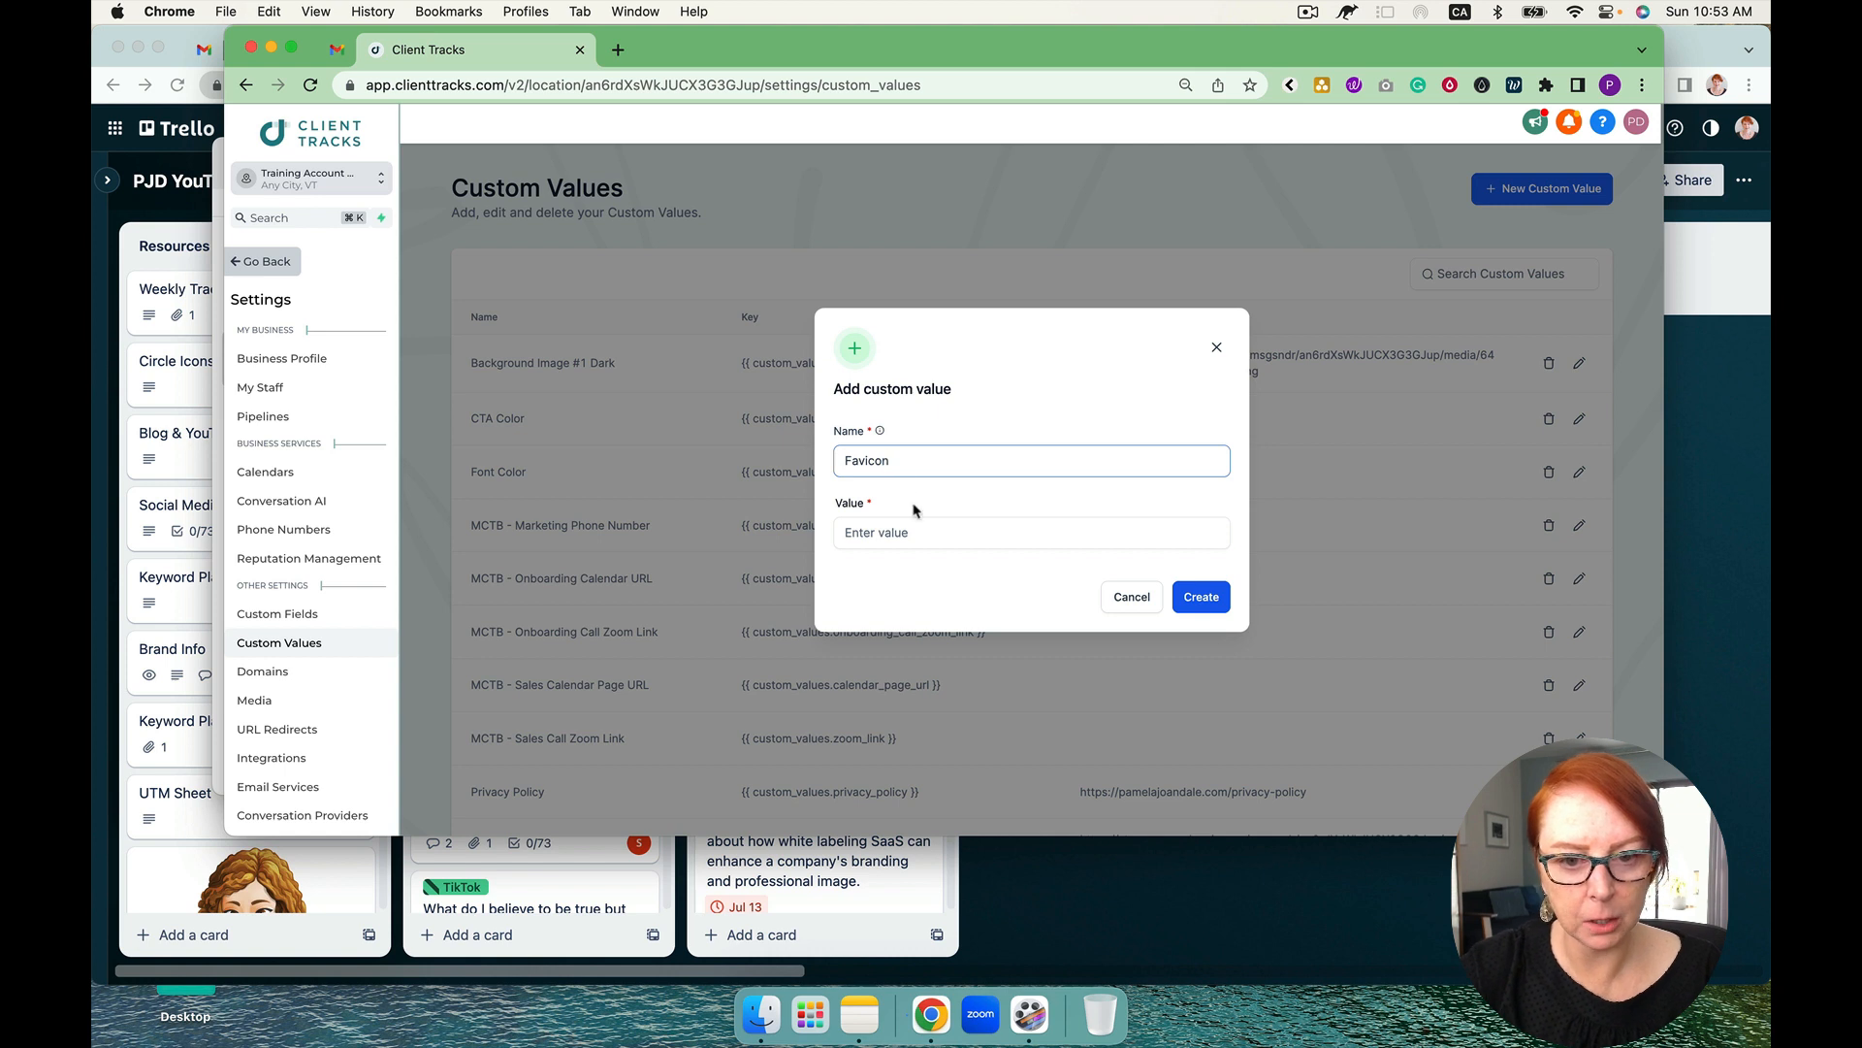
type("https://storage.googleapis.com/msgsndr/an6rdXsWkJUCX3G3GJu")
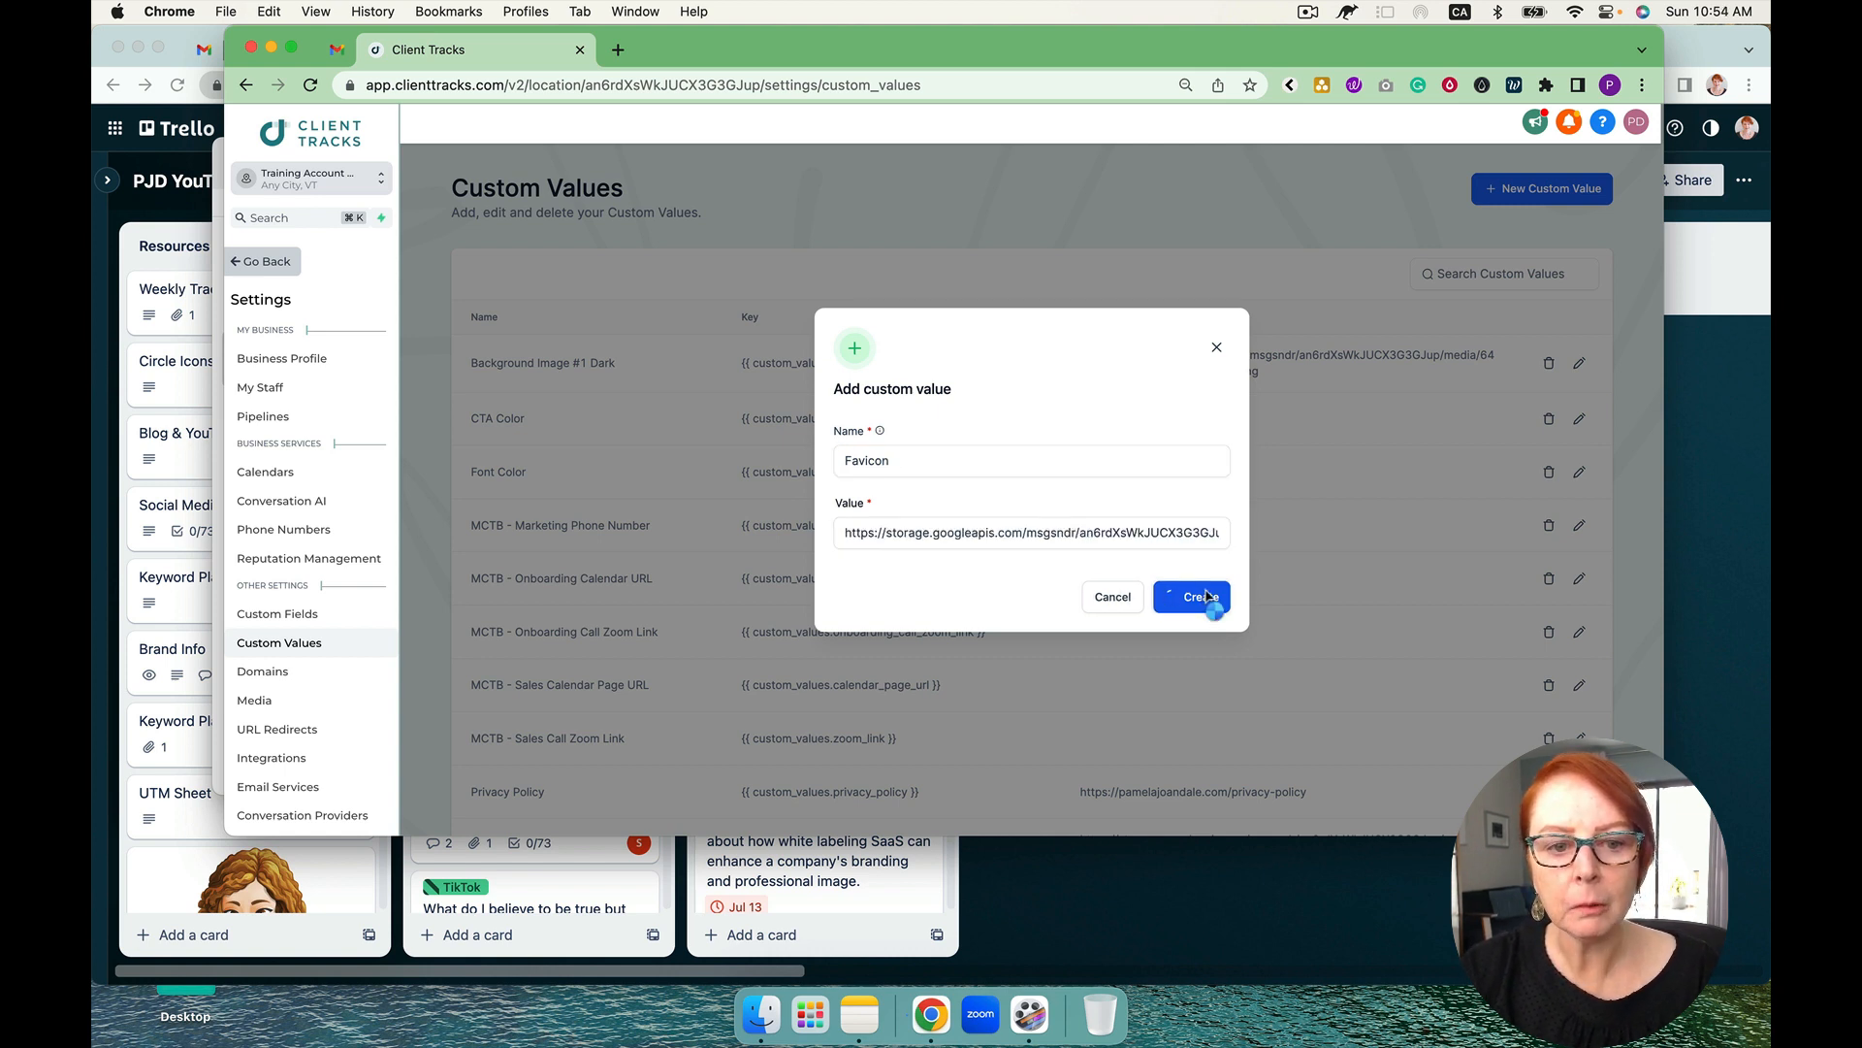
left_click(1189, 595)
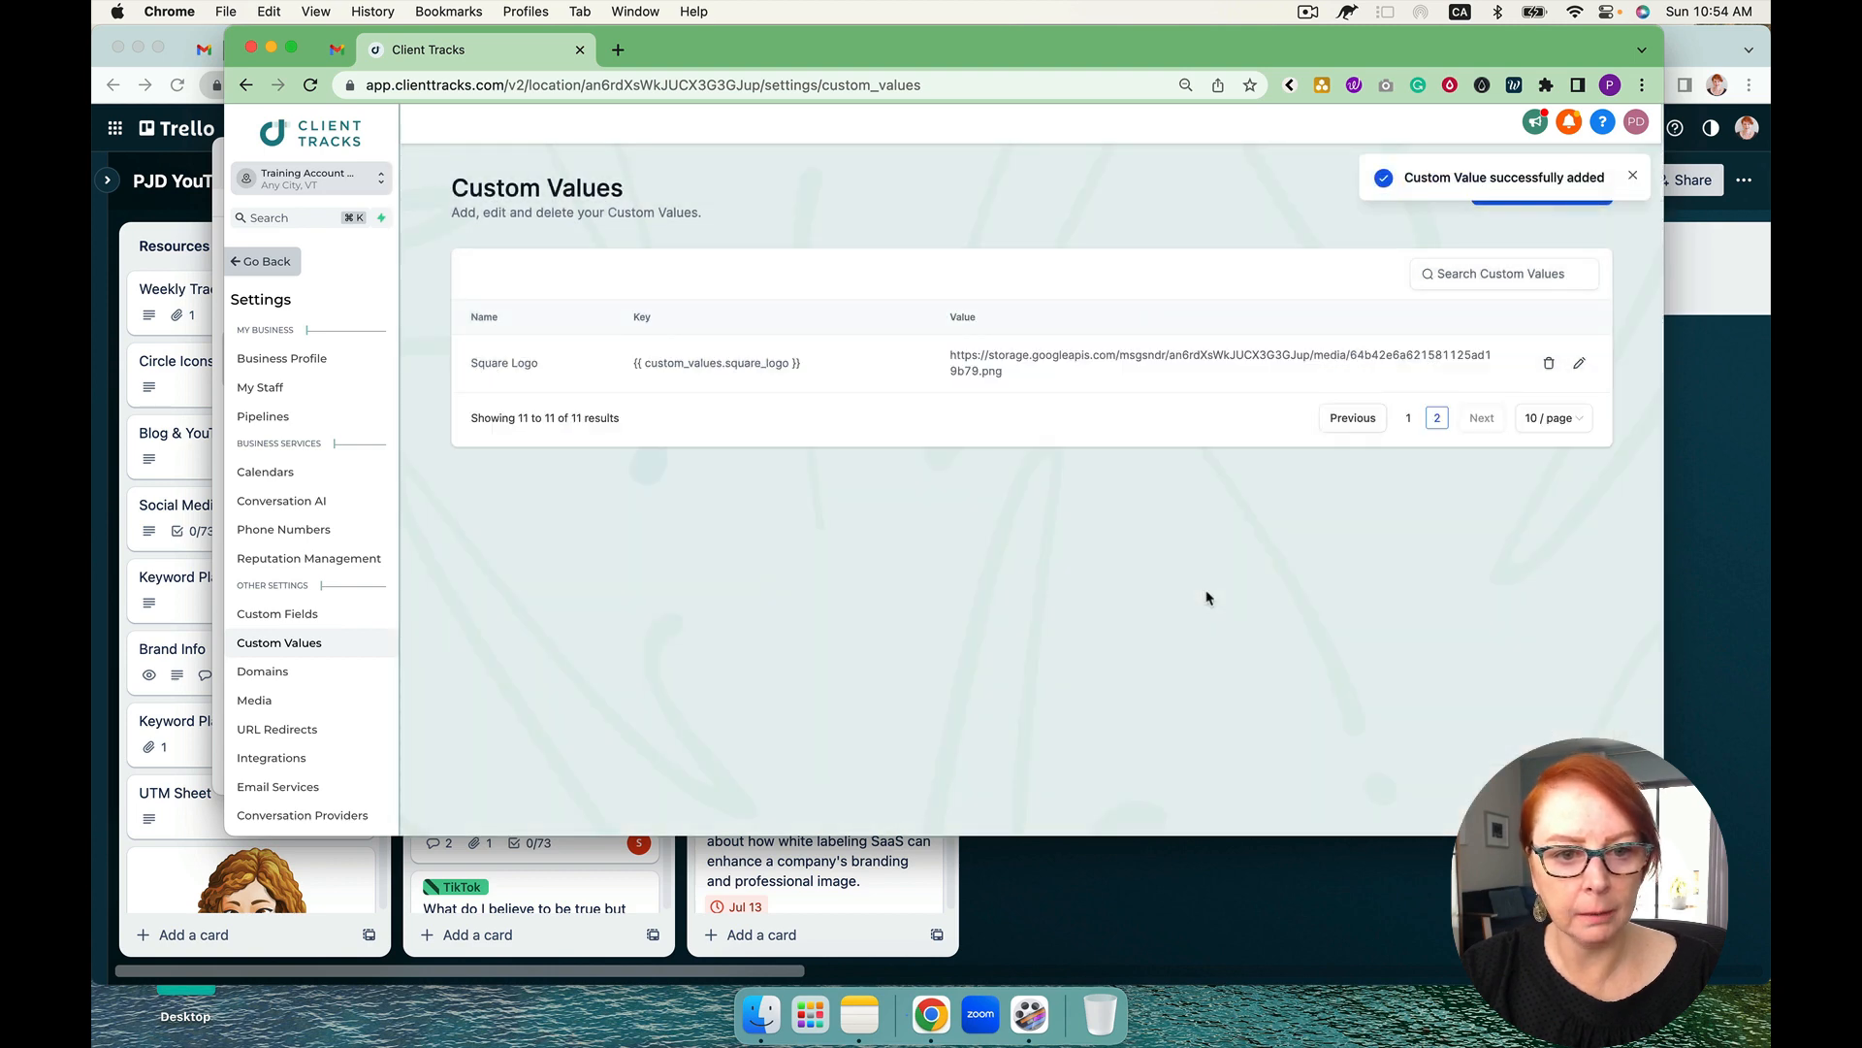
left_click(1408, 417)
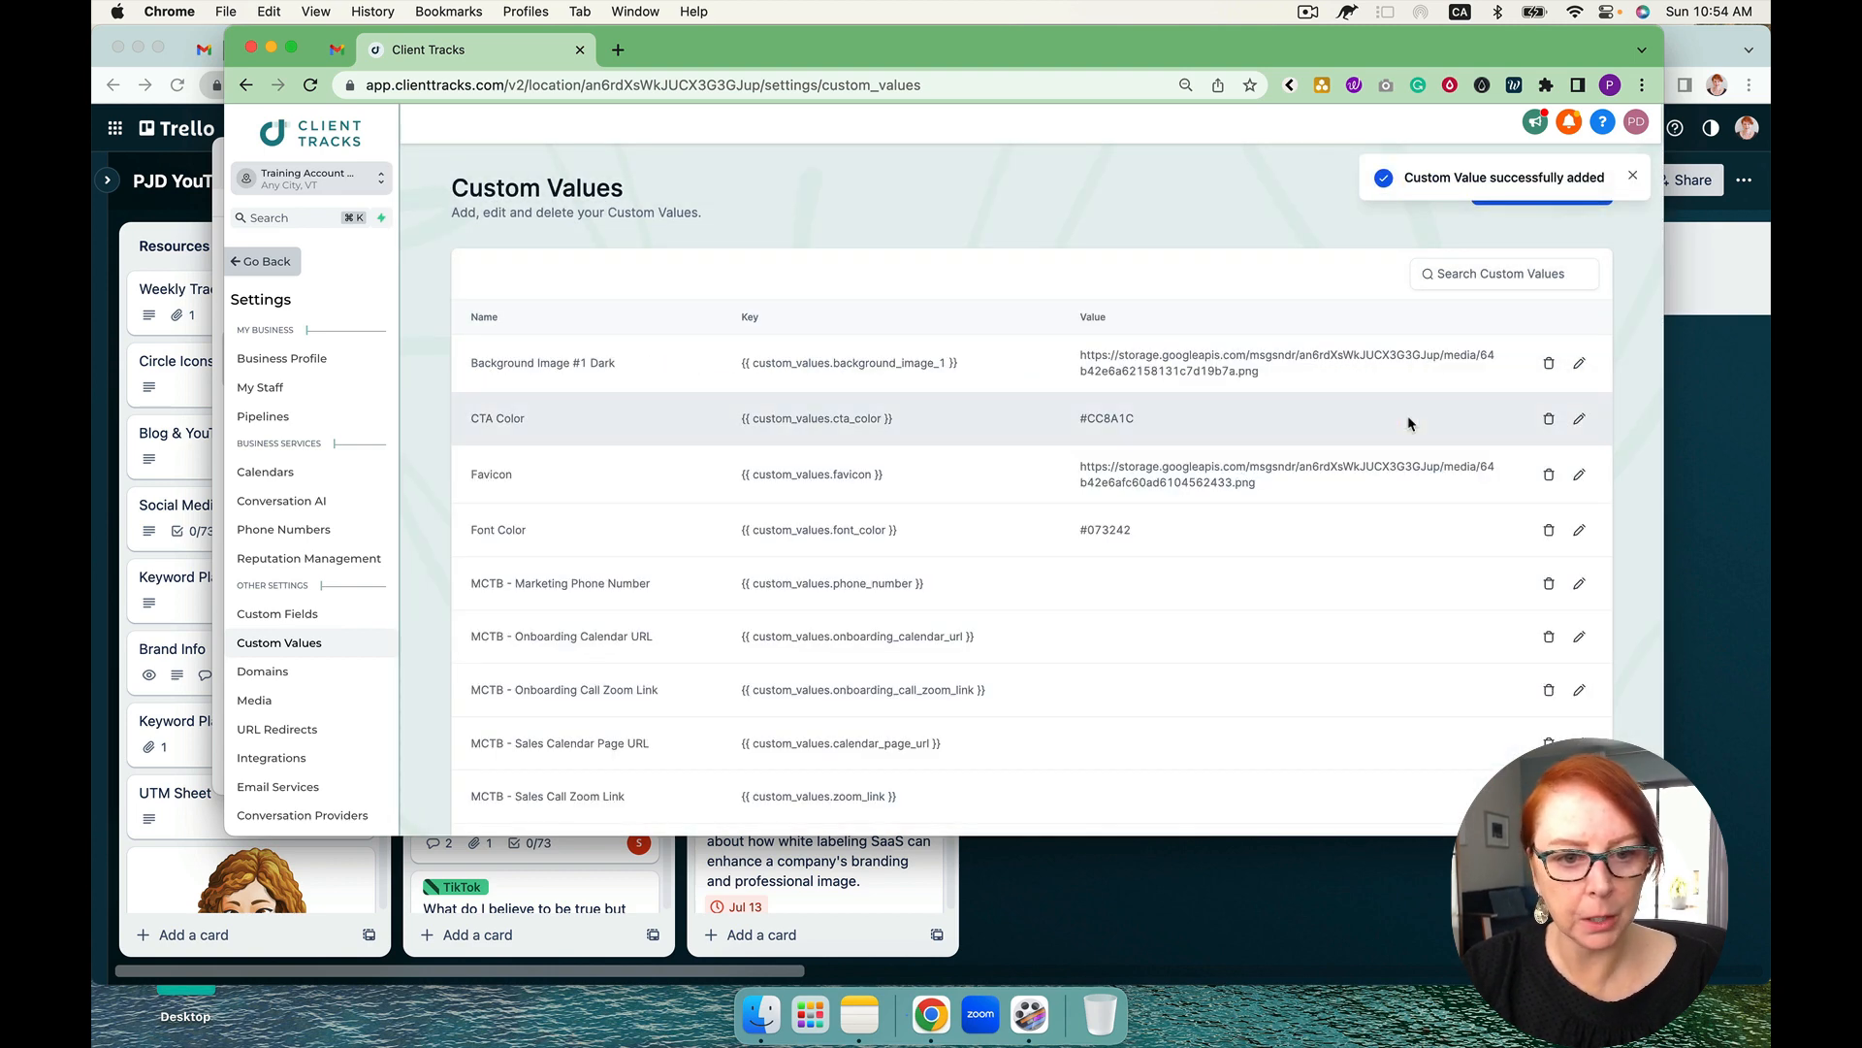
mouse_move(898, 477)
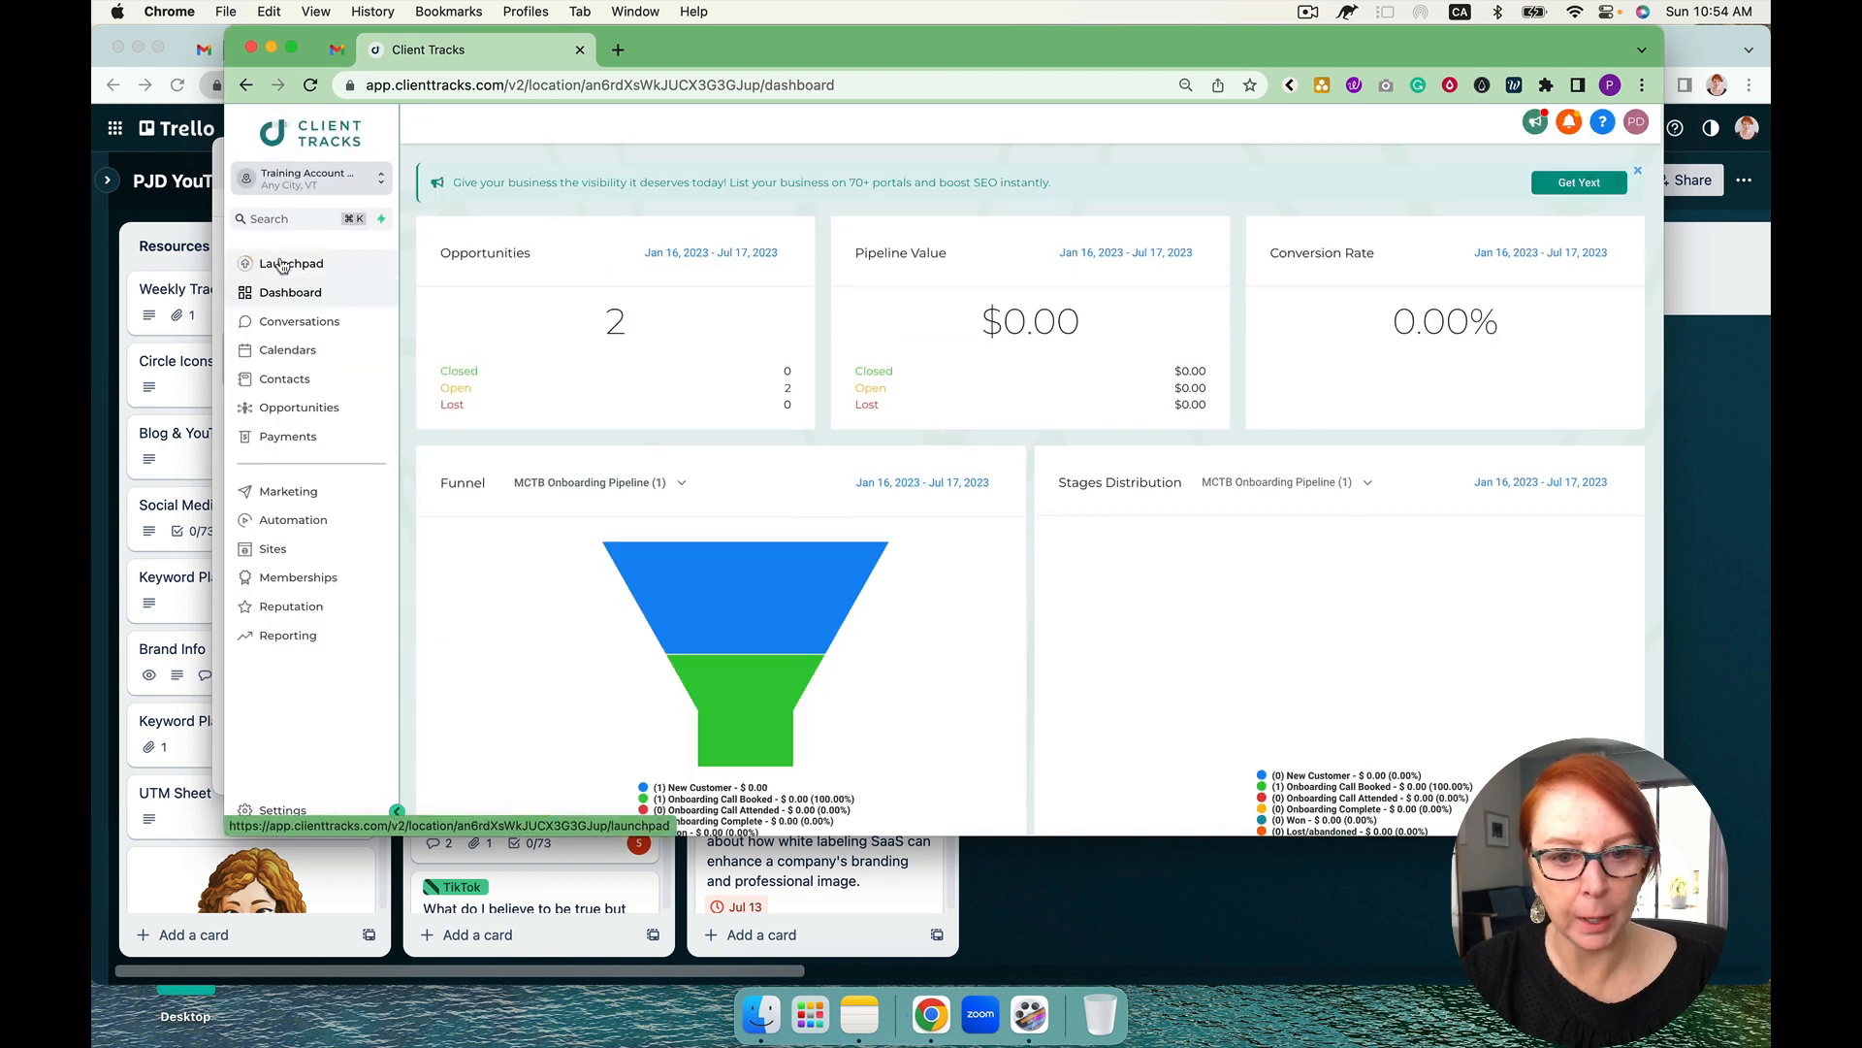
Set the Custom Values Example website's Favicon URL to {{ custom_values.favicon }} and preview its Home page
left_click(272, 549)
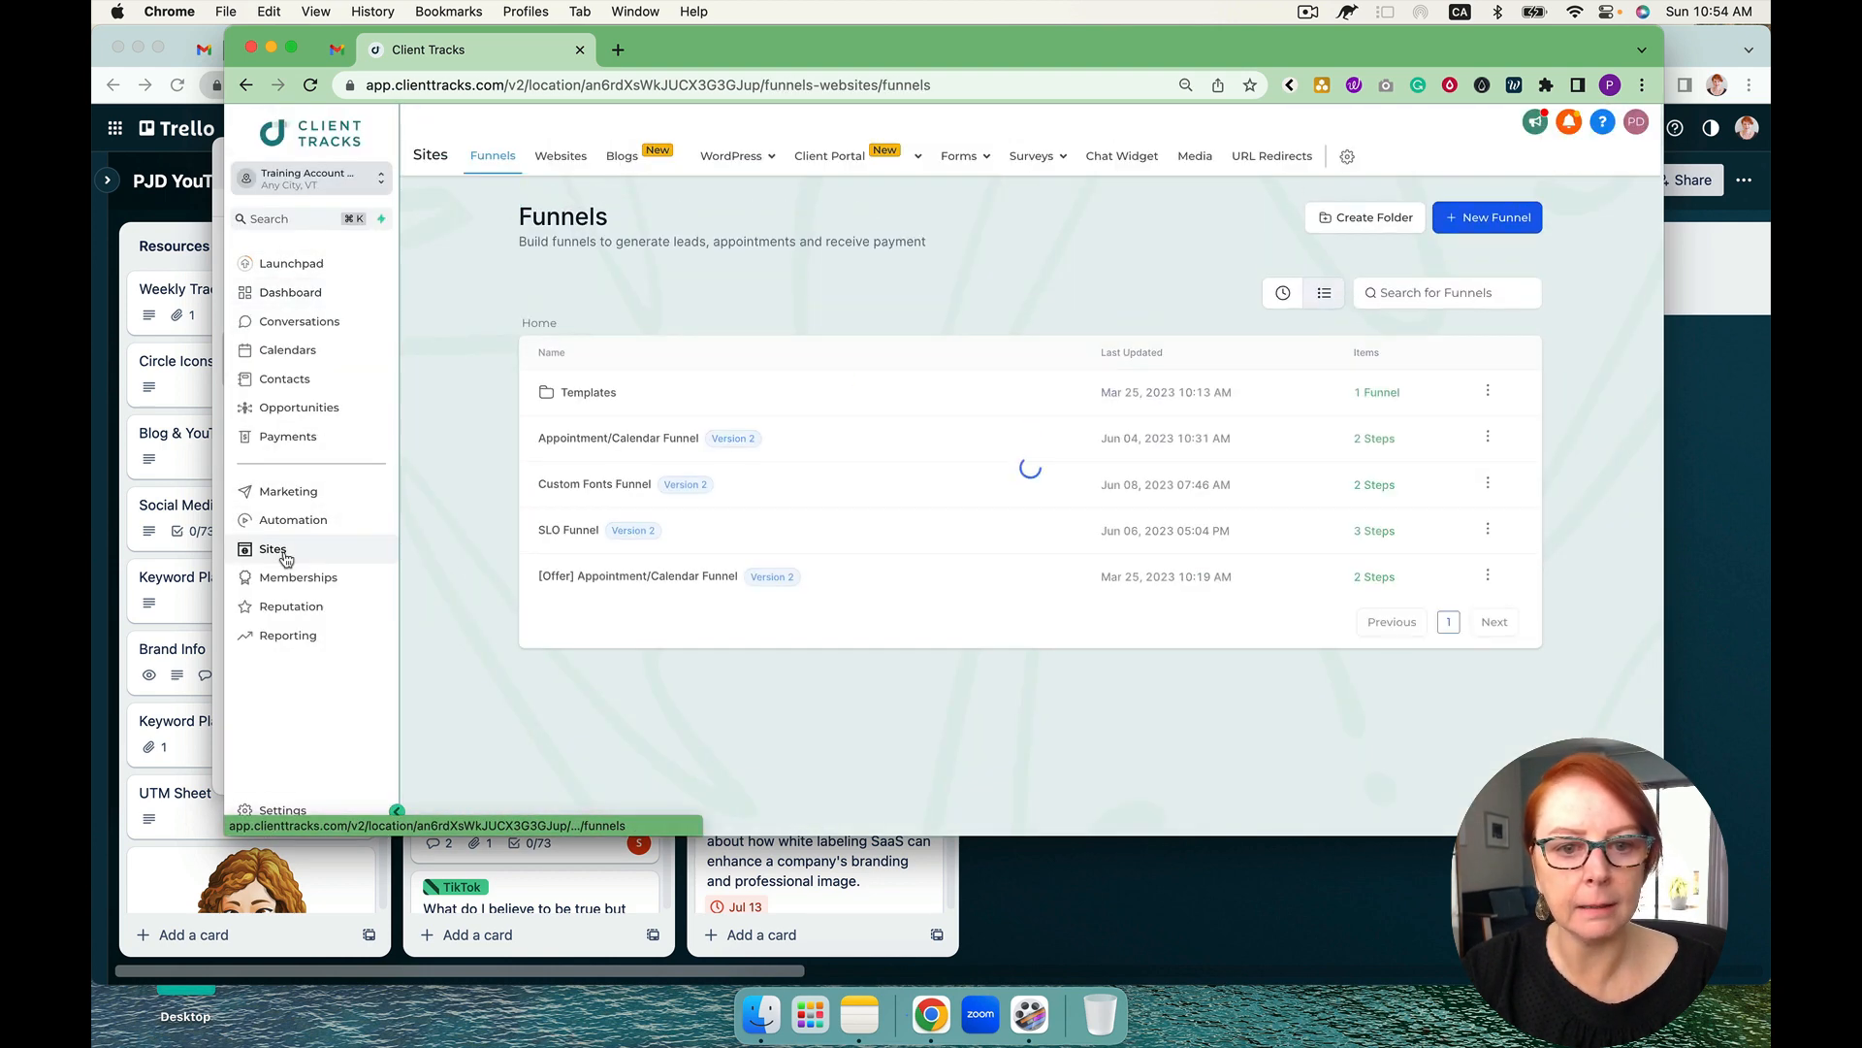
left_click(559, 155)
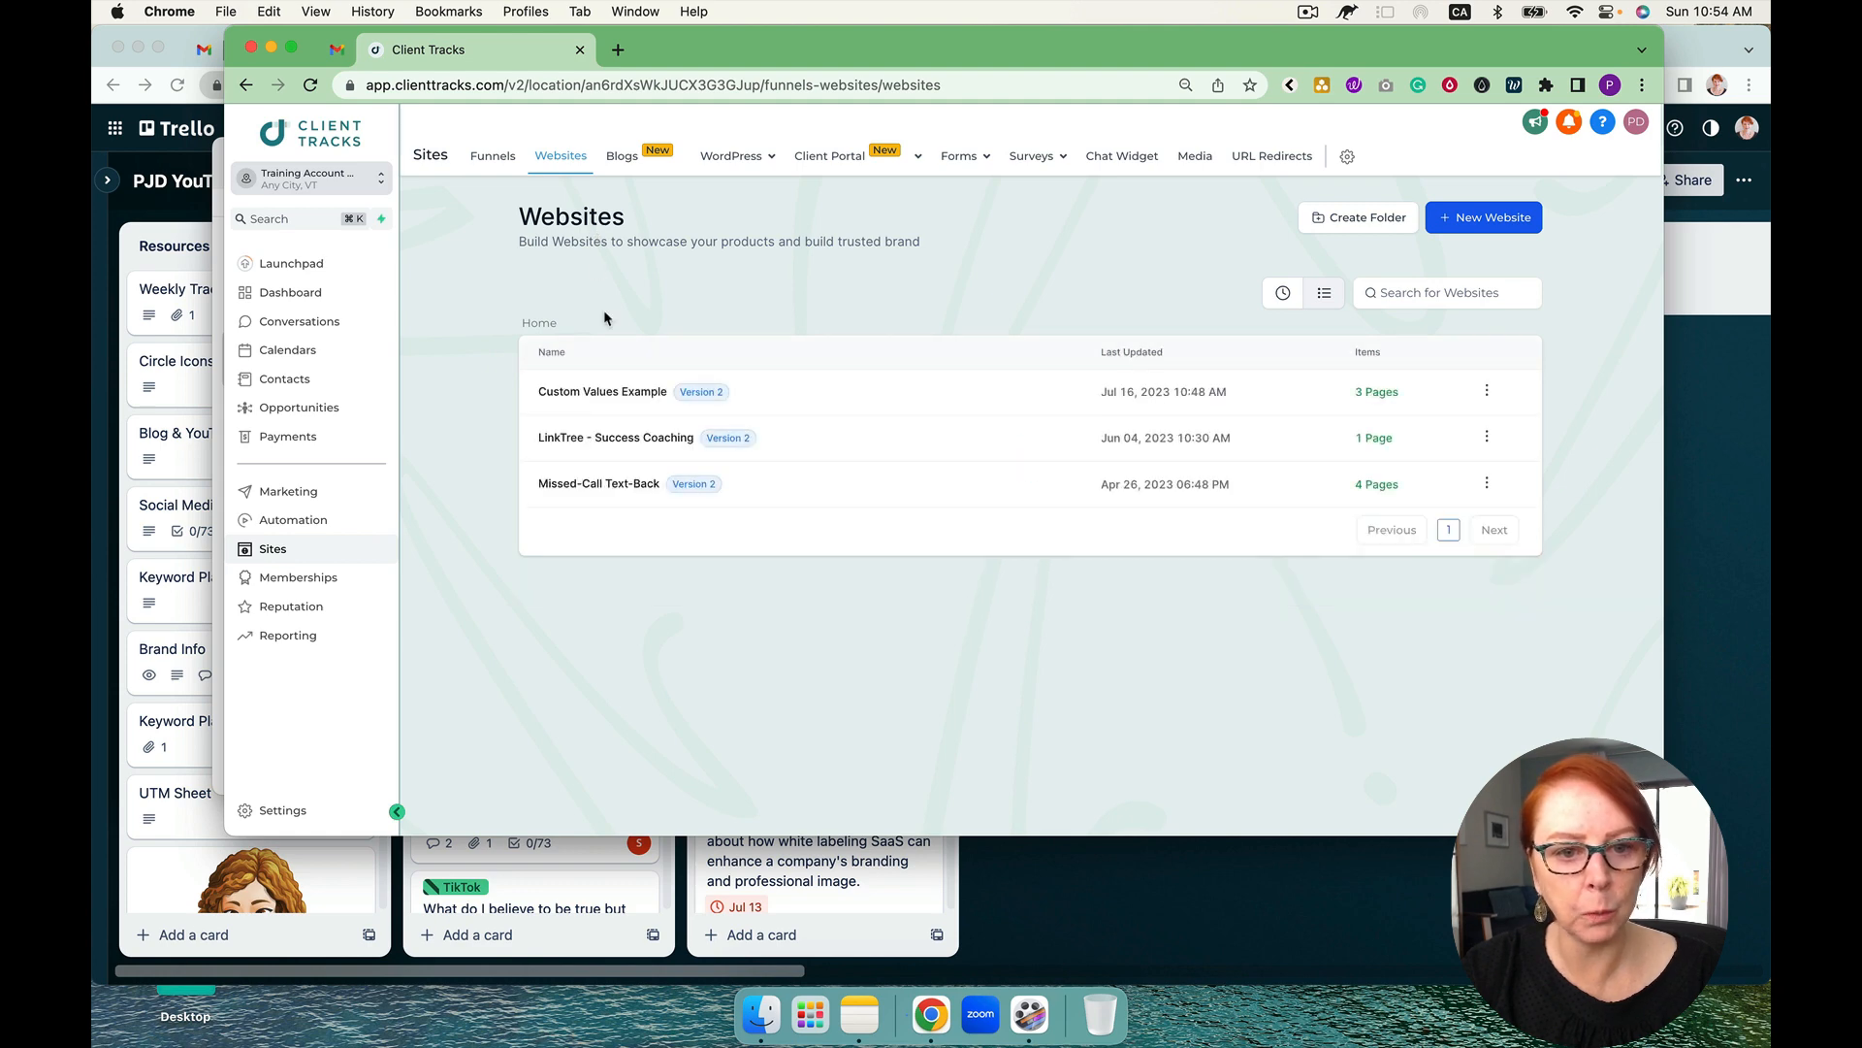
left_click(601, 390)
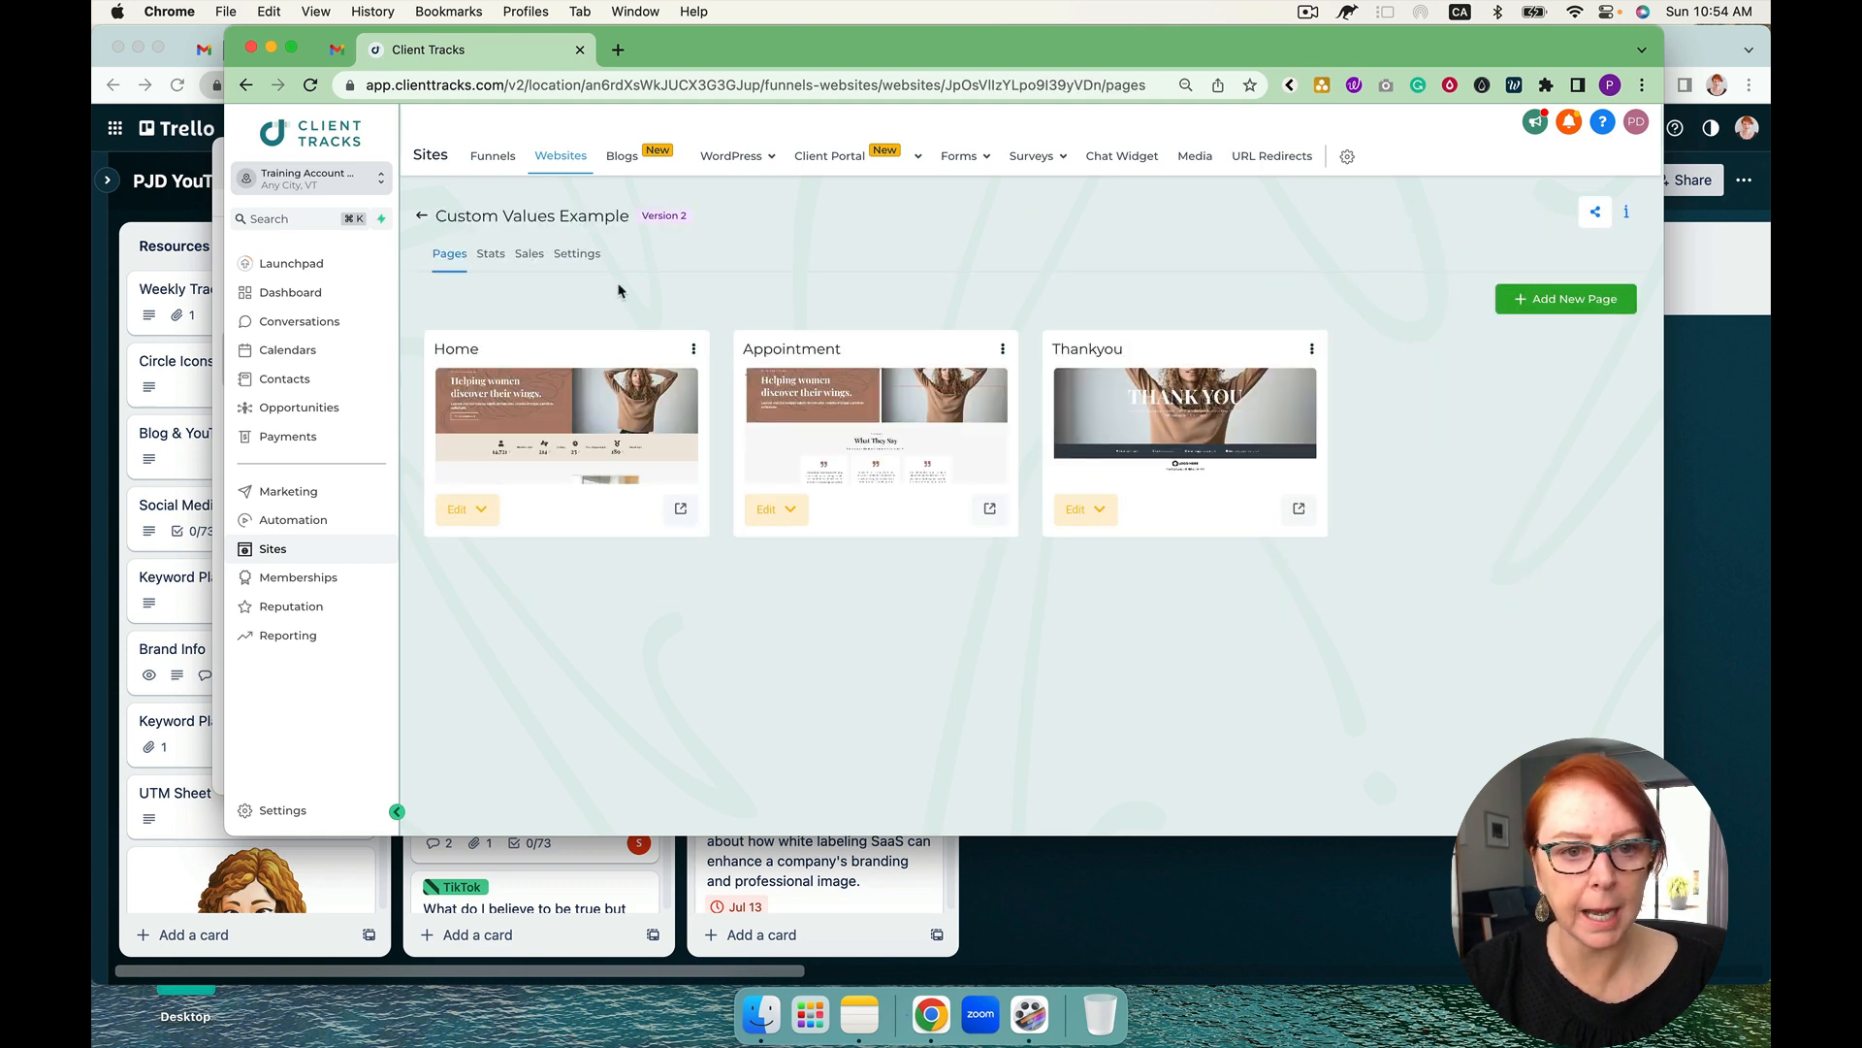
left_click(576, 252)
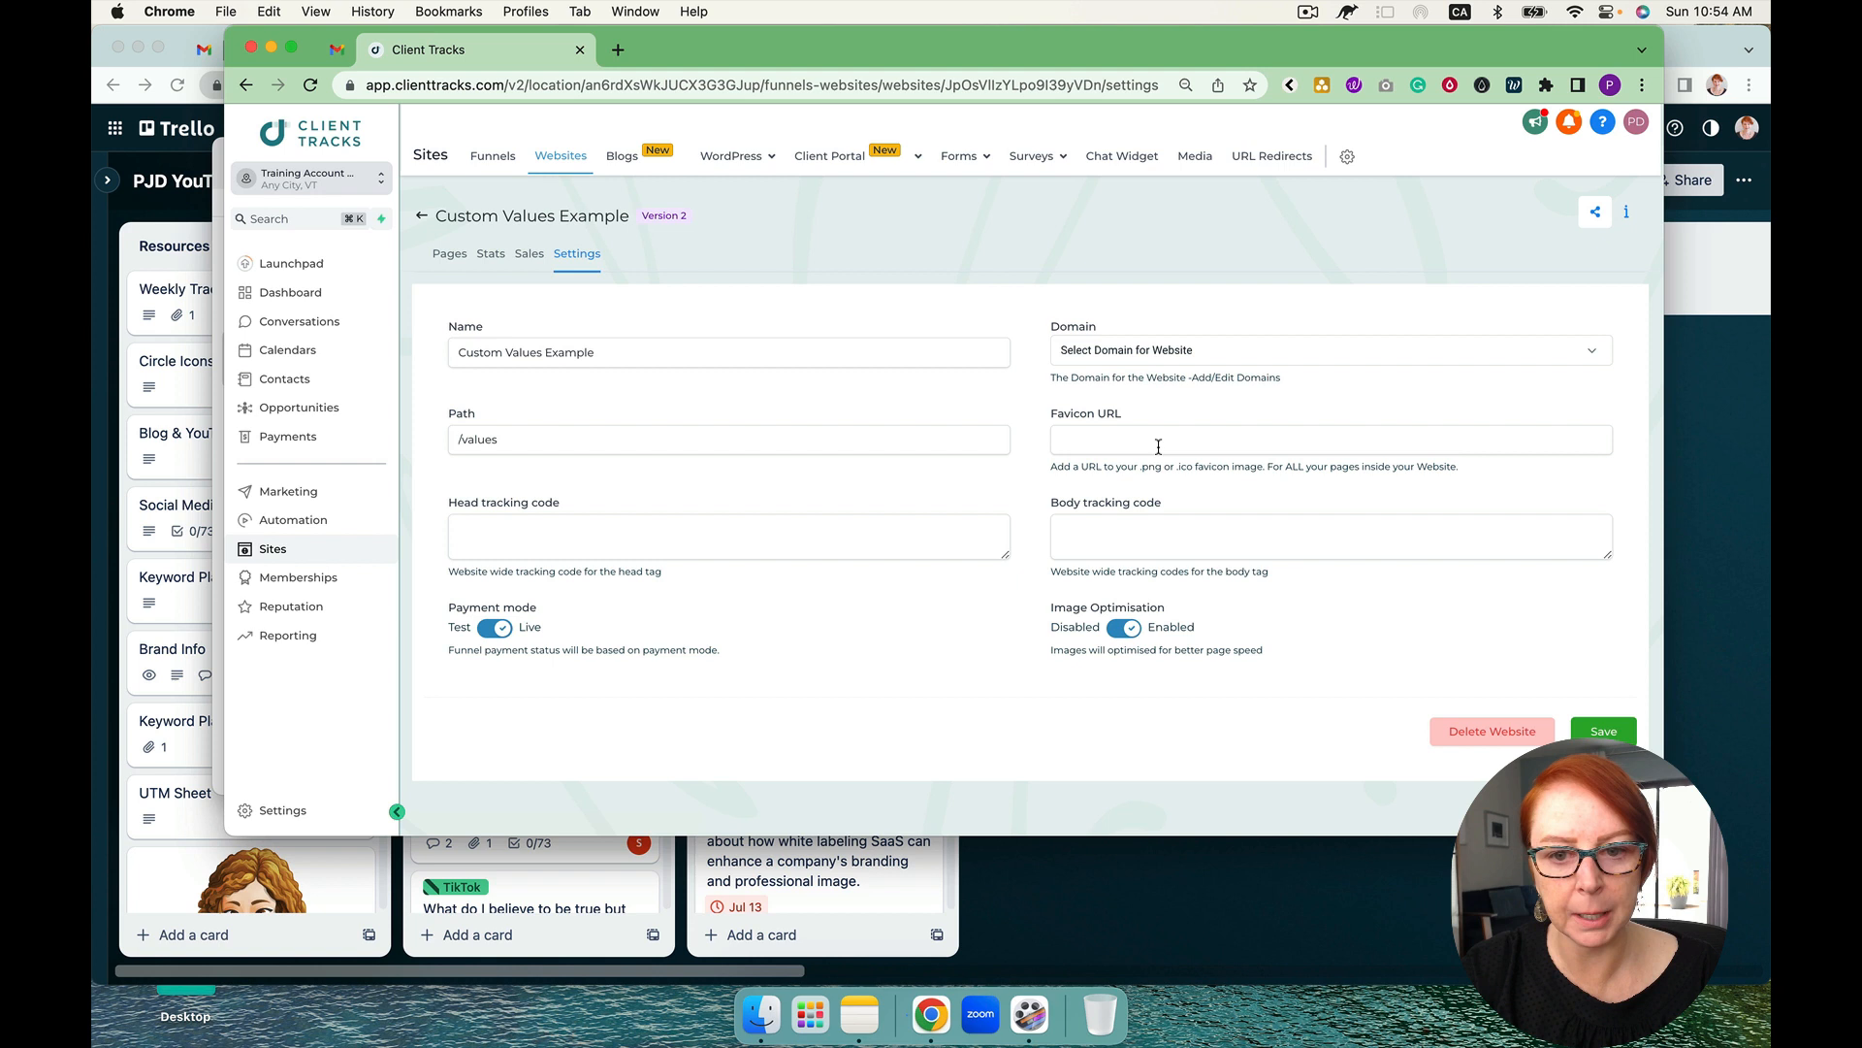
type("{{ custom_values.favicon }}")
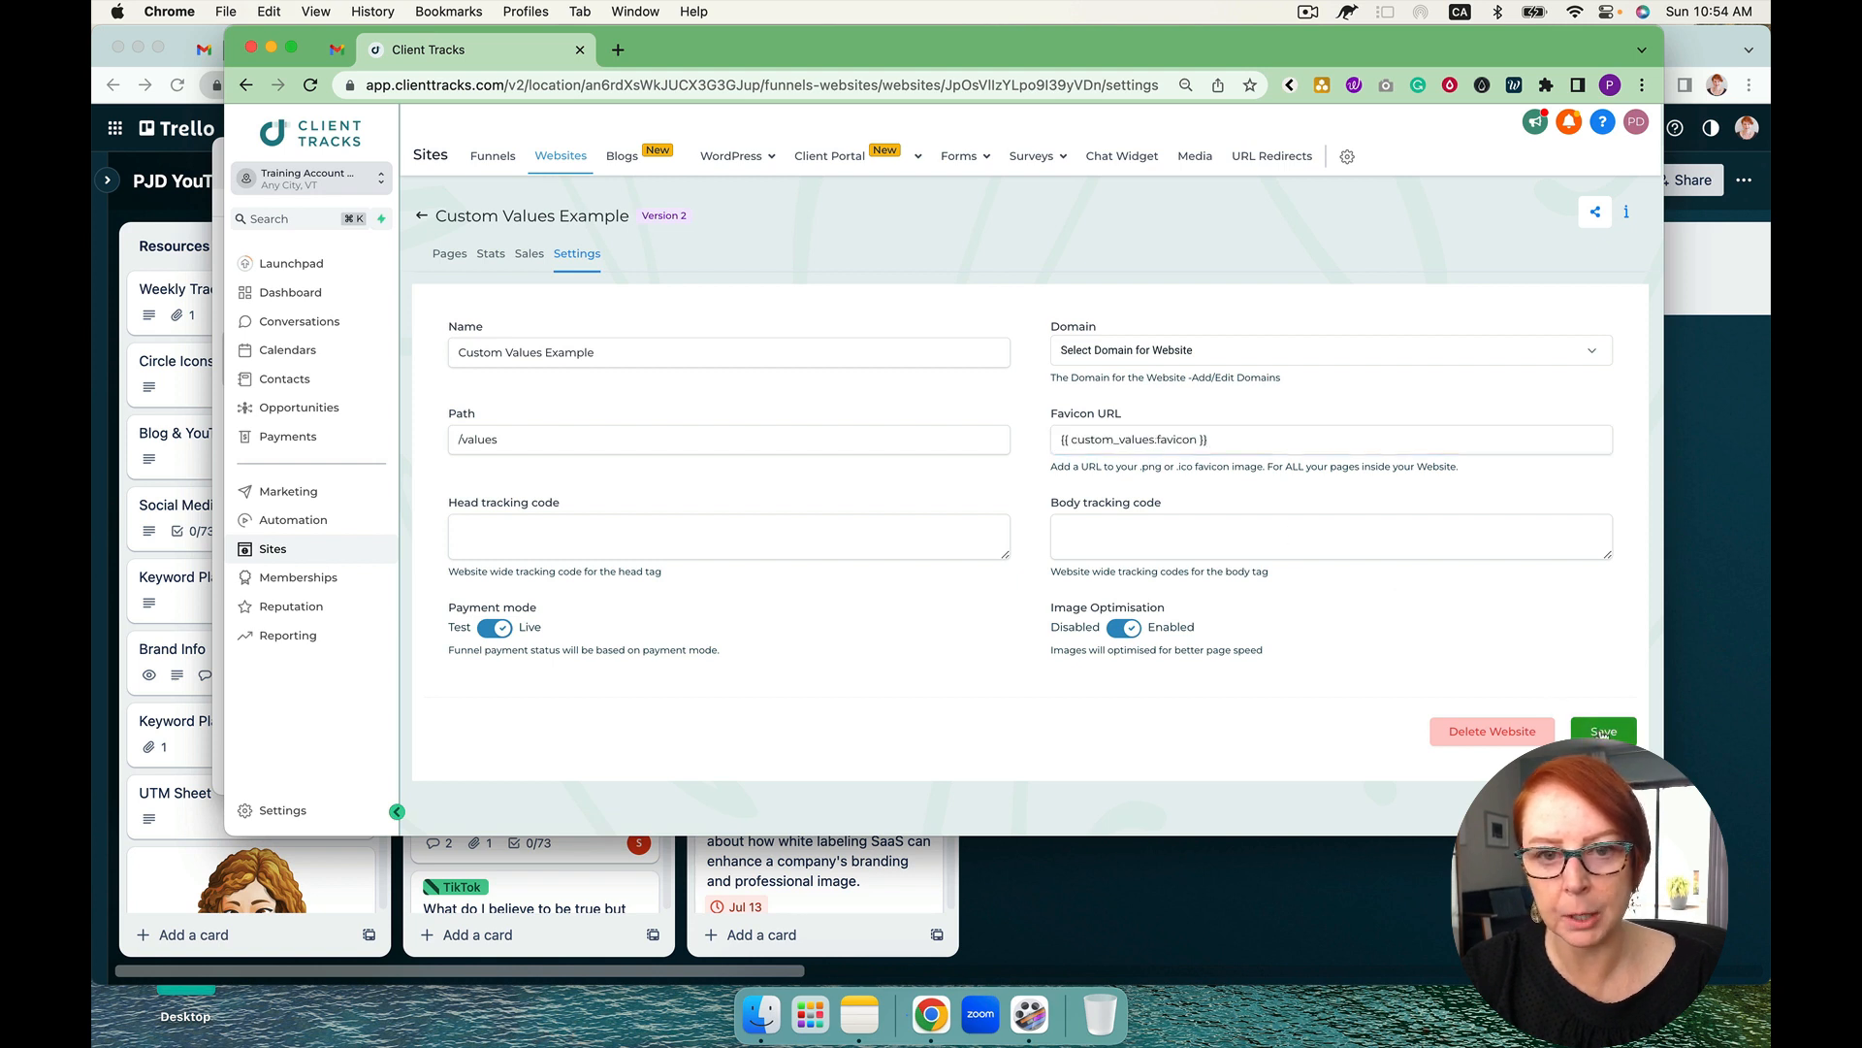
left_click(449, 253)
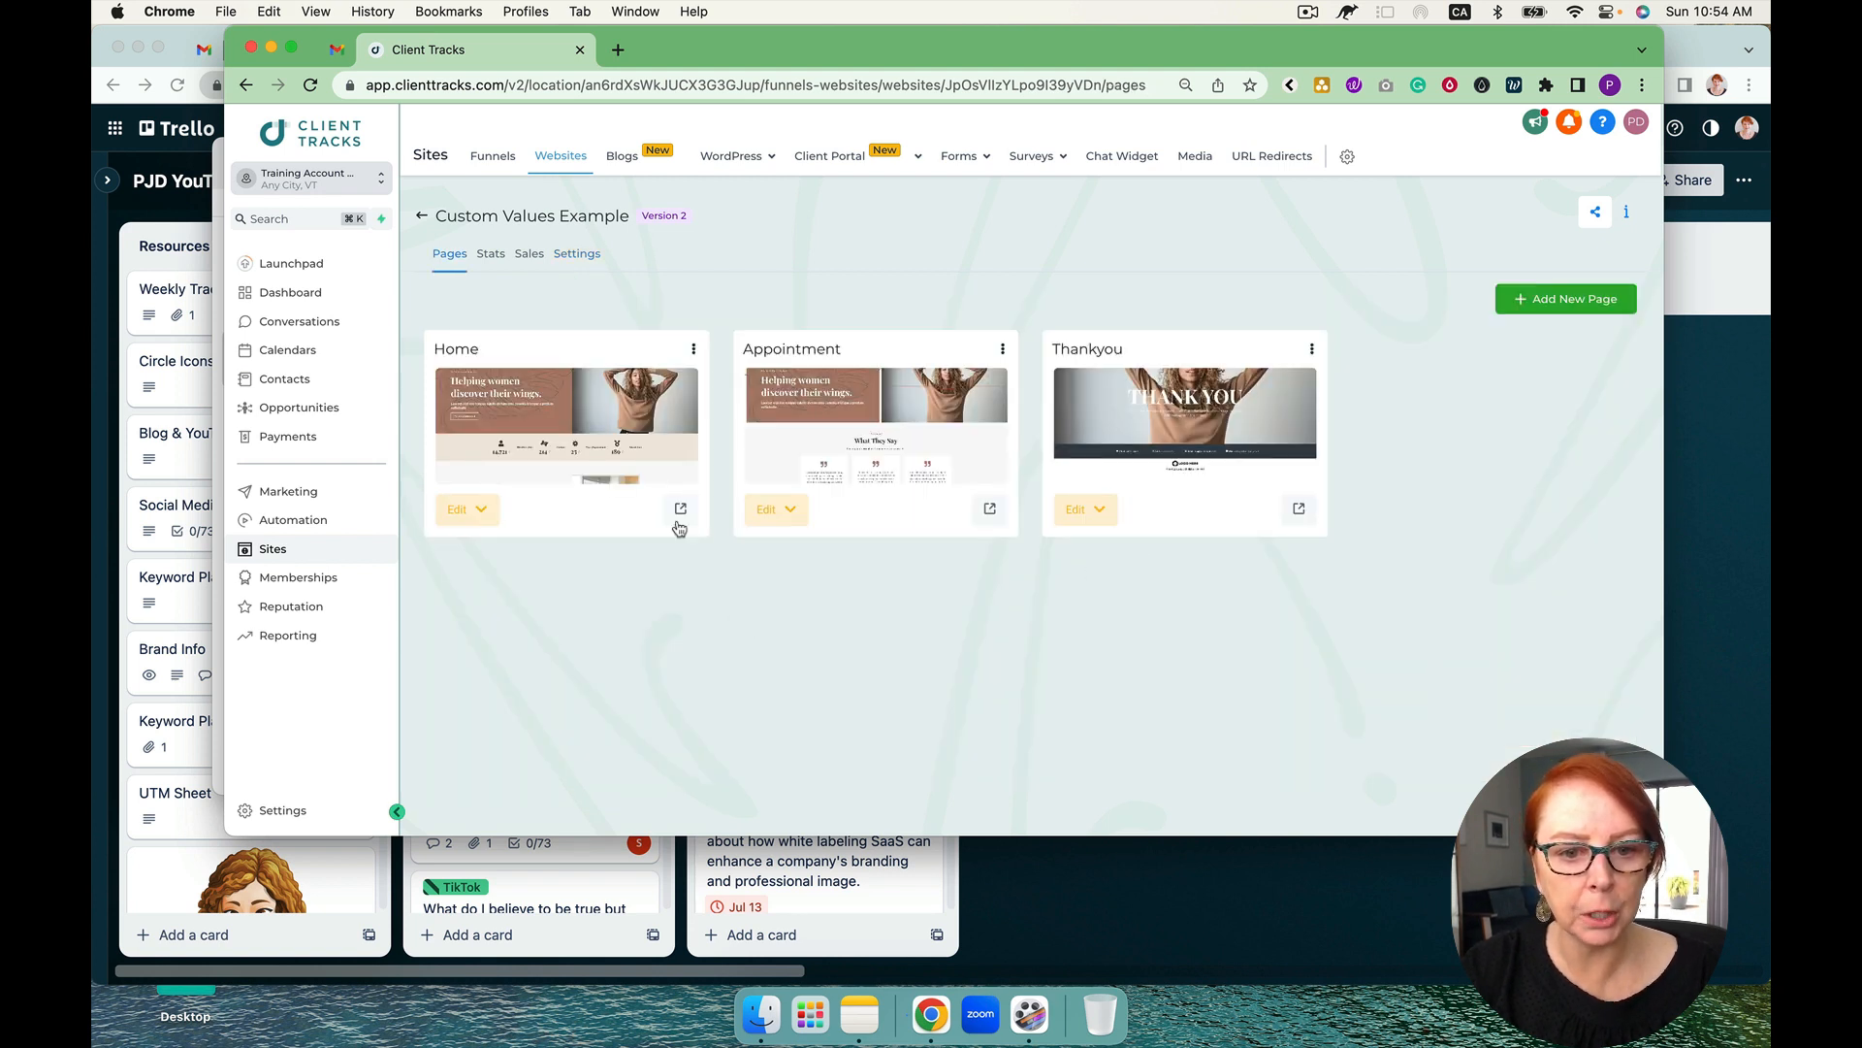
left_click(681, 508)
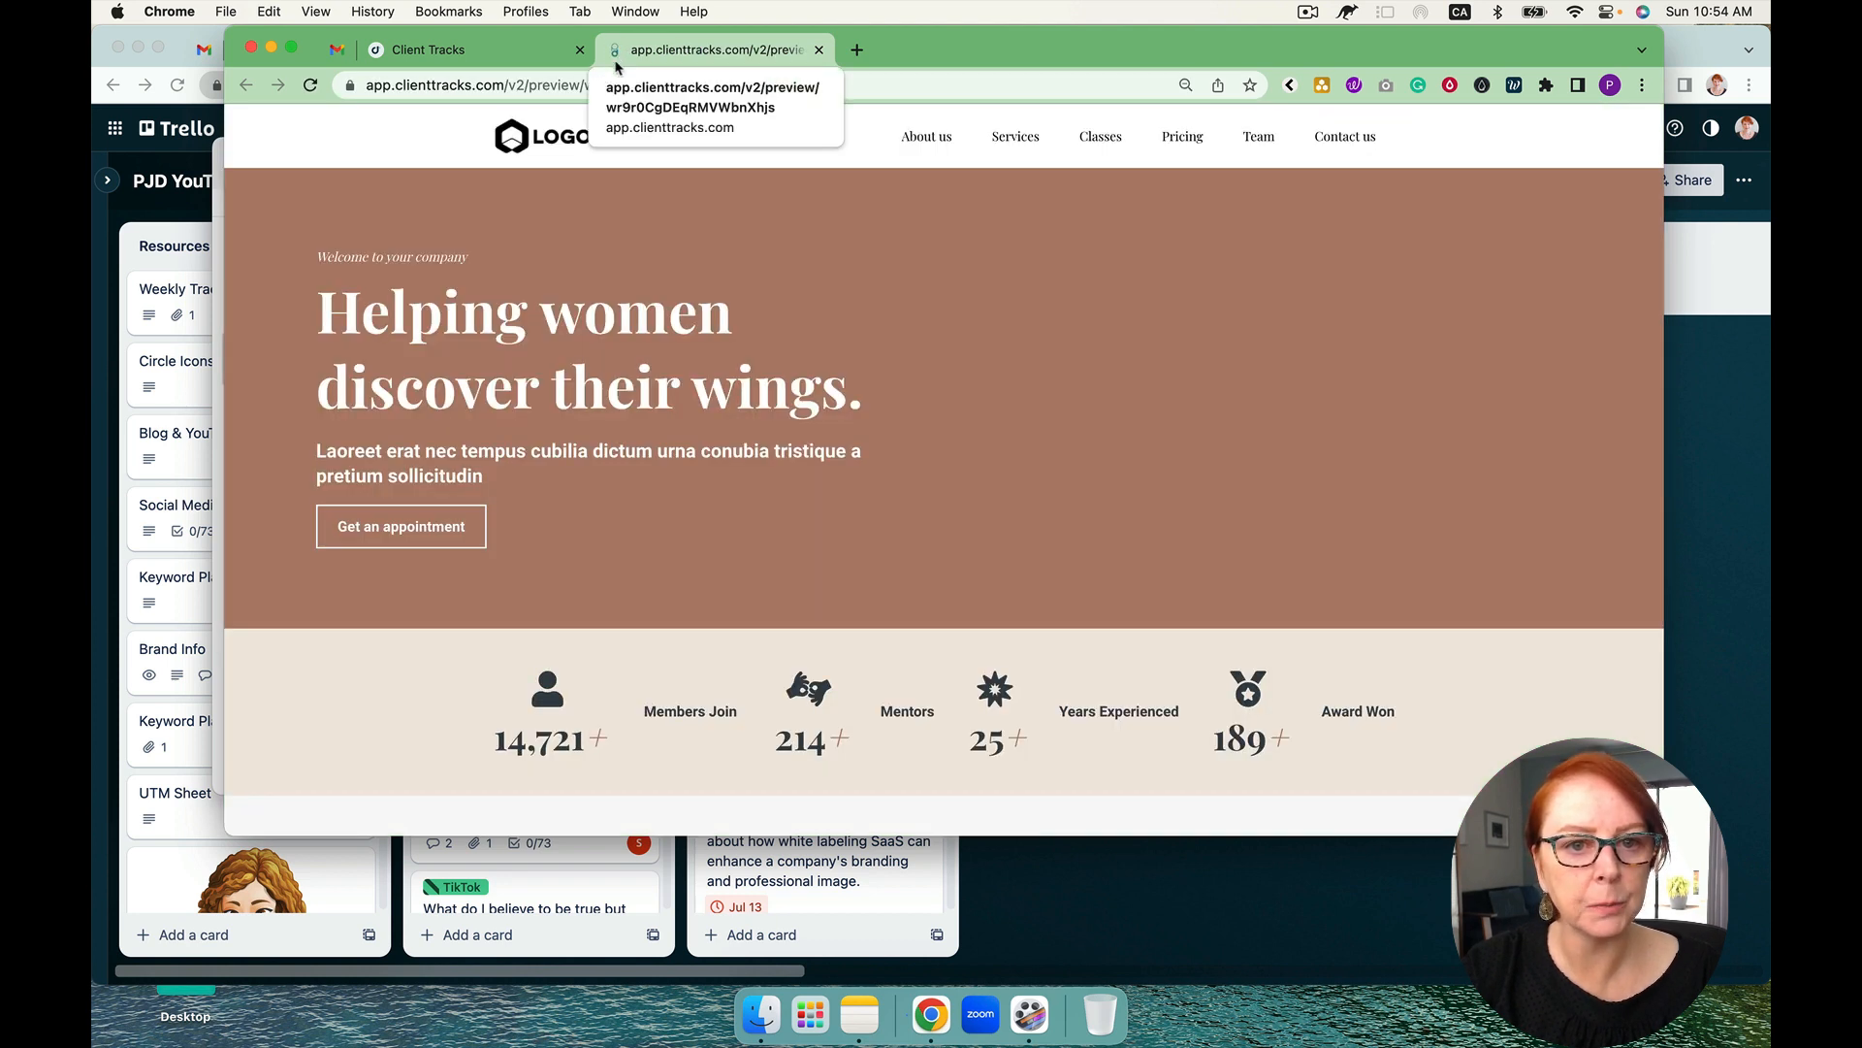
Return to the Client Tracks tab and edit the Home page's navigation menu
left_click(427, 48)
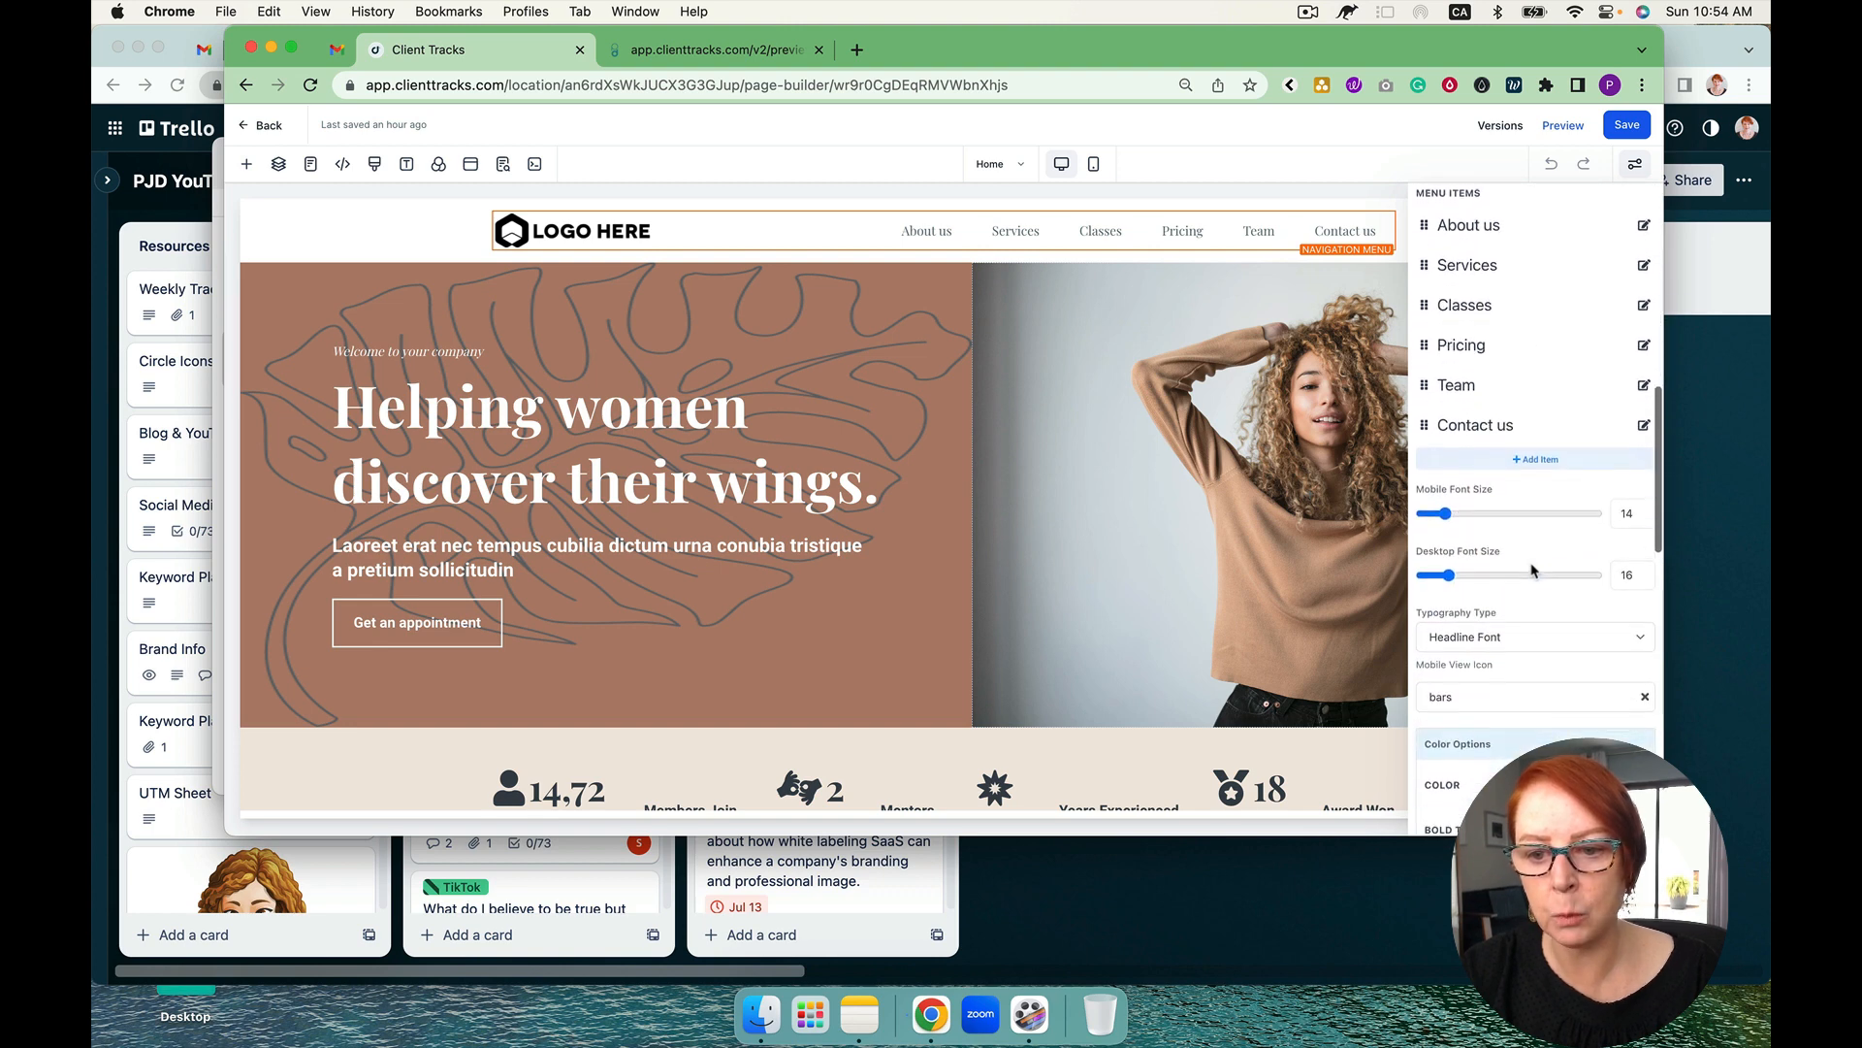
scroll("down", 3)
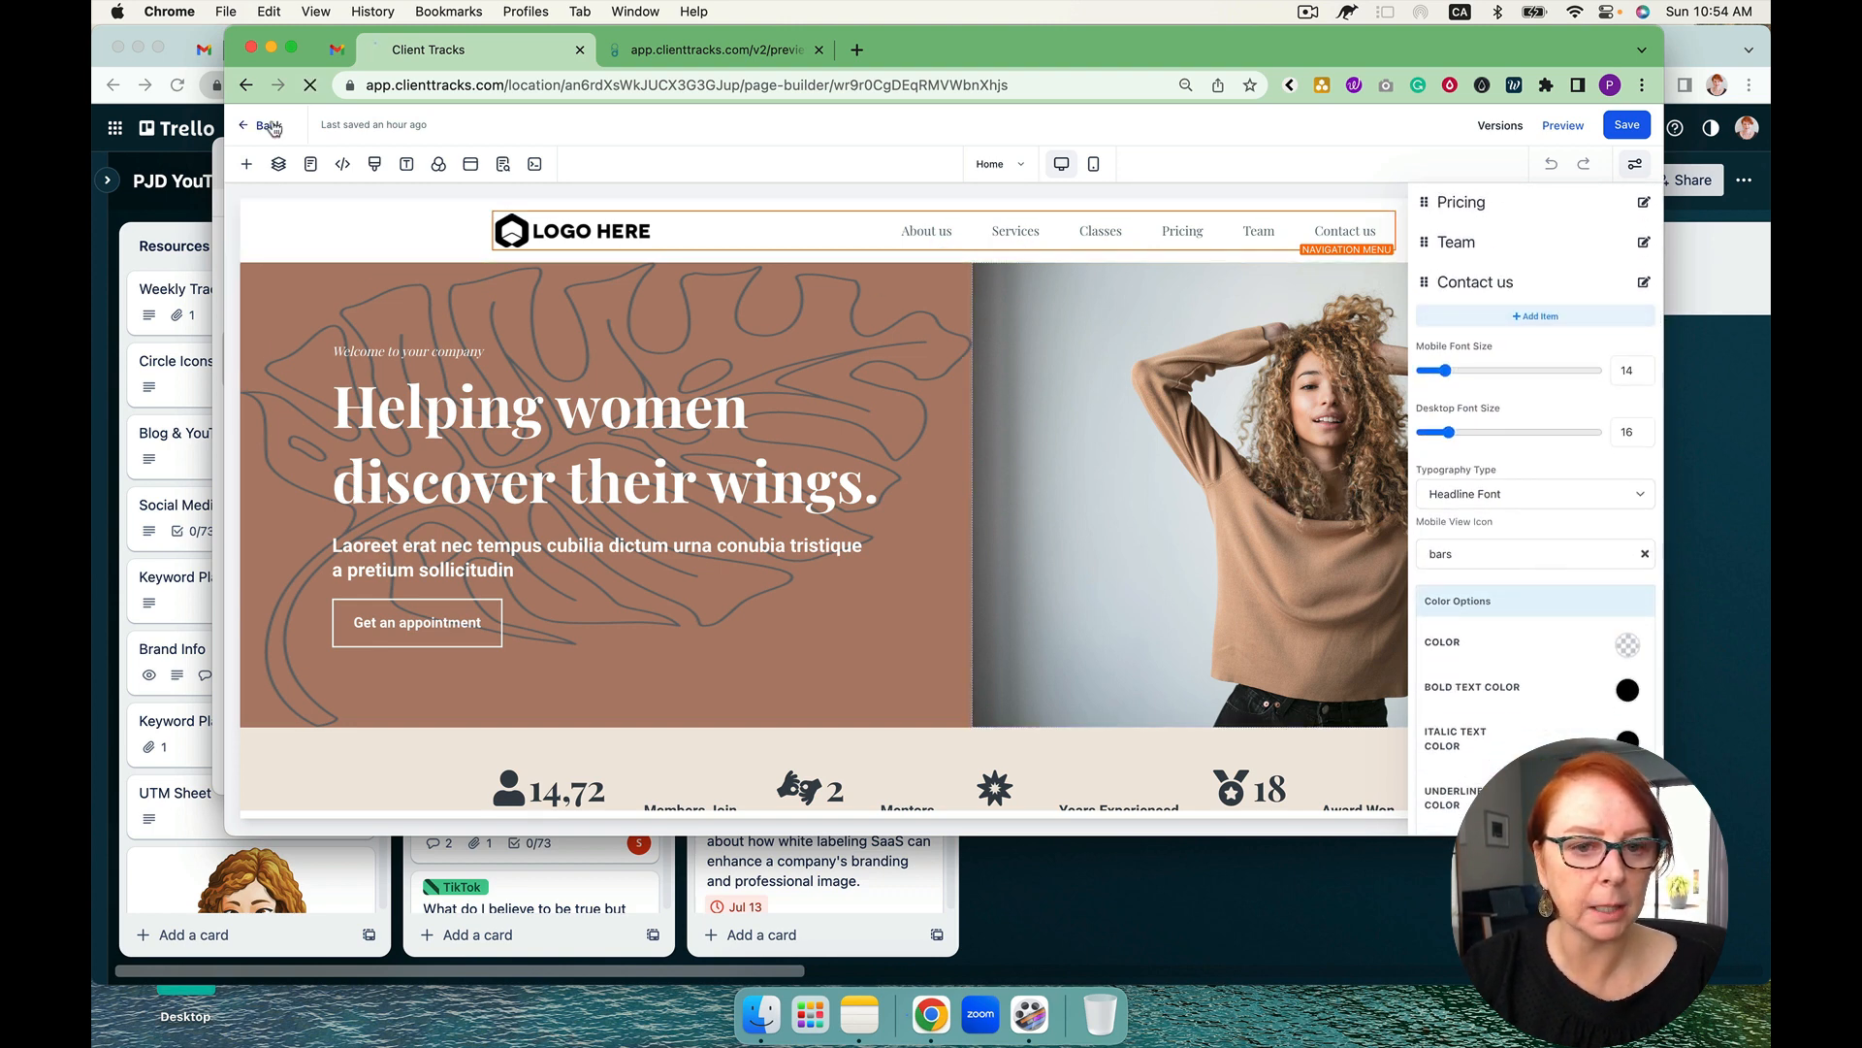
Copy the square_logo key from page 2 of Custom Values and reopen the Home page for editing
left_click(262, 125)
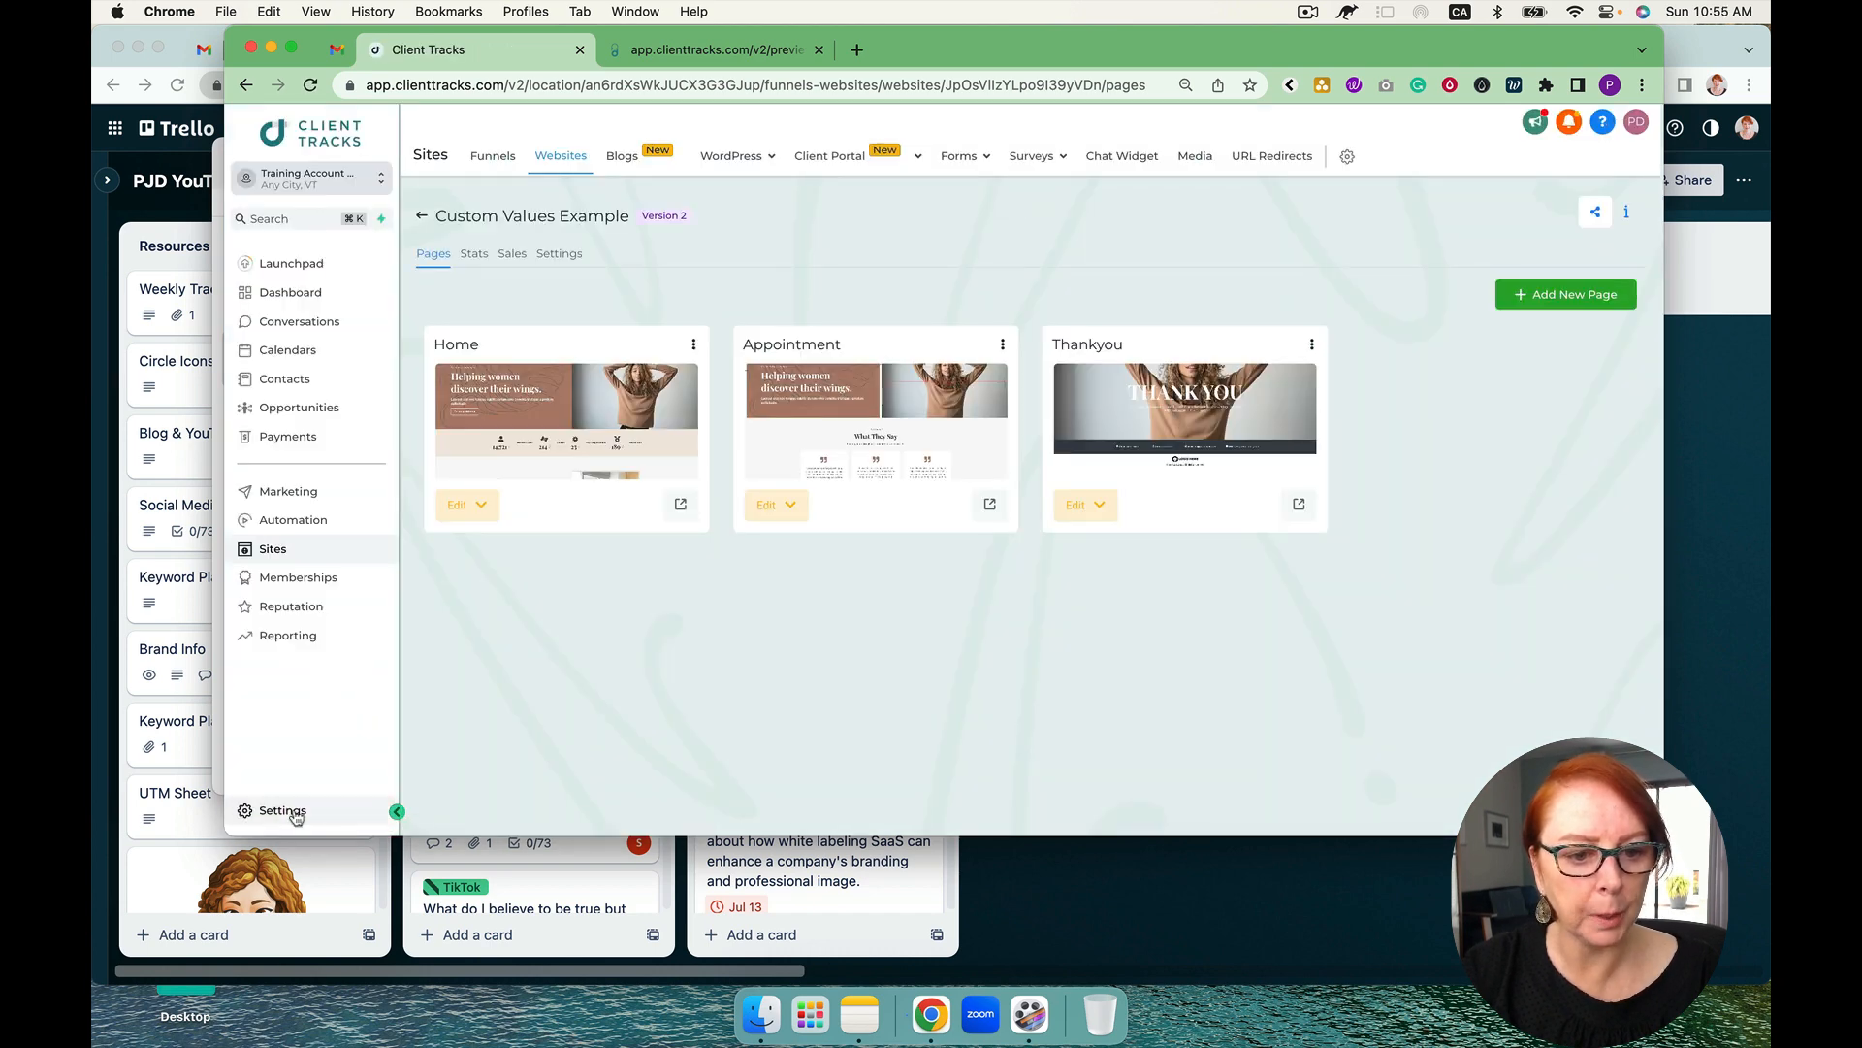
left_click(281, 811)
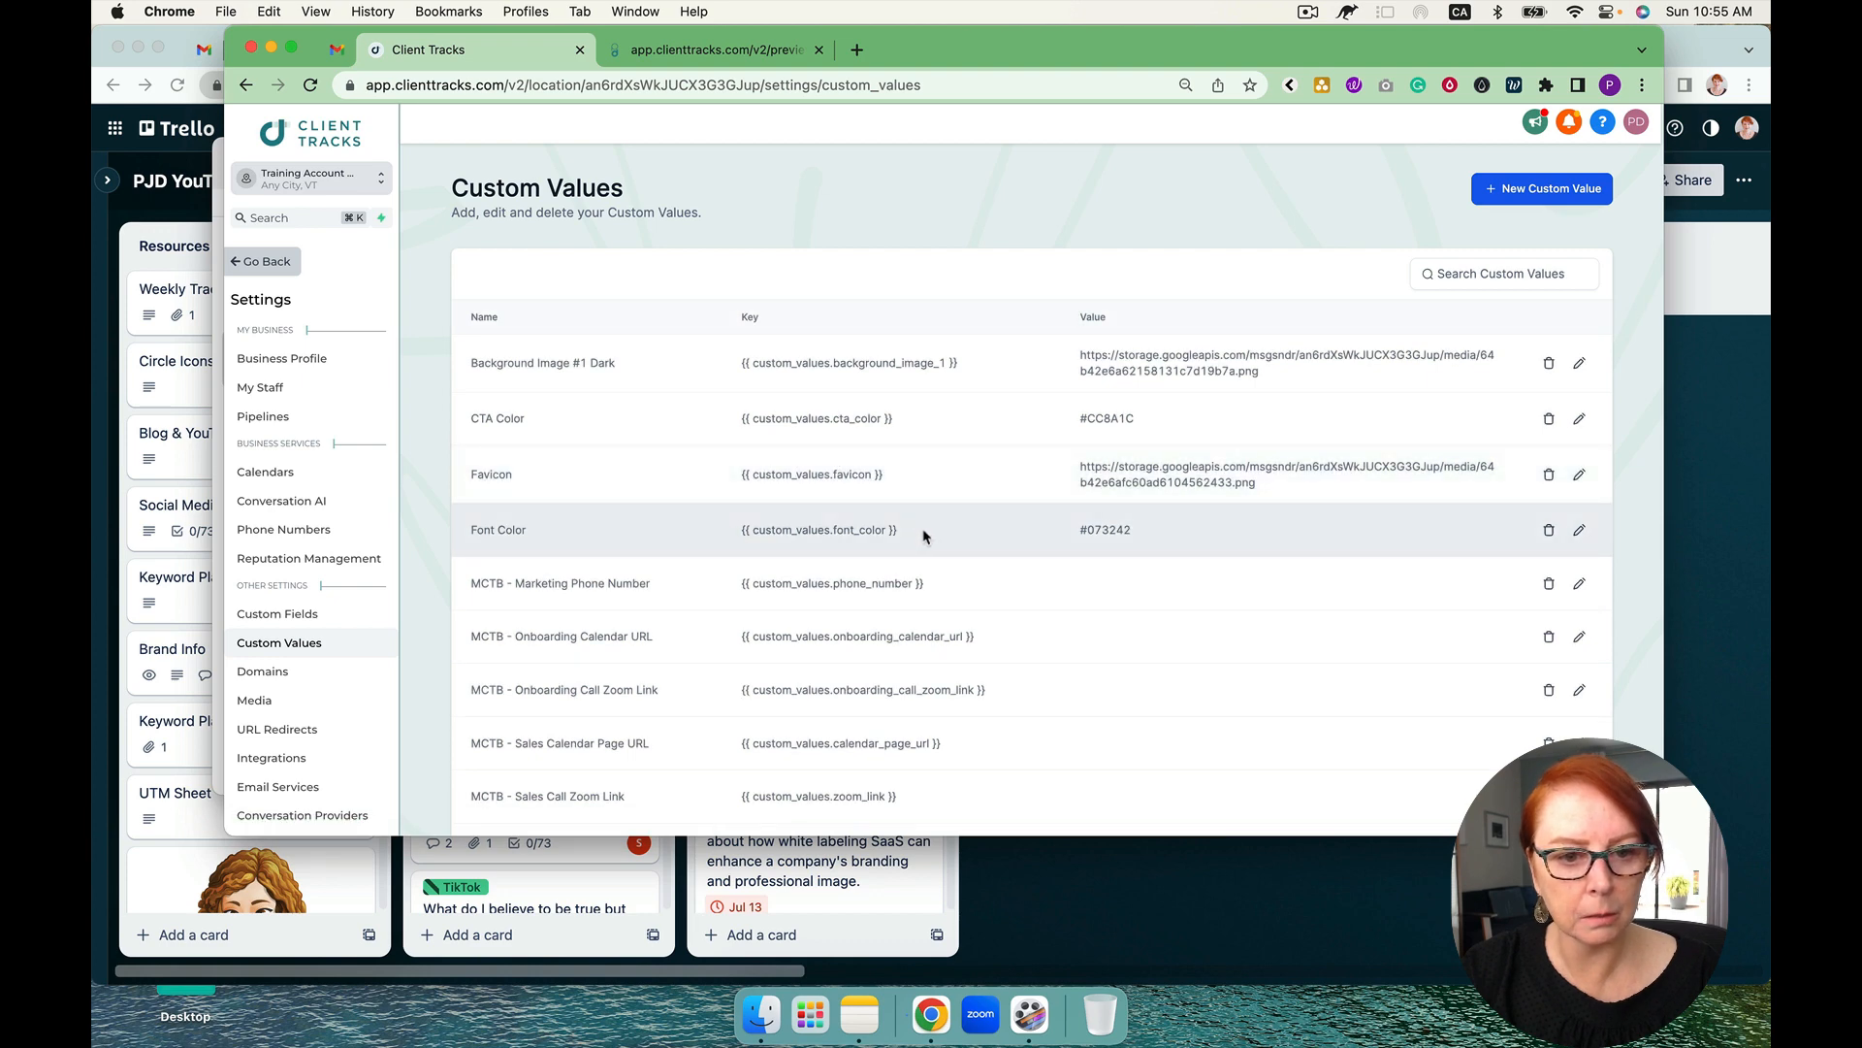
scroll("down", 3)
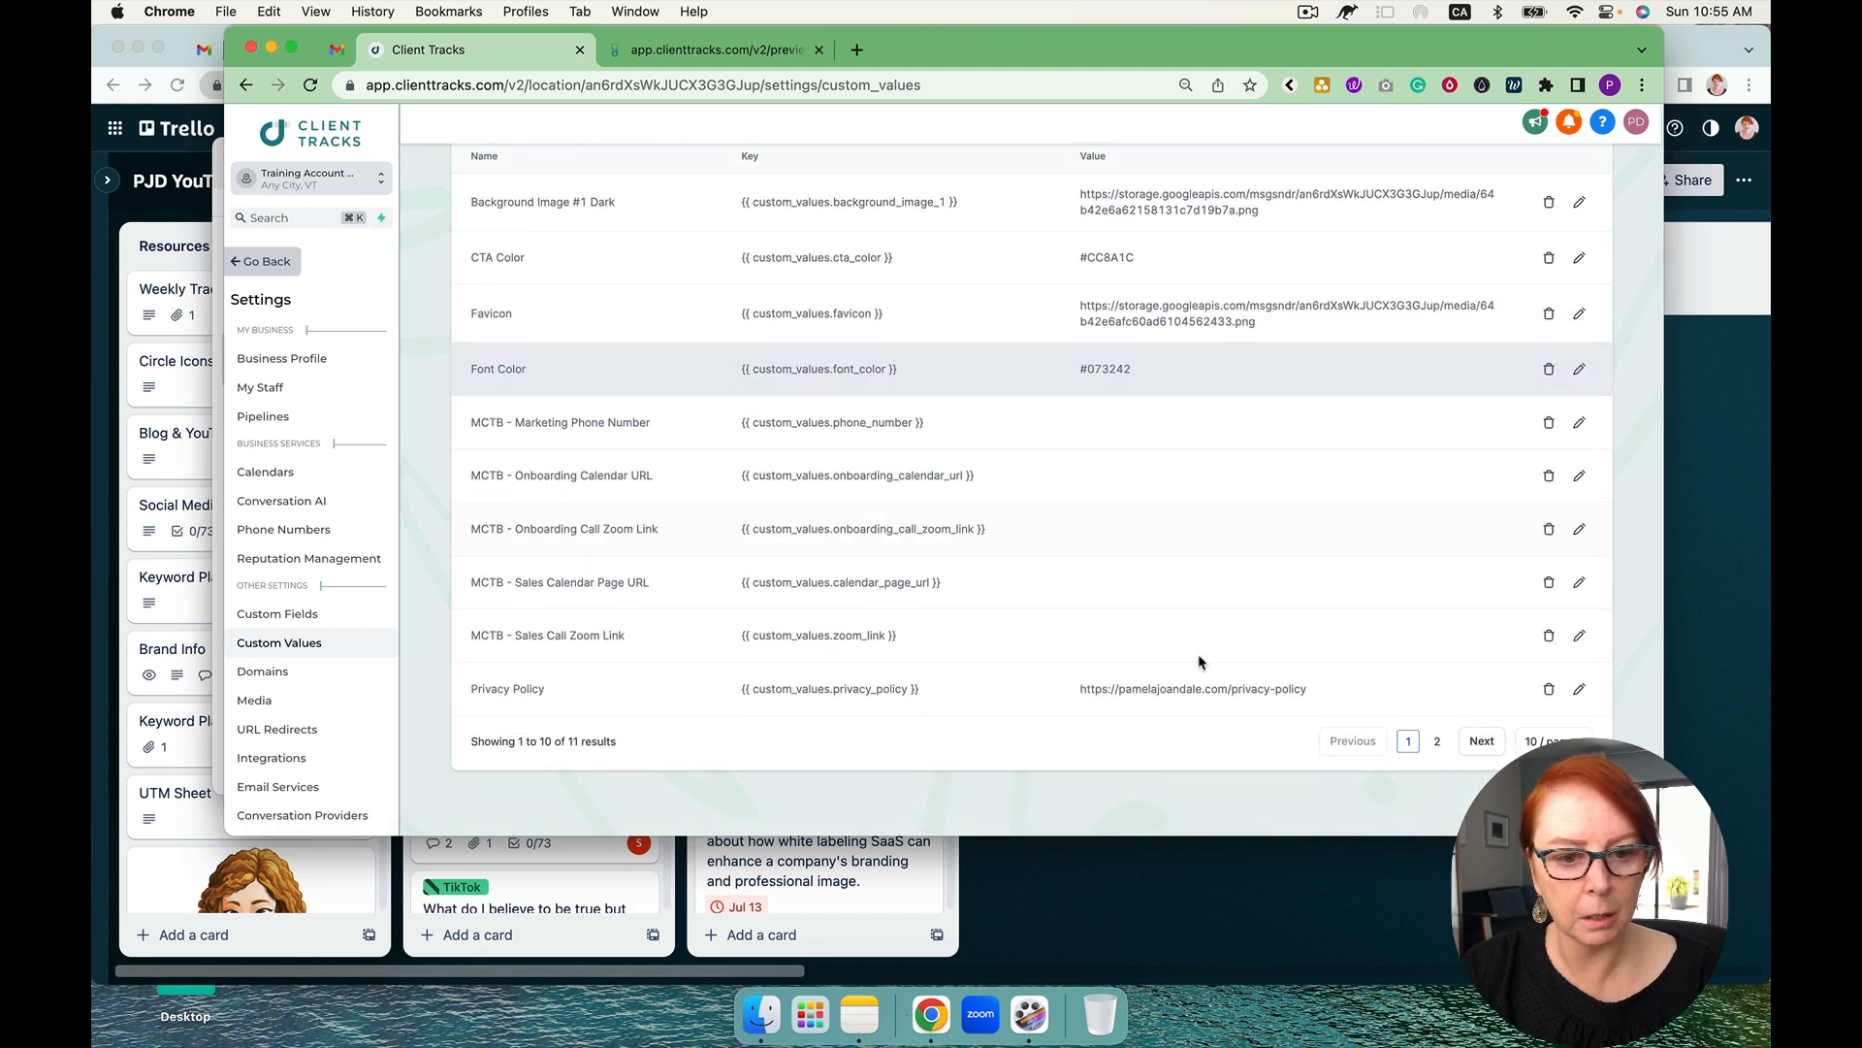
left_click(1480, 739)
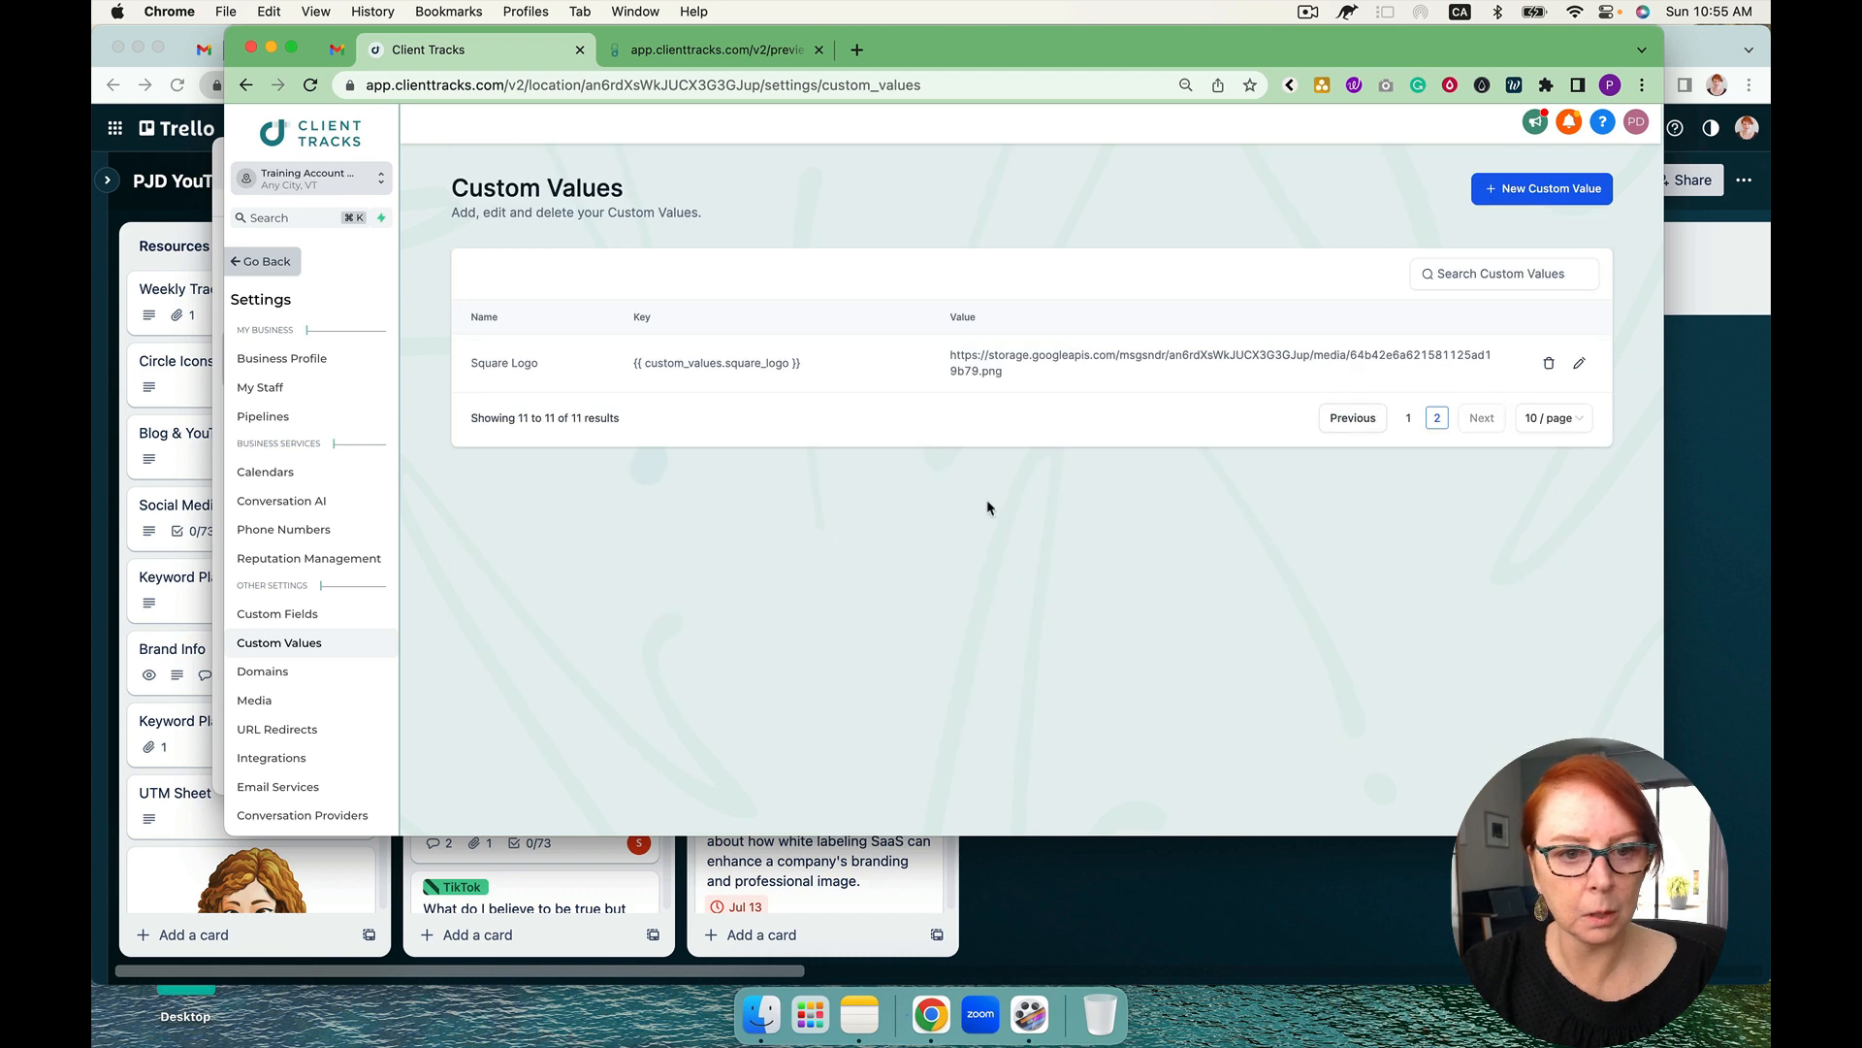
double_click(716, 363)
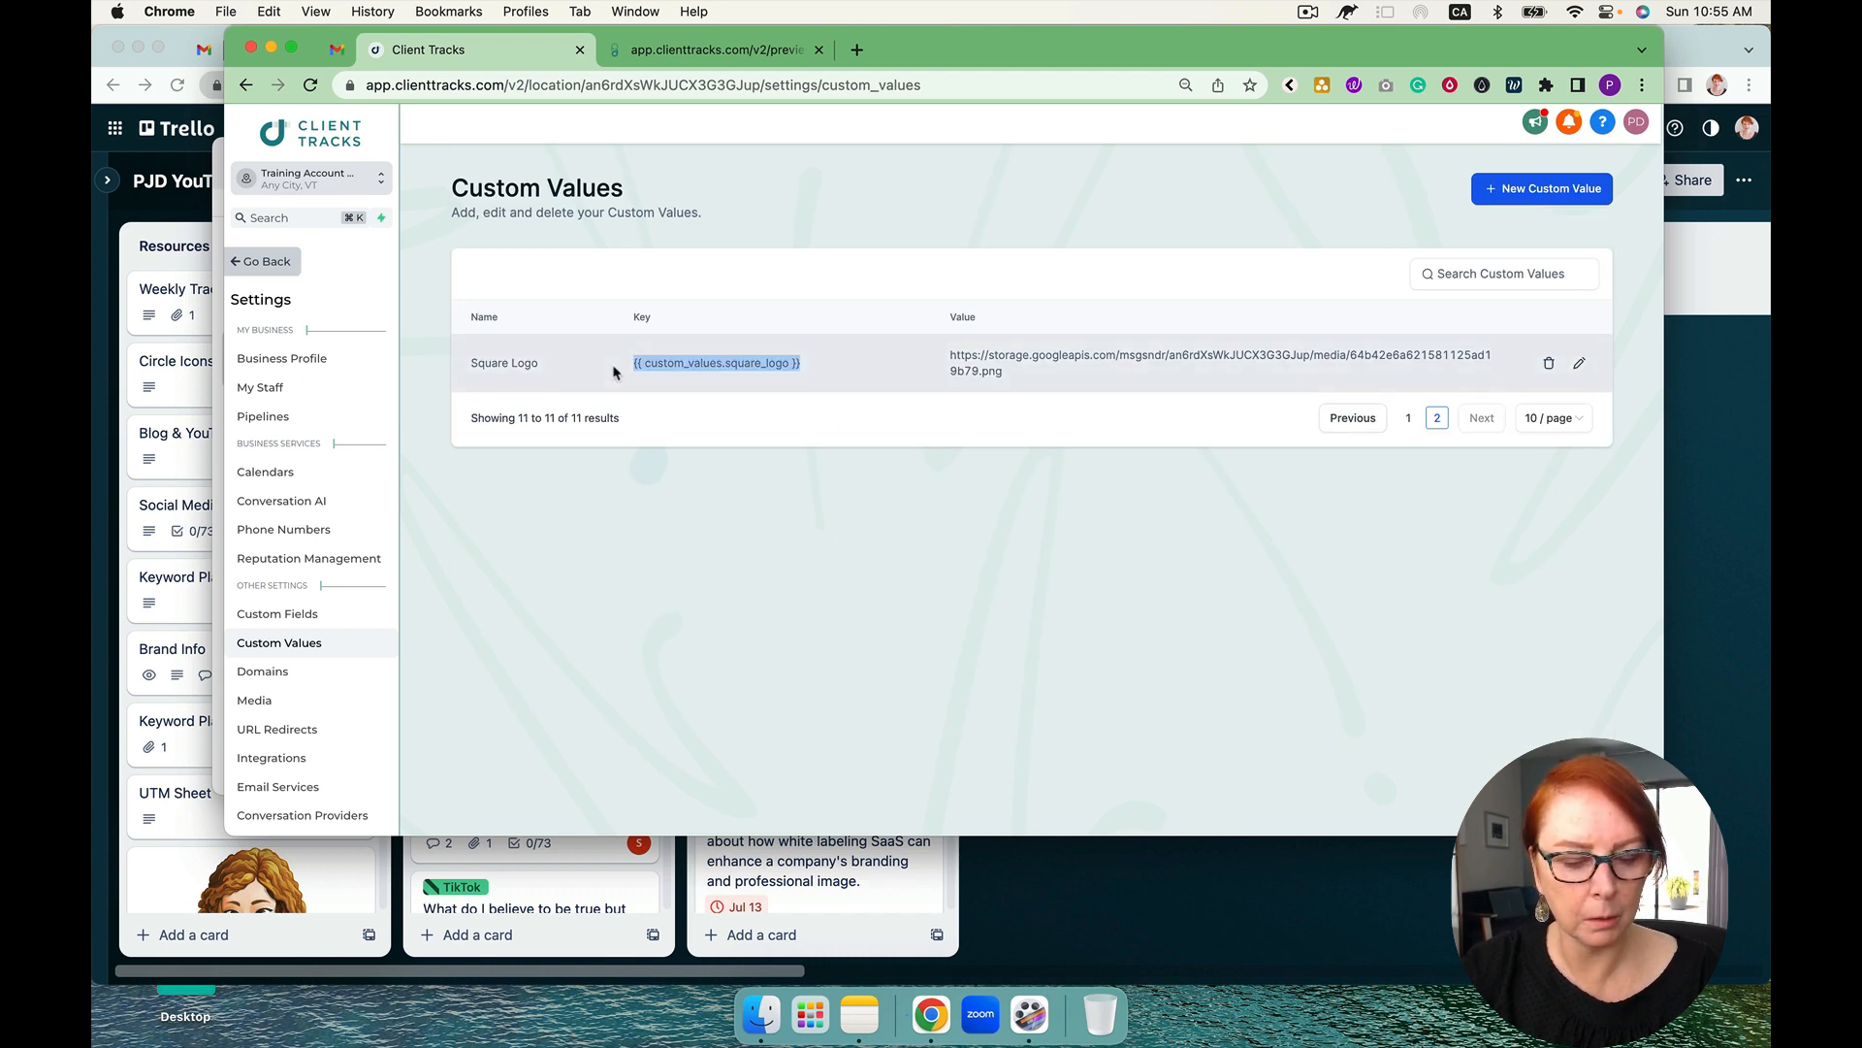
left_click(272, 547)
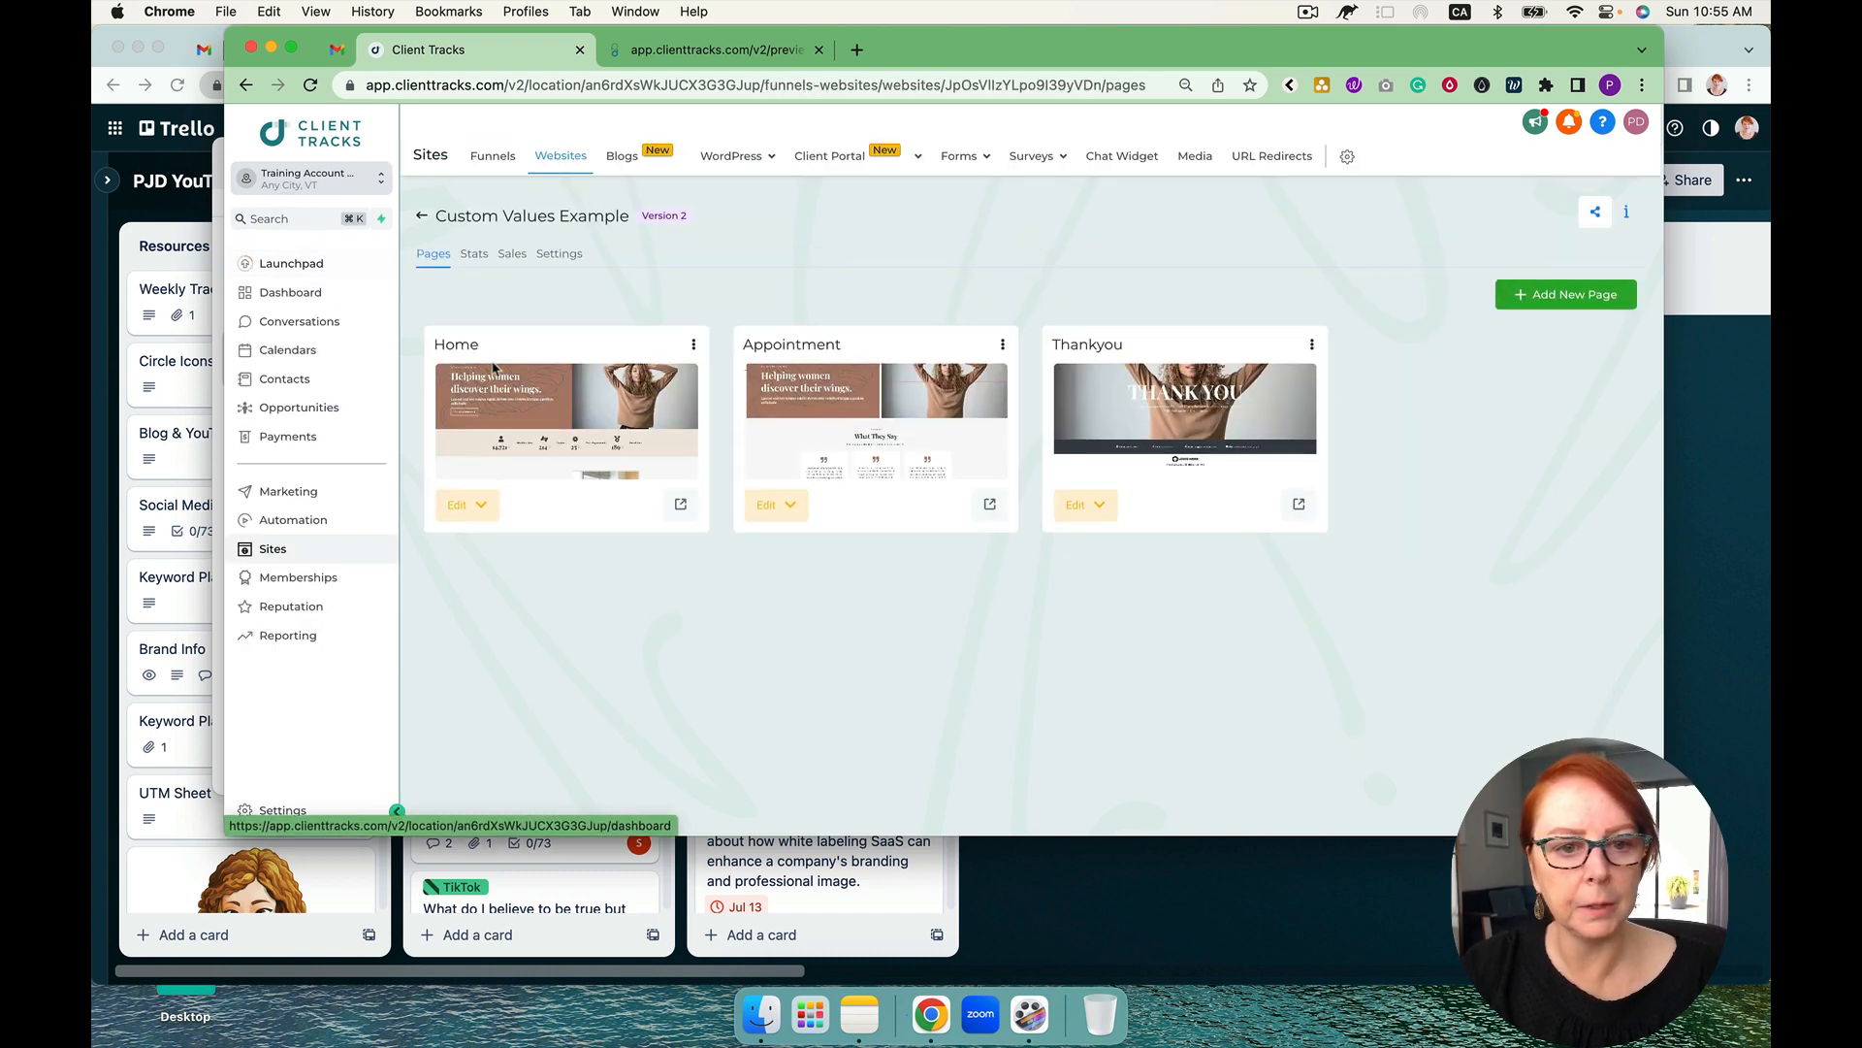
left_click(458, 504)
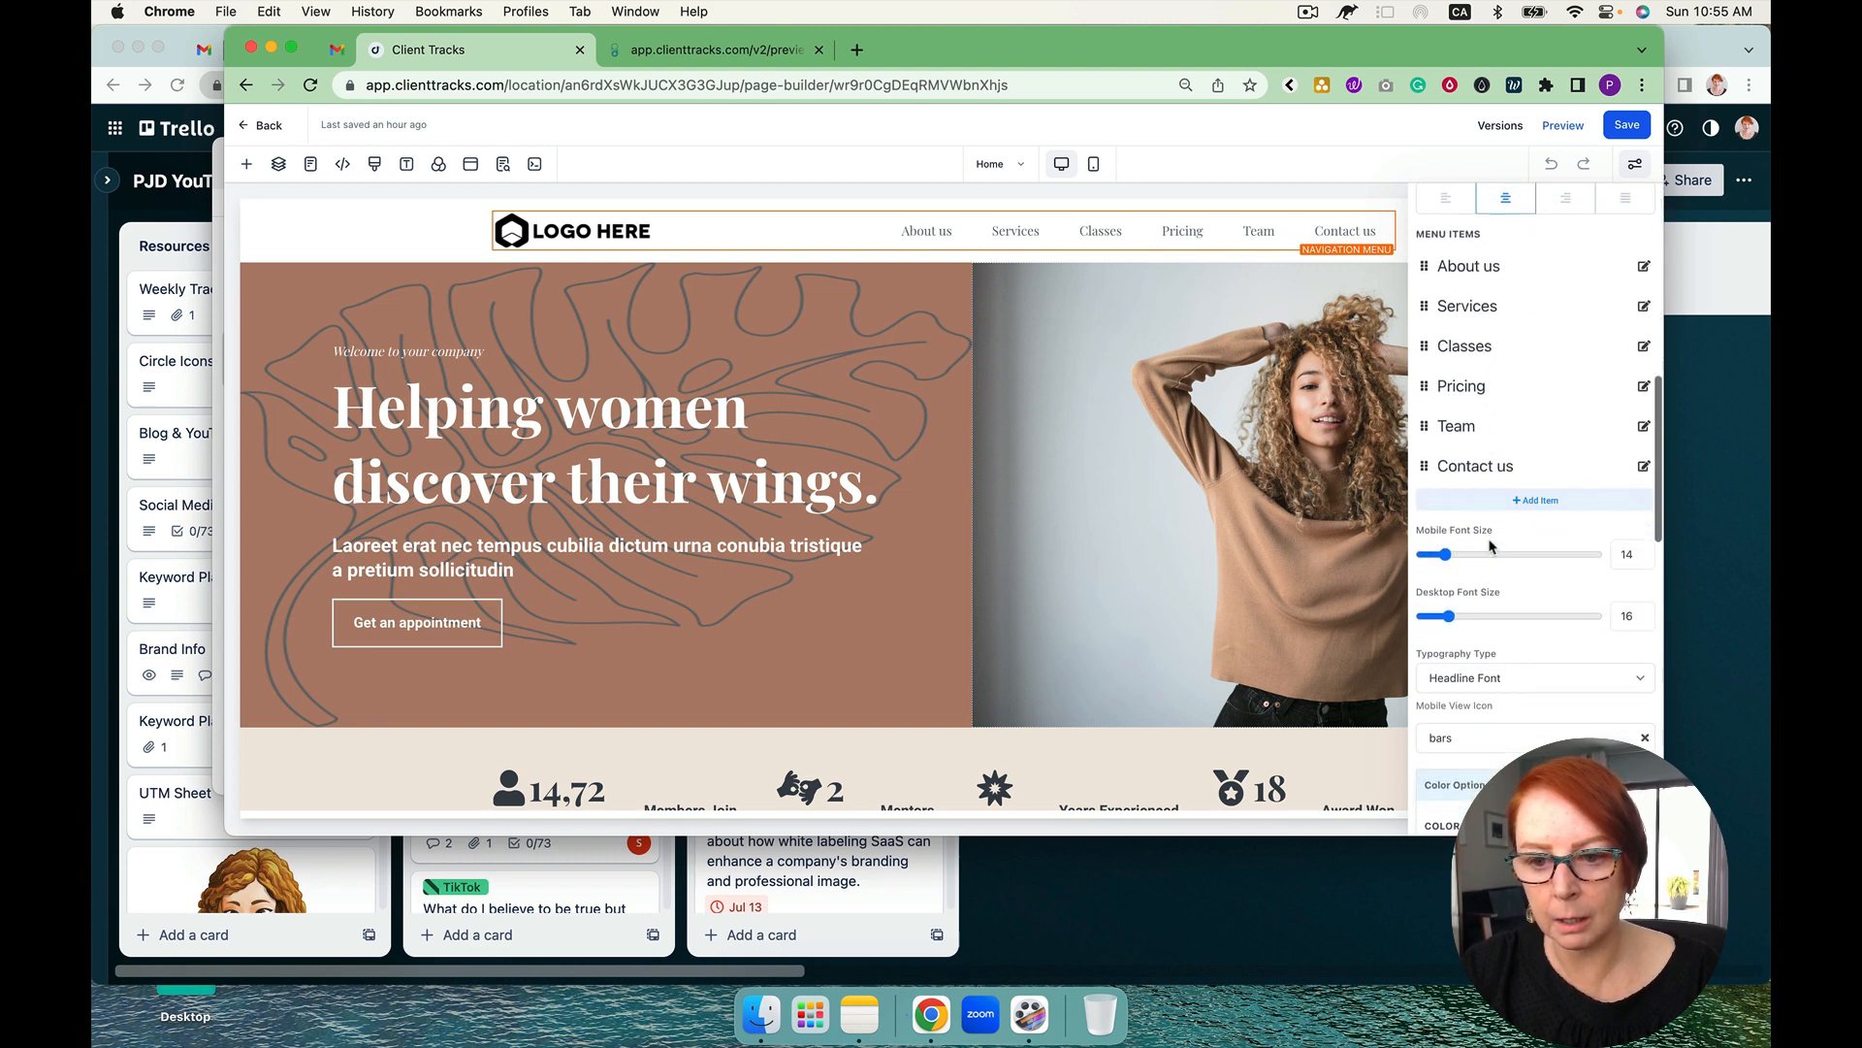
Save the Home page with the square_logo custom value as the 100 px brand logo
scroll("down", 3)
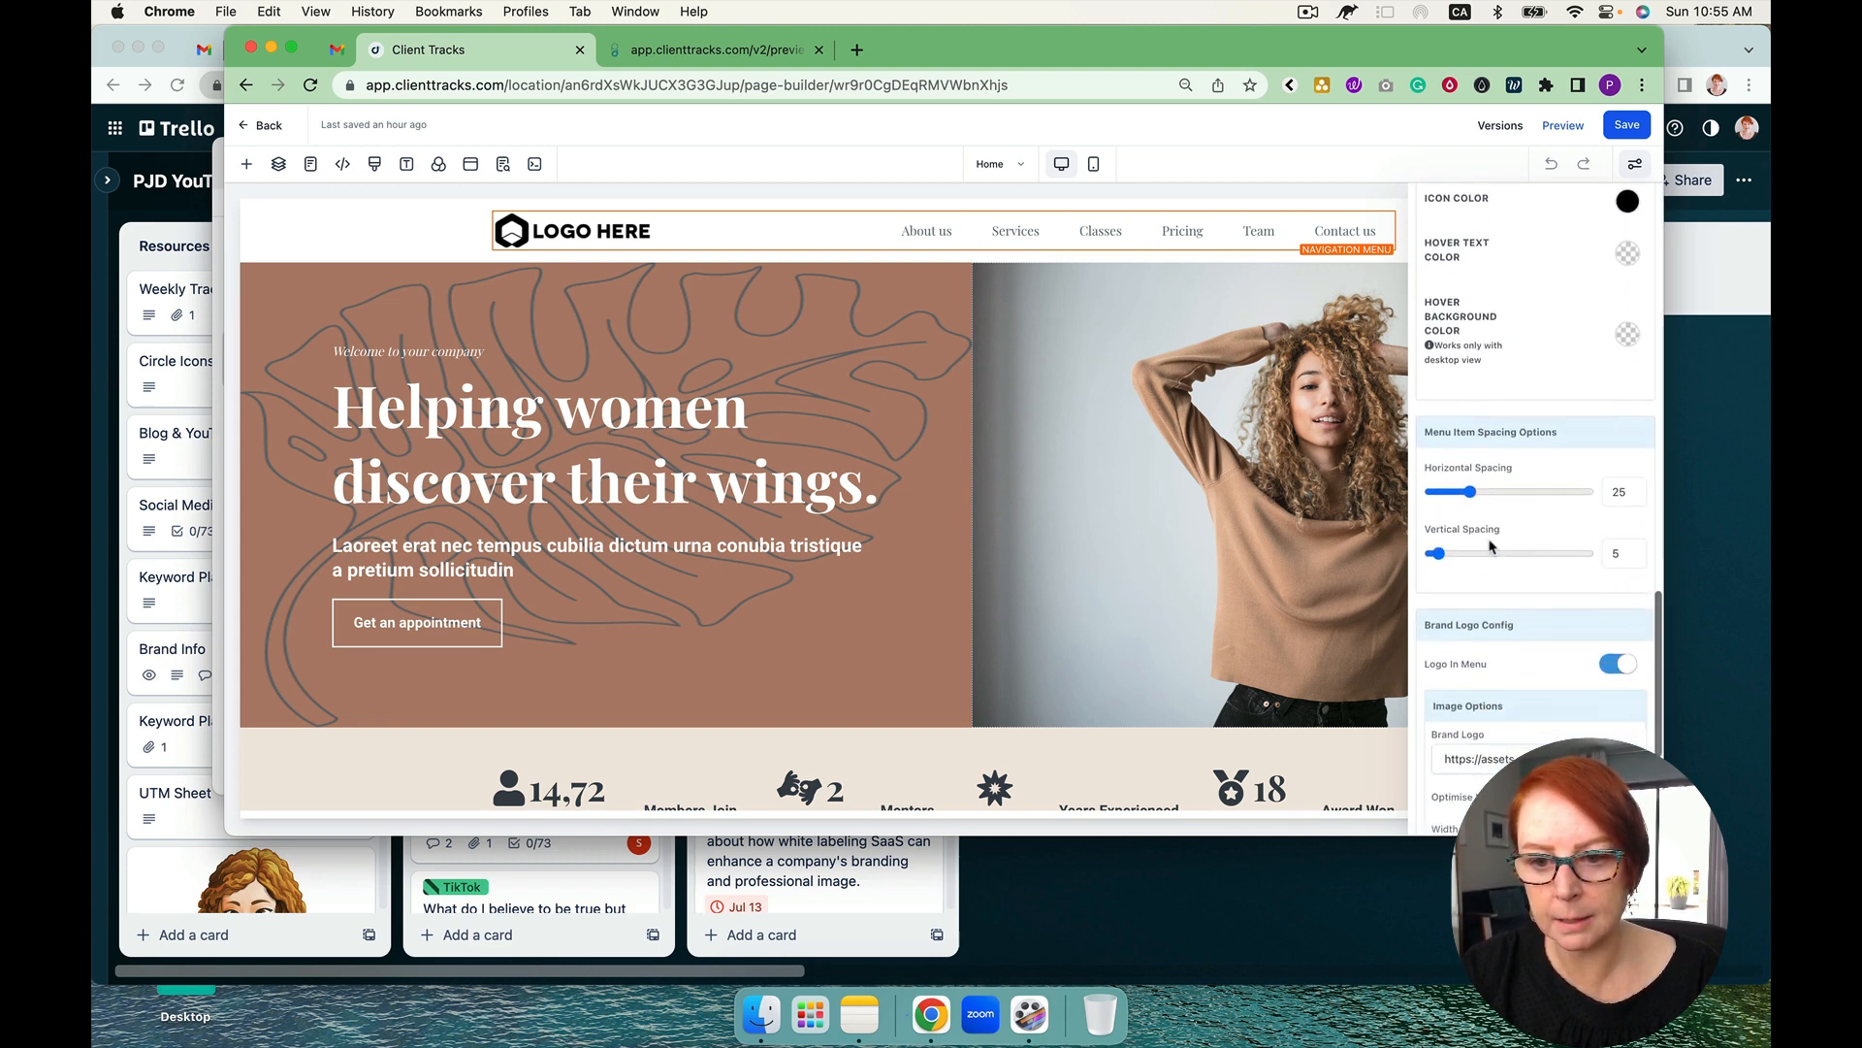
scroll("down", 3)
type("100")
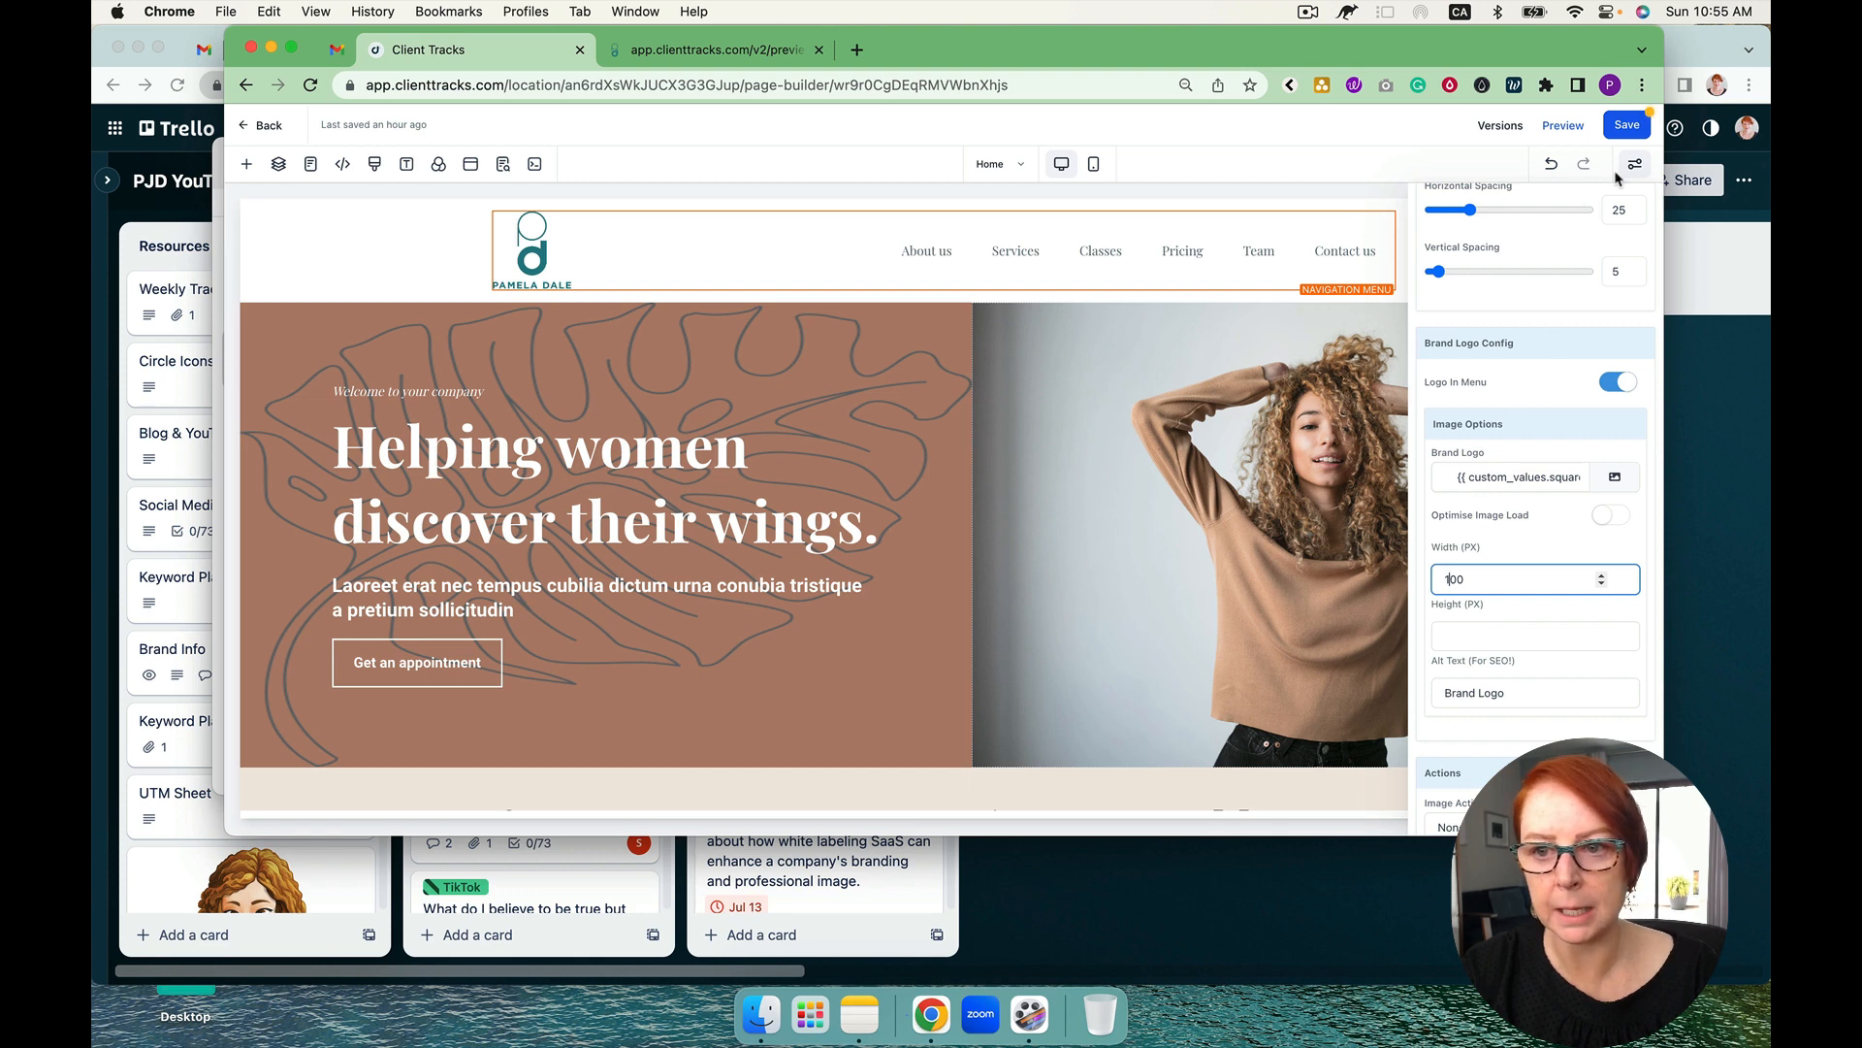
left_click(502, 163)
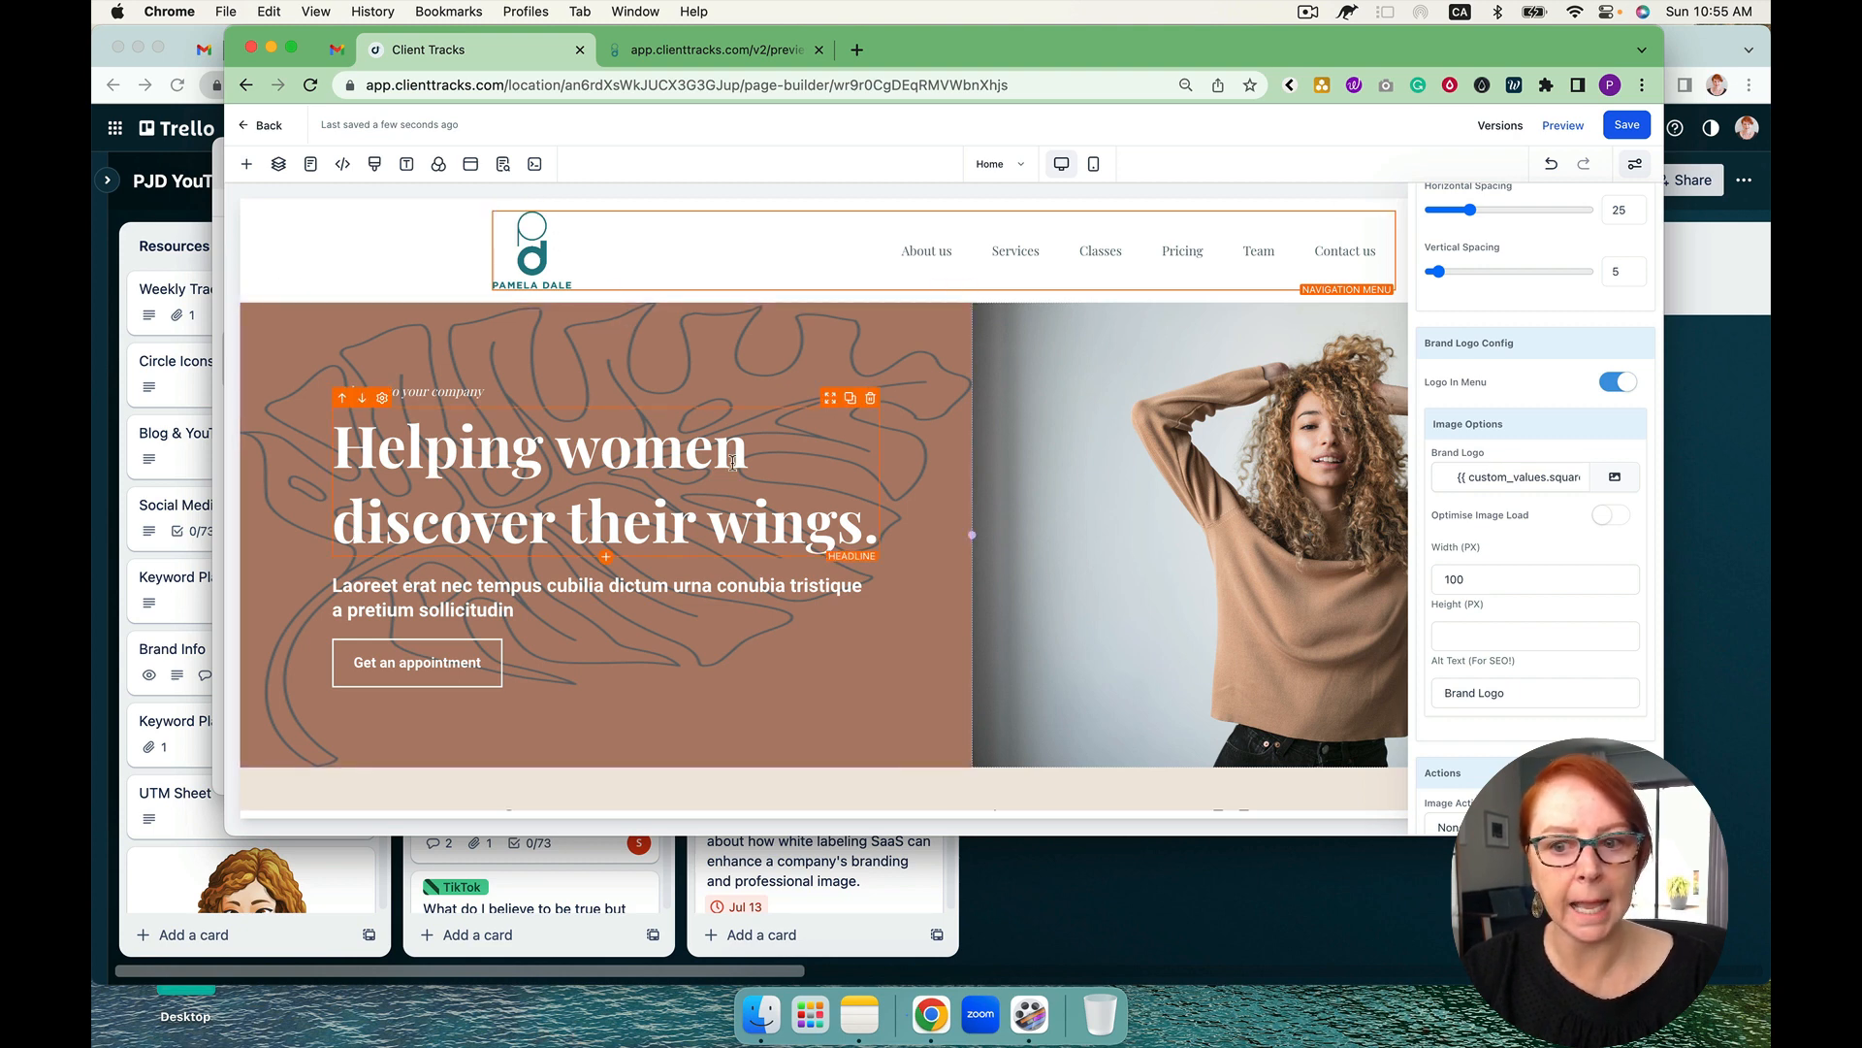
scroll("down", 3)
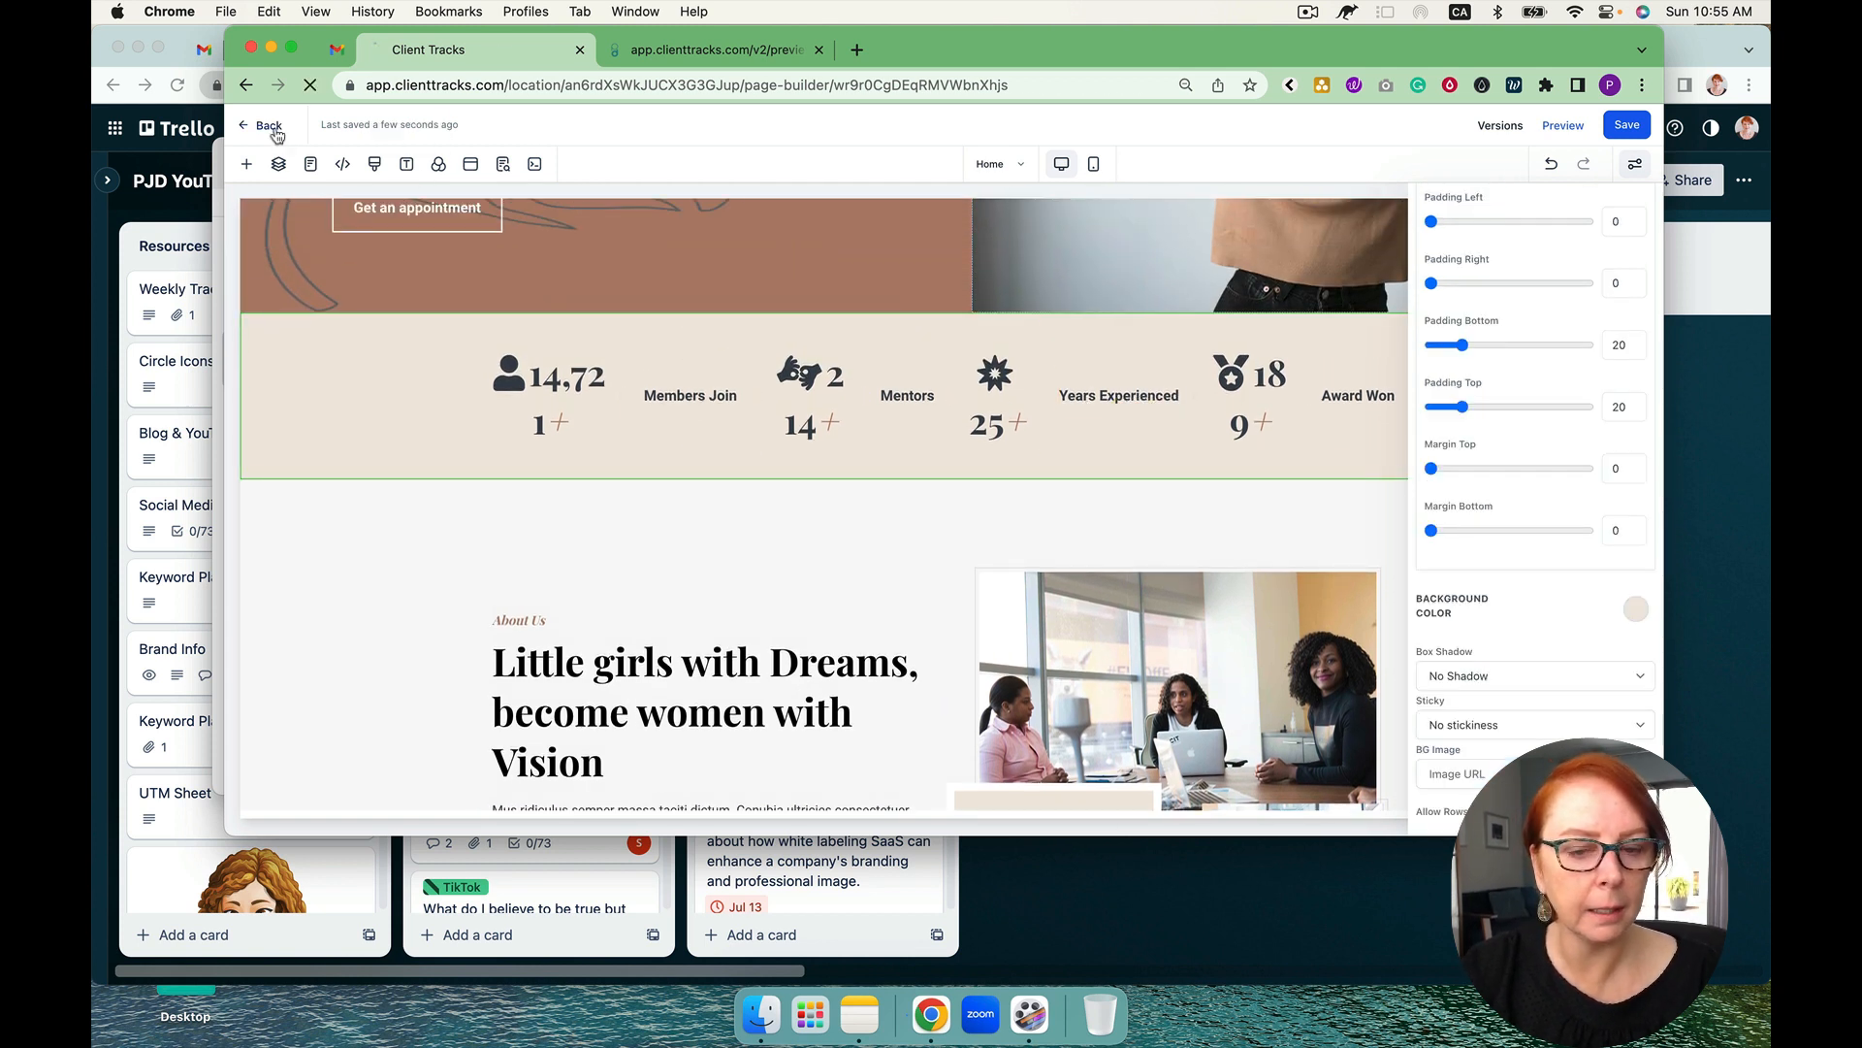
Copy the Font Color custom value key and reopen the Home page in the builder
left_click(266, 124)
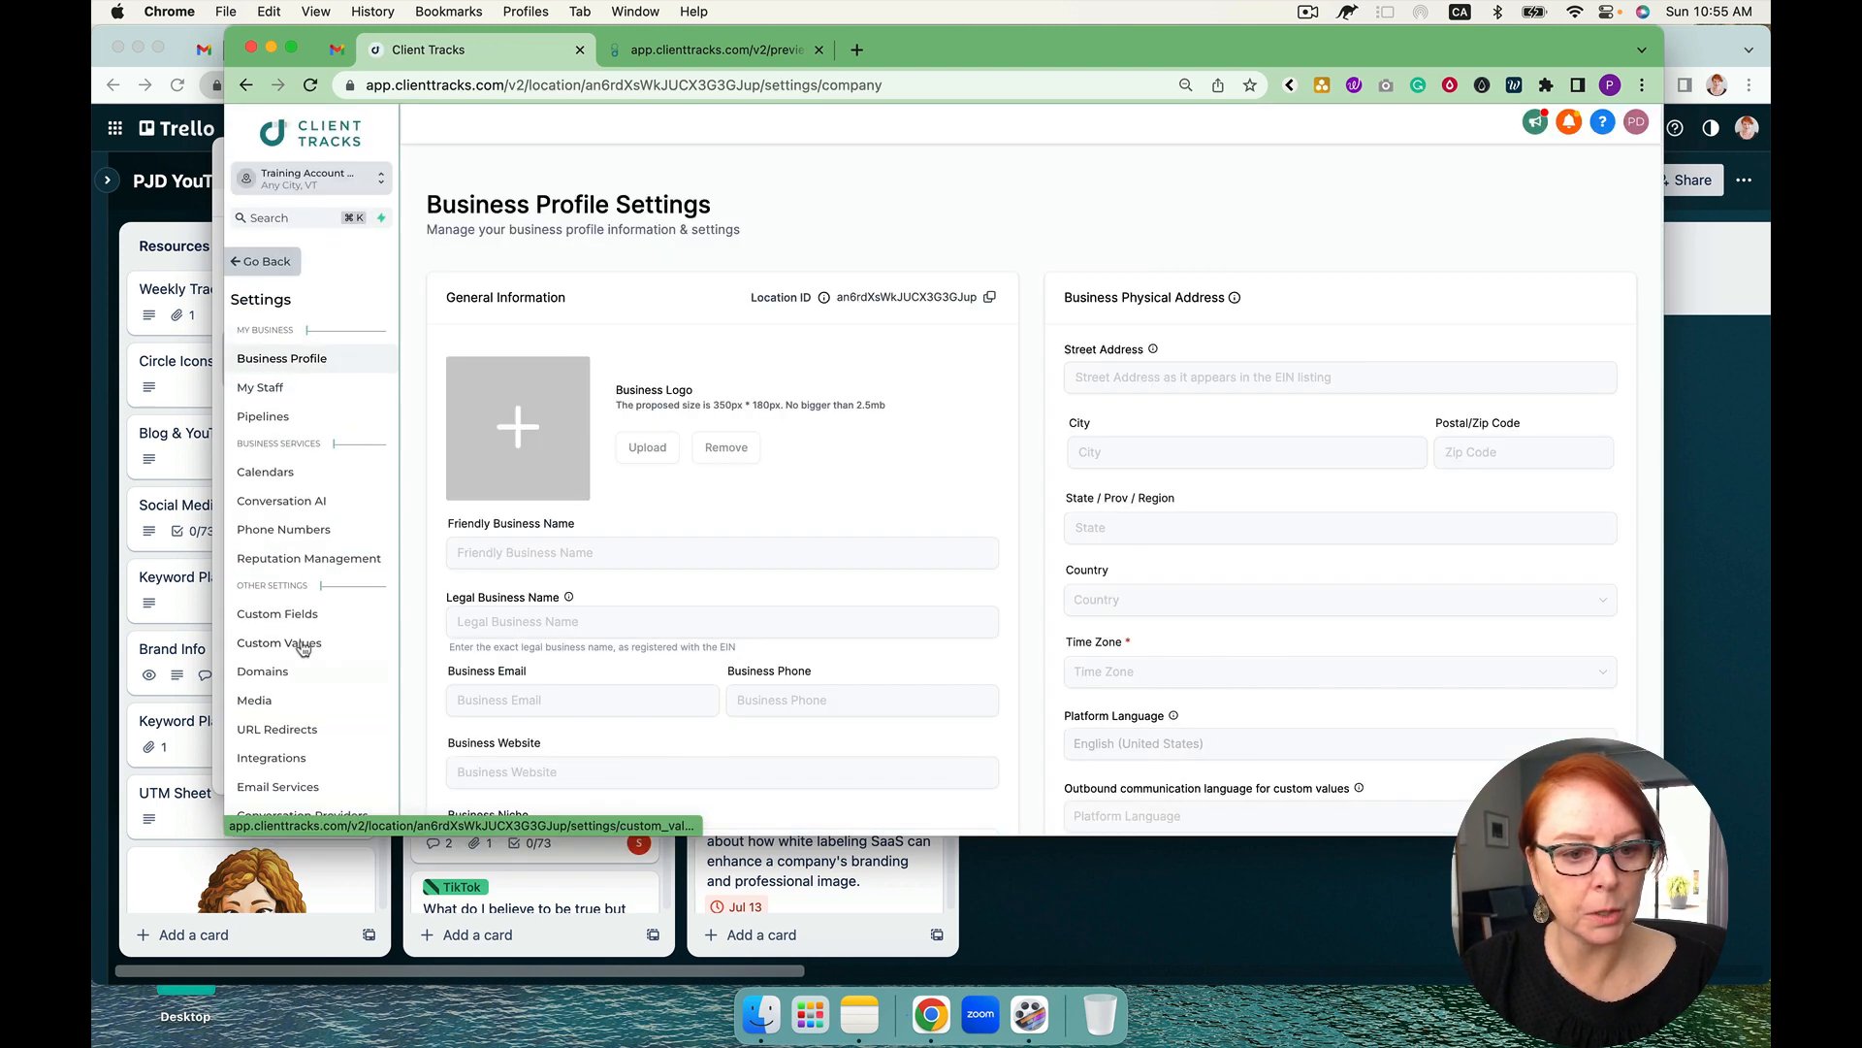
left_click(279, 642)
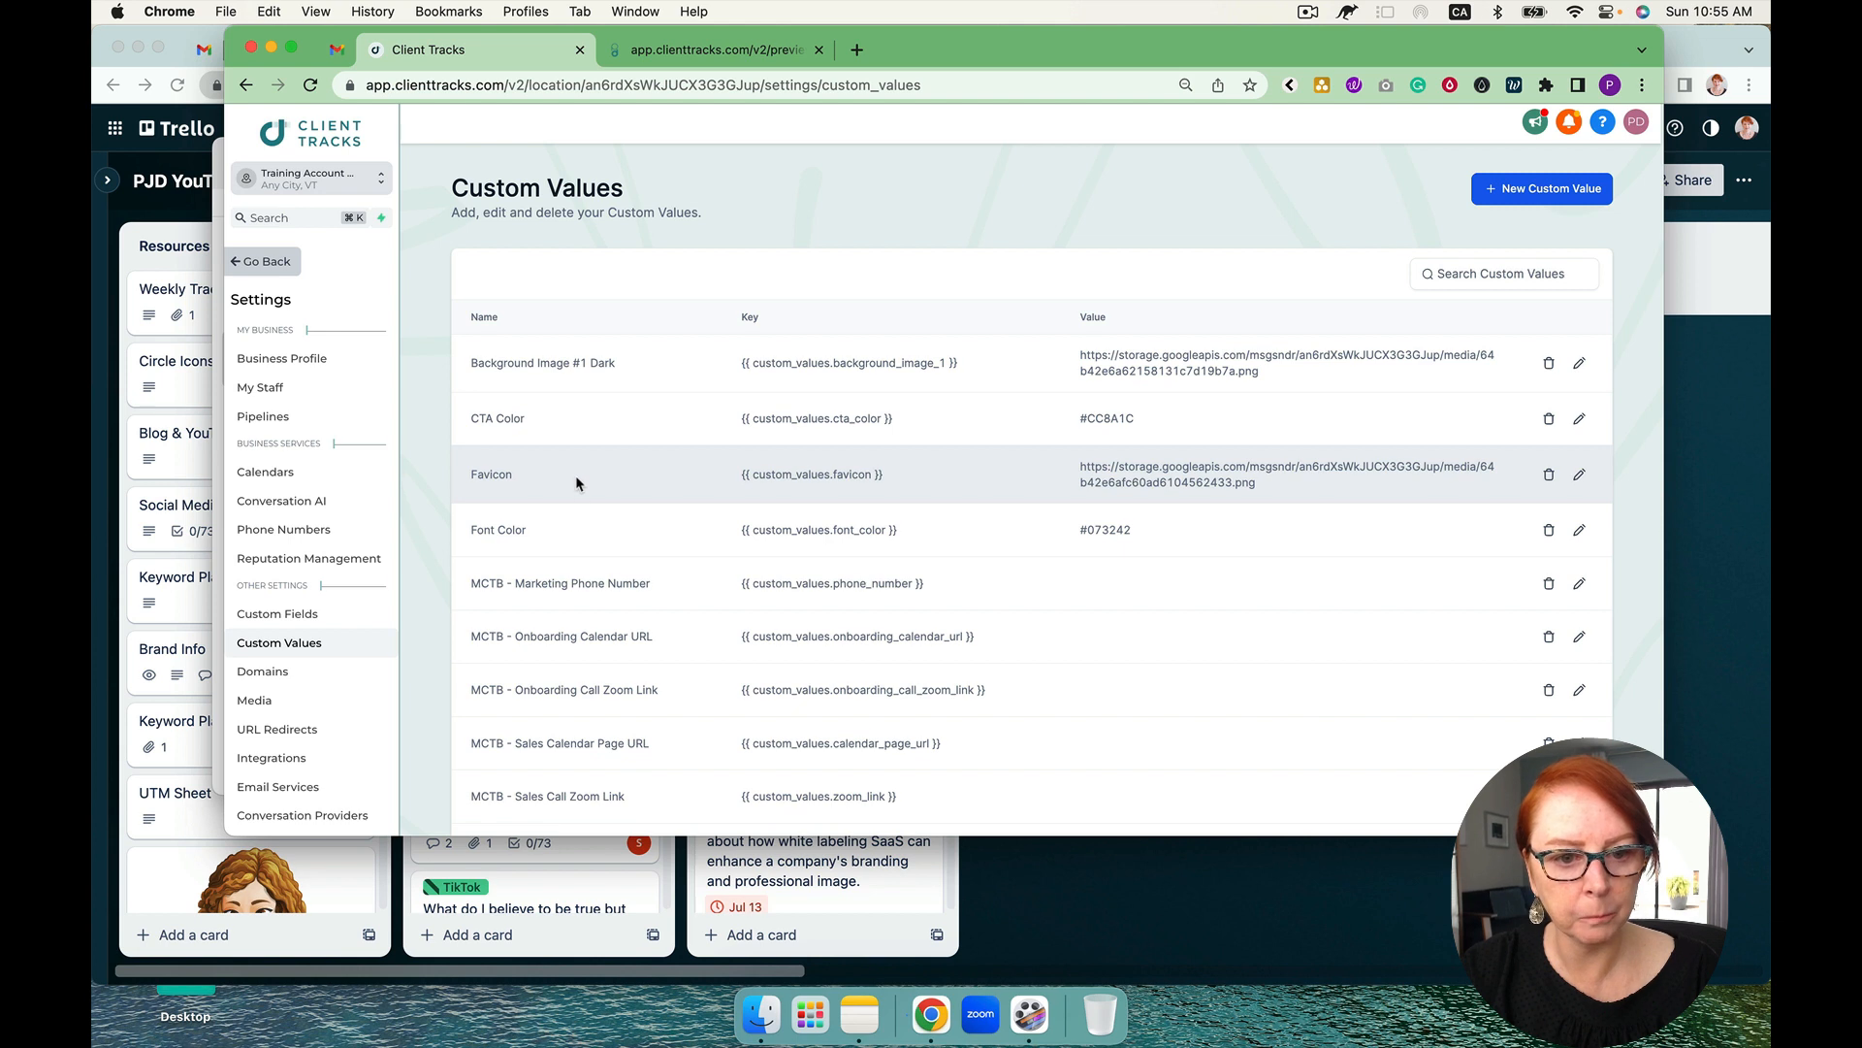
mouse_move(937, 542)
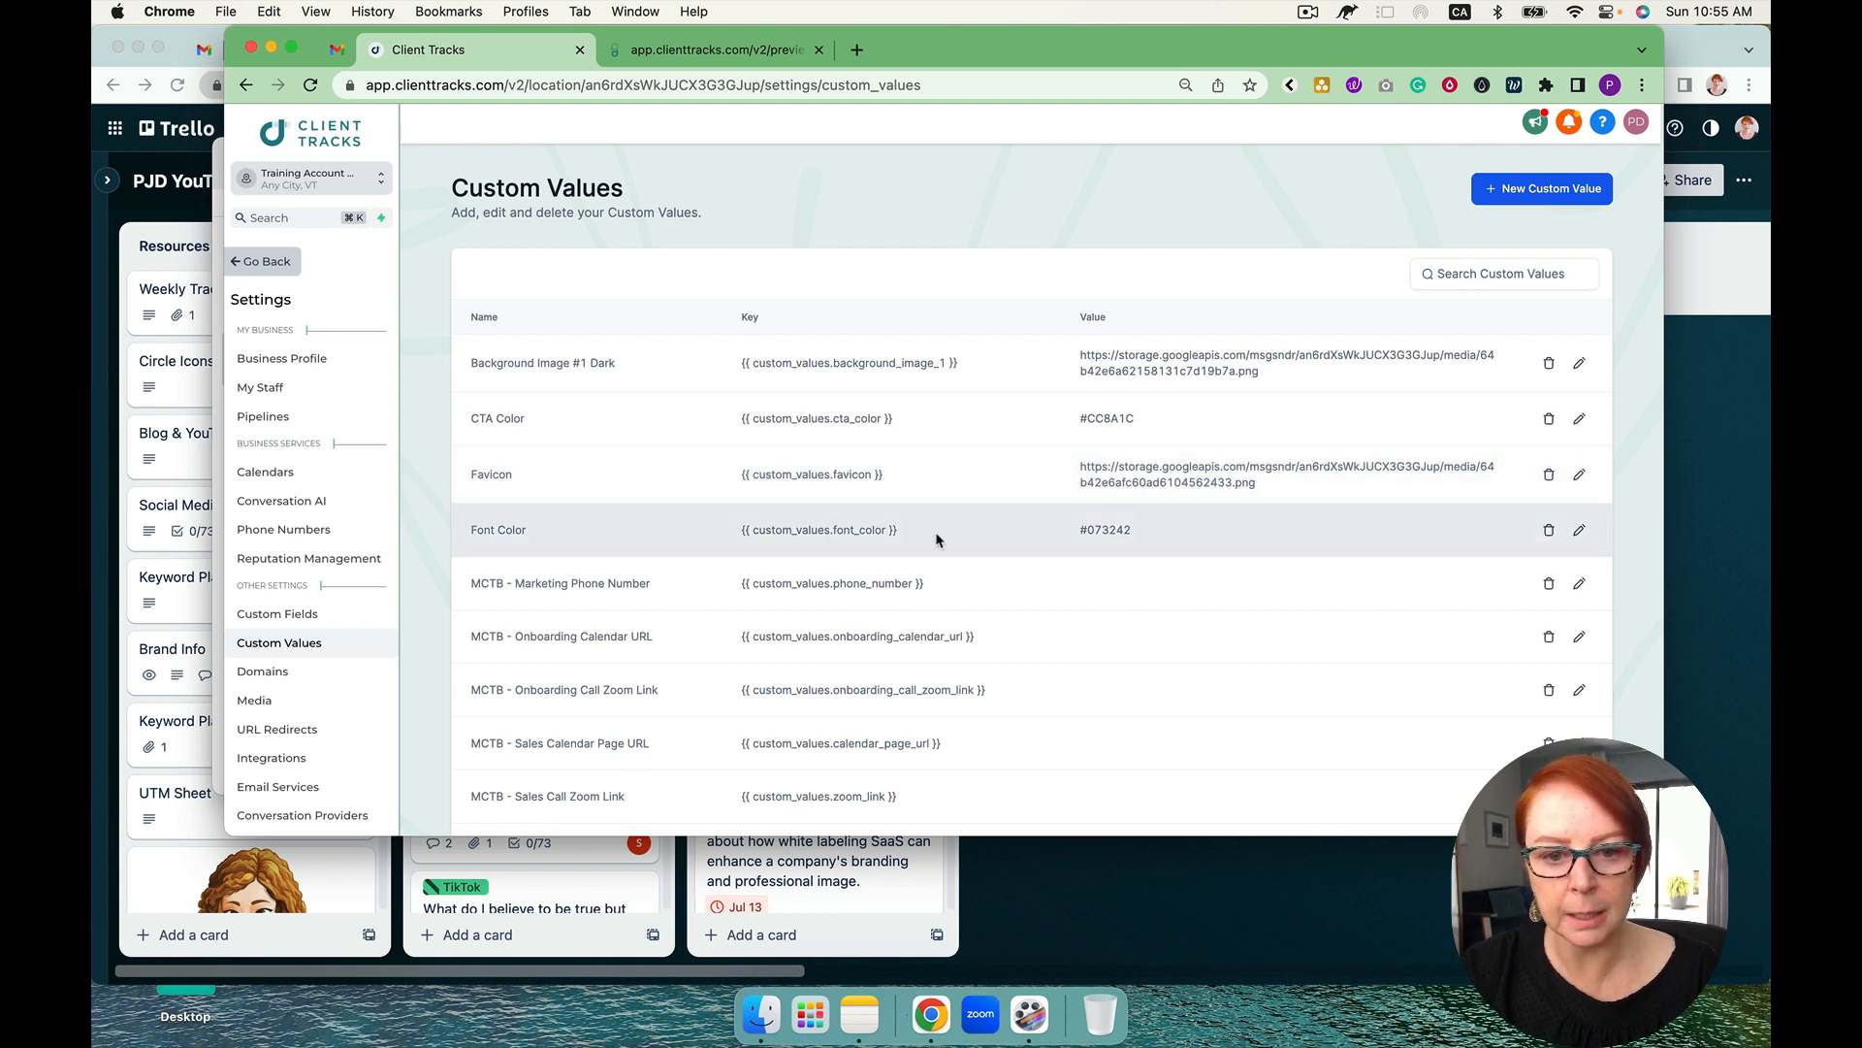
double_click(819, 529)
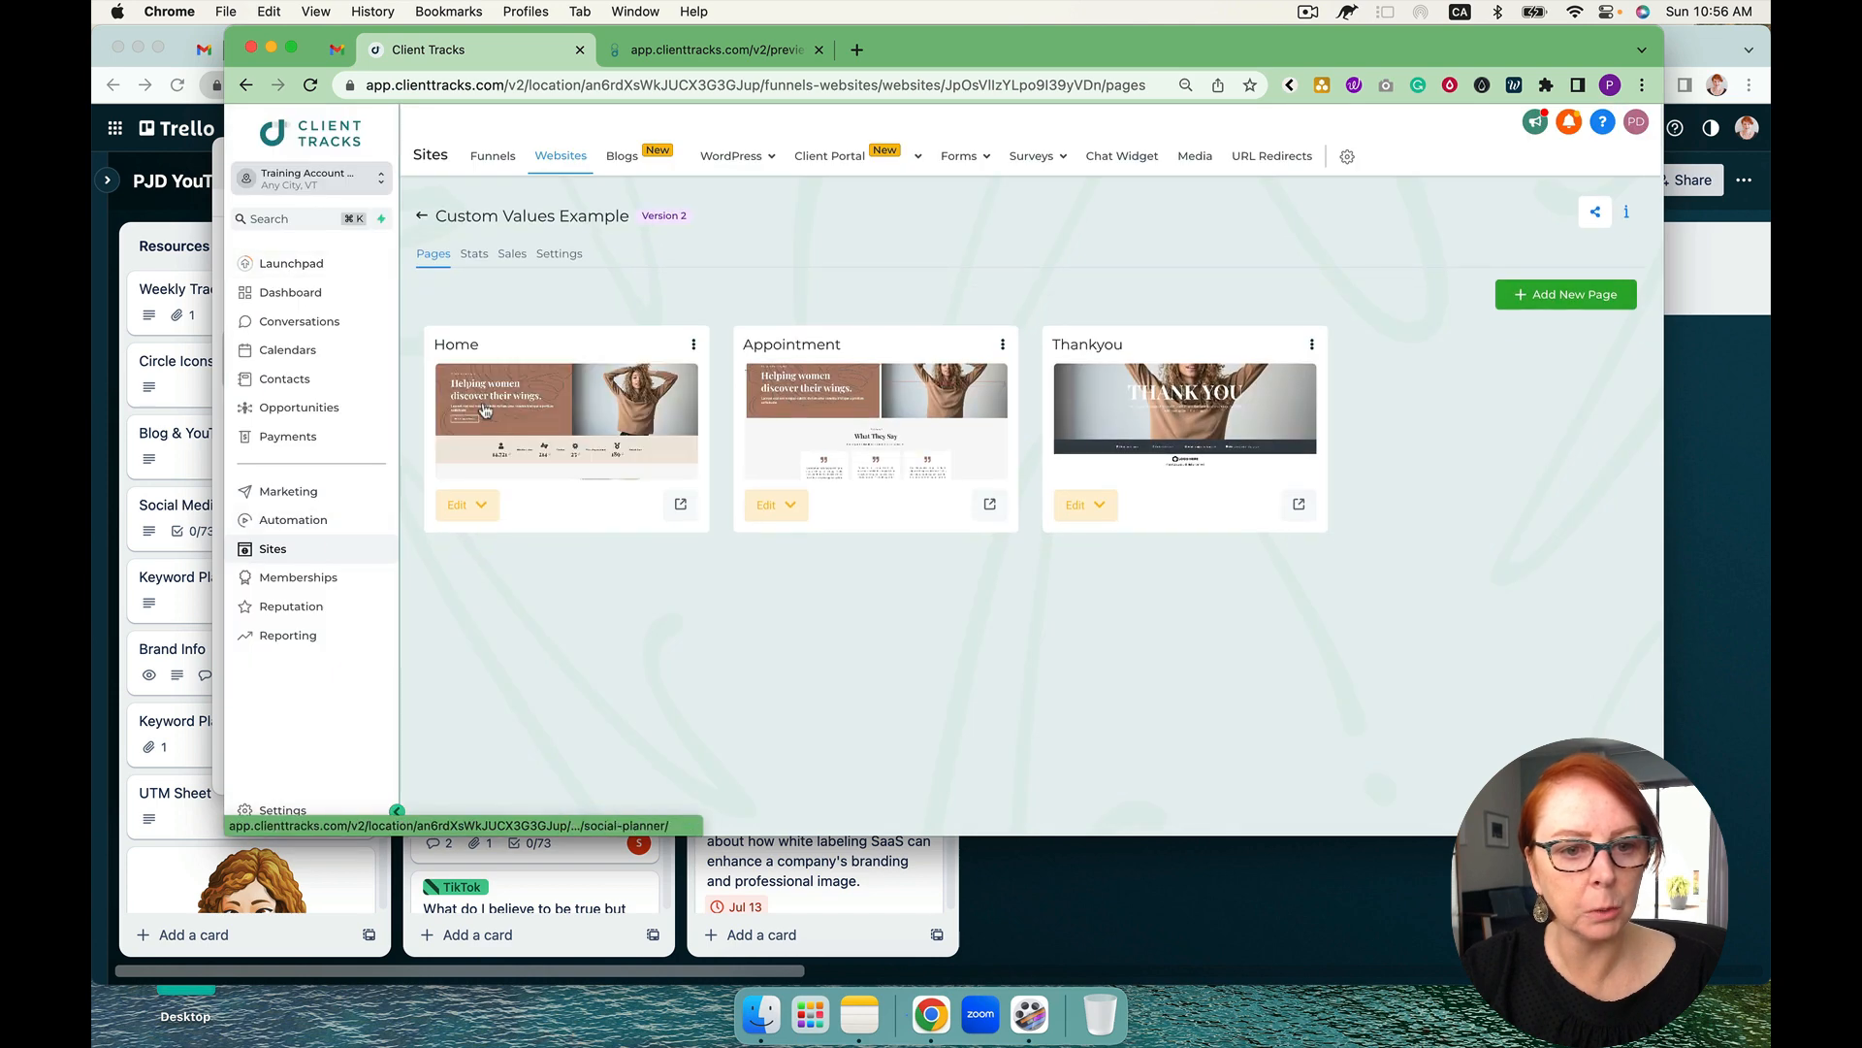
left_click(462, 504)
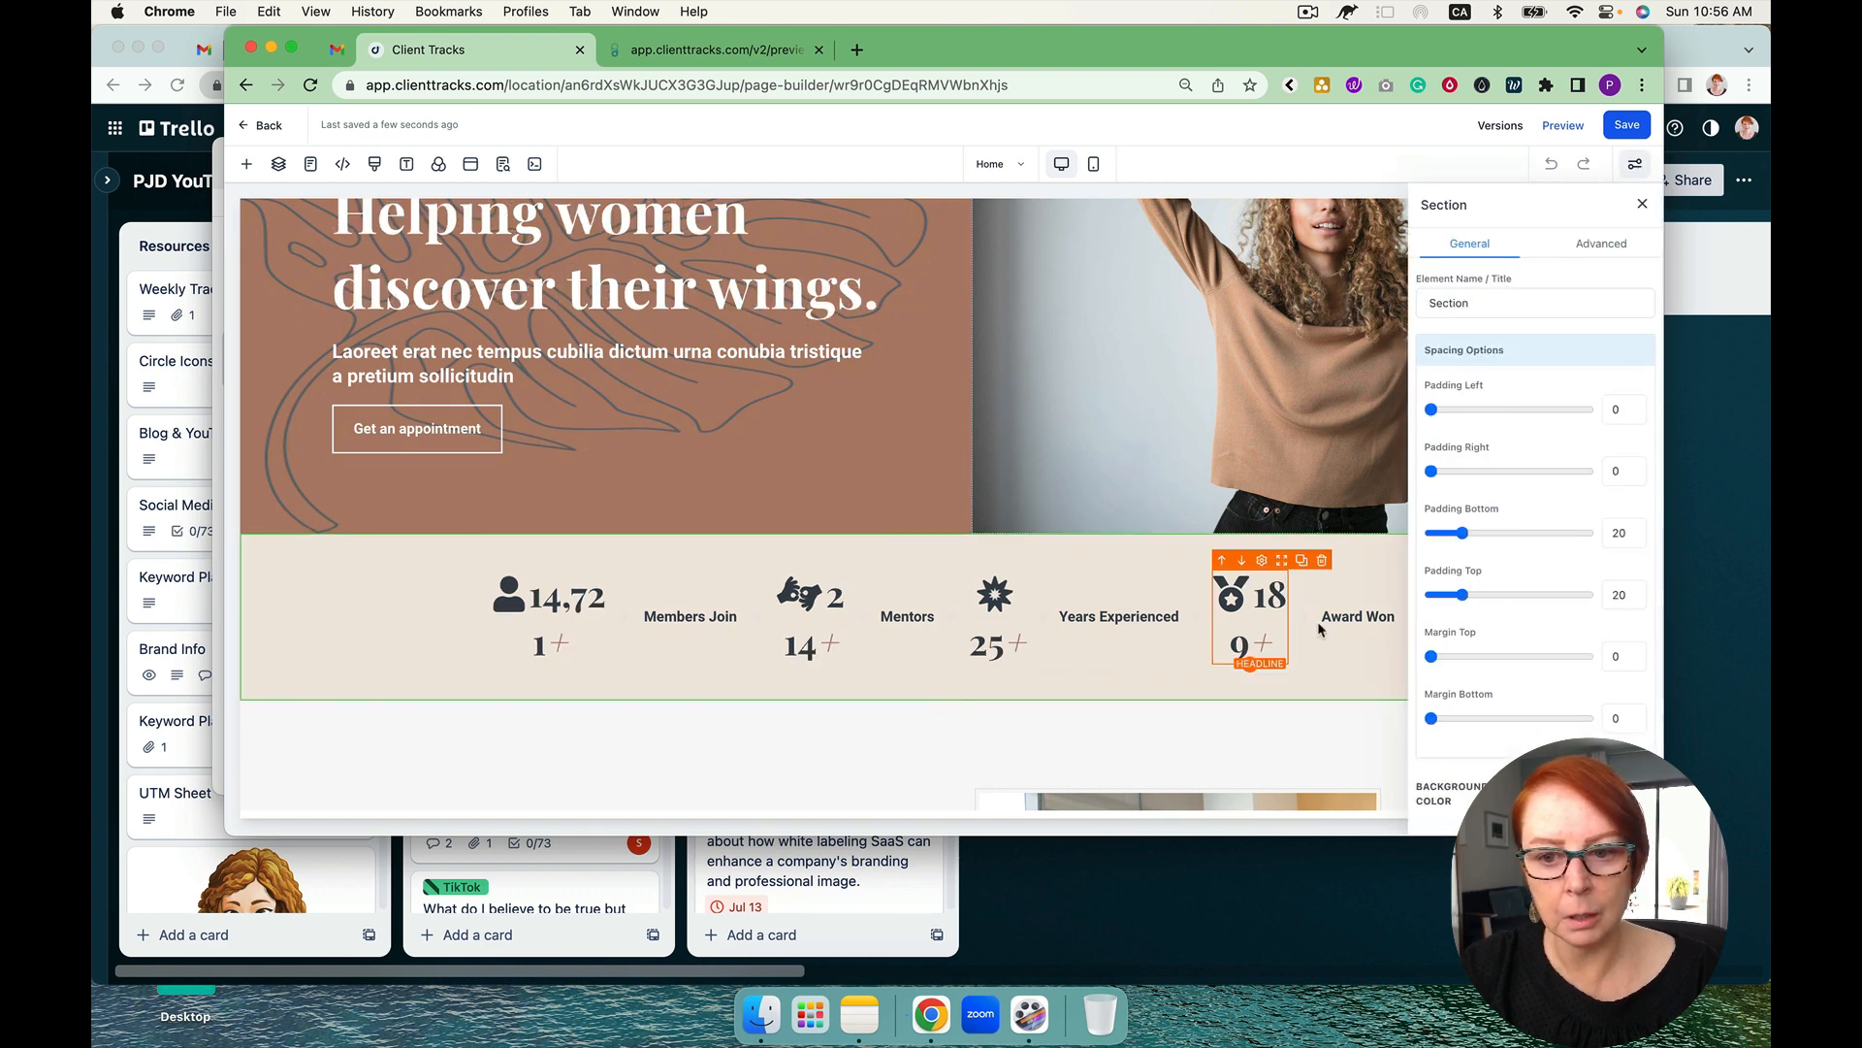
Set the stats section background colour to {{ custom_values.font_color }}
scroll("down", 3)
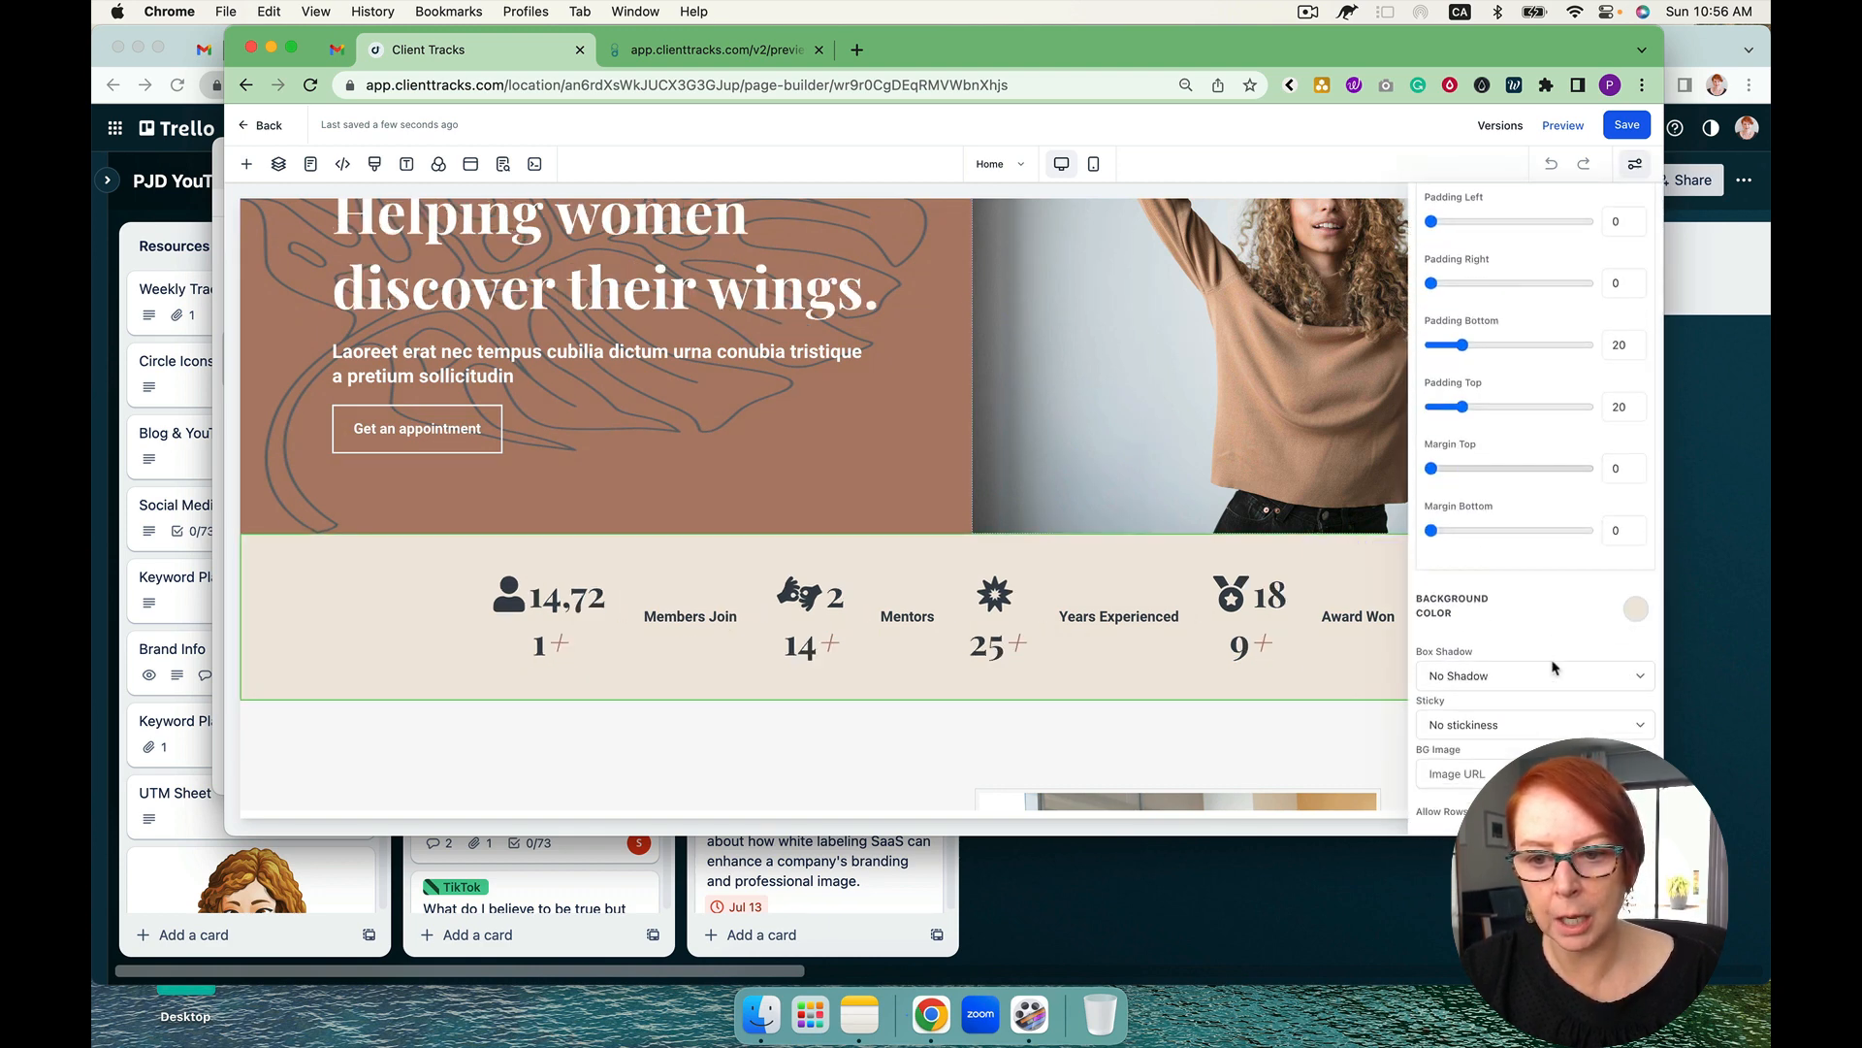
left_click(1633, 607)
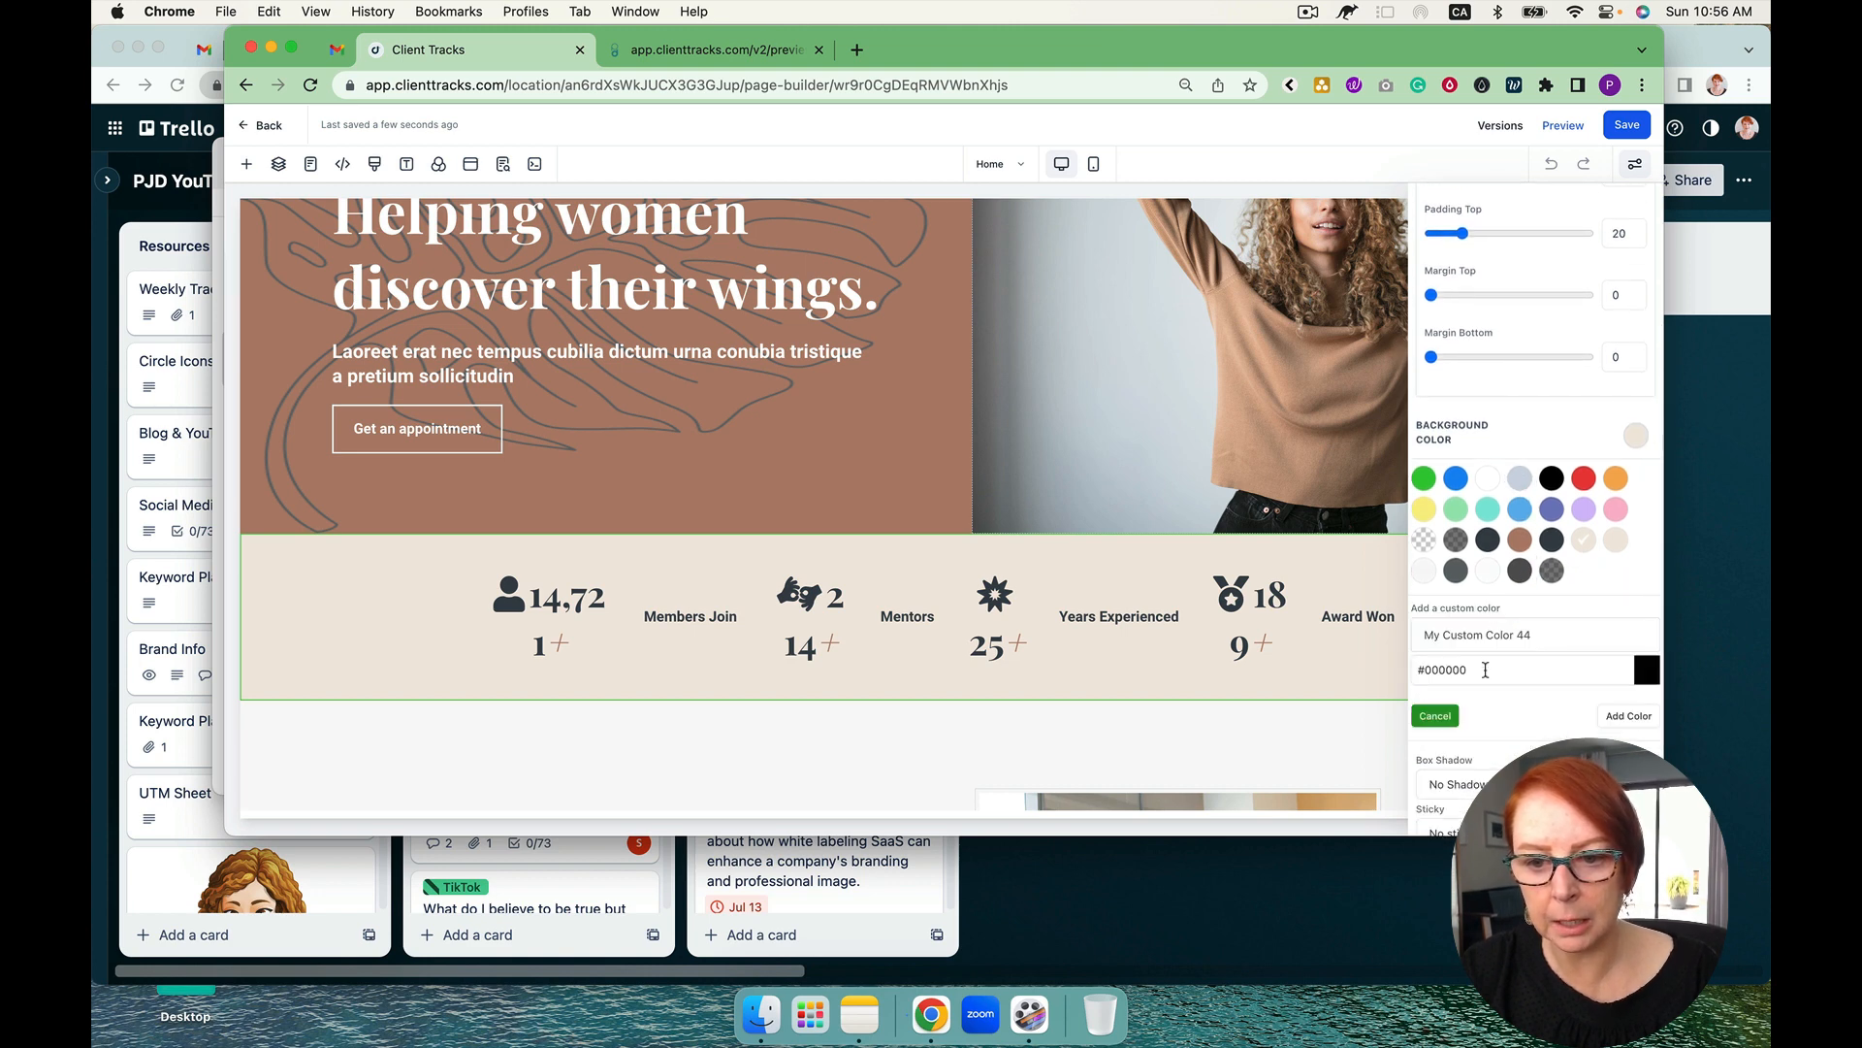
type("{{ custom_values.font_color }}")
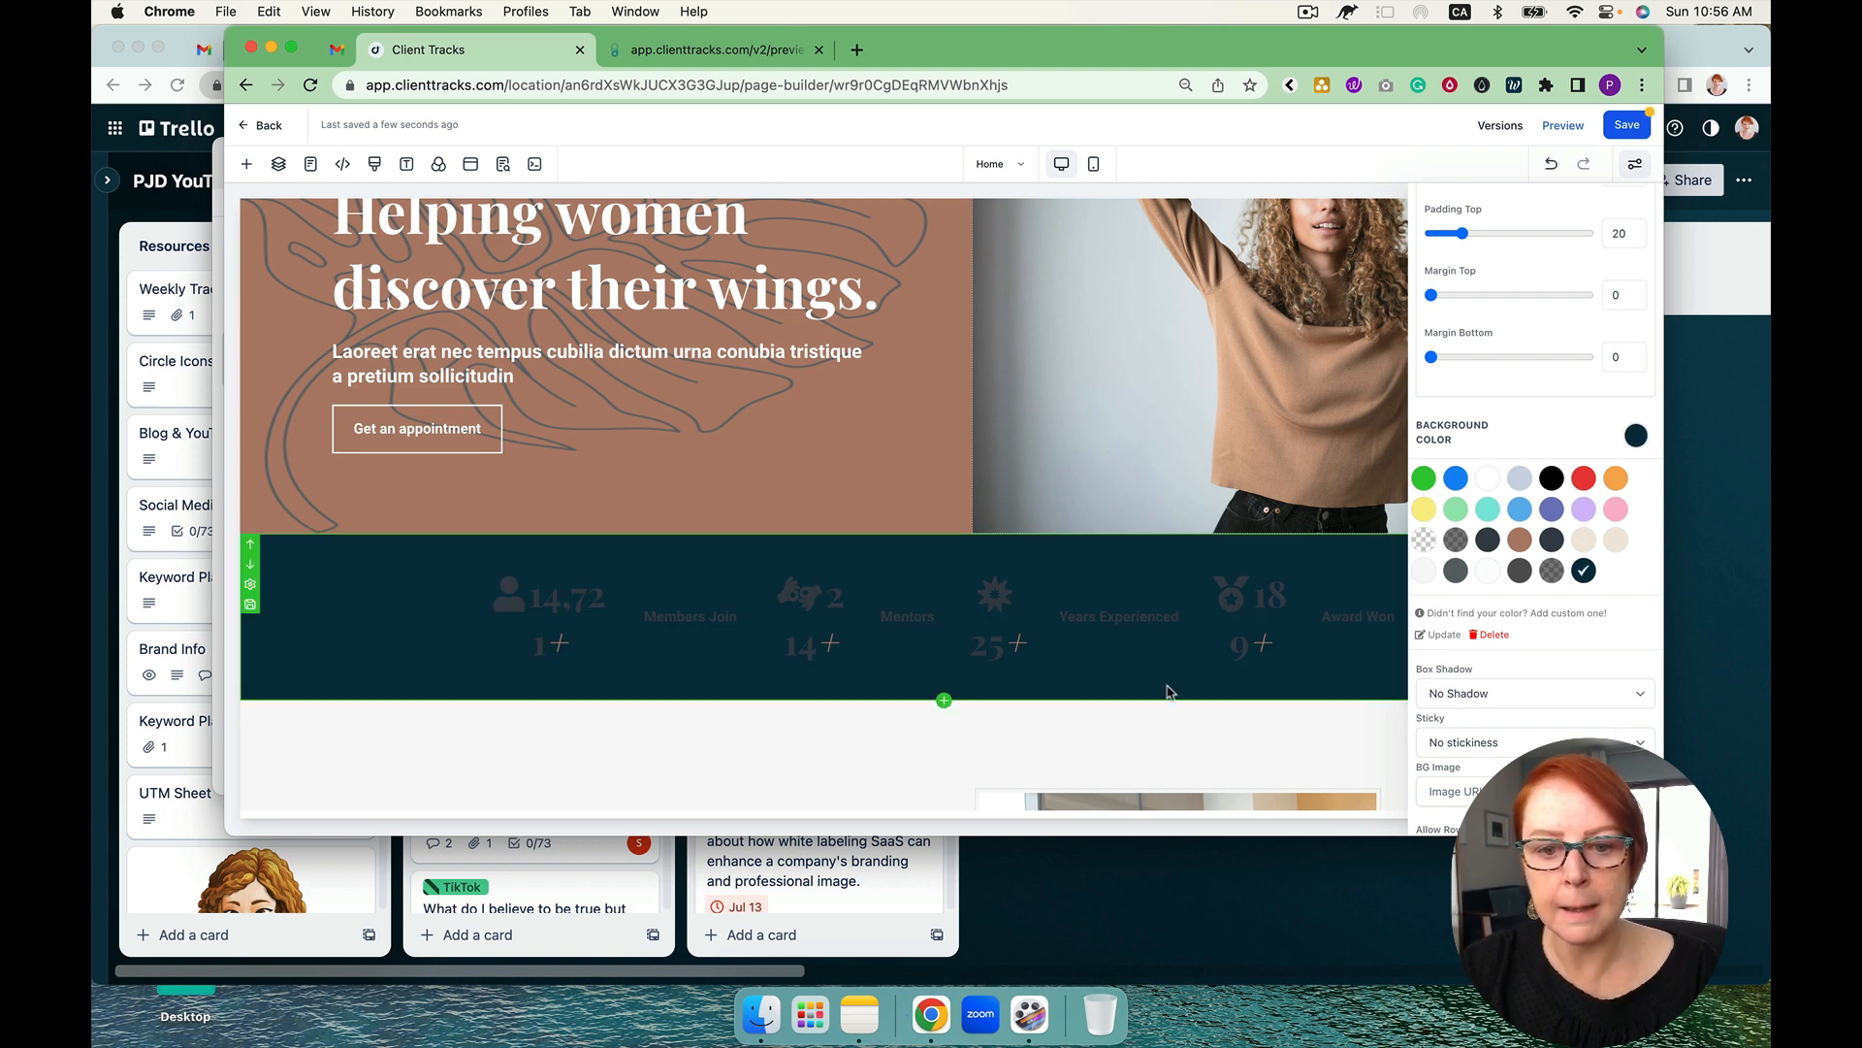
left_click(997, 623)
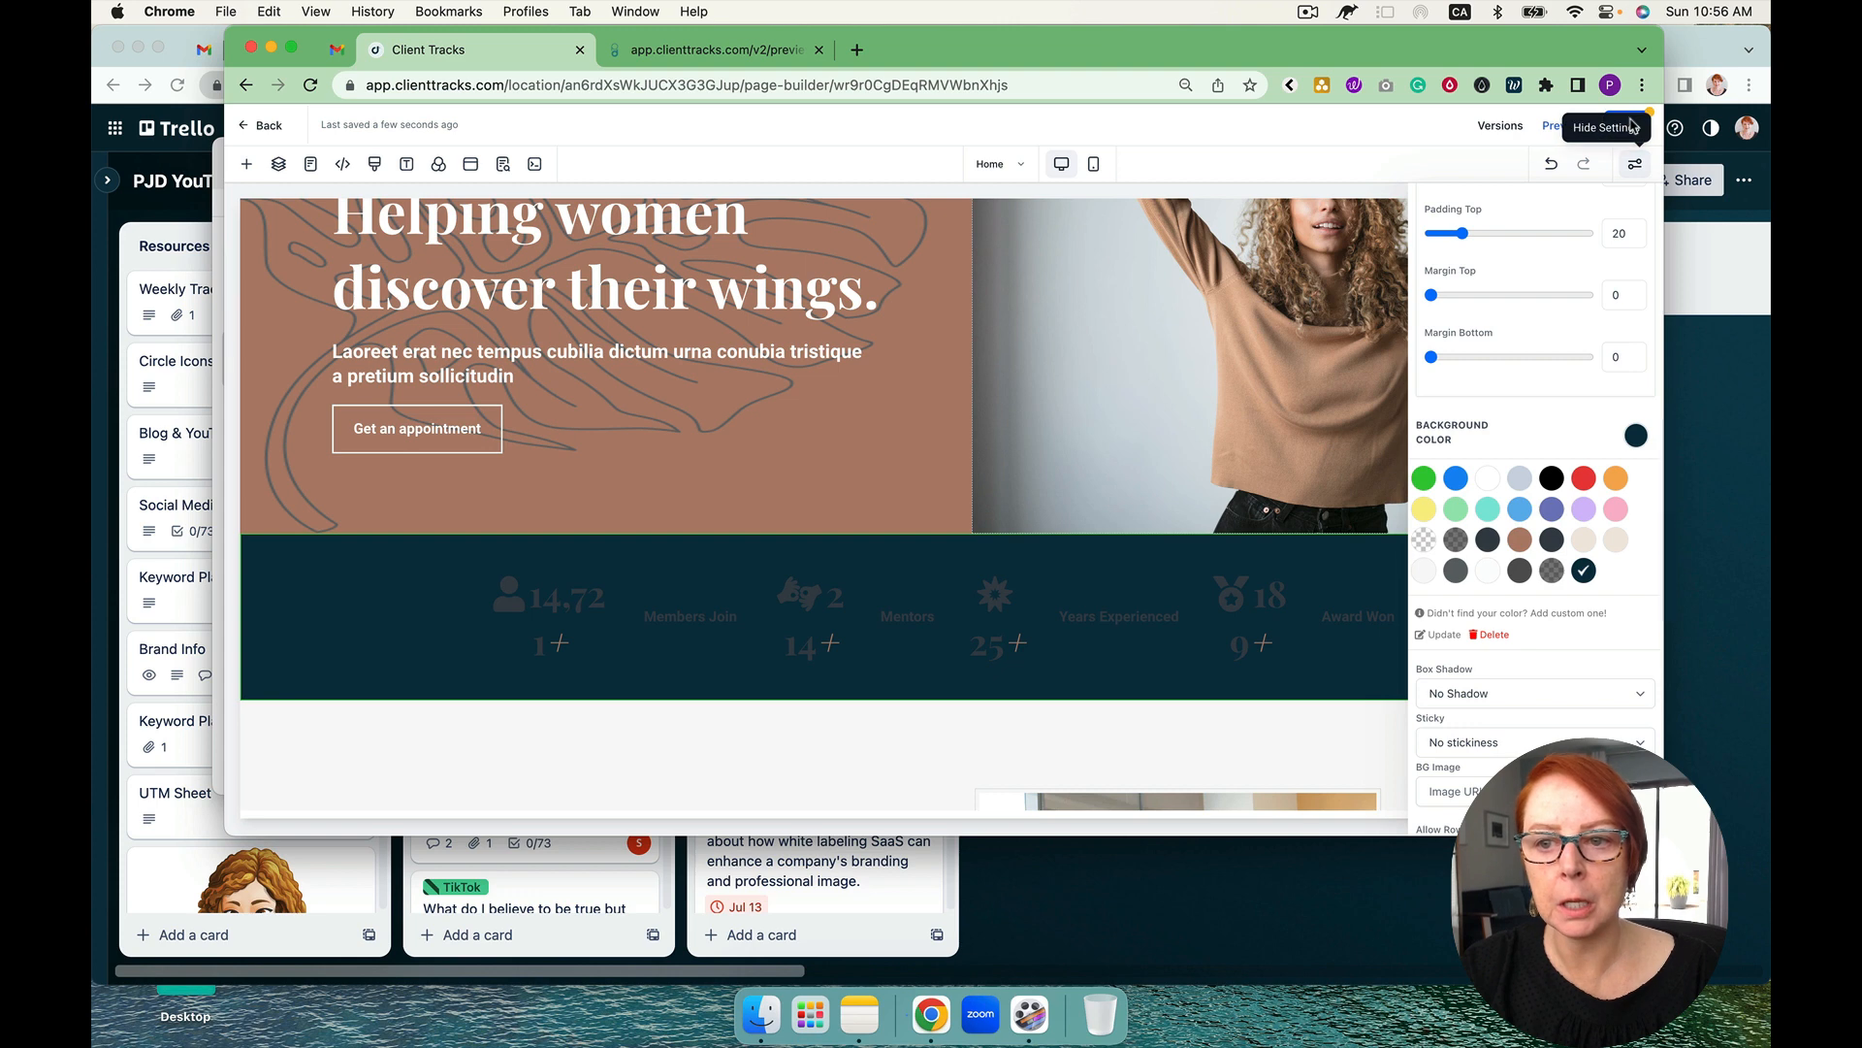
Save the Home page and go back to the Custom Values Example site's pages
left_click(502, 163)
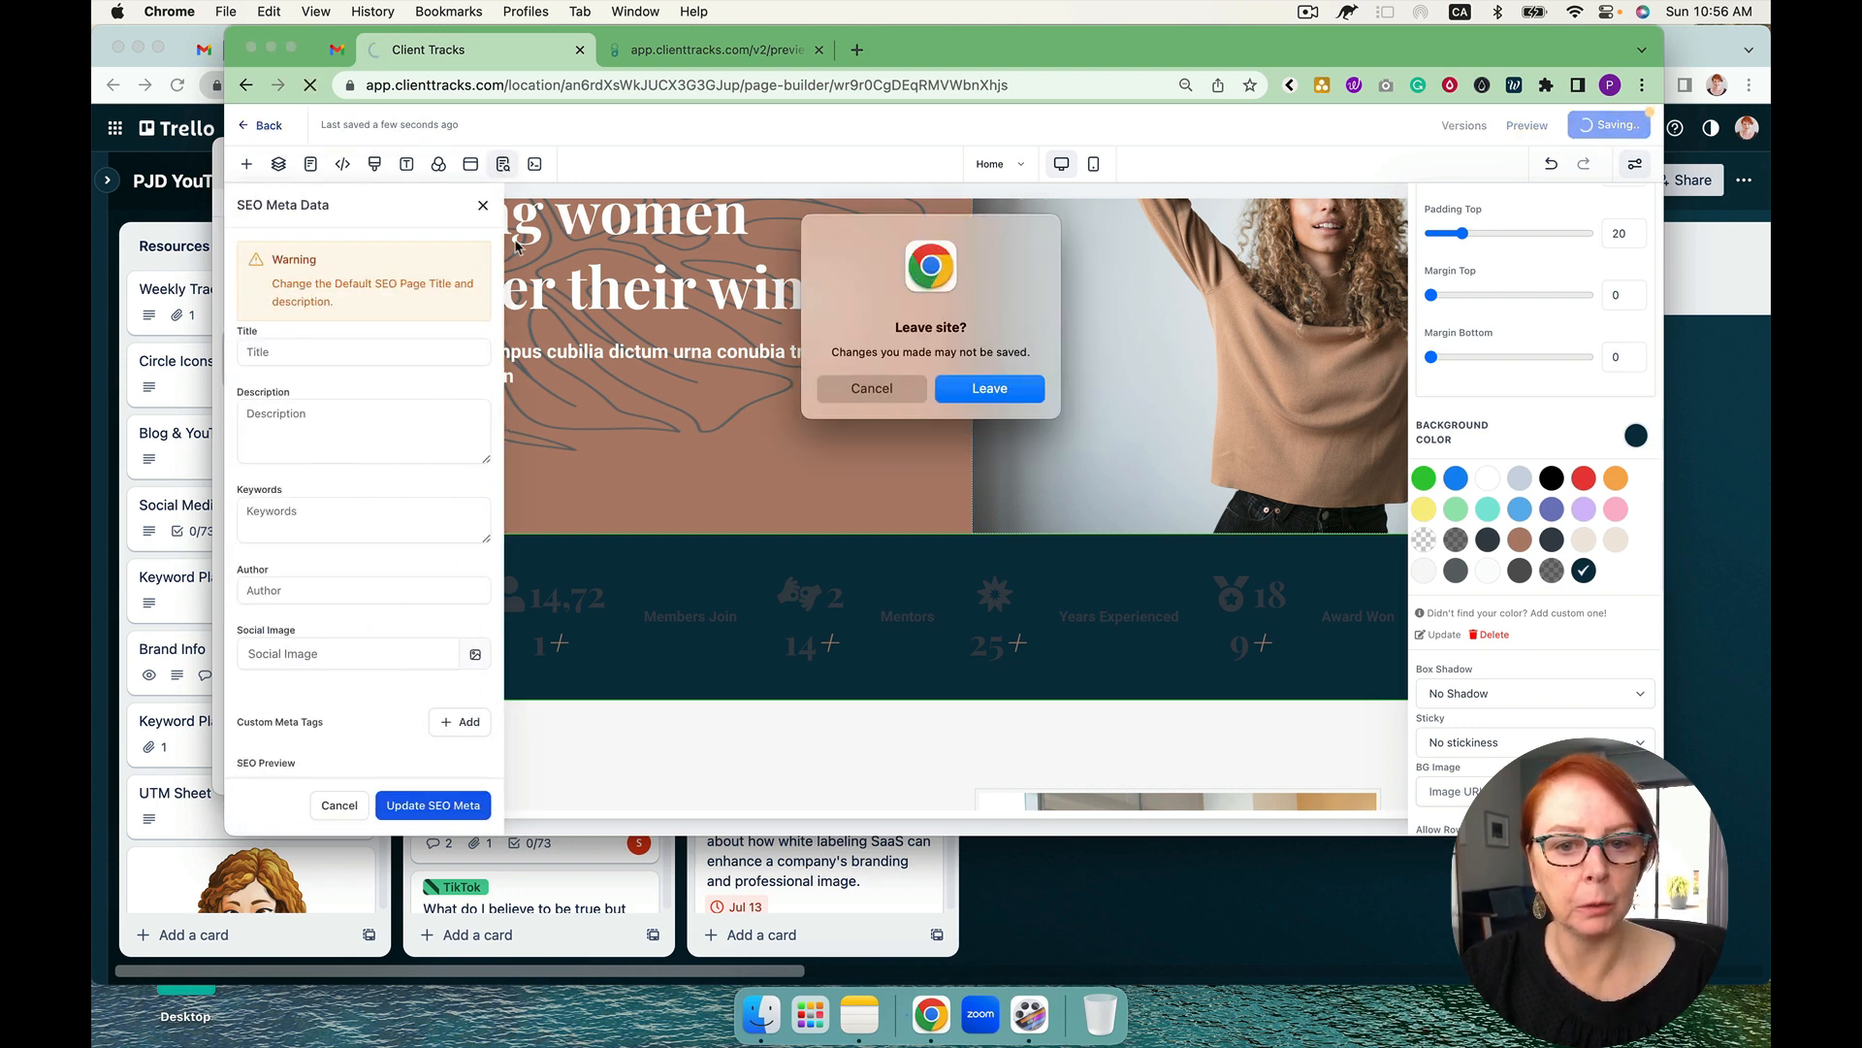
left_click(871, 388)
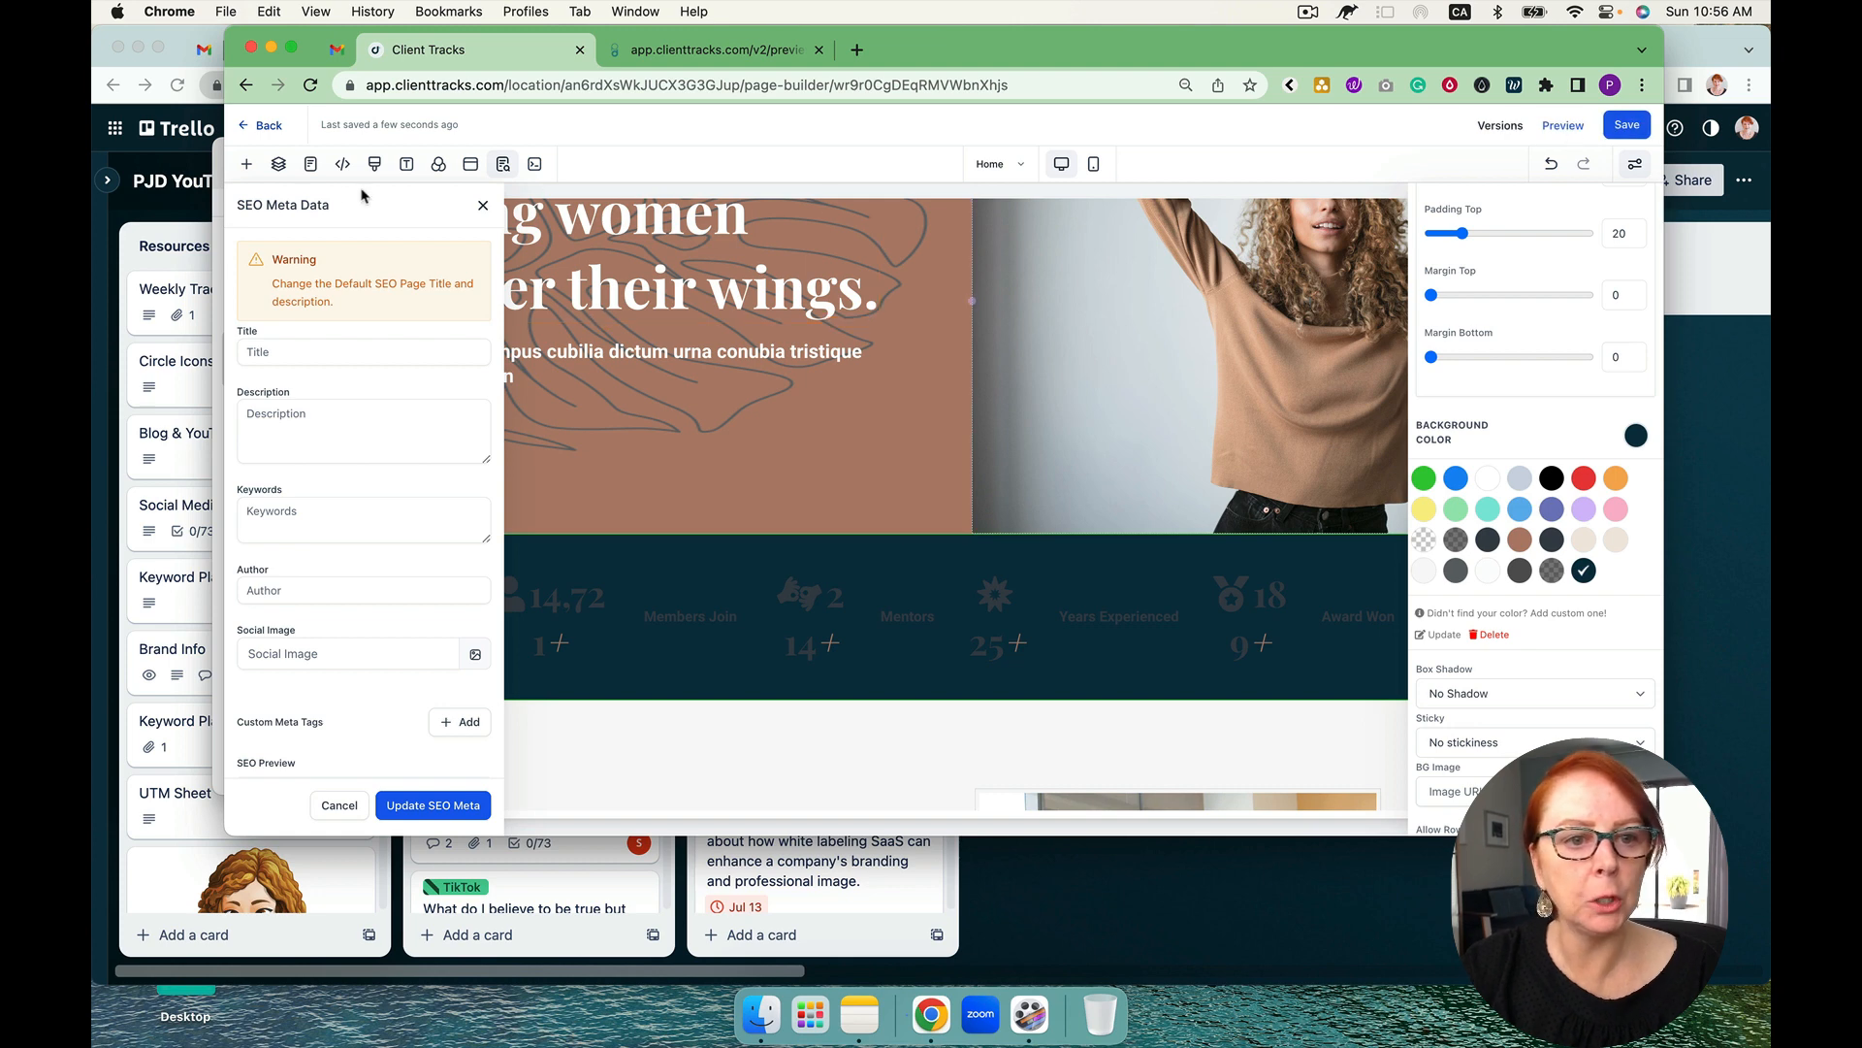
left_click(264, 124)
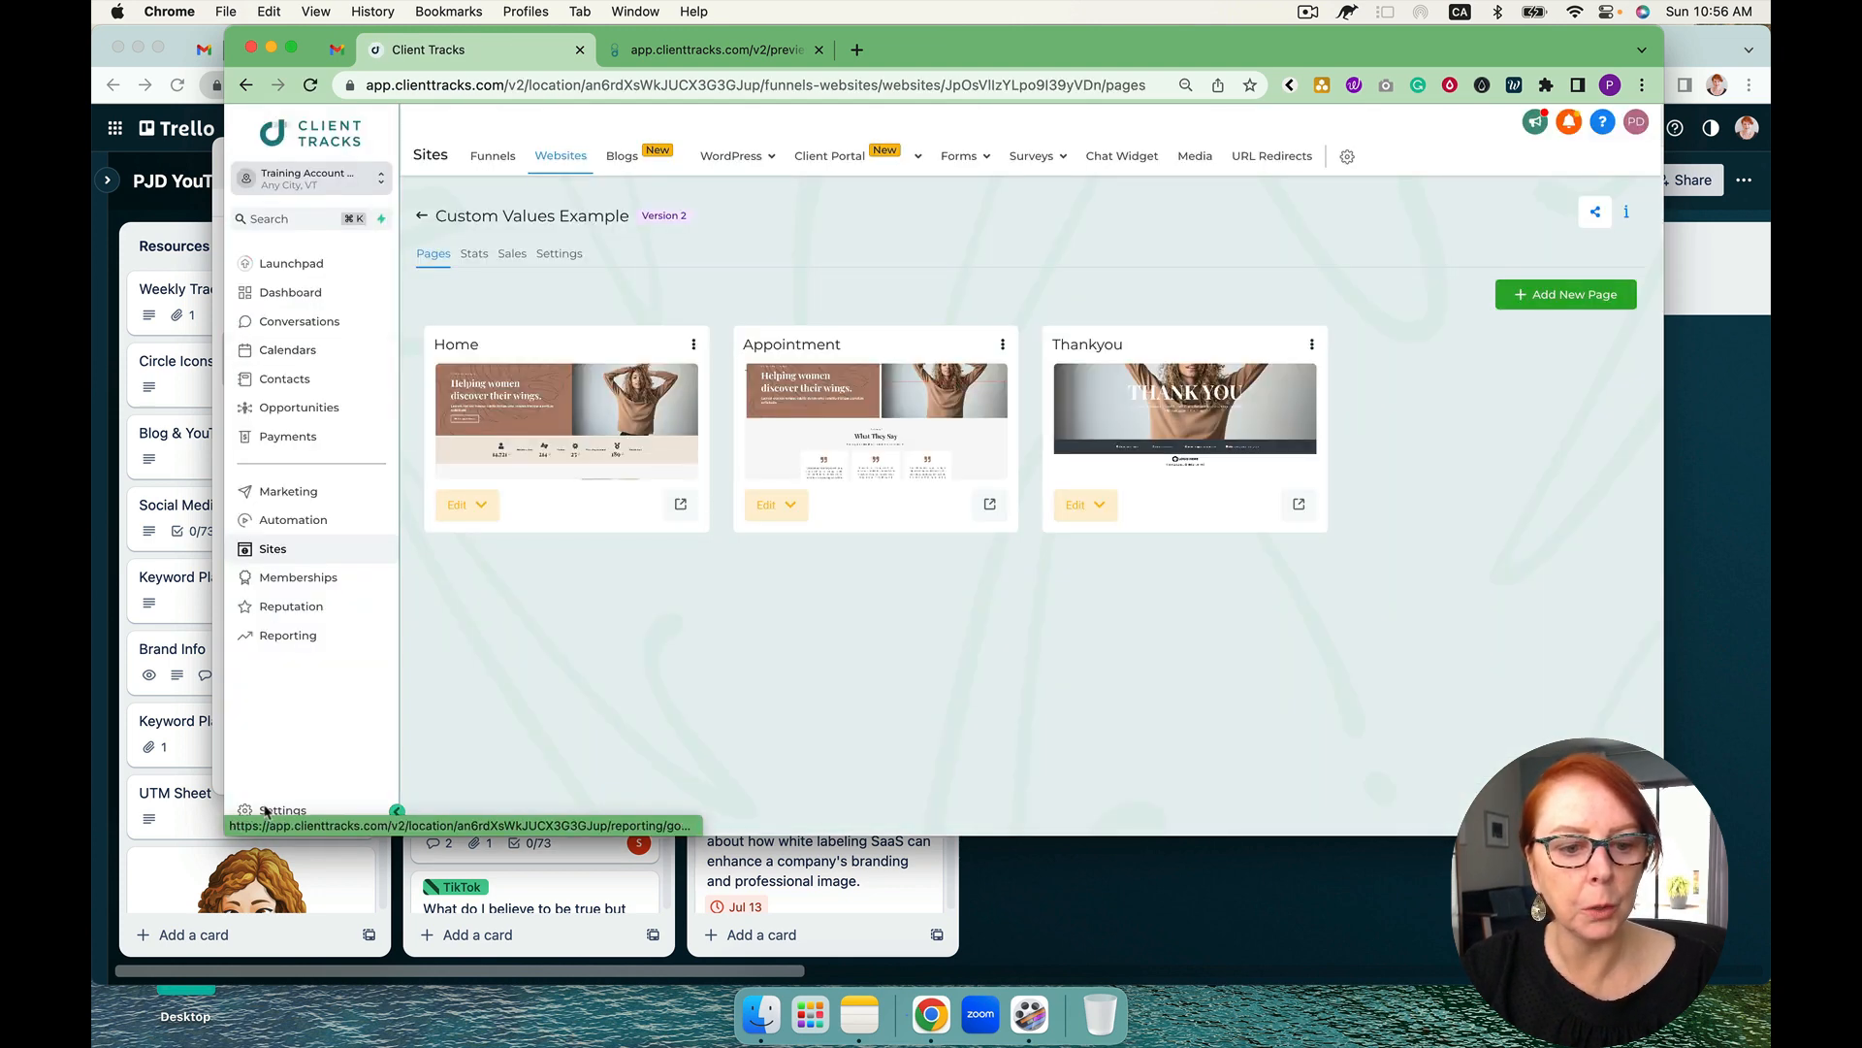
Show the account's Custom Values list under Settings
left_click(284, 811)
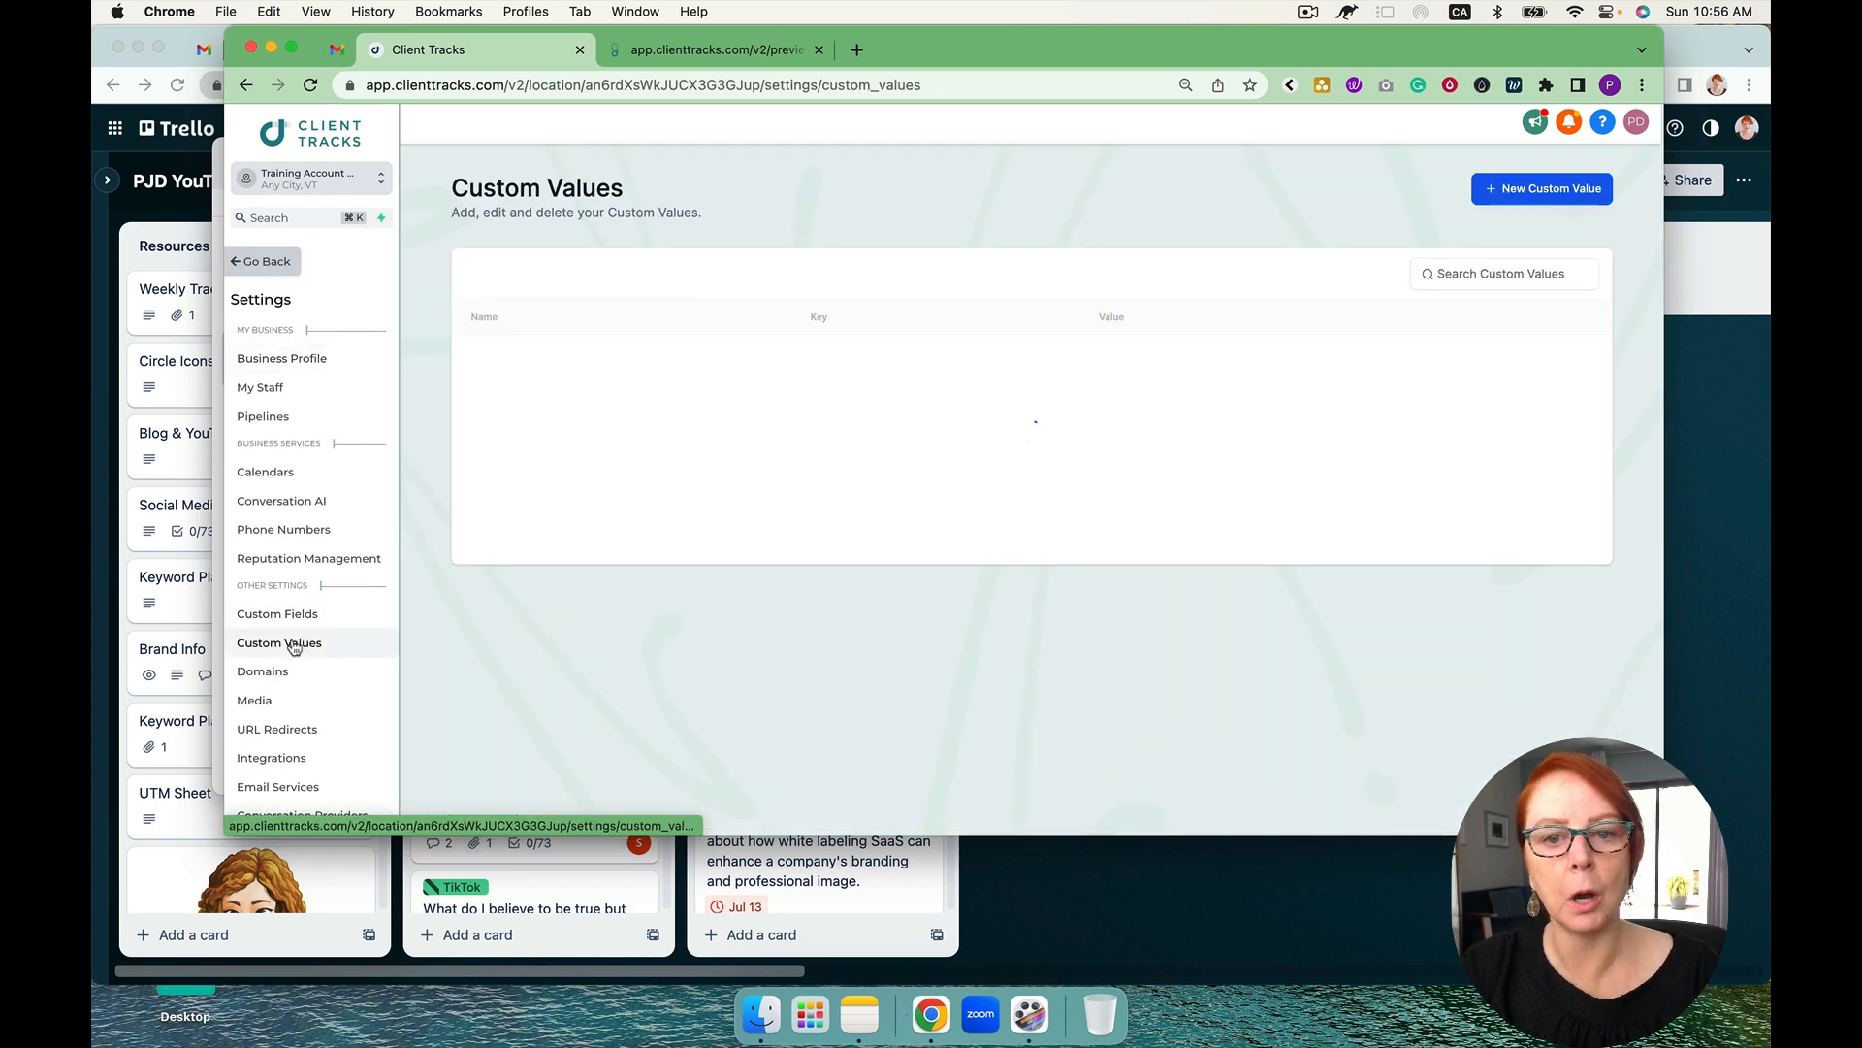
left_click(279, 642)
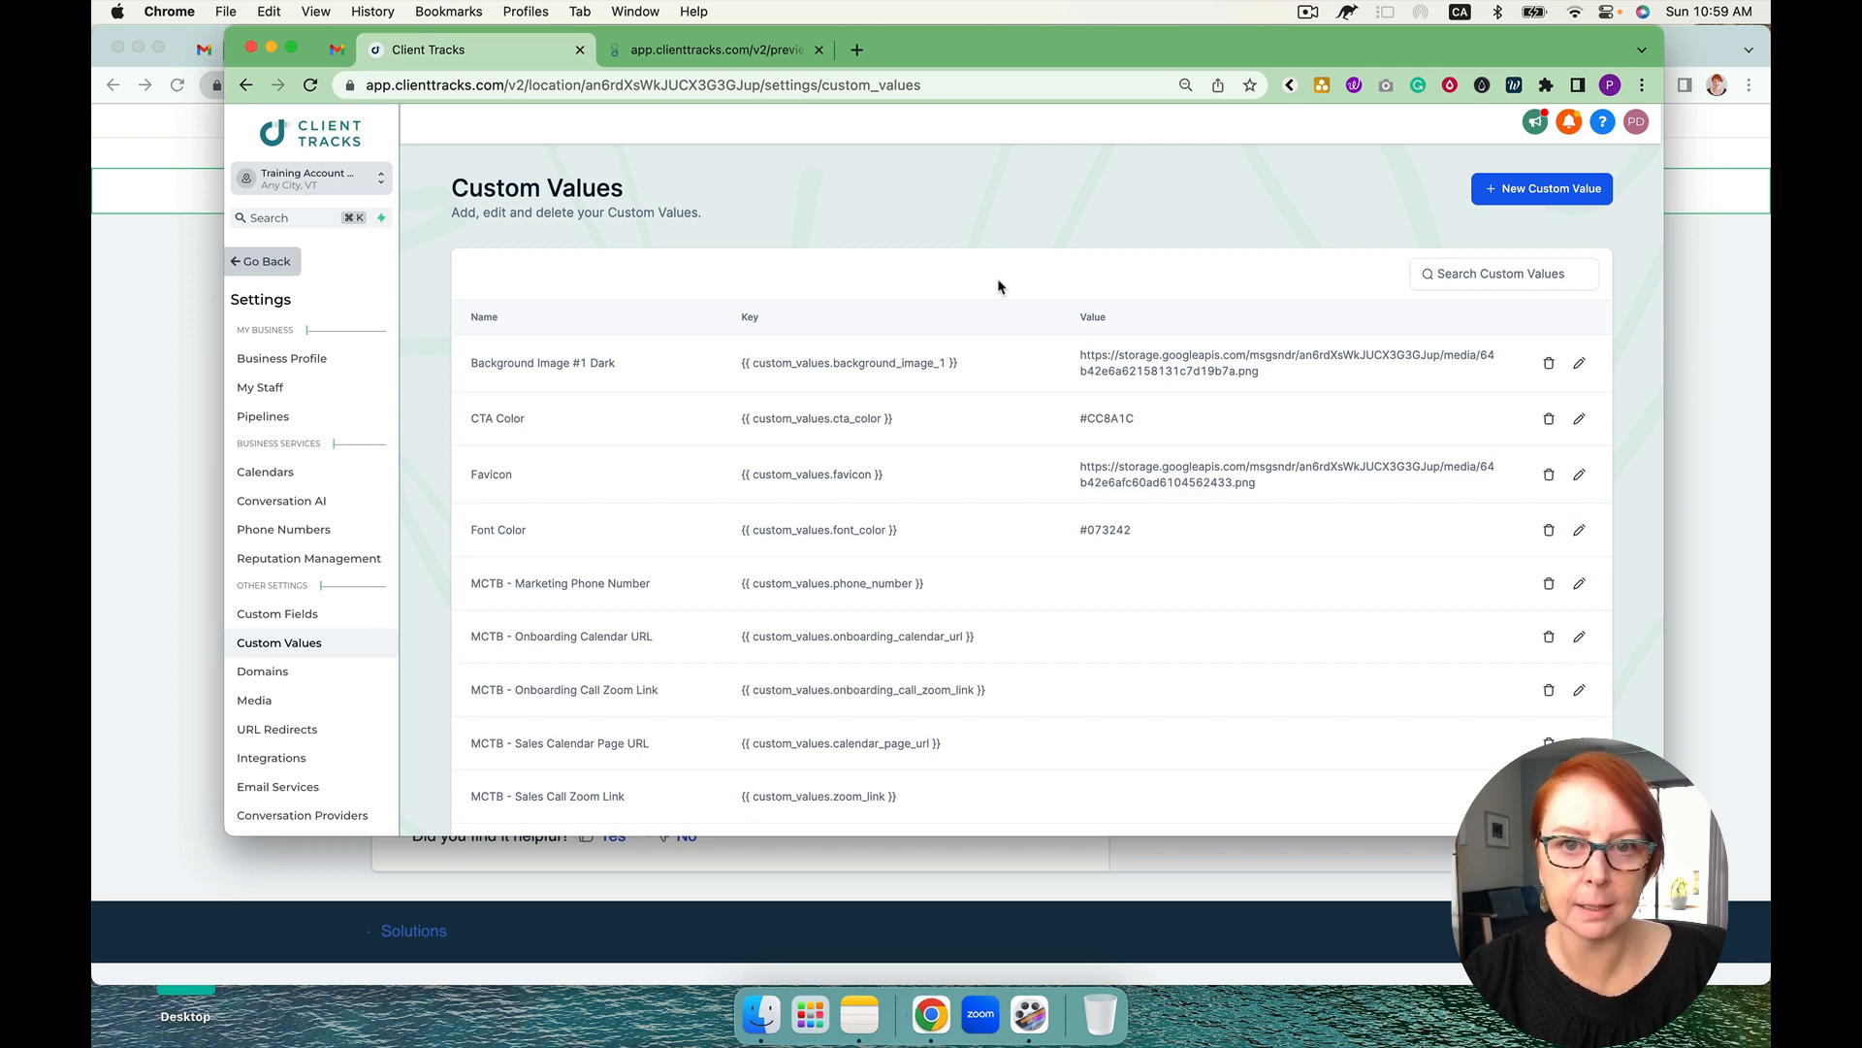
Create an Offer Name custom value set to 21 Day Challenge, correcting the spelling
left_click(1540, 189)
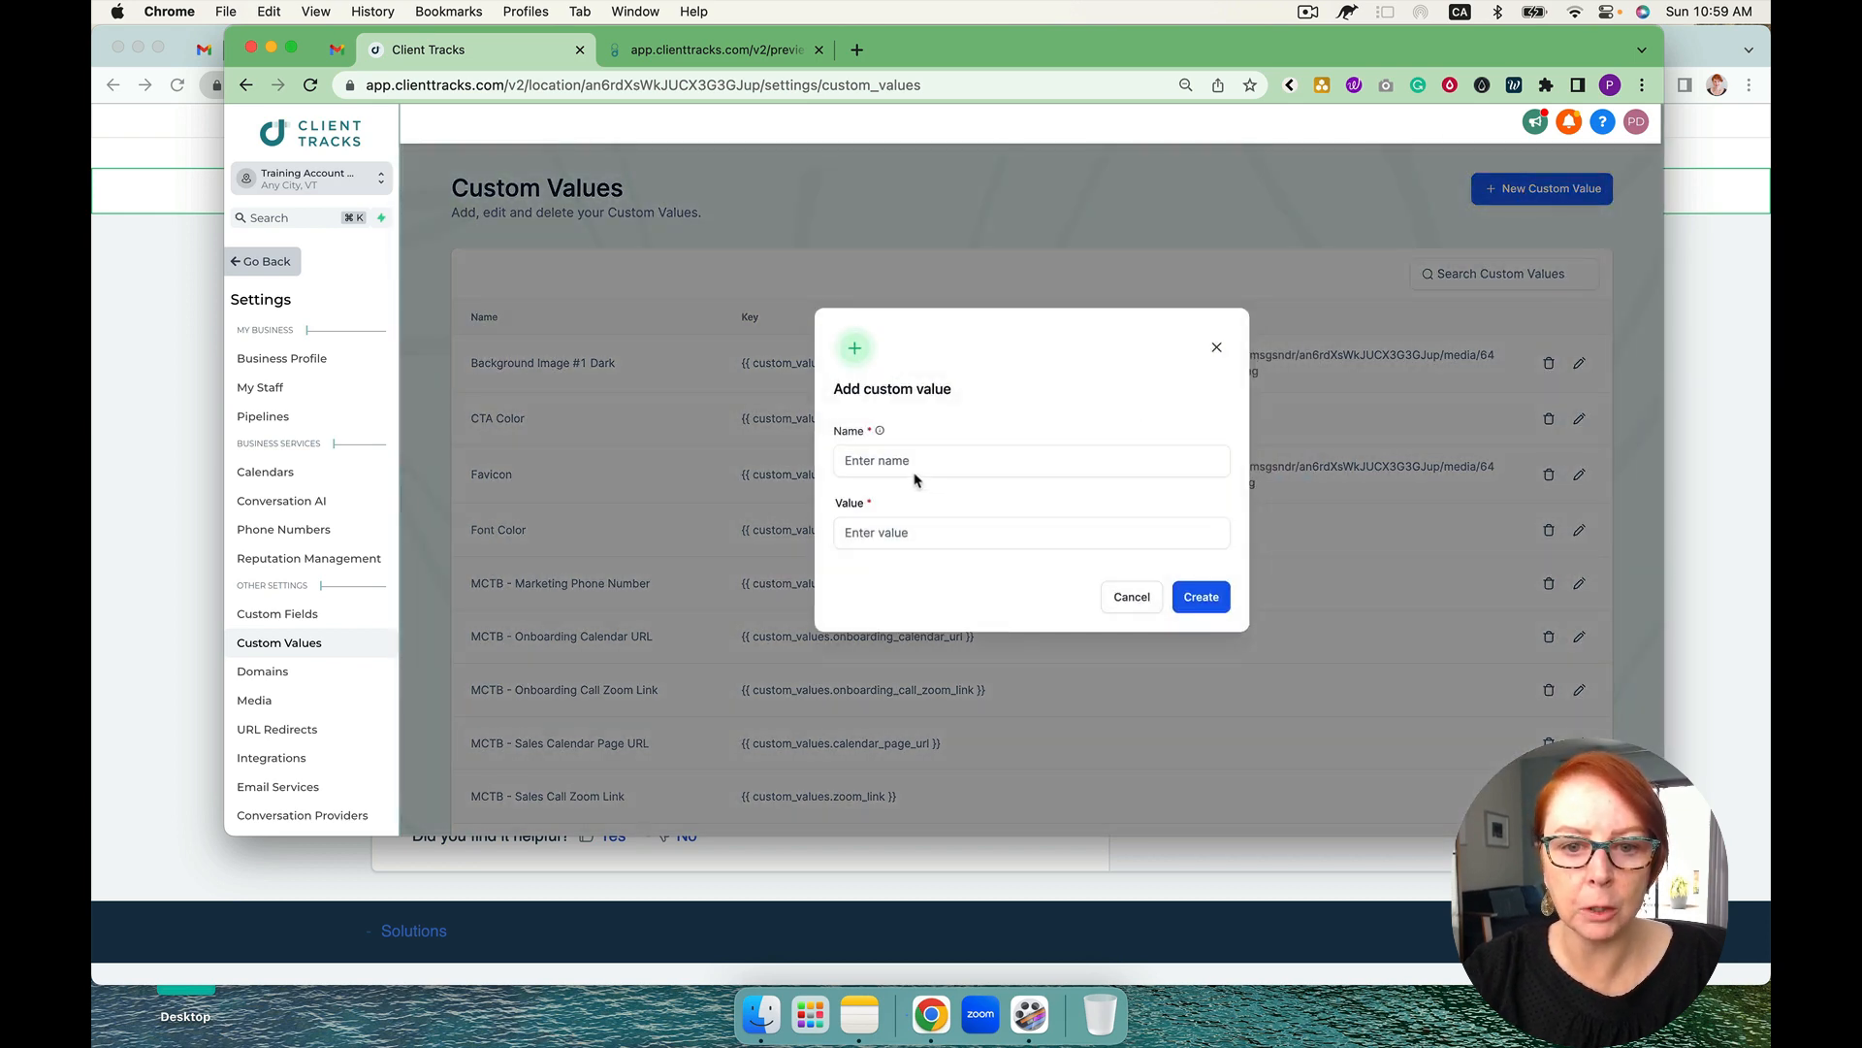
type("Offer Name")
type("21")
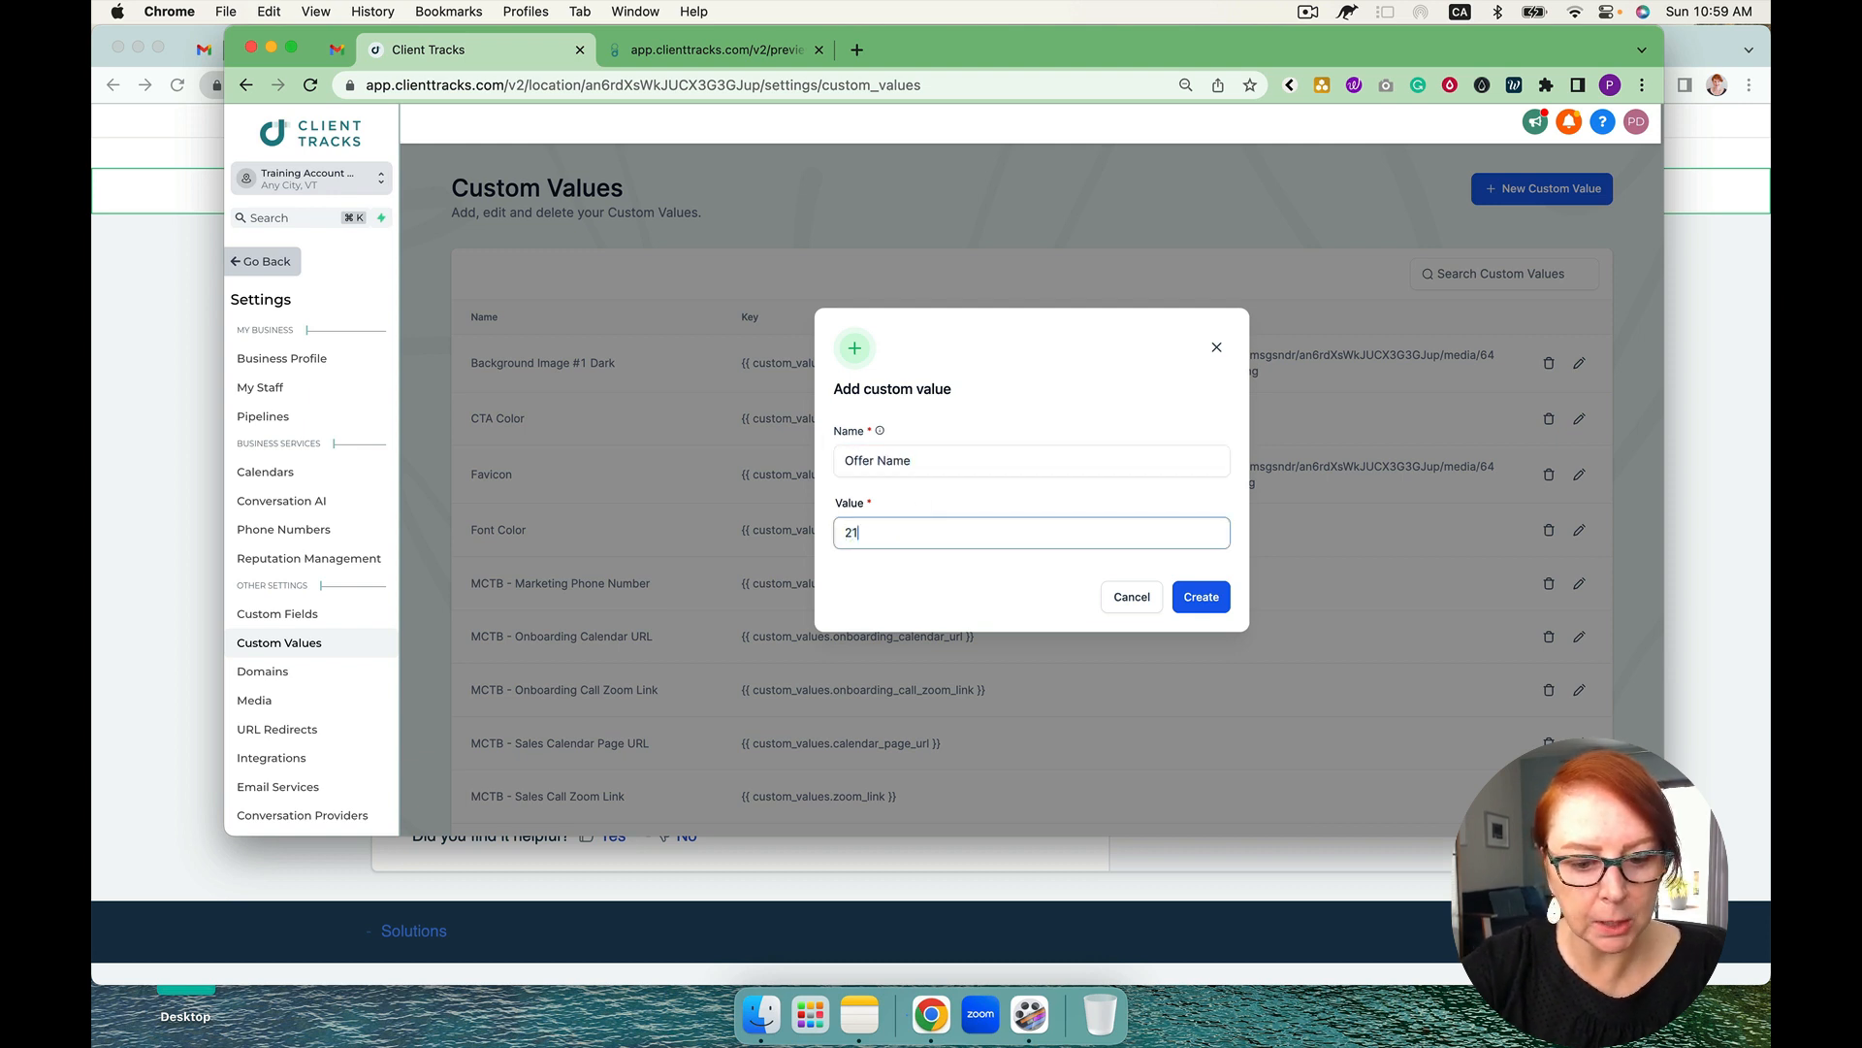
type("day cahlleng")
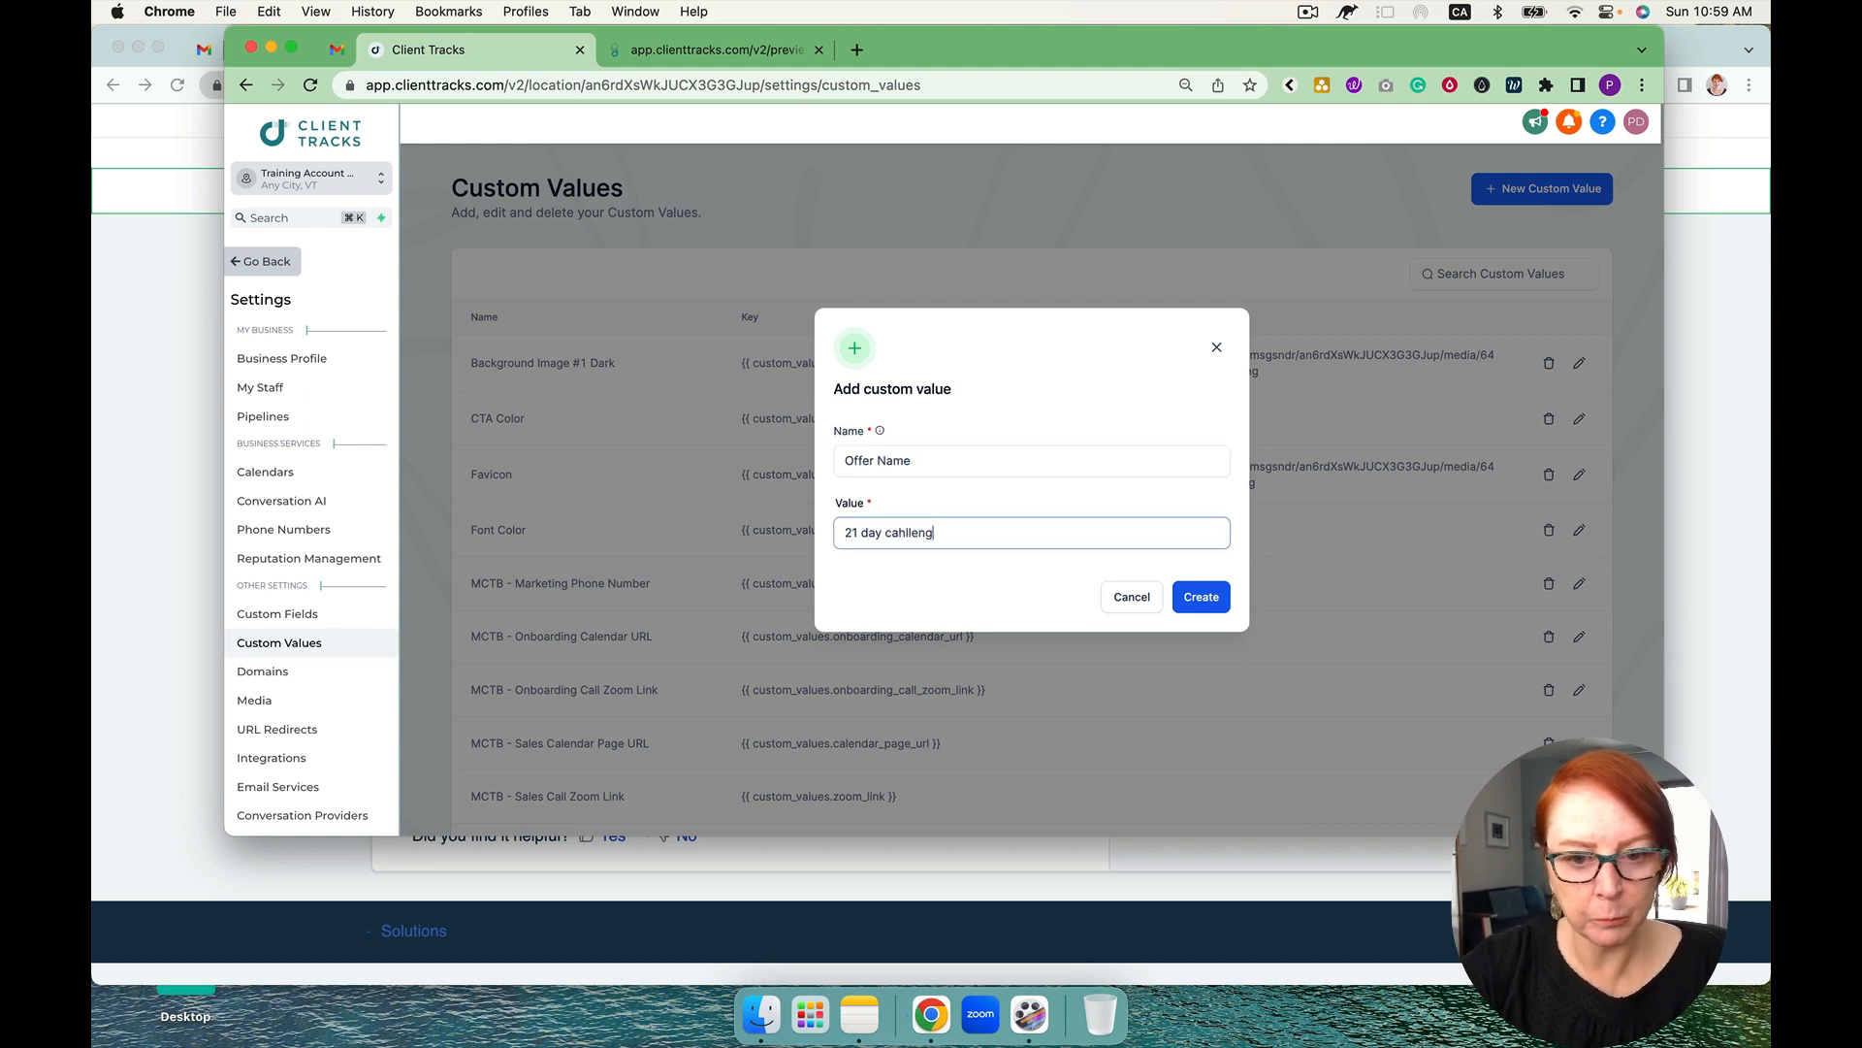
right_click(910, 532)
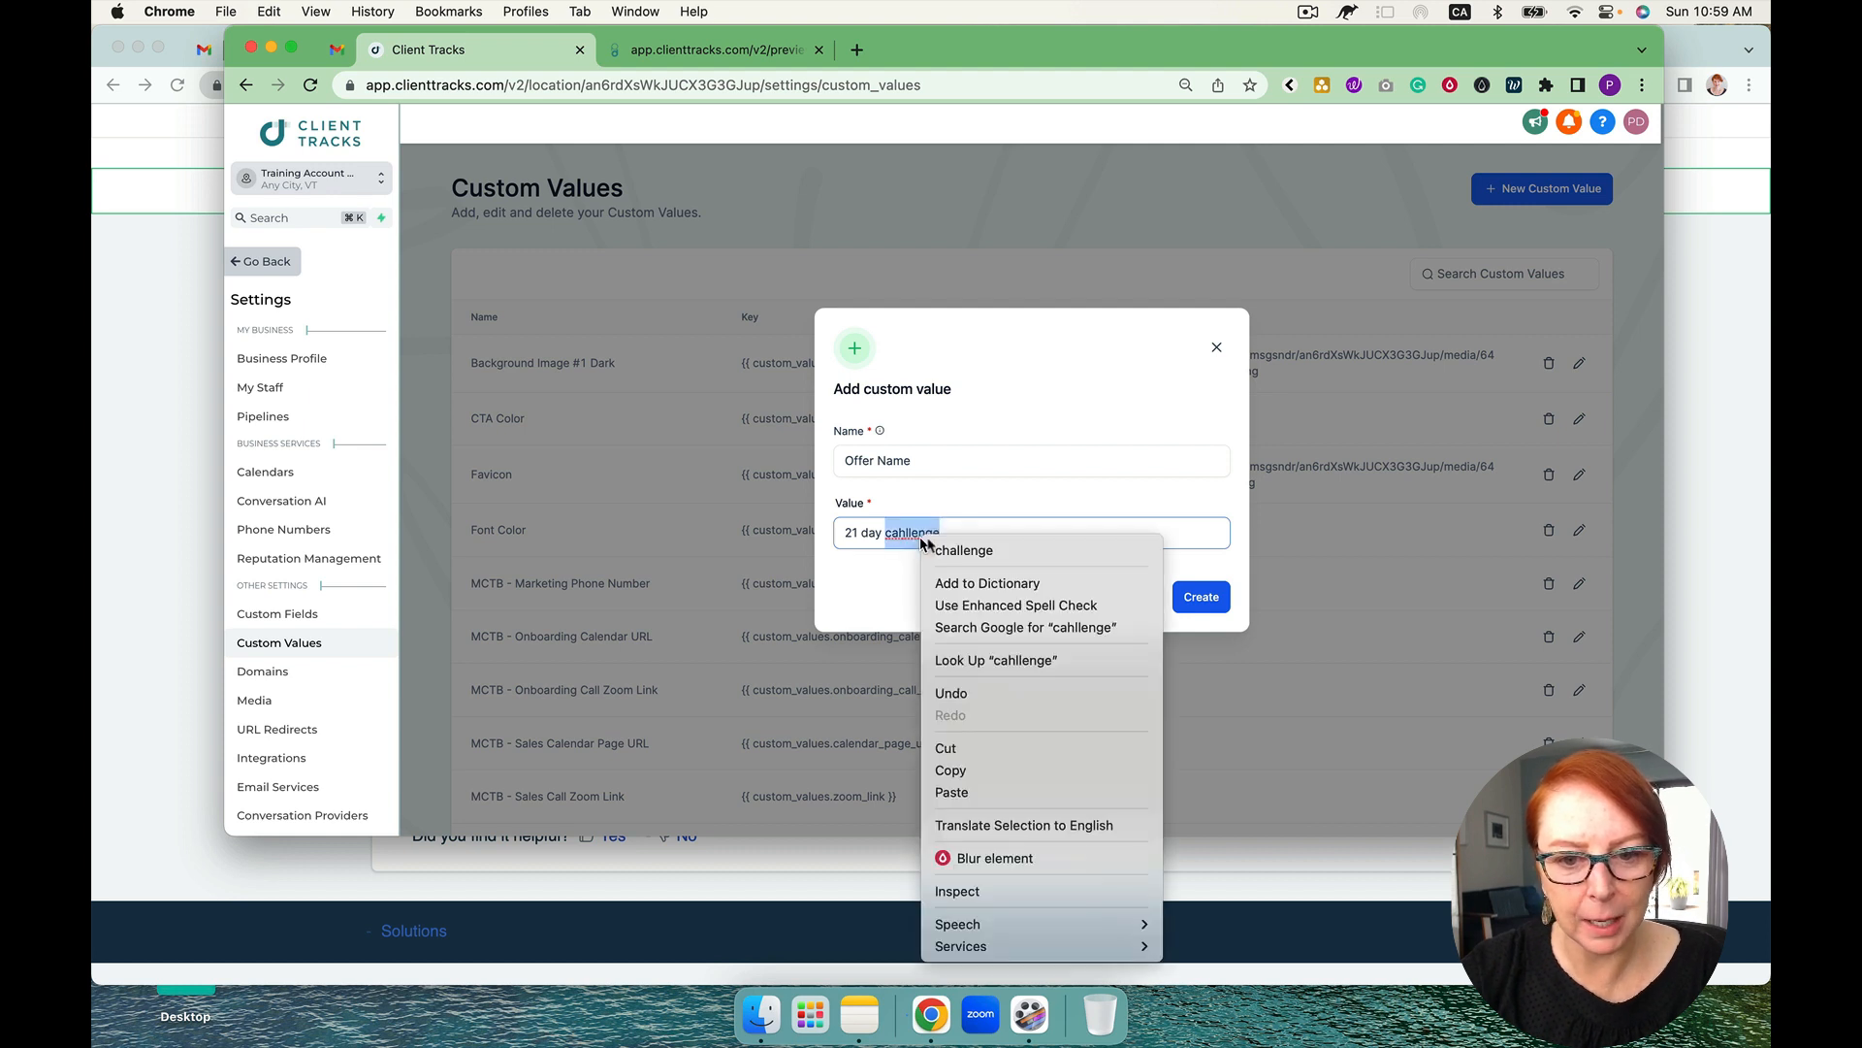
left_click(962, 549)
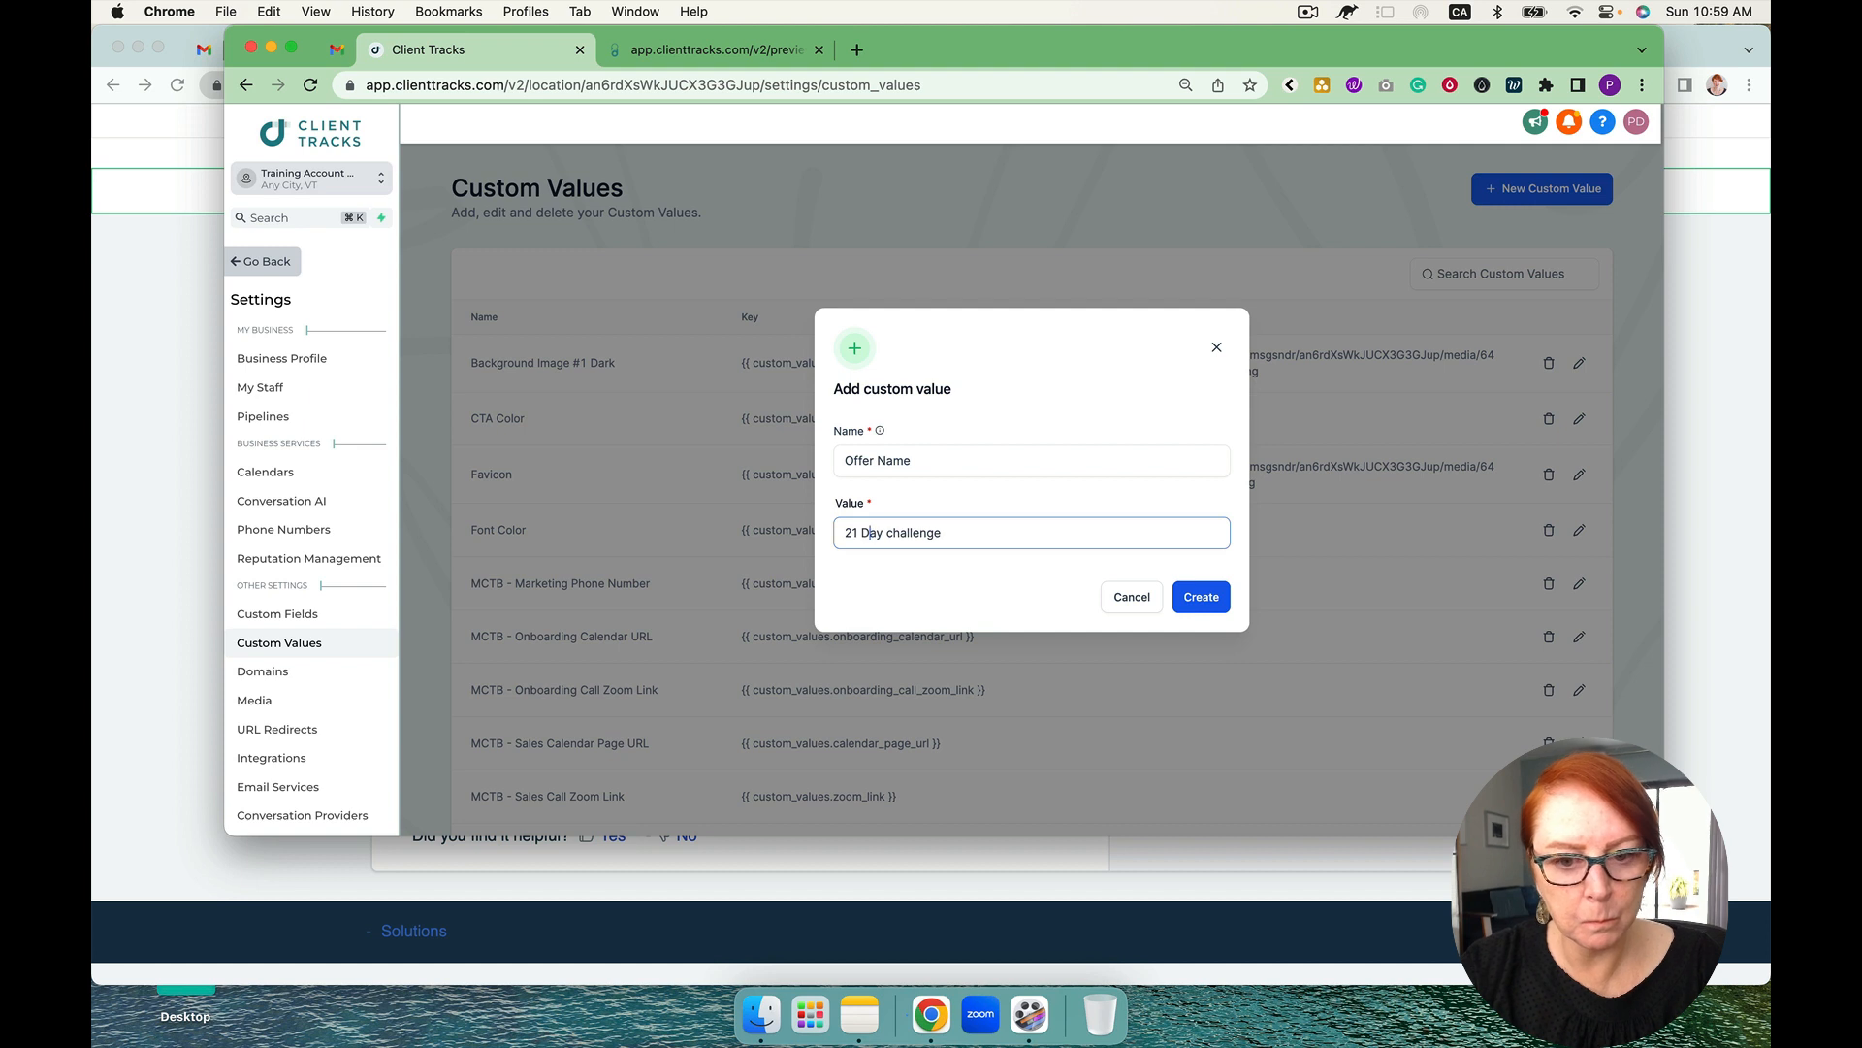
type("Challenge")
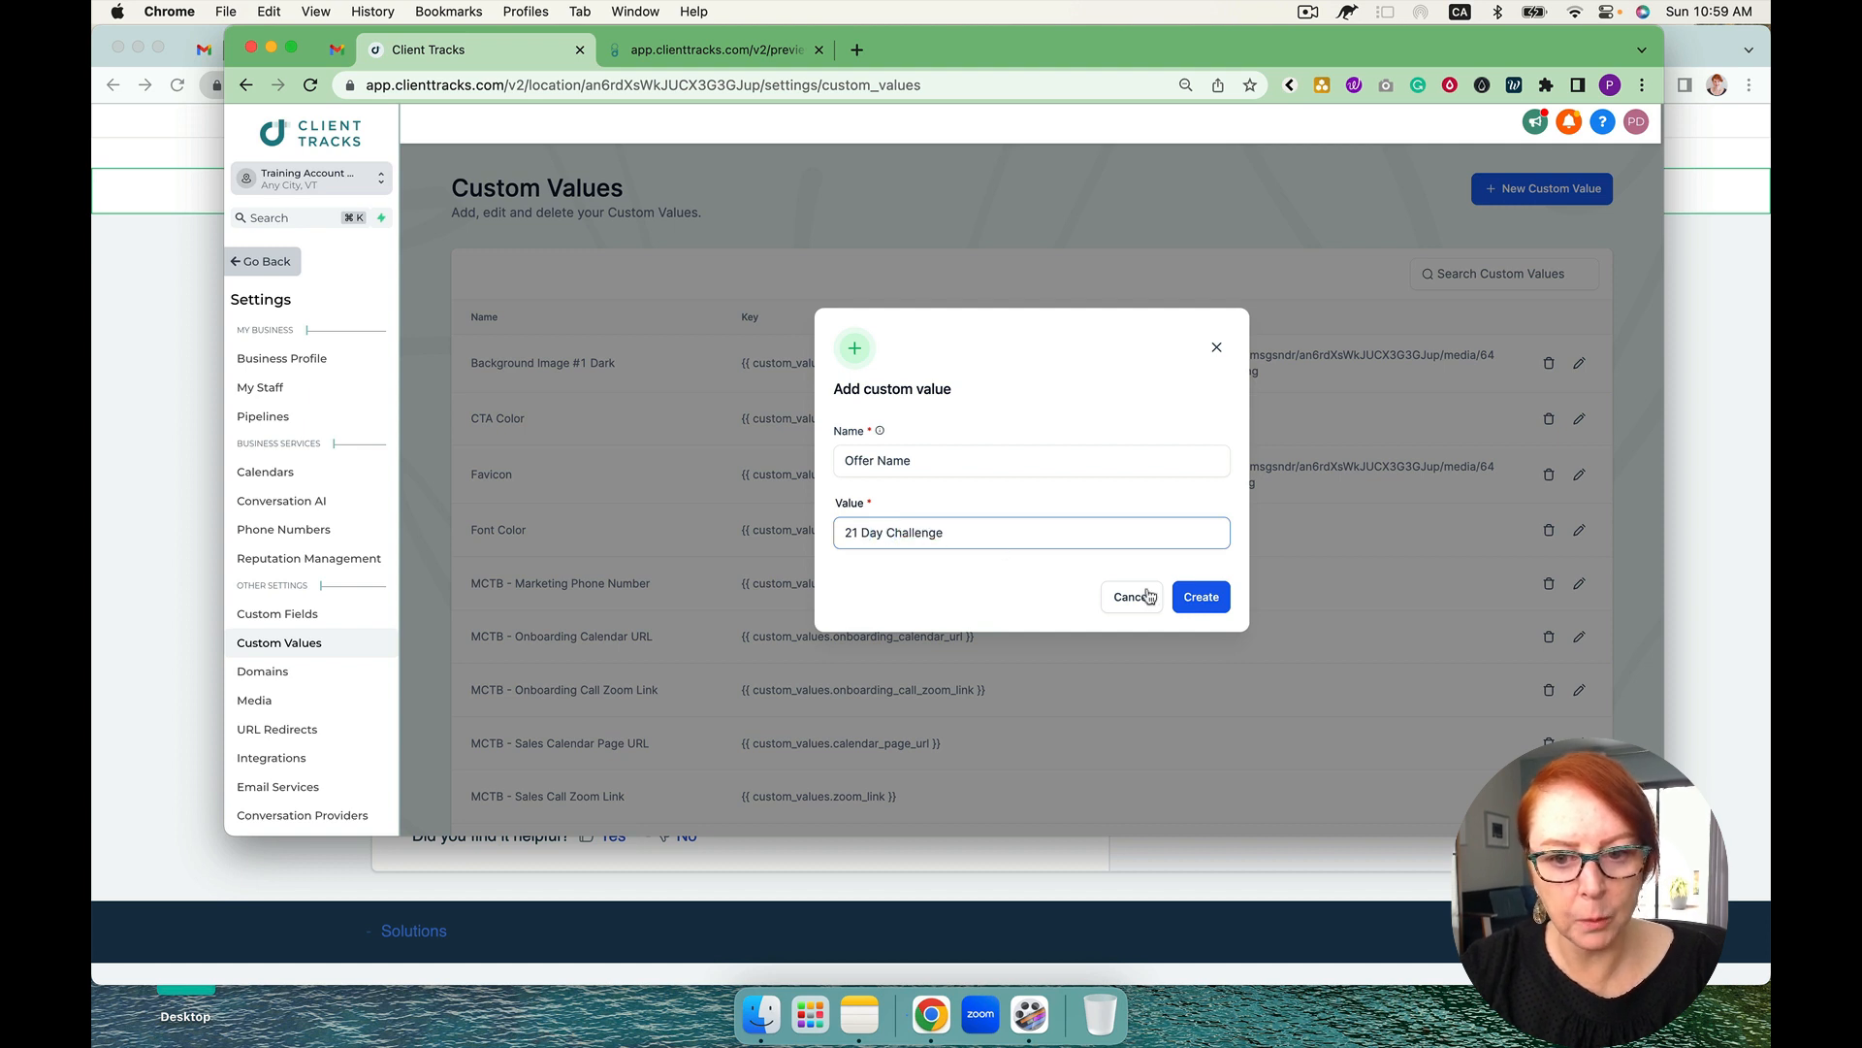
left_click(1198, 596)
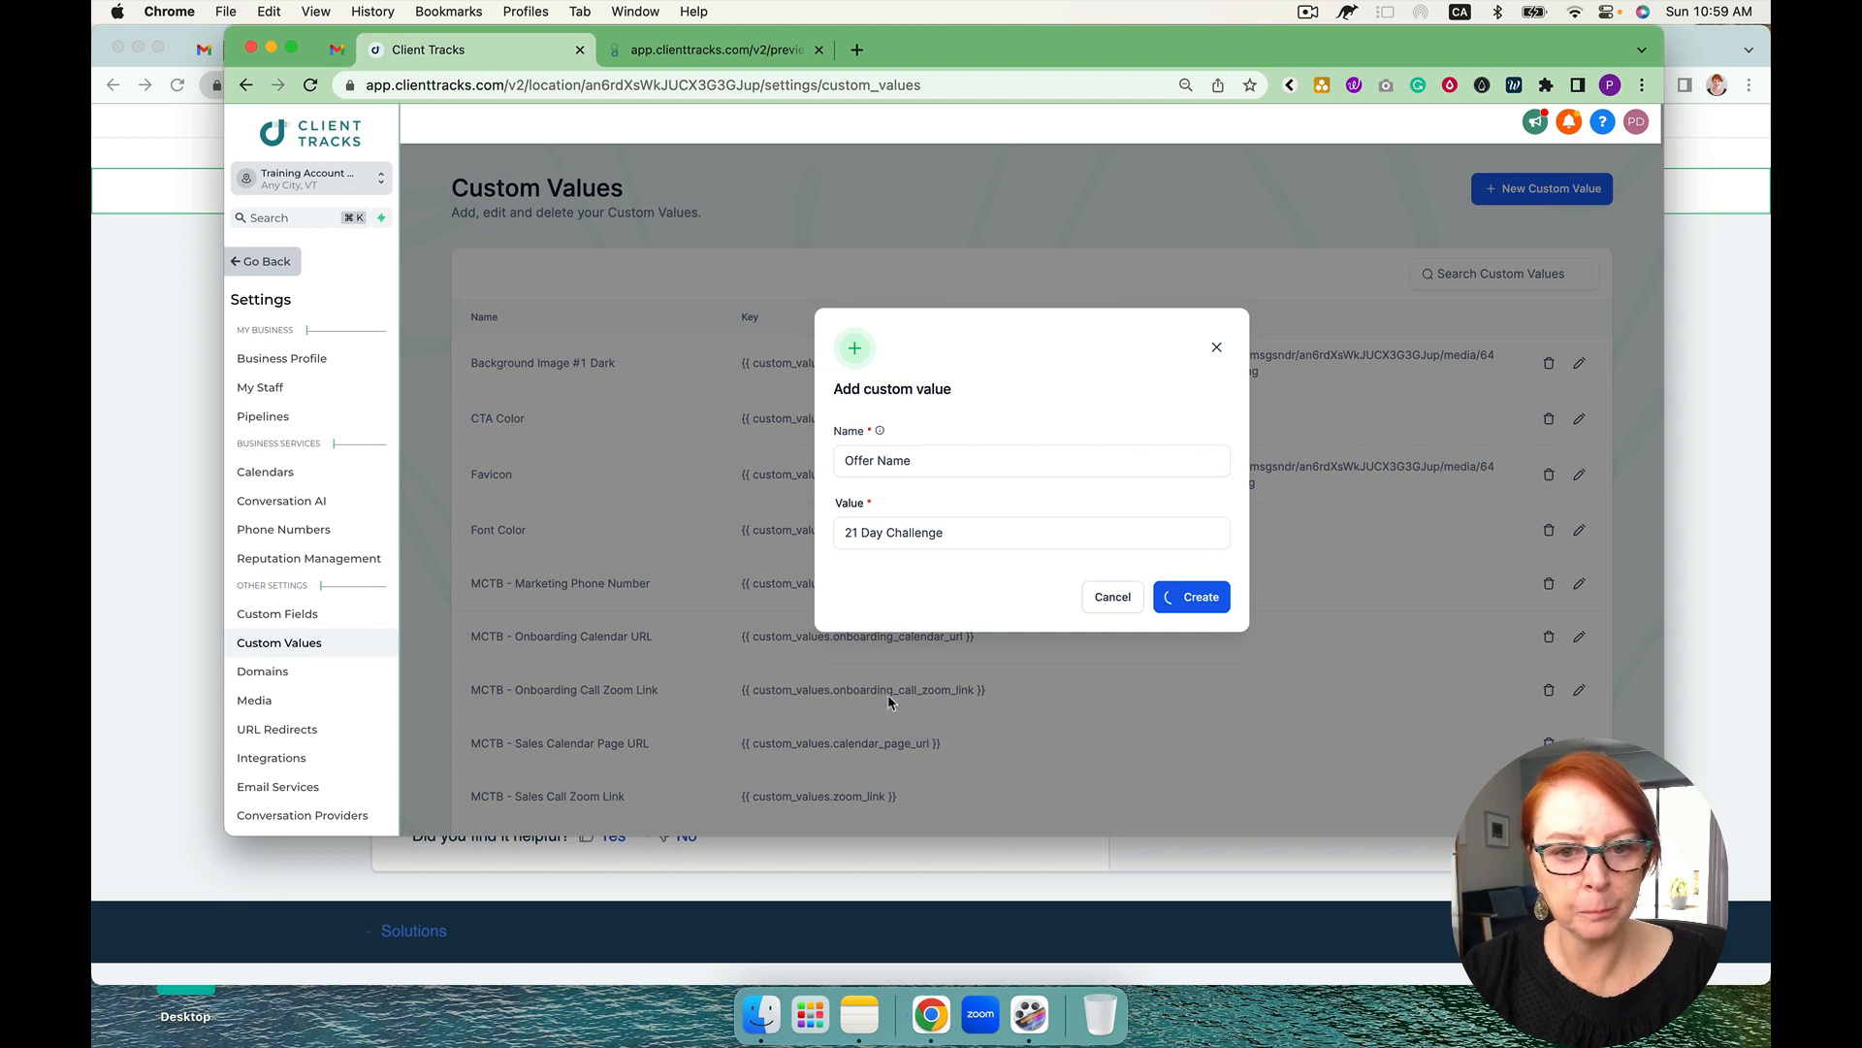
left_click(1190, 596)
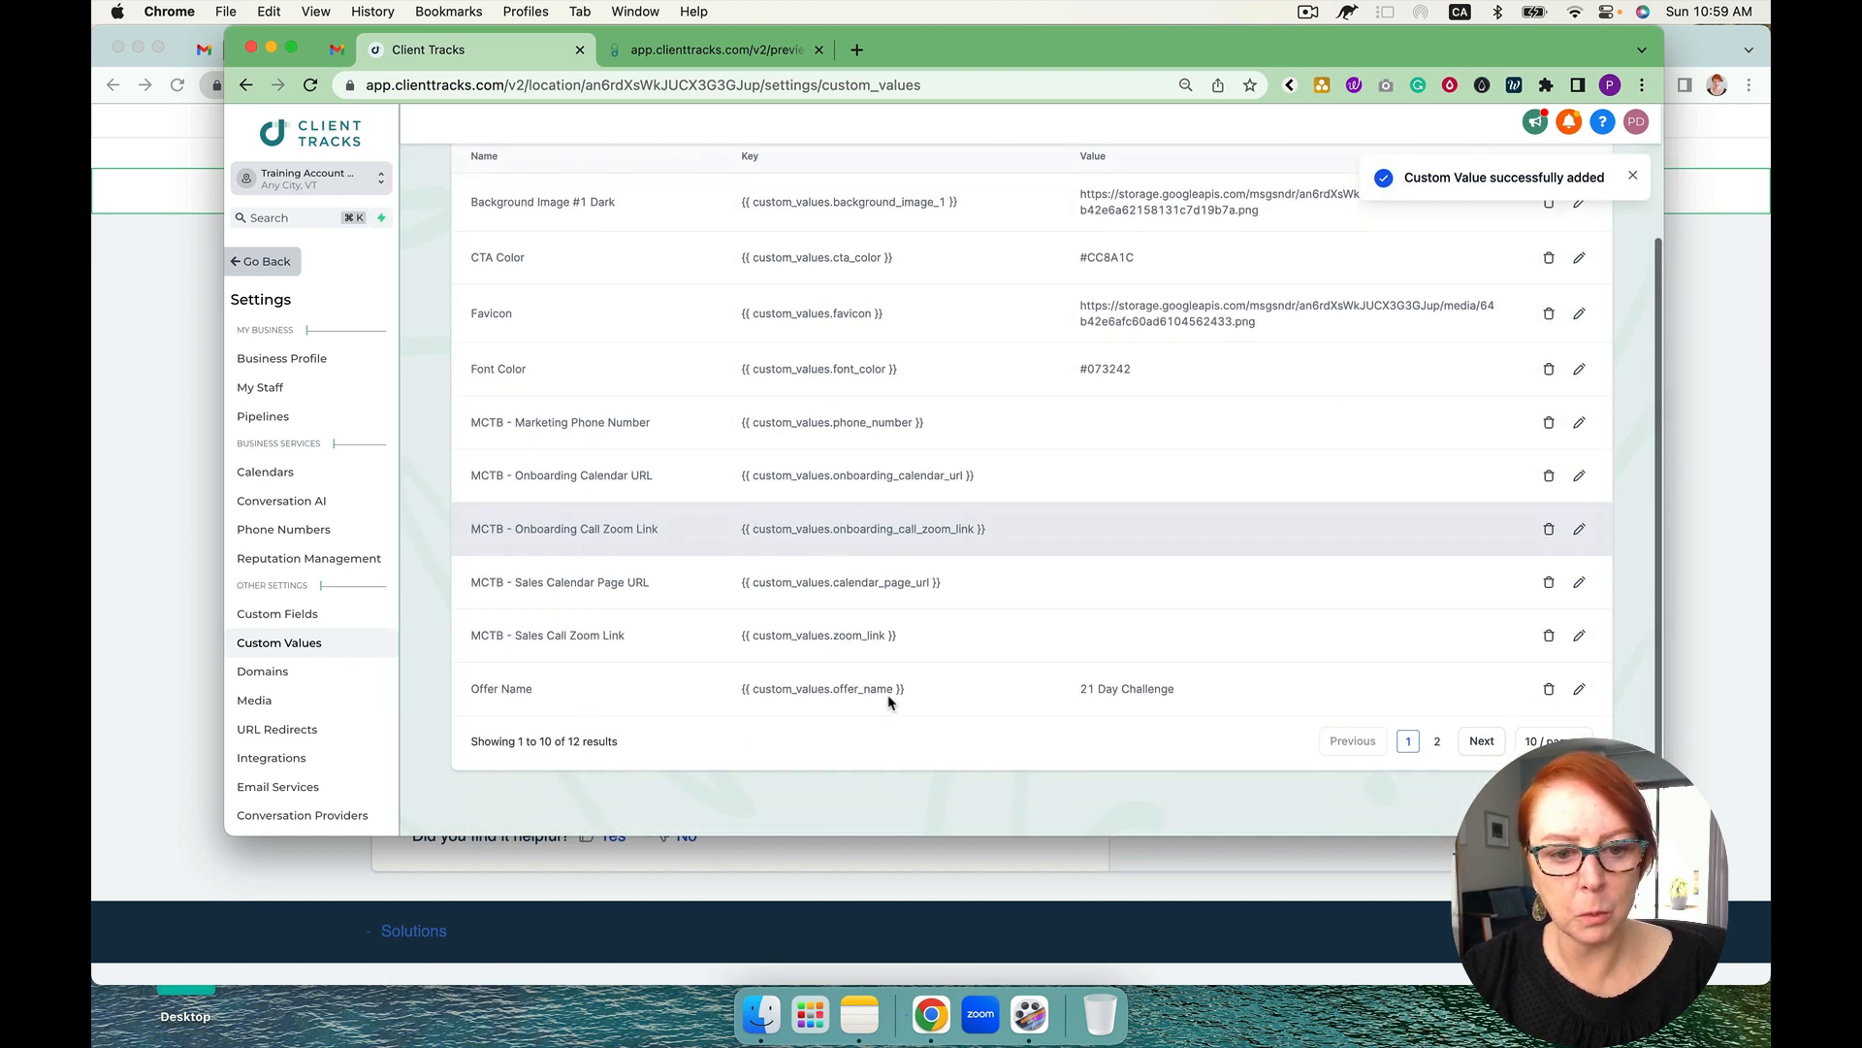
mouse_move(931, 687)
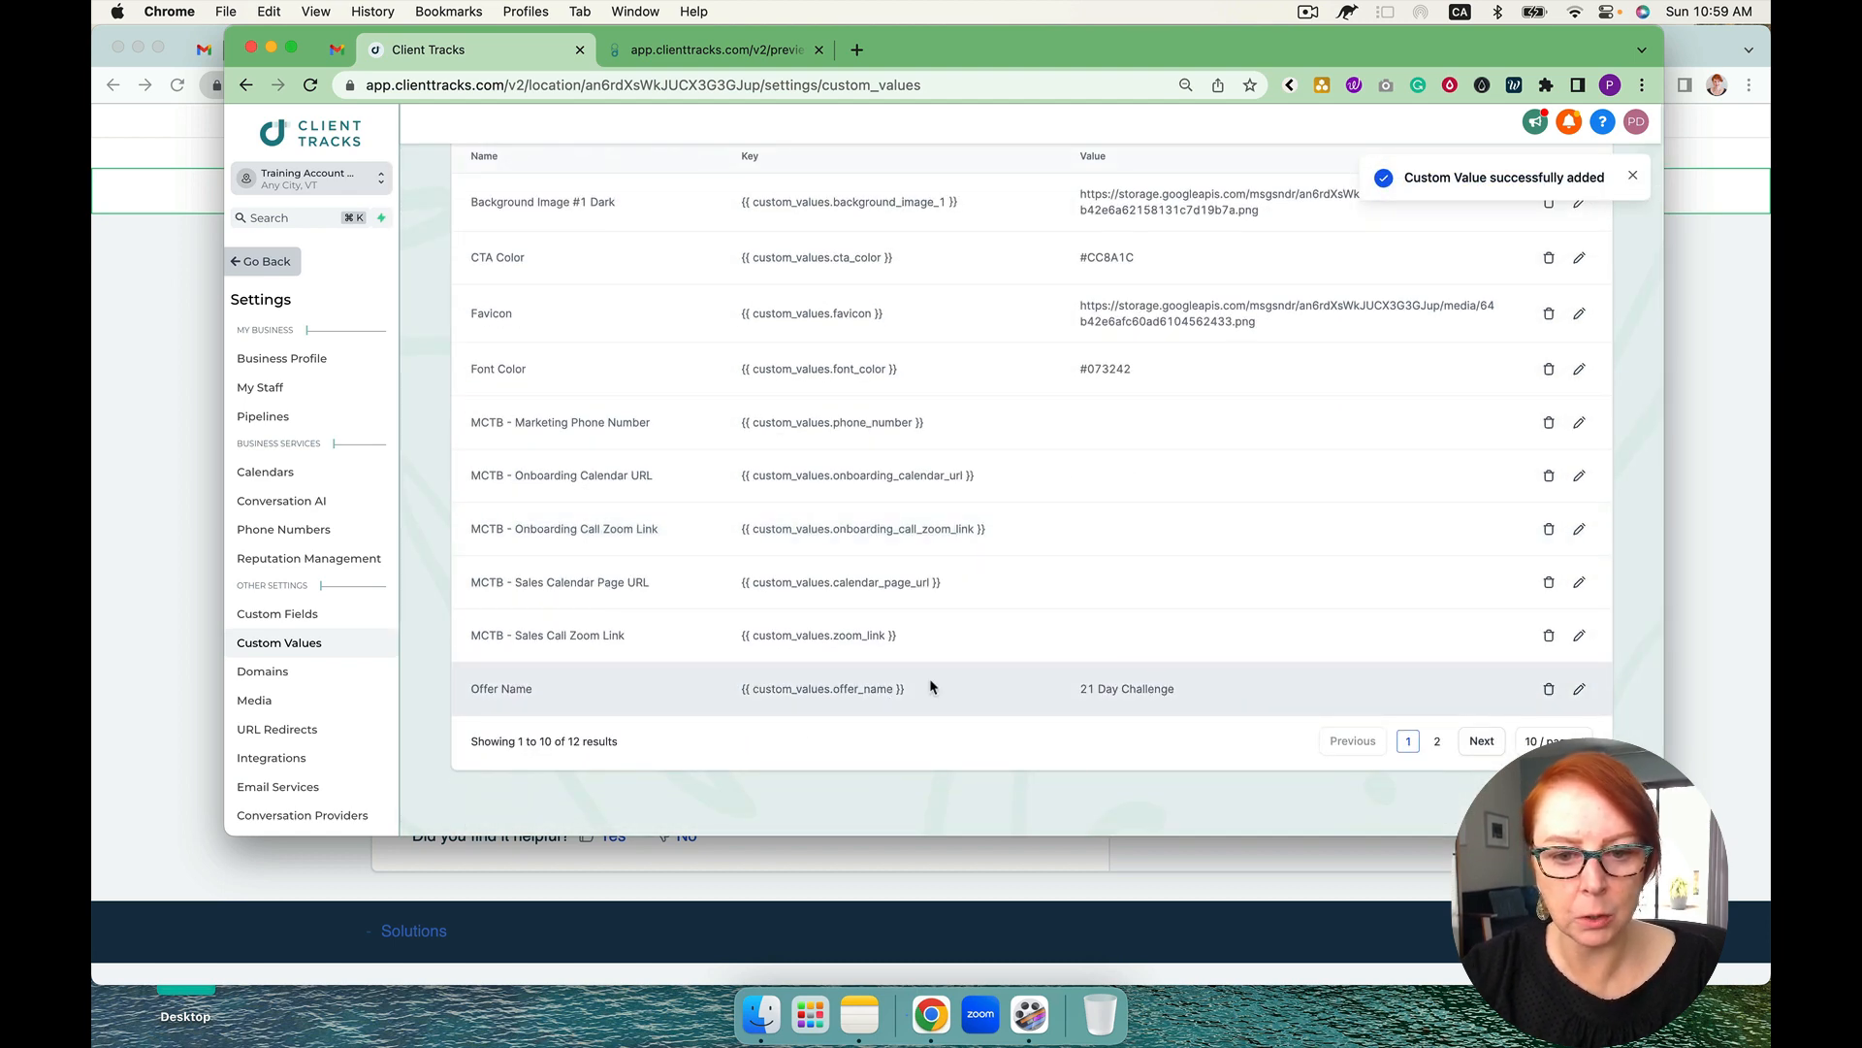
Copy the offer_name key and edit the Home page to use it in the headline
double_click(822, 687)
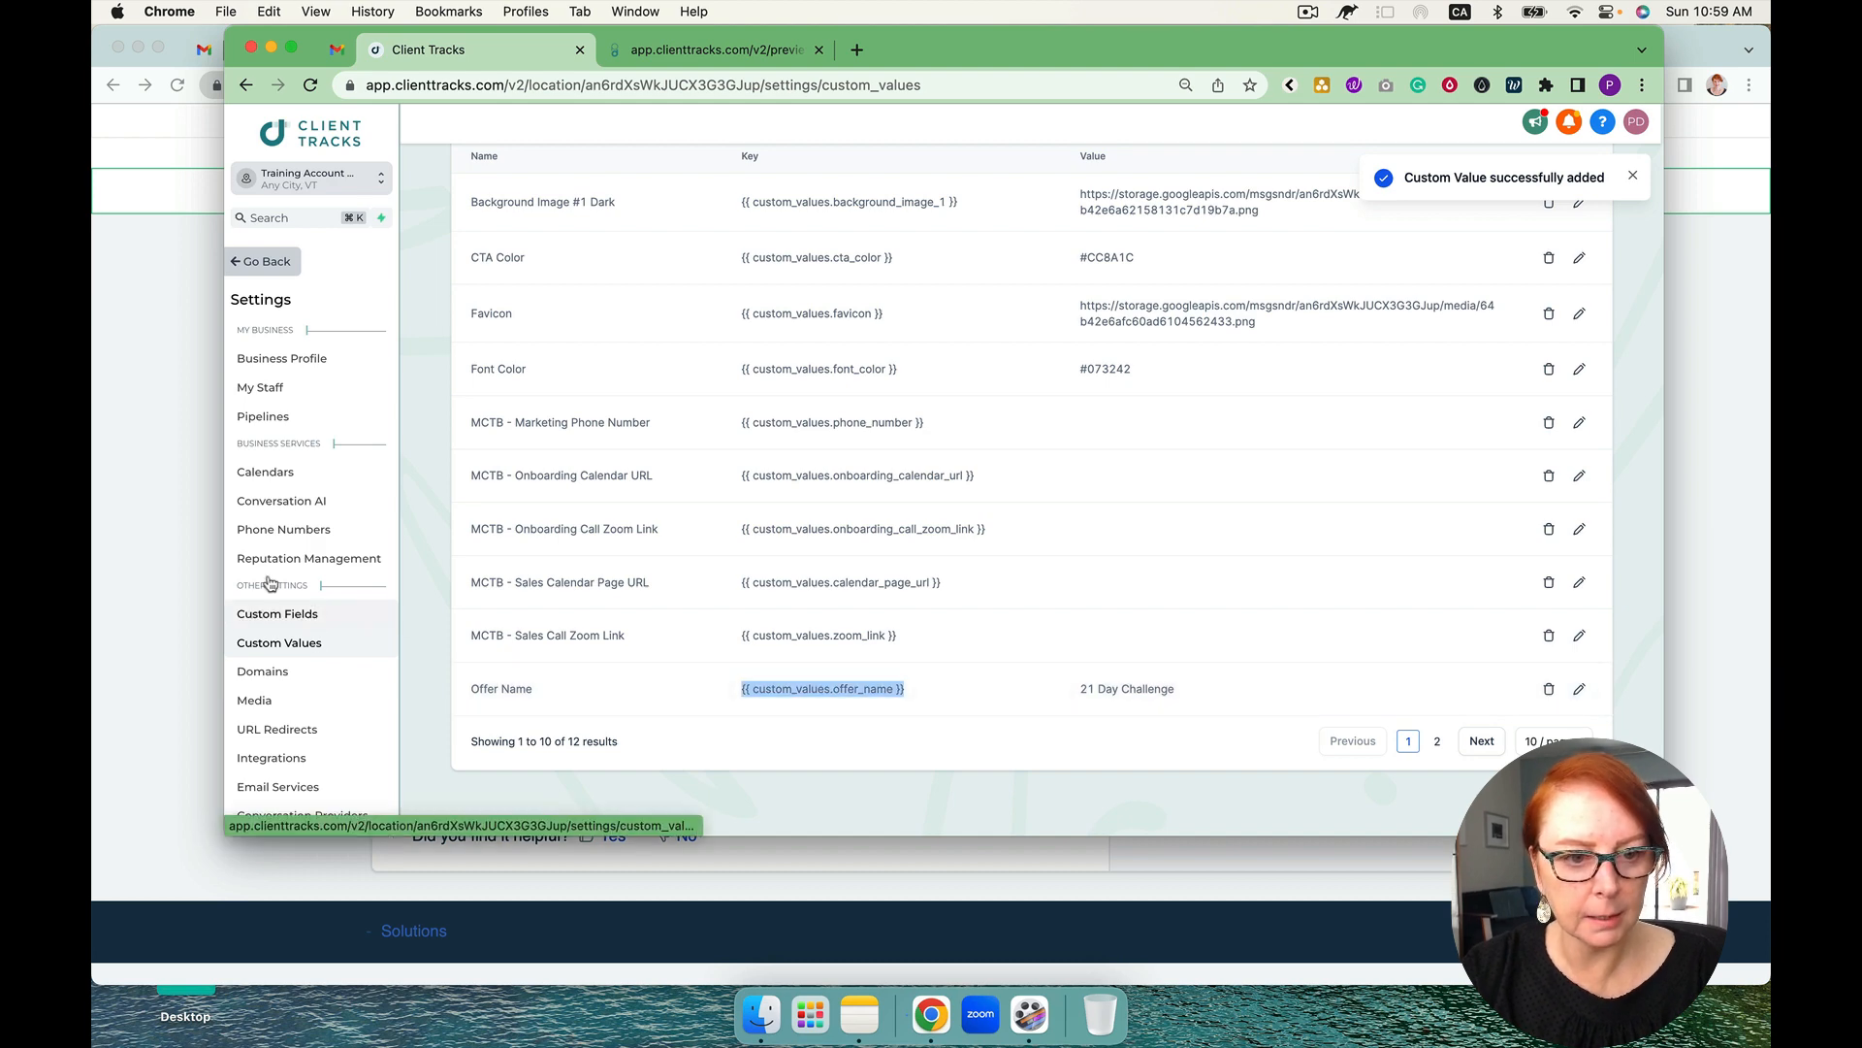
left_click(262, 262)
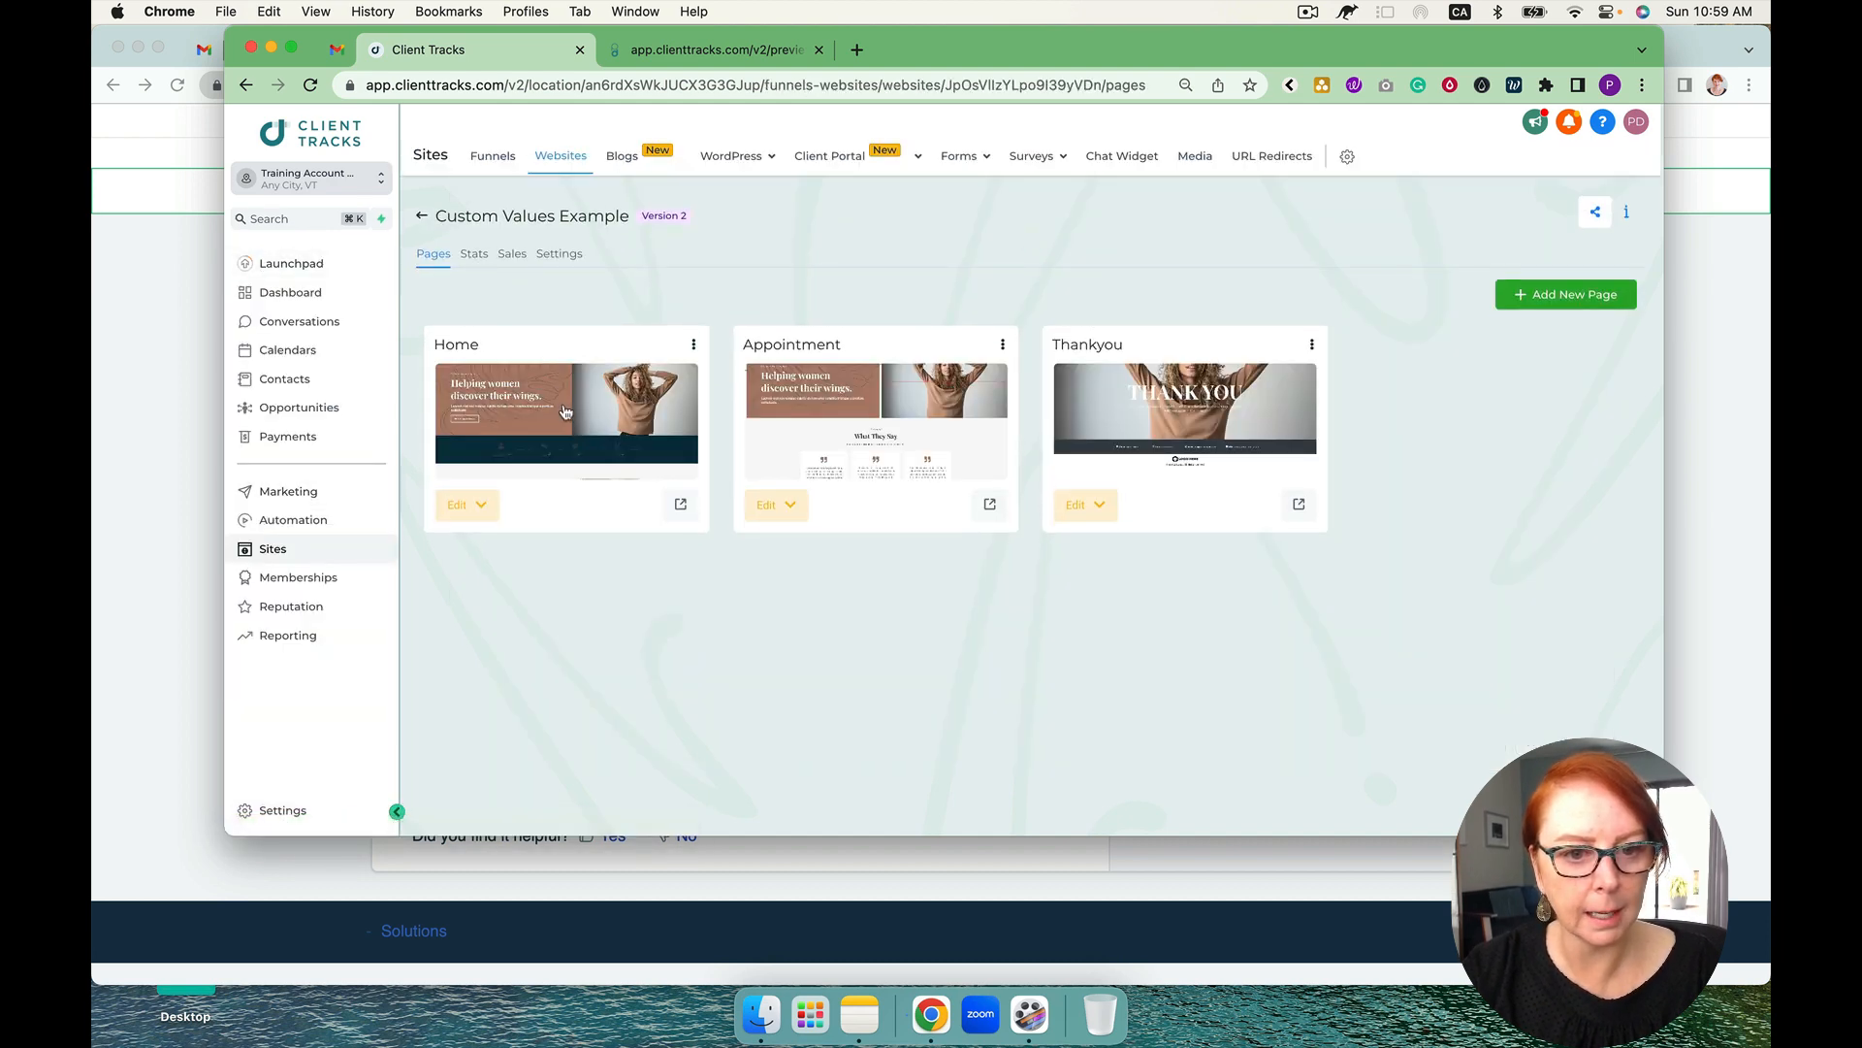
left_click(456, 504)
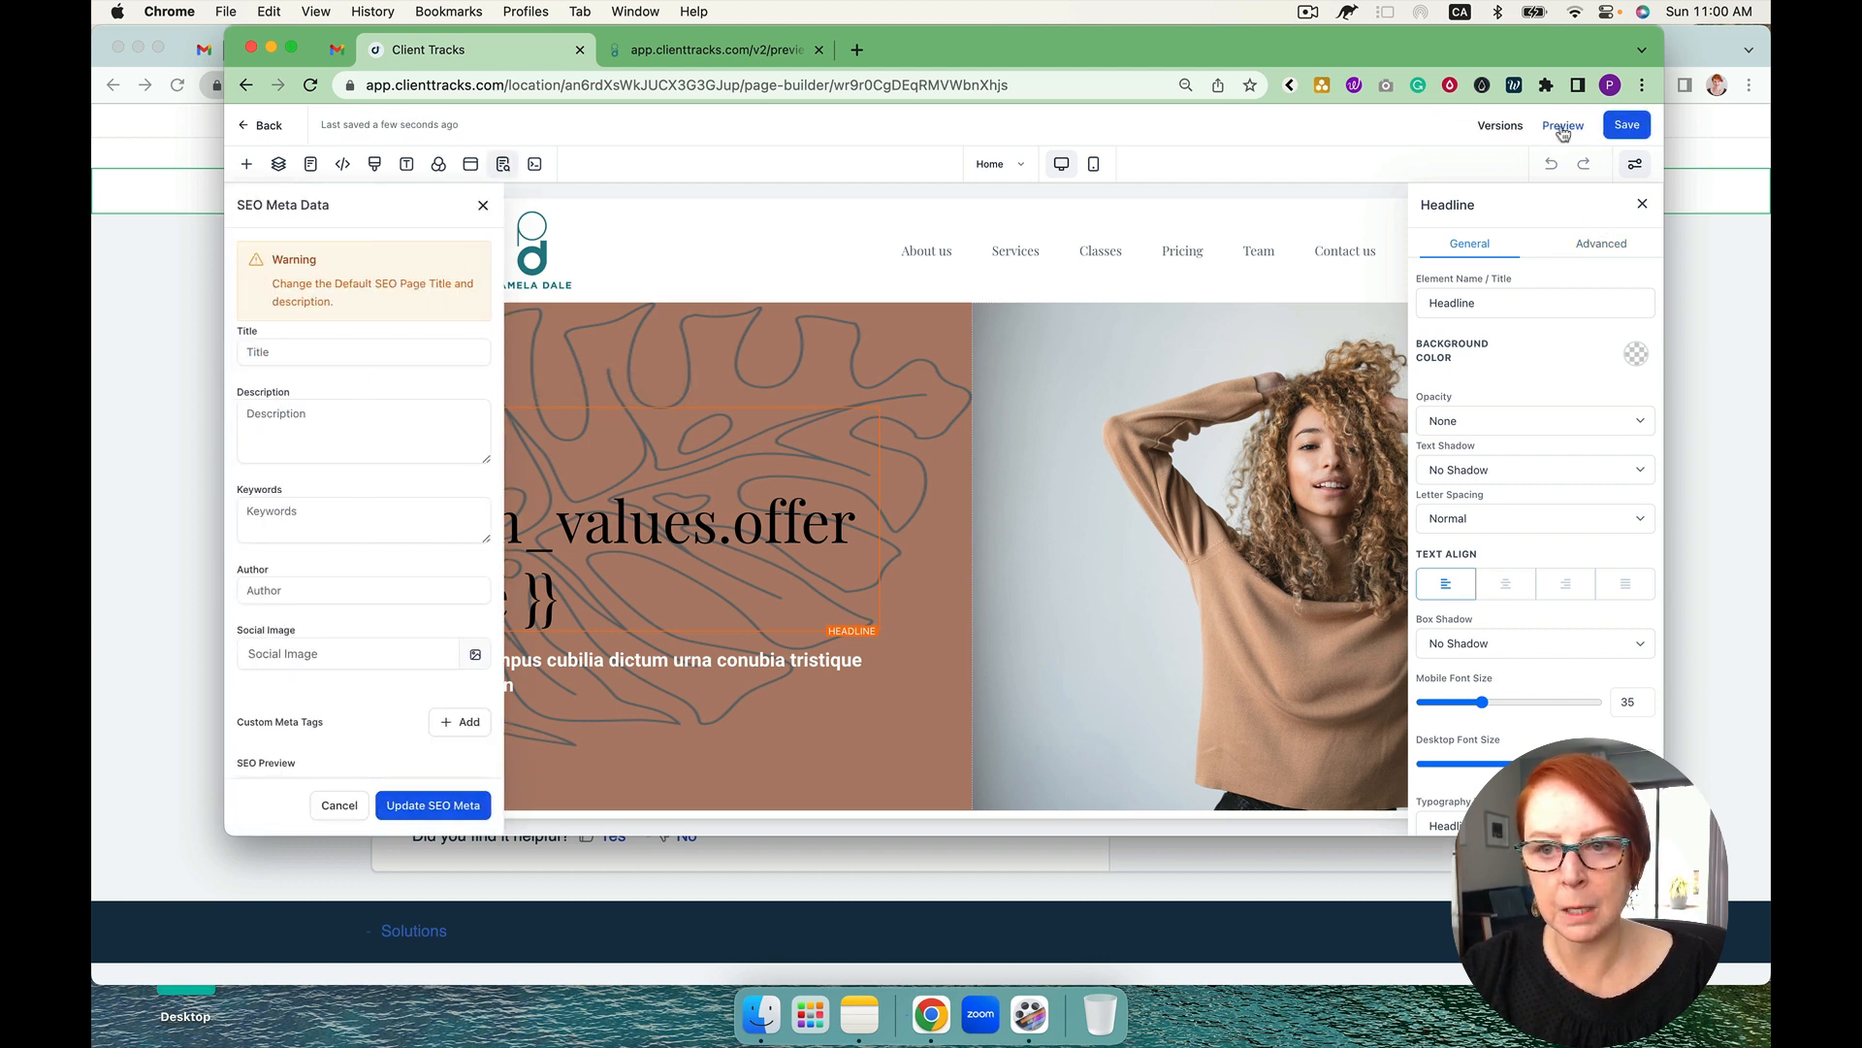
Preview the new headline, close the SEO panel and return to the site's pages
left_click(1564, 124)
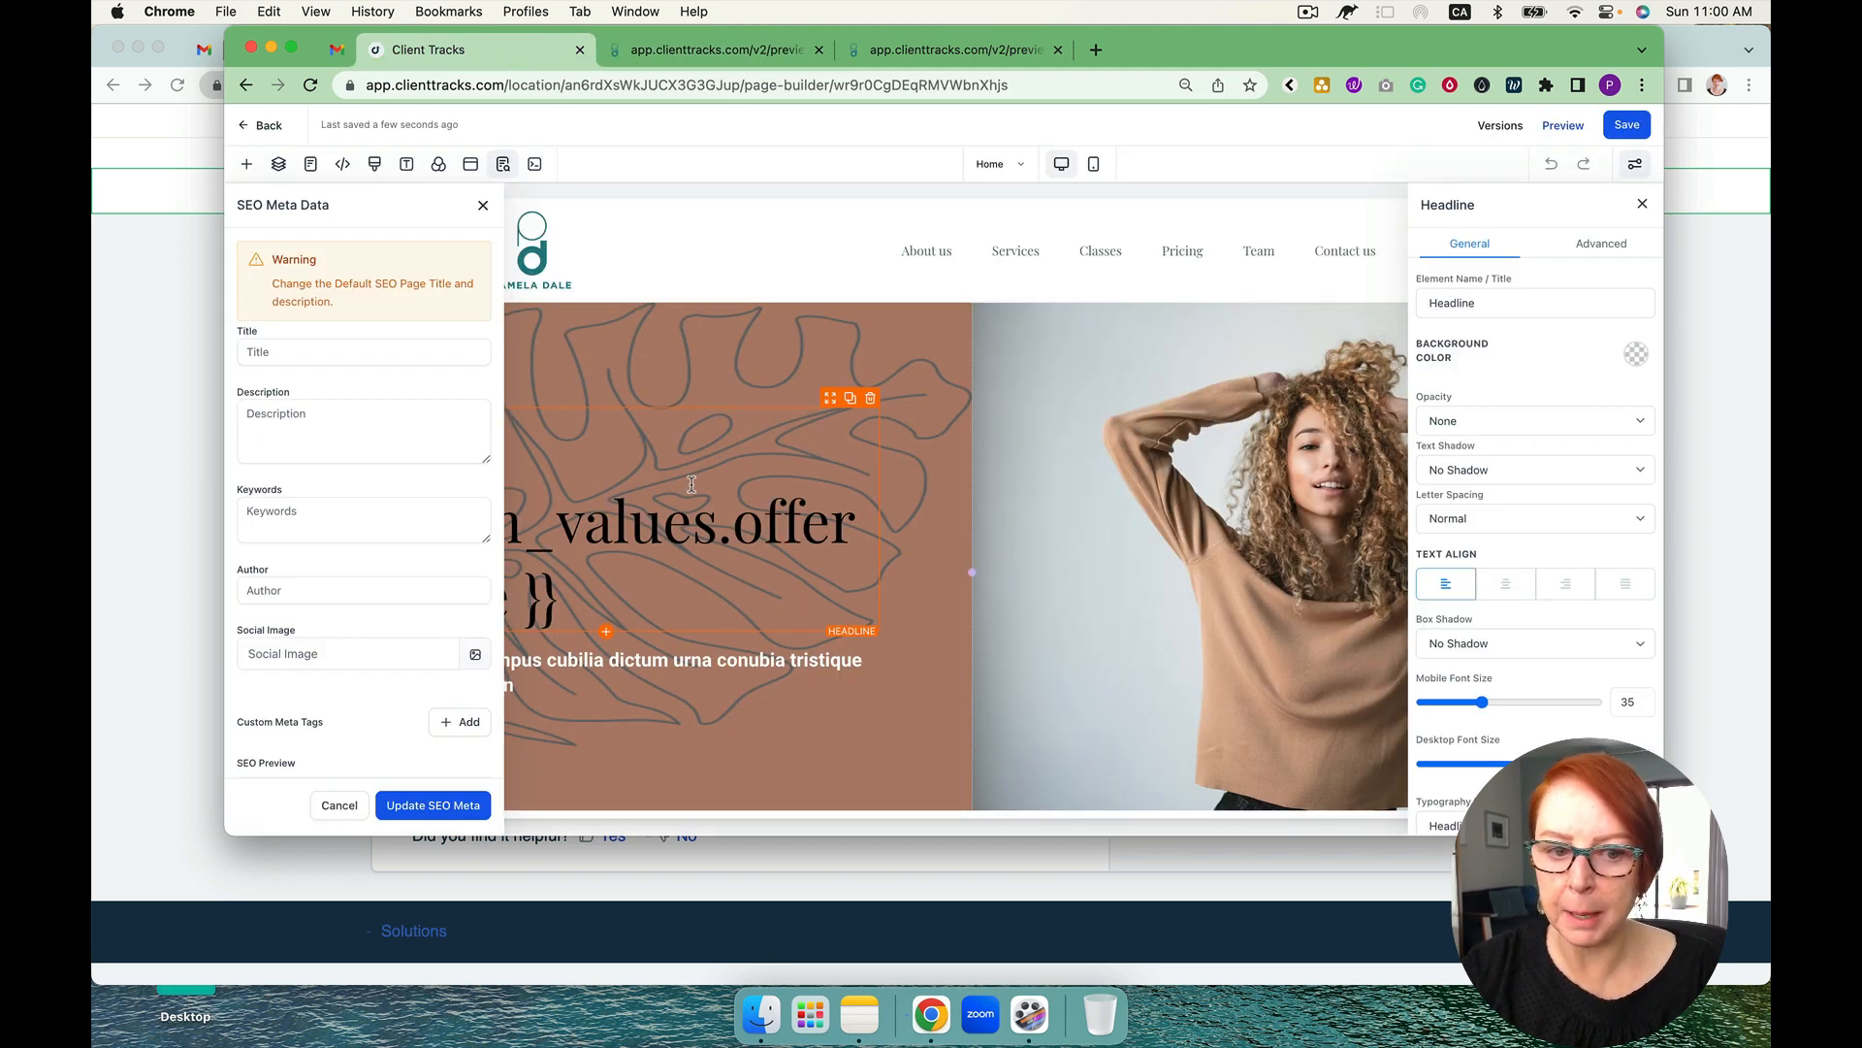
left_click(483, 204)
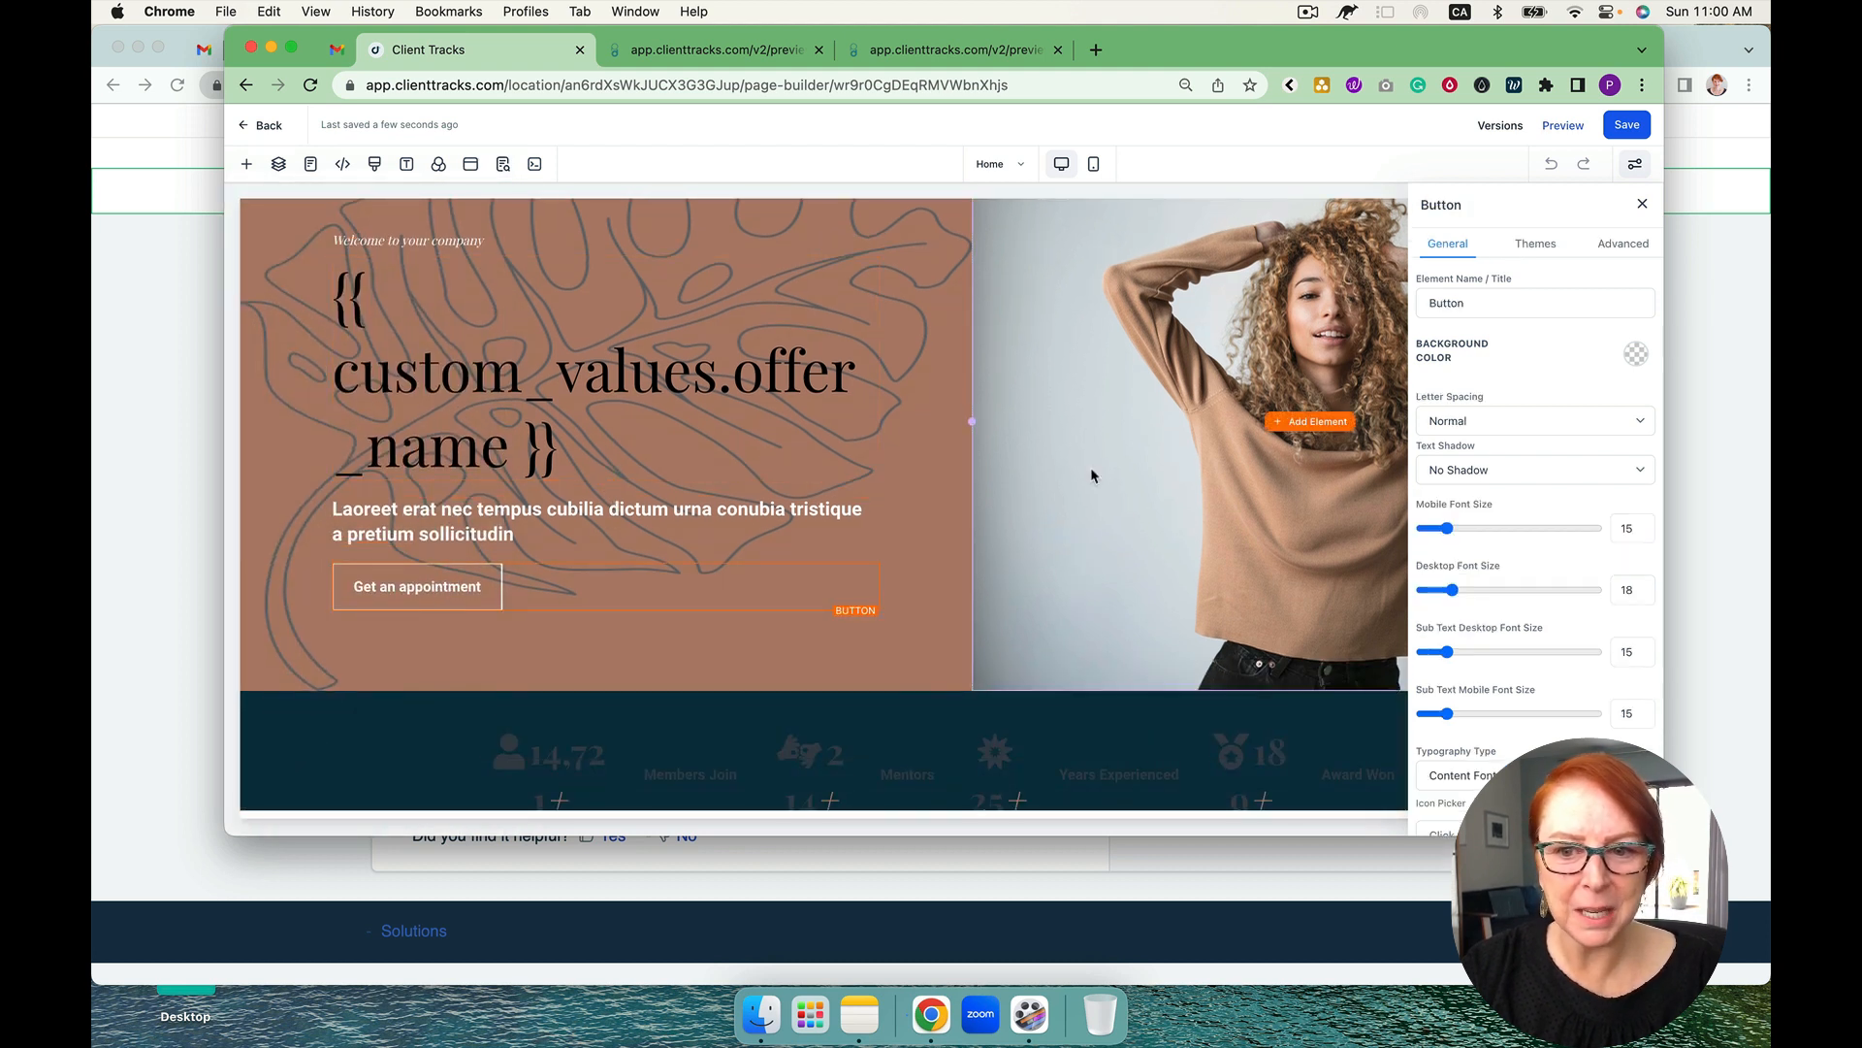
mouse_move(703, 235)
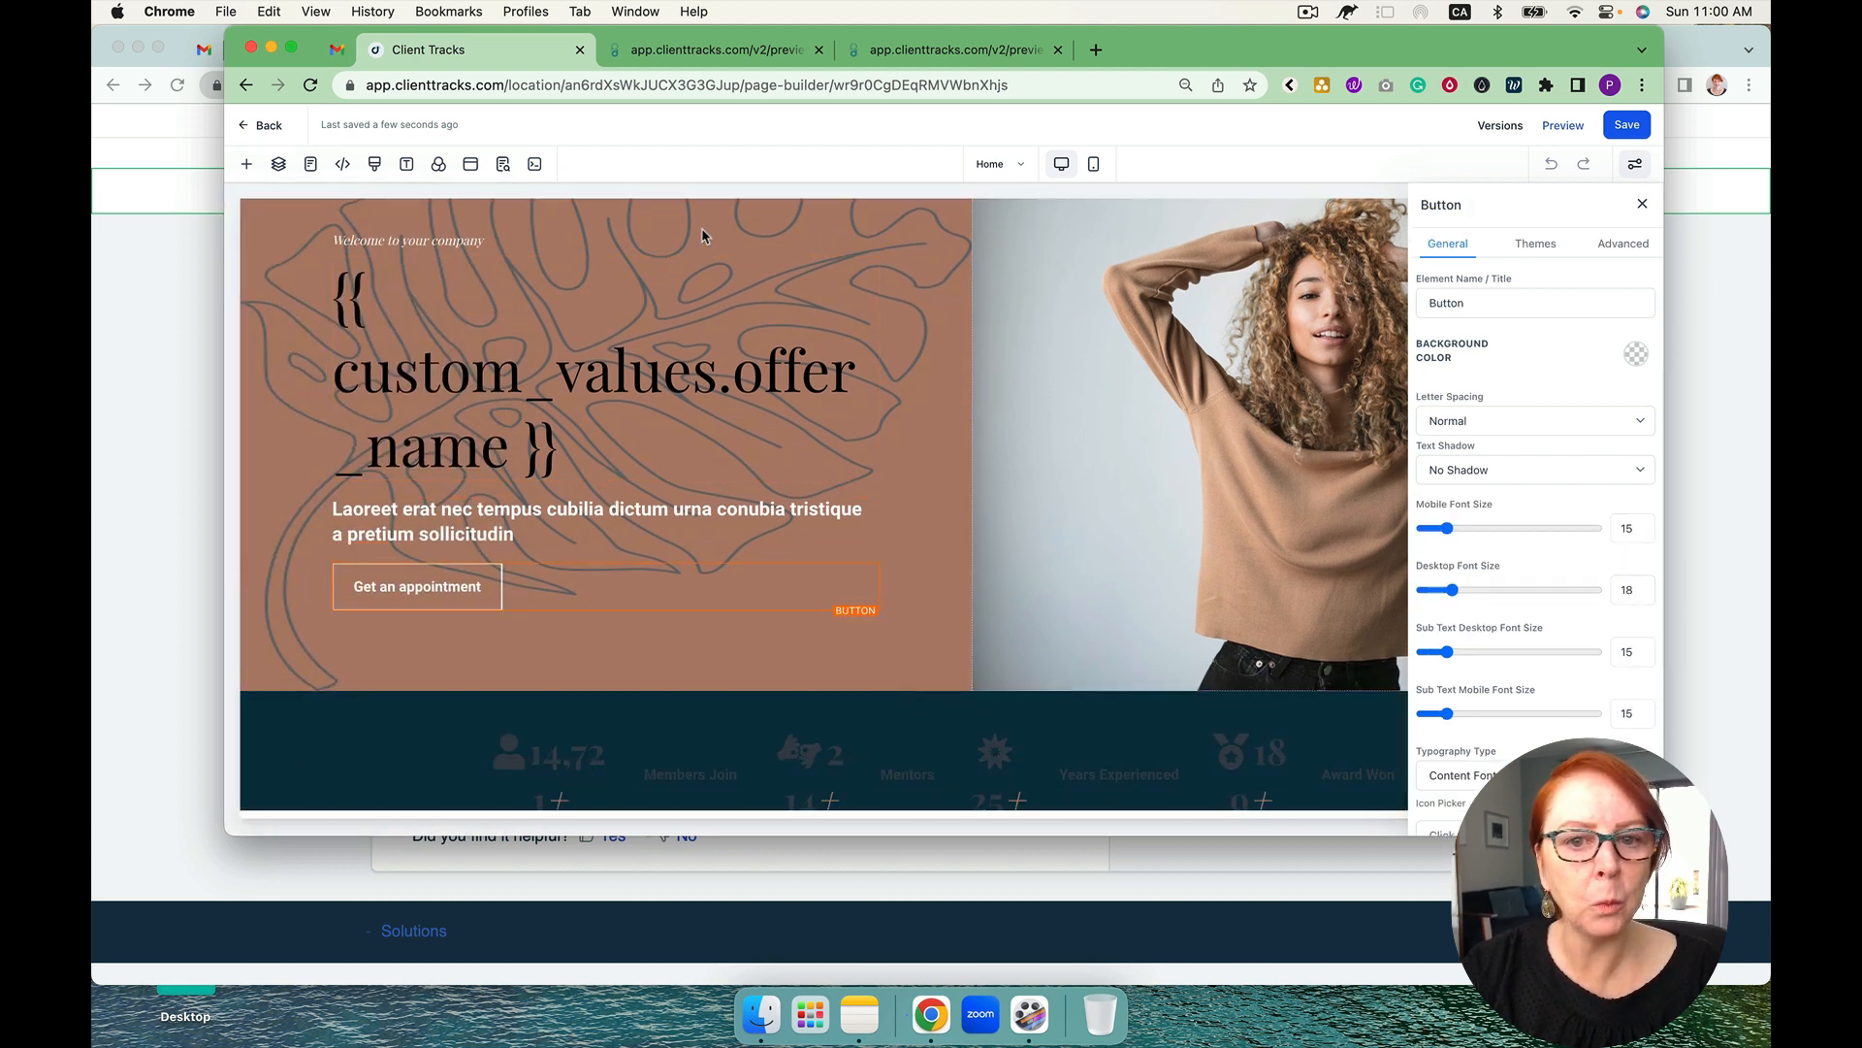
left_click(262, 124)
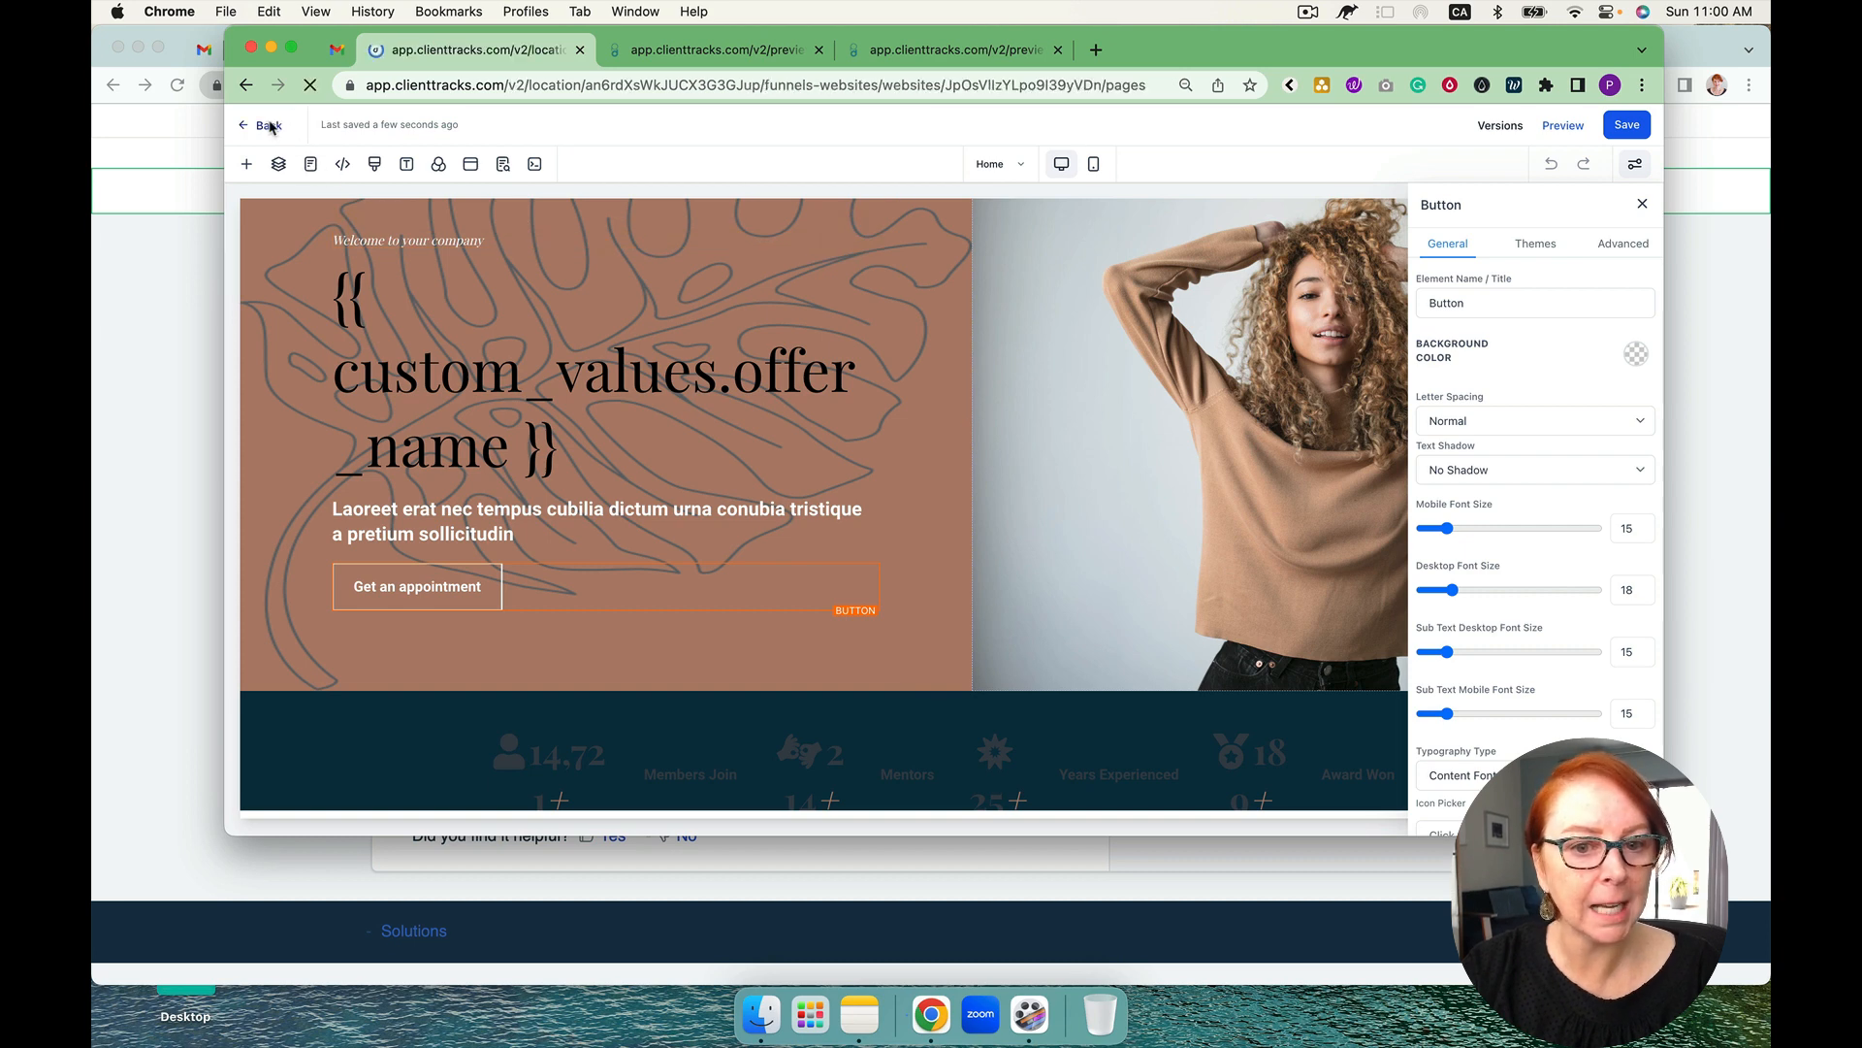
left_click(262, 125)
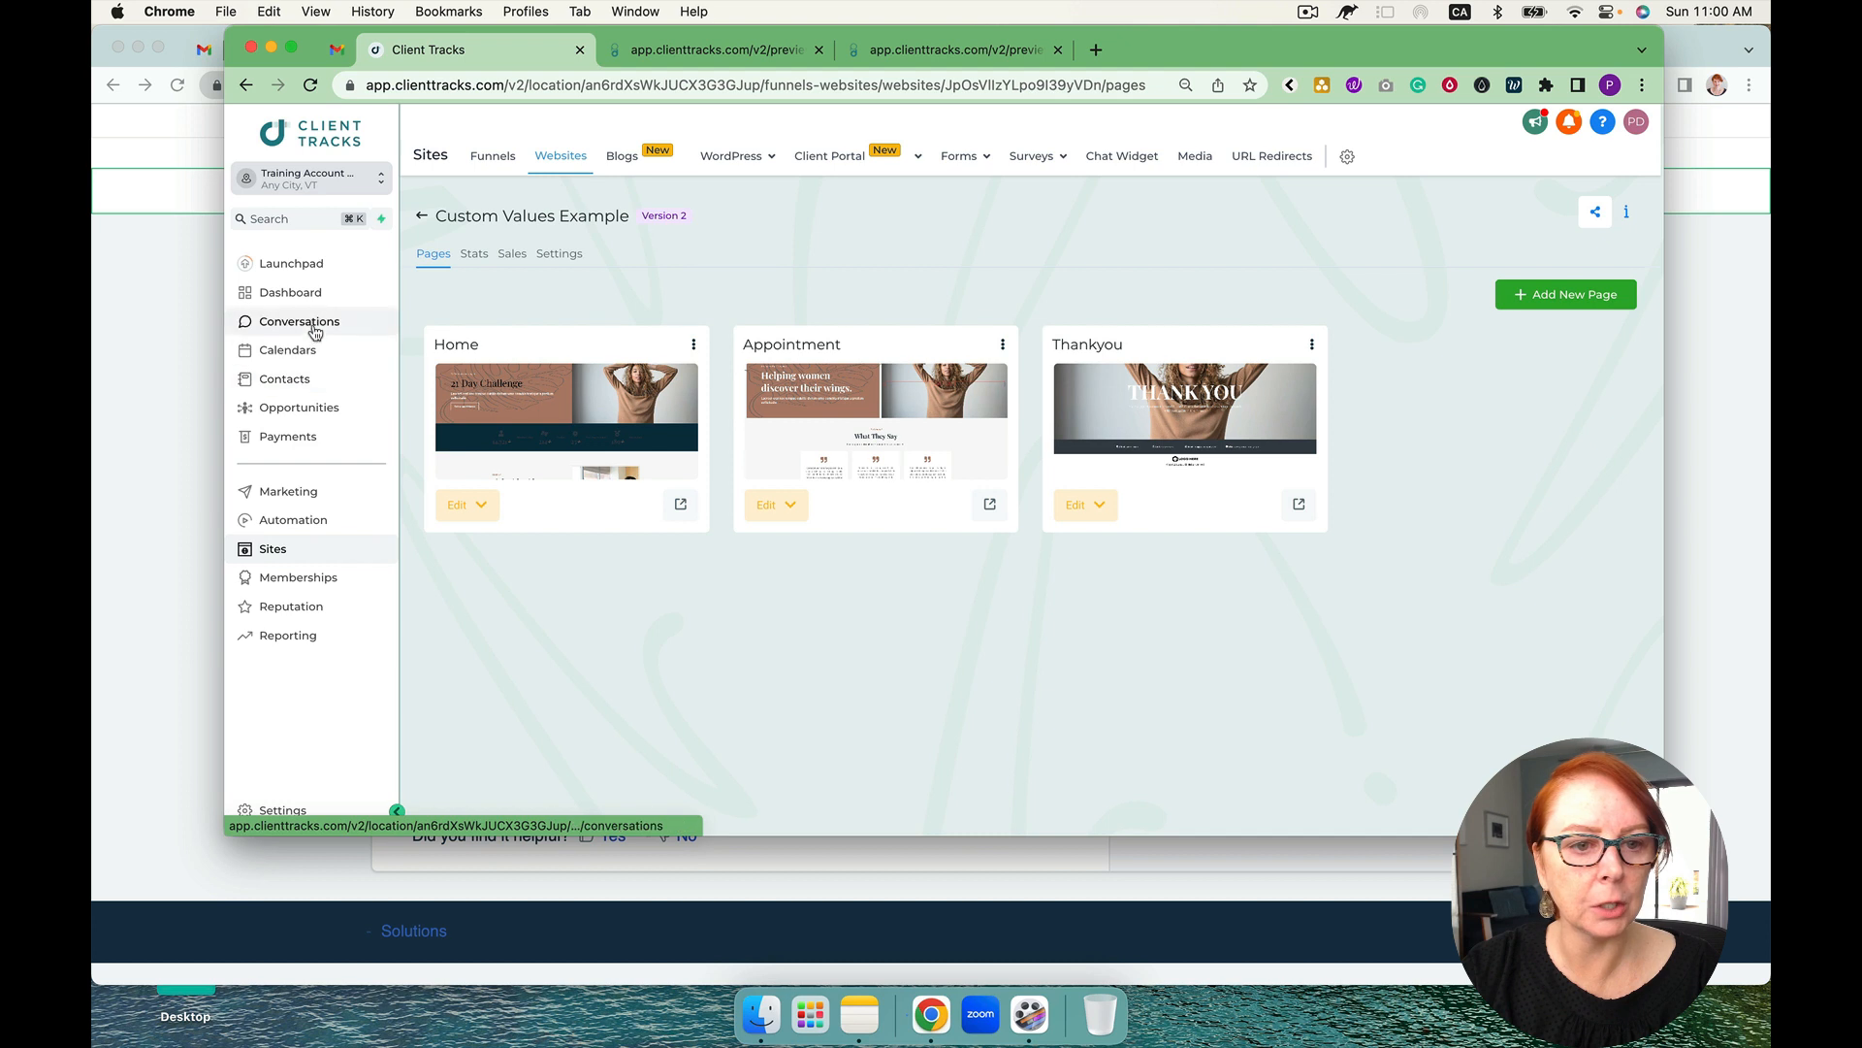
Insert the Contact > First Name merge field into the recent conversation's email draft
left_click(299, 320)
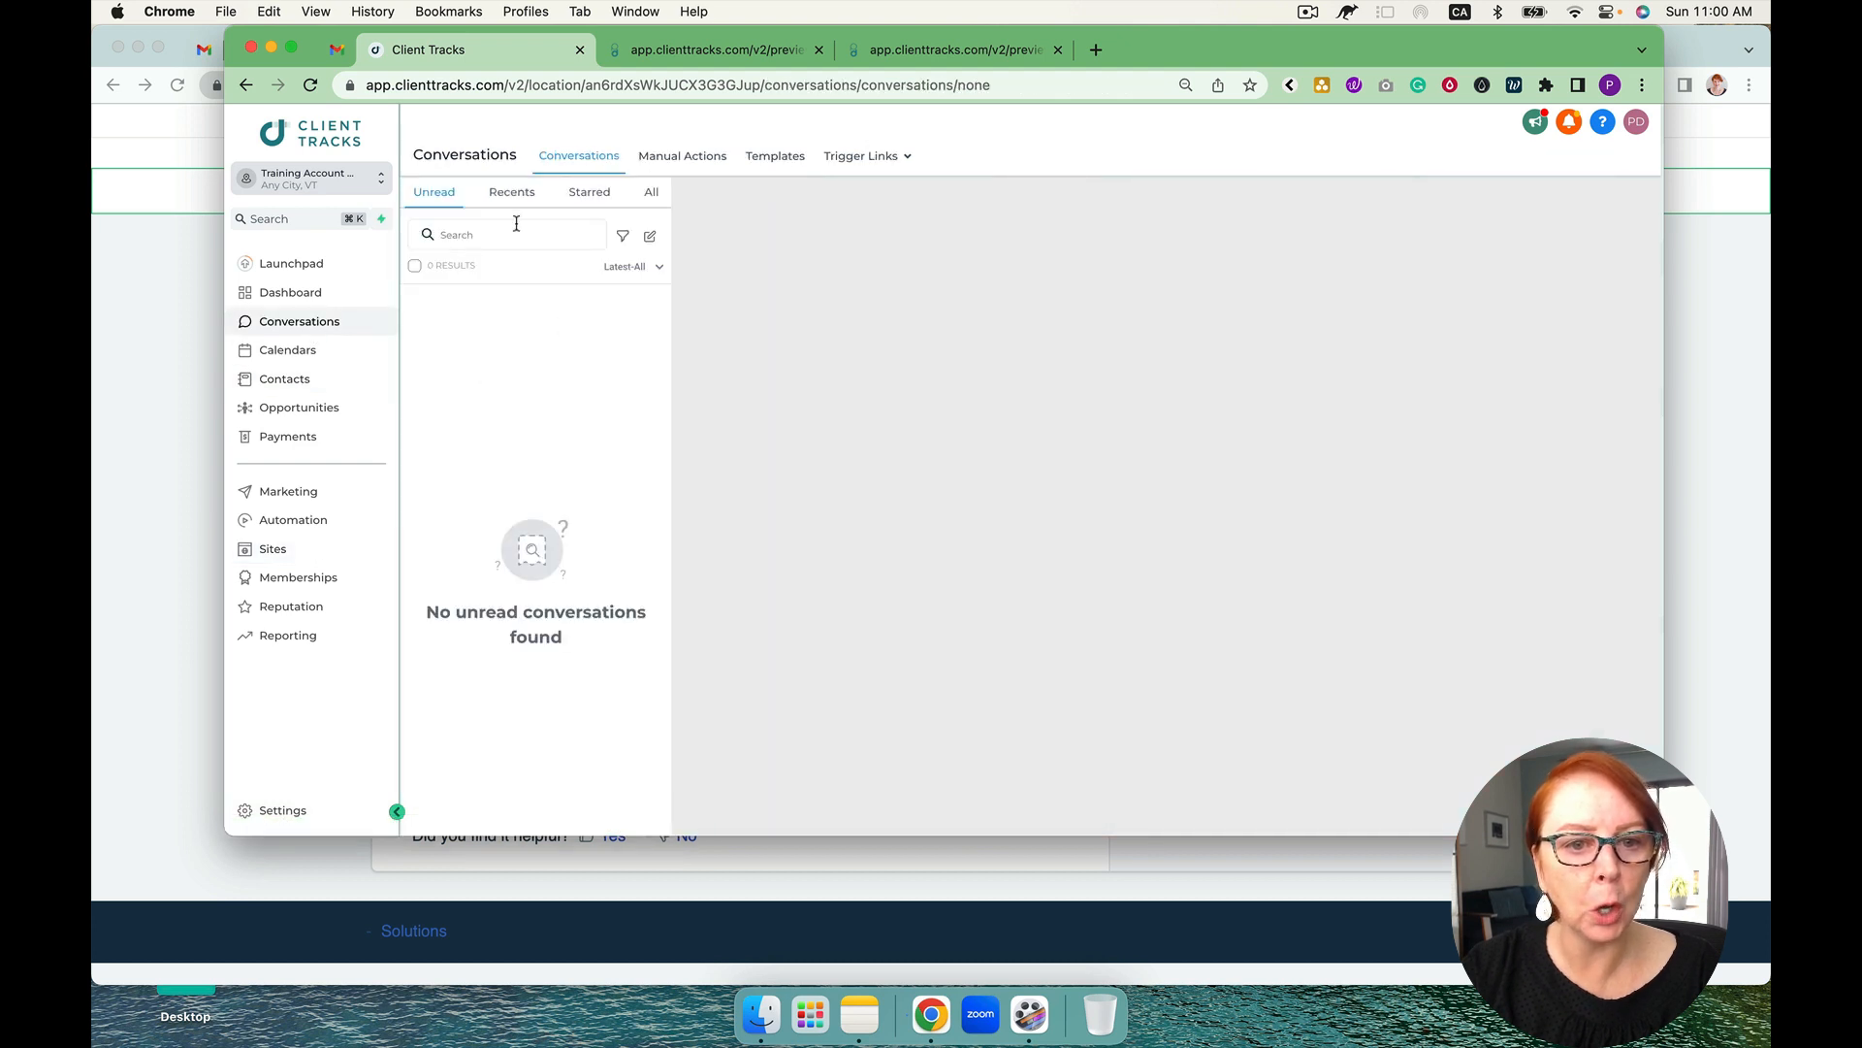
left_click(511, 192)
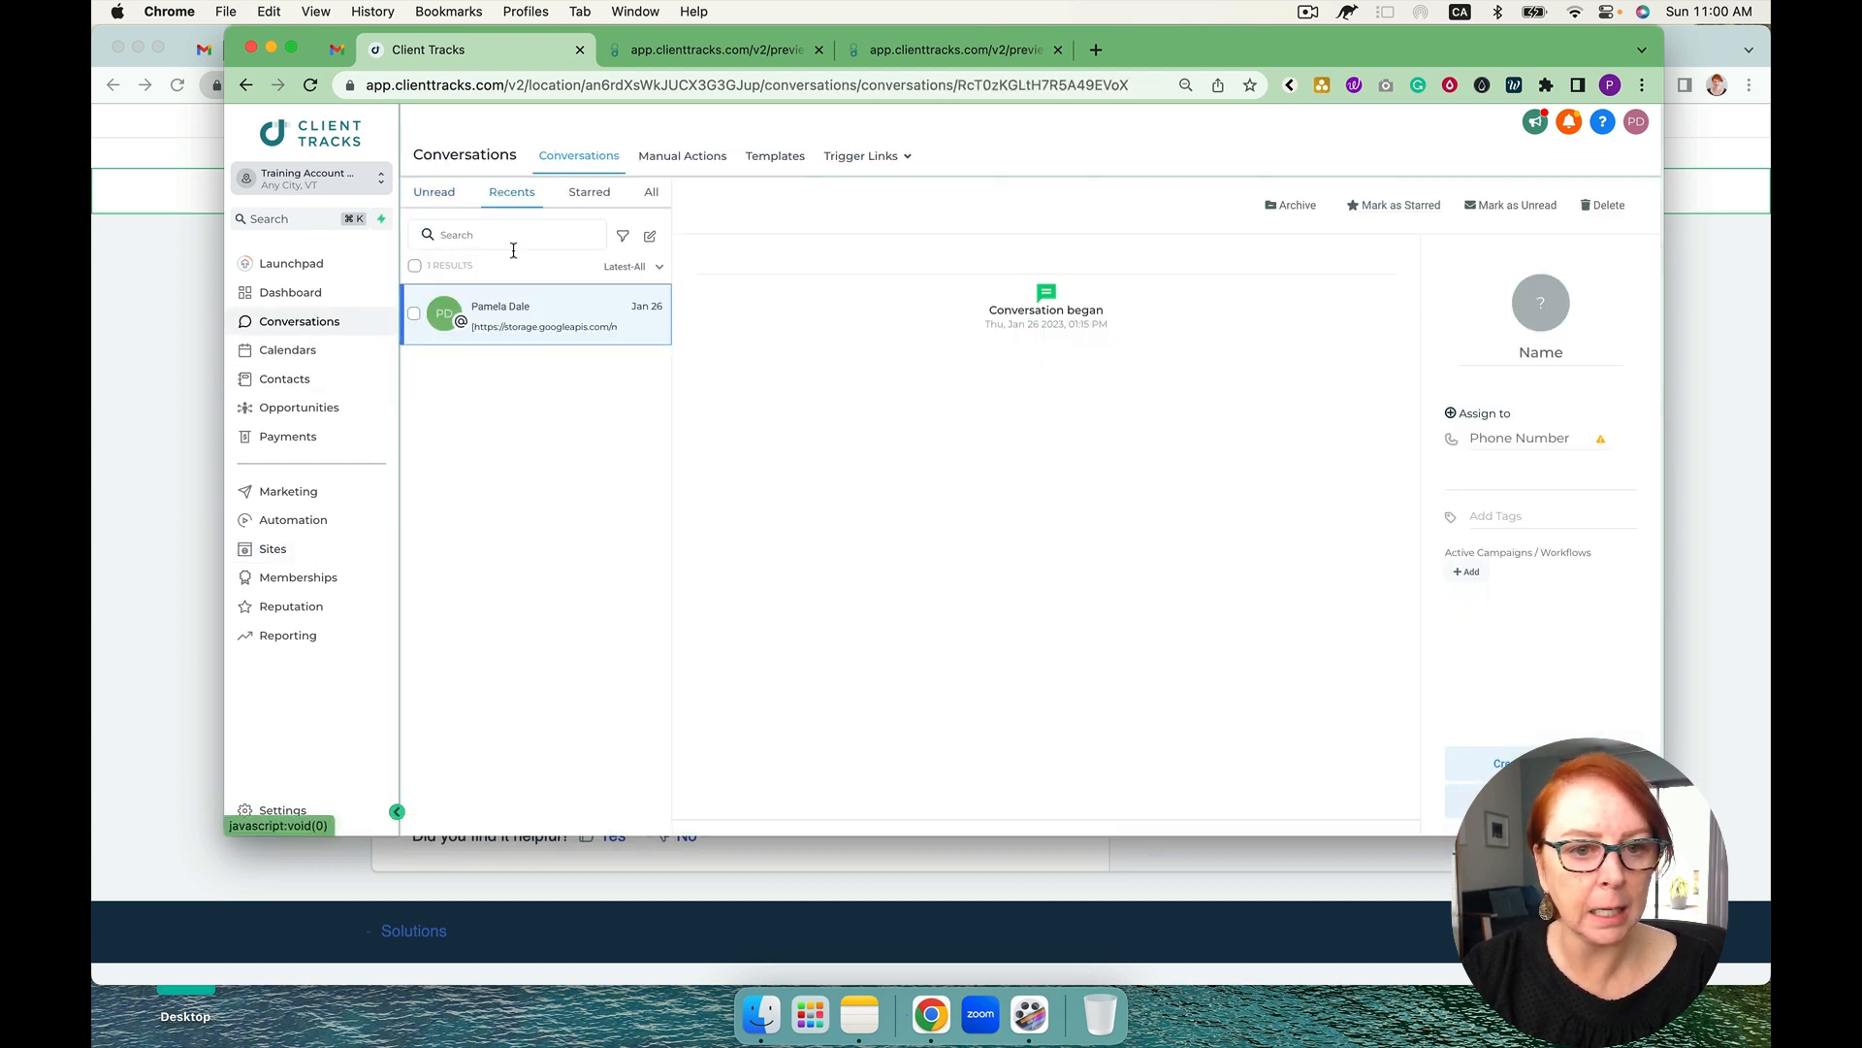
left_click(535, 314)
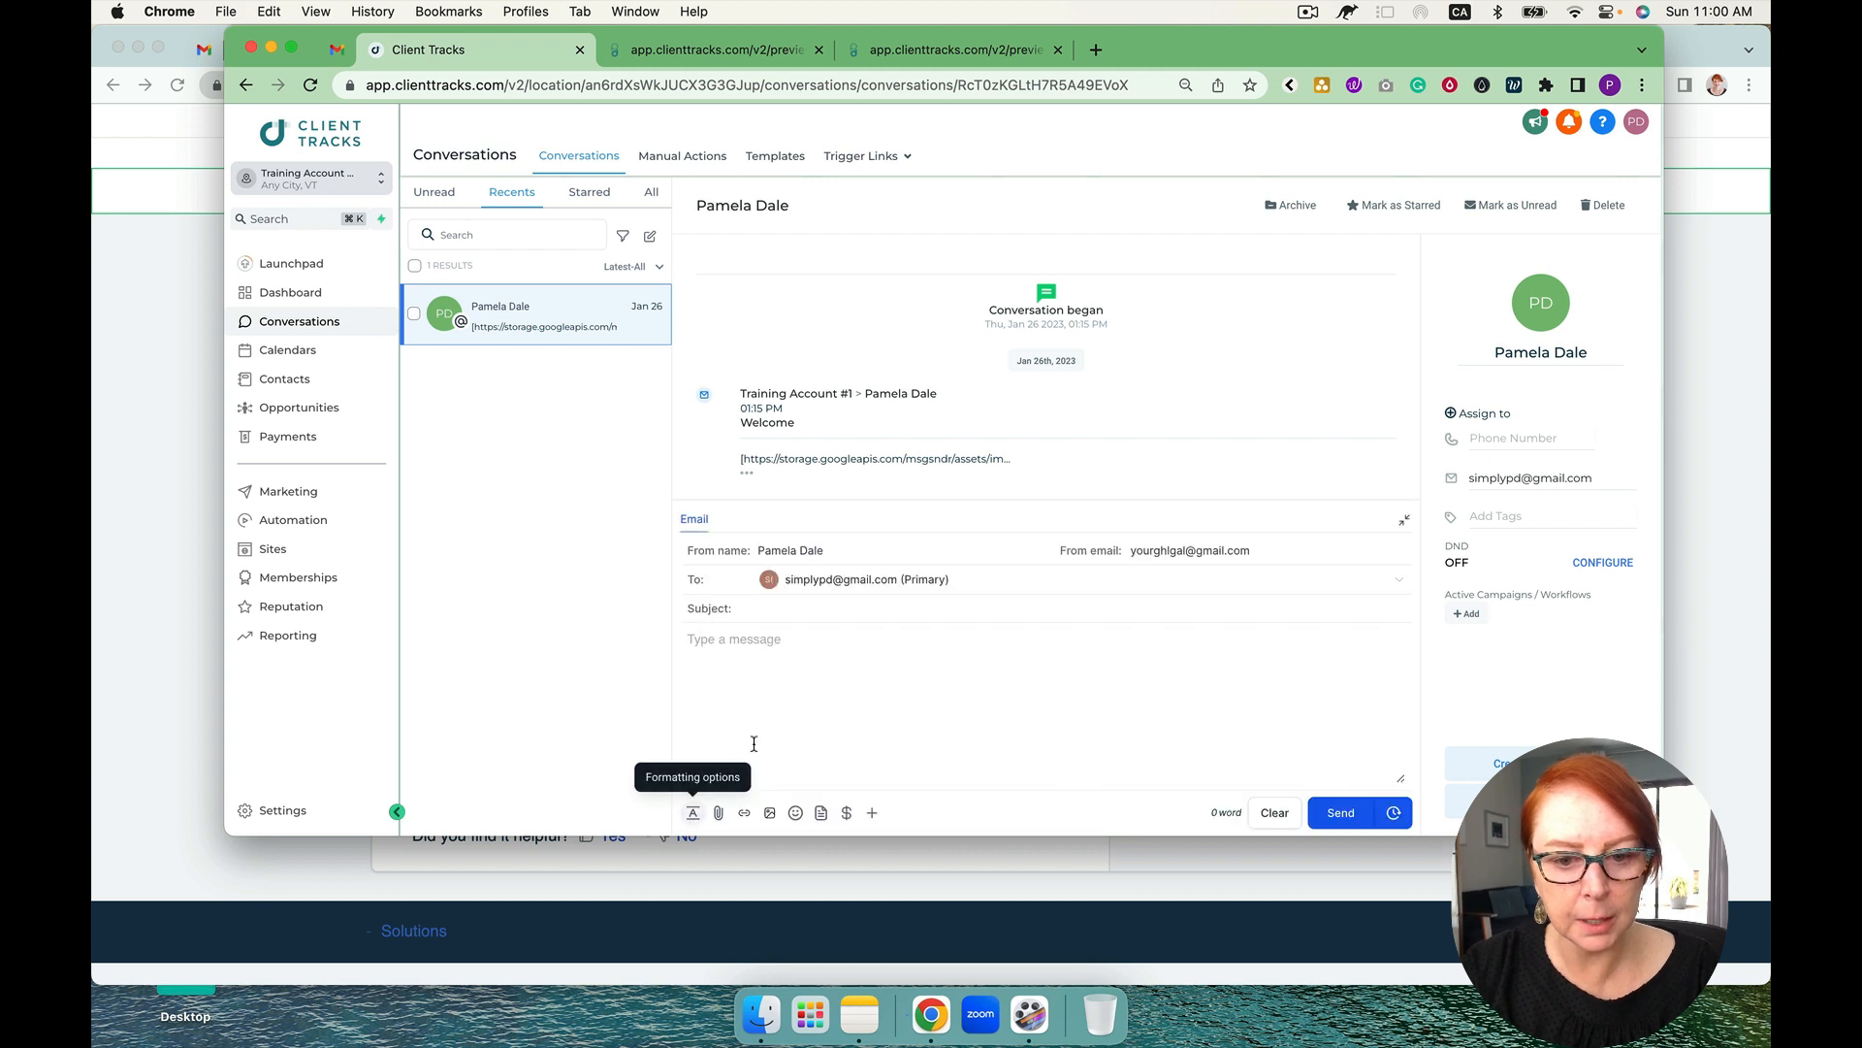
left_click(871, 813)
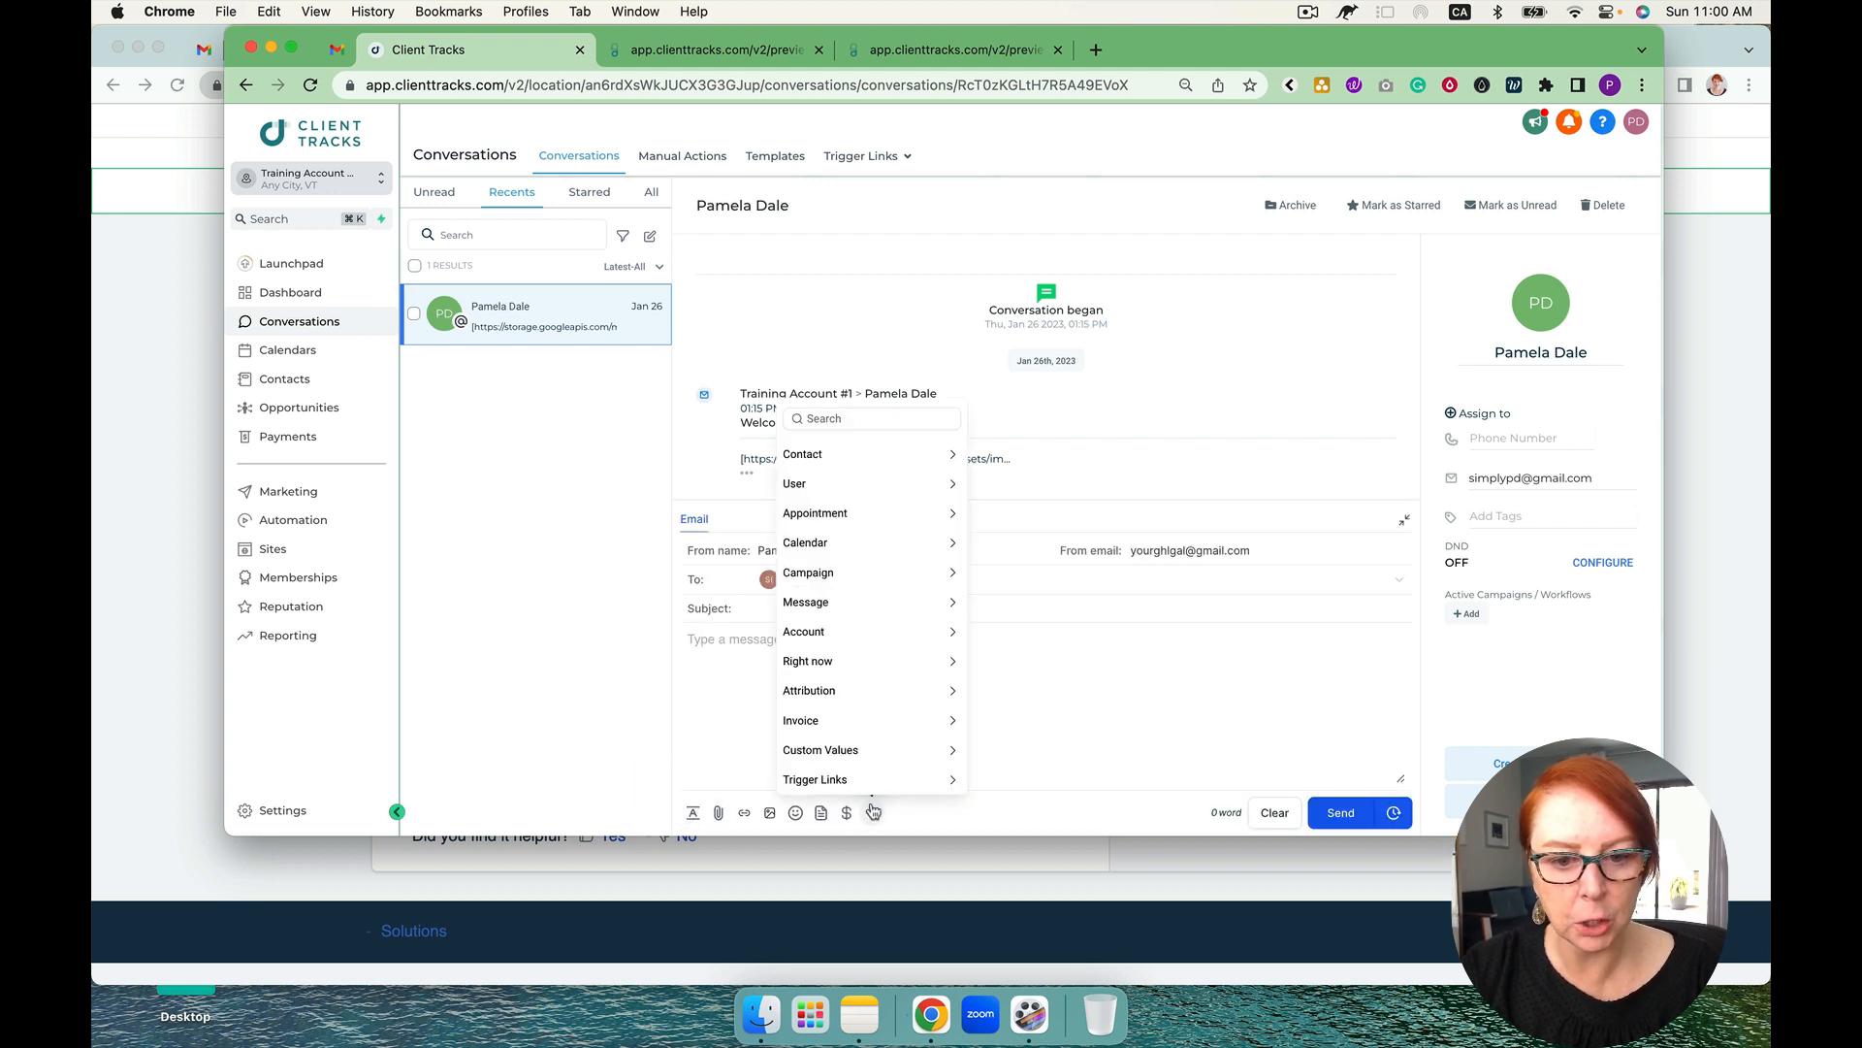
left_click(819, 749)
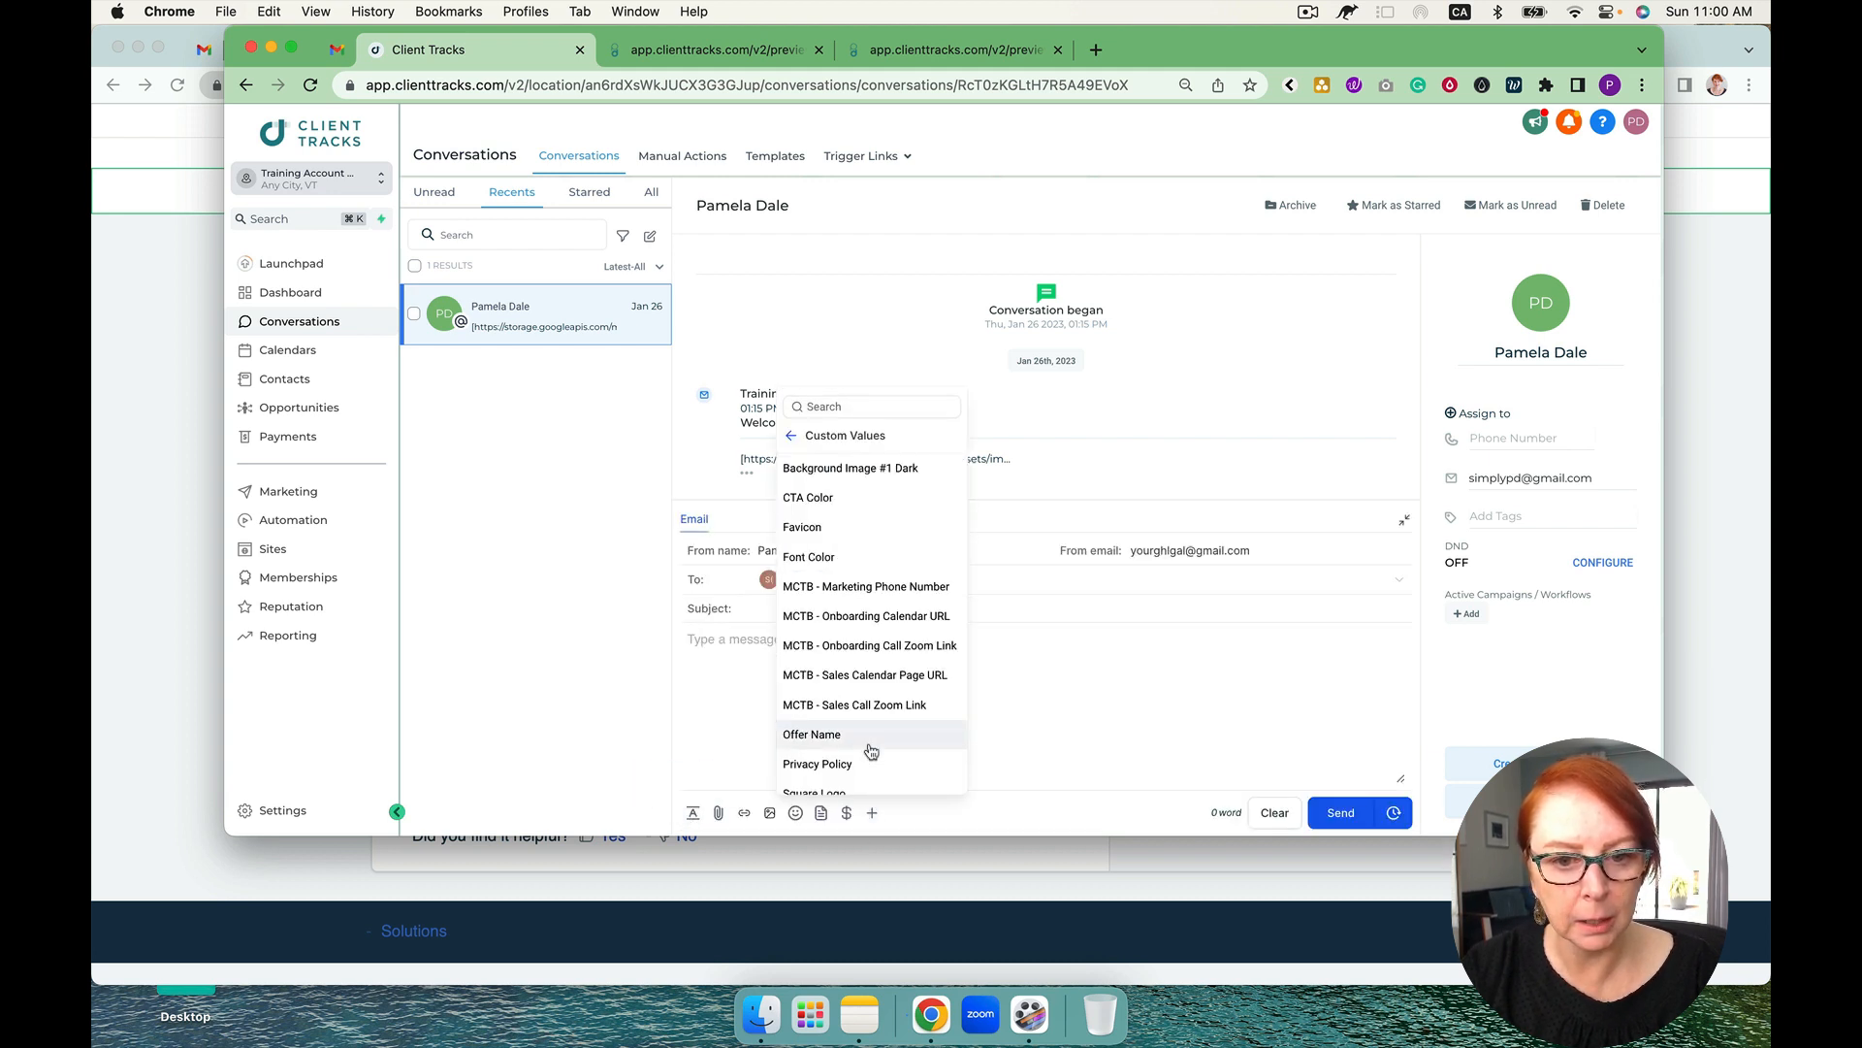
left_click(791, 434)
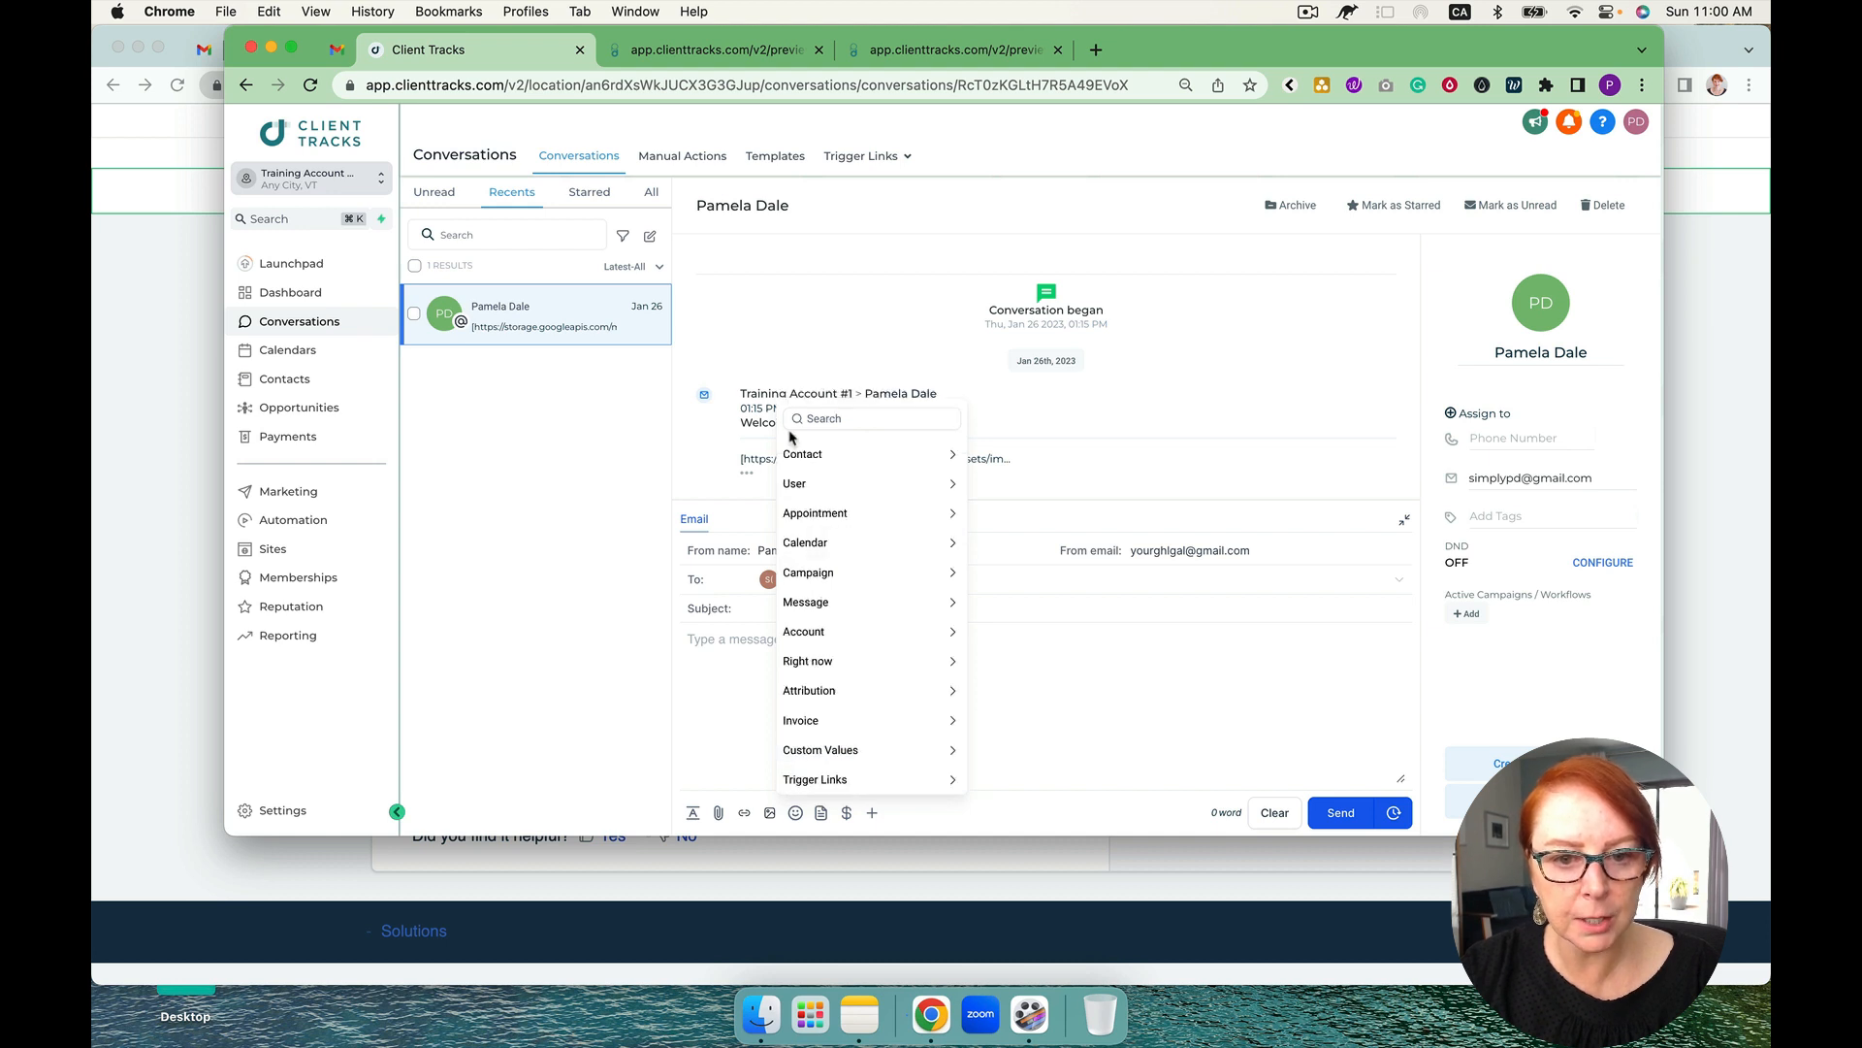
left_click(801, 454)
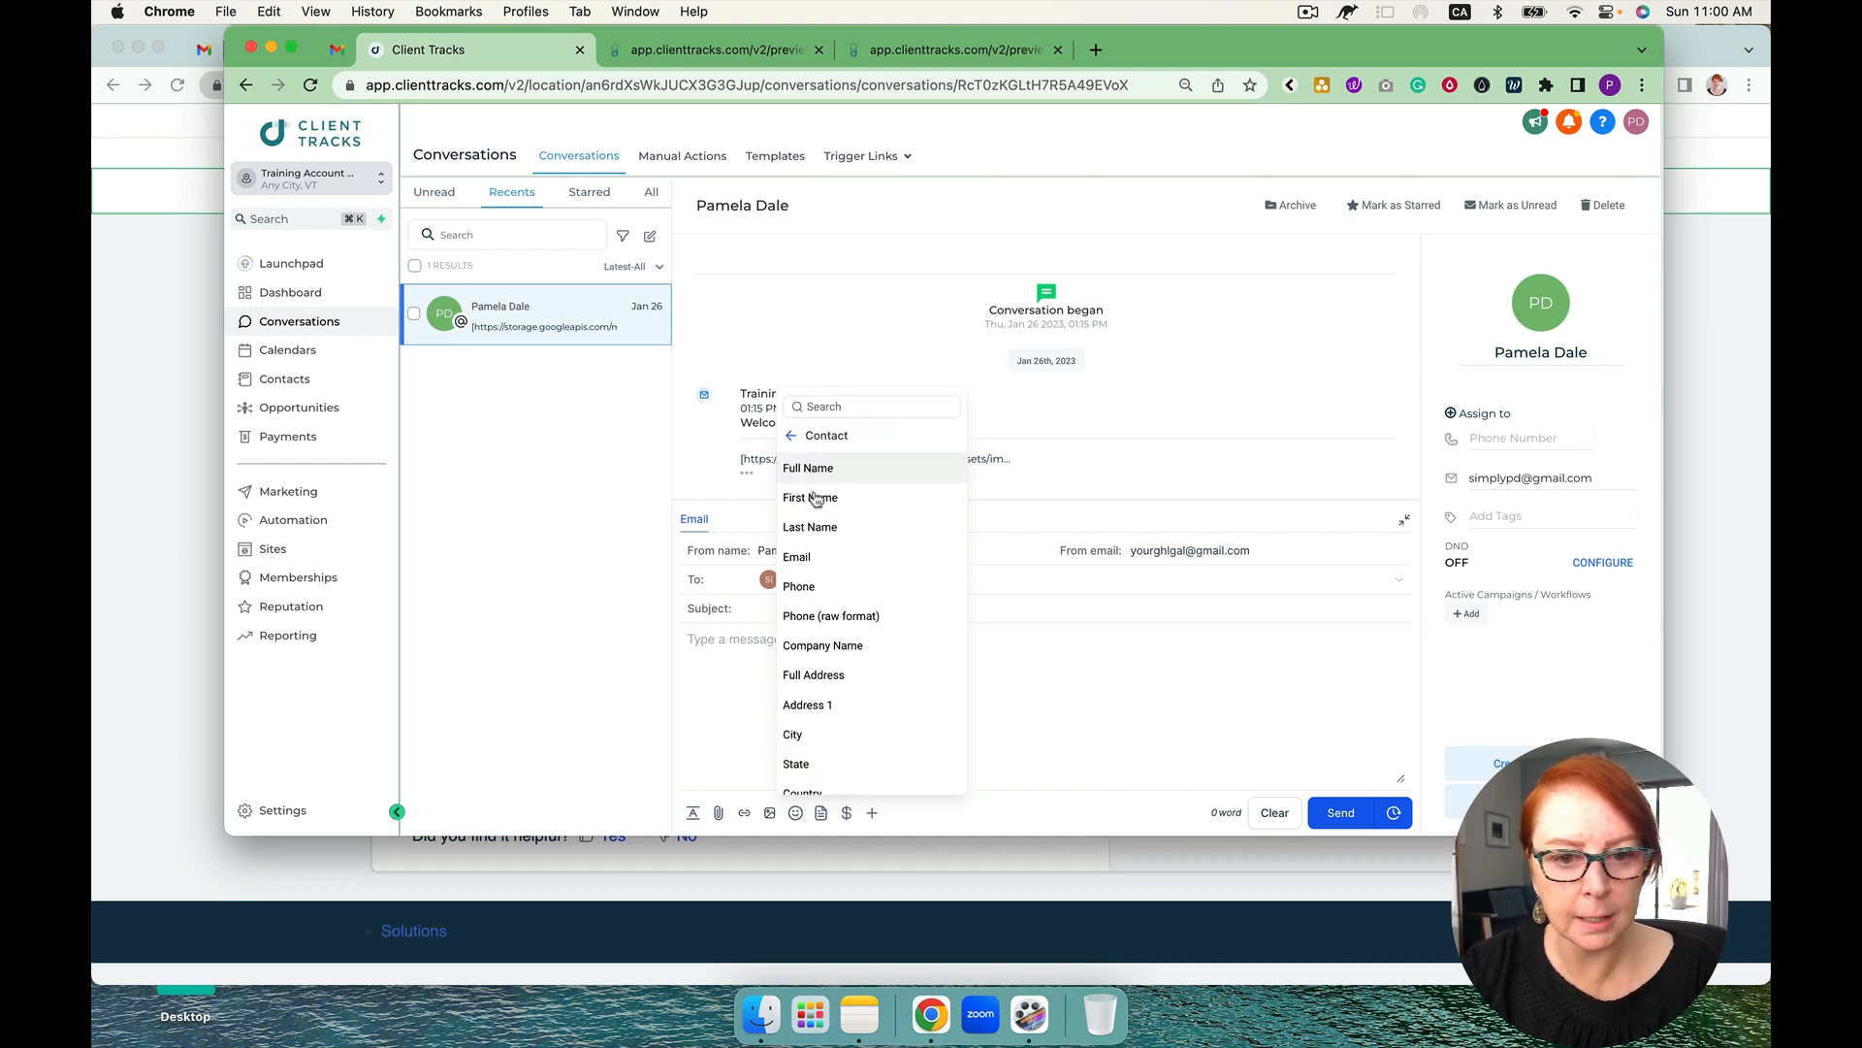
left_click(810, 497)
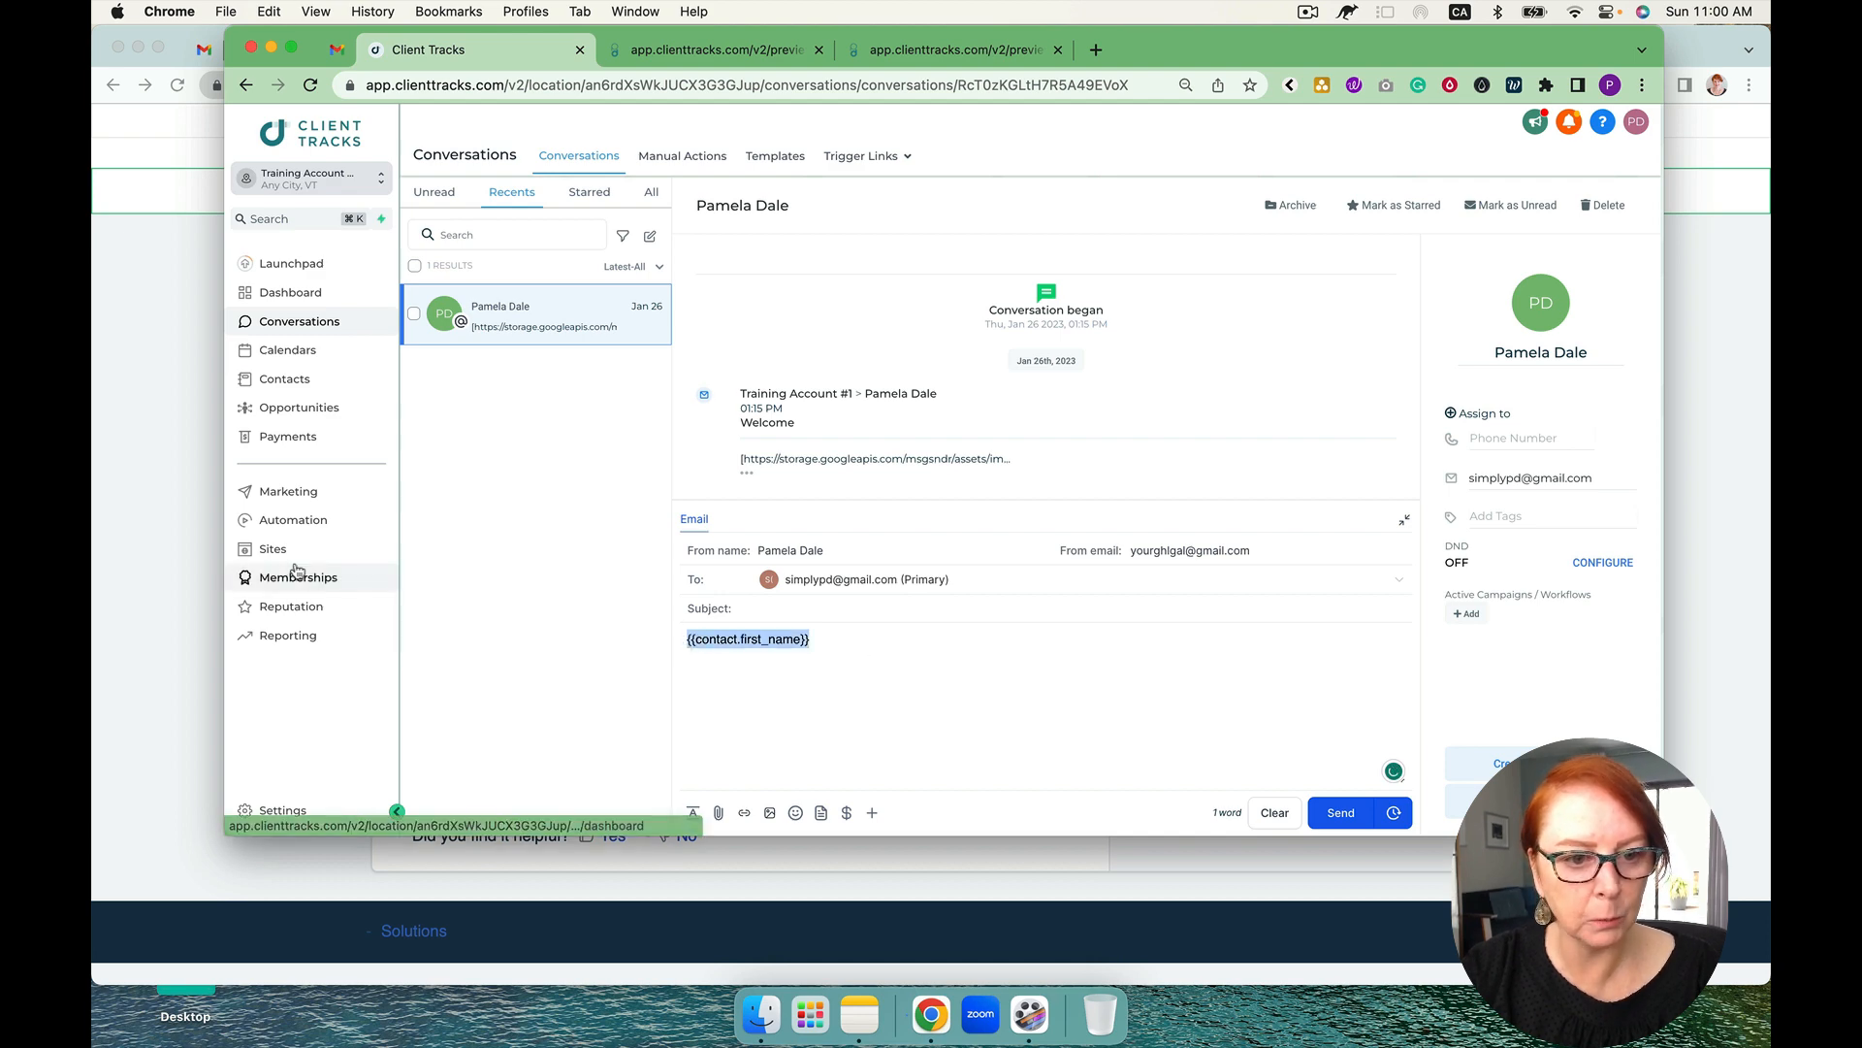
Return to the Sites area
left_click(271, 547)
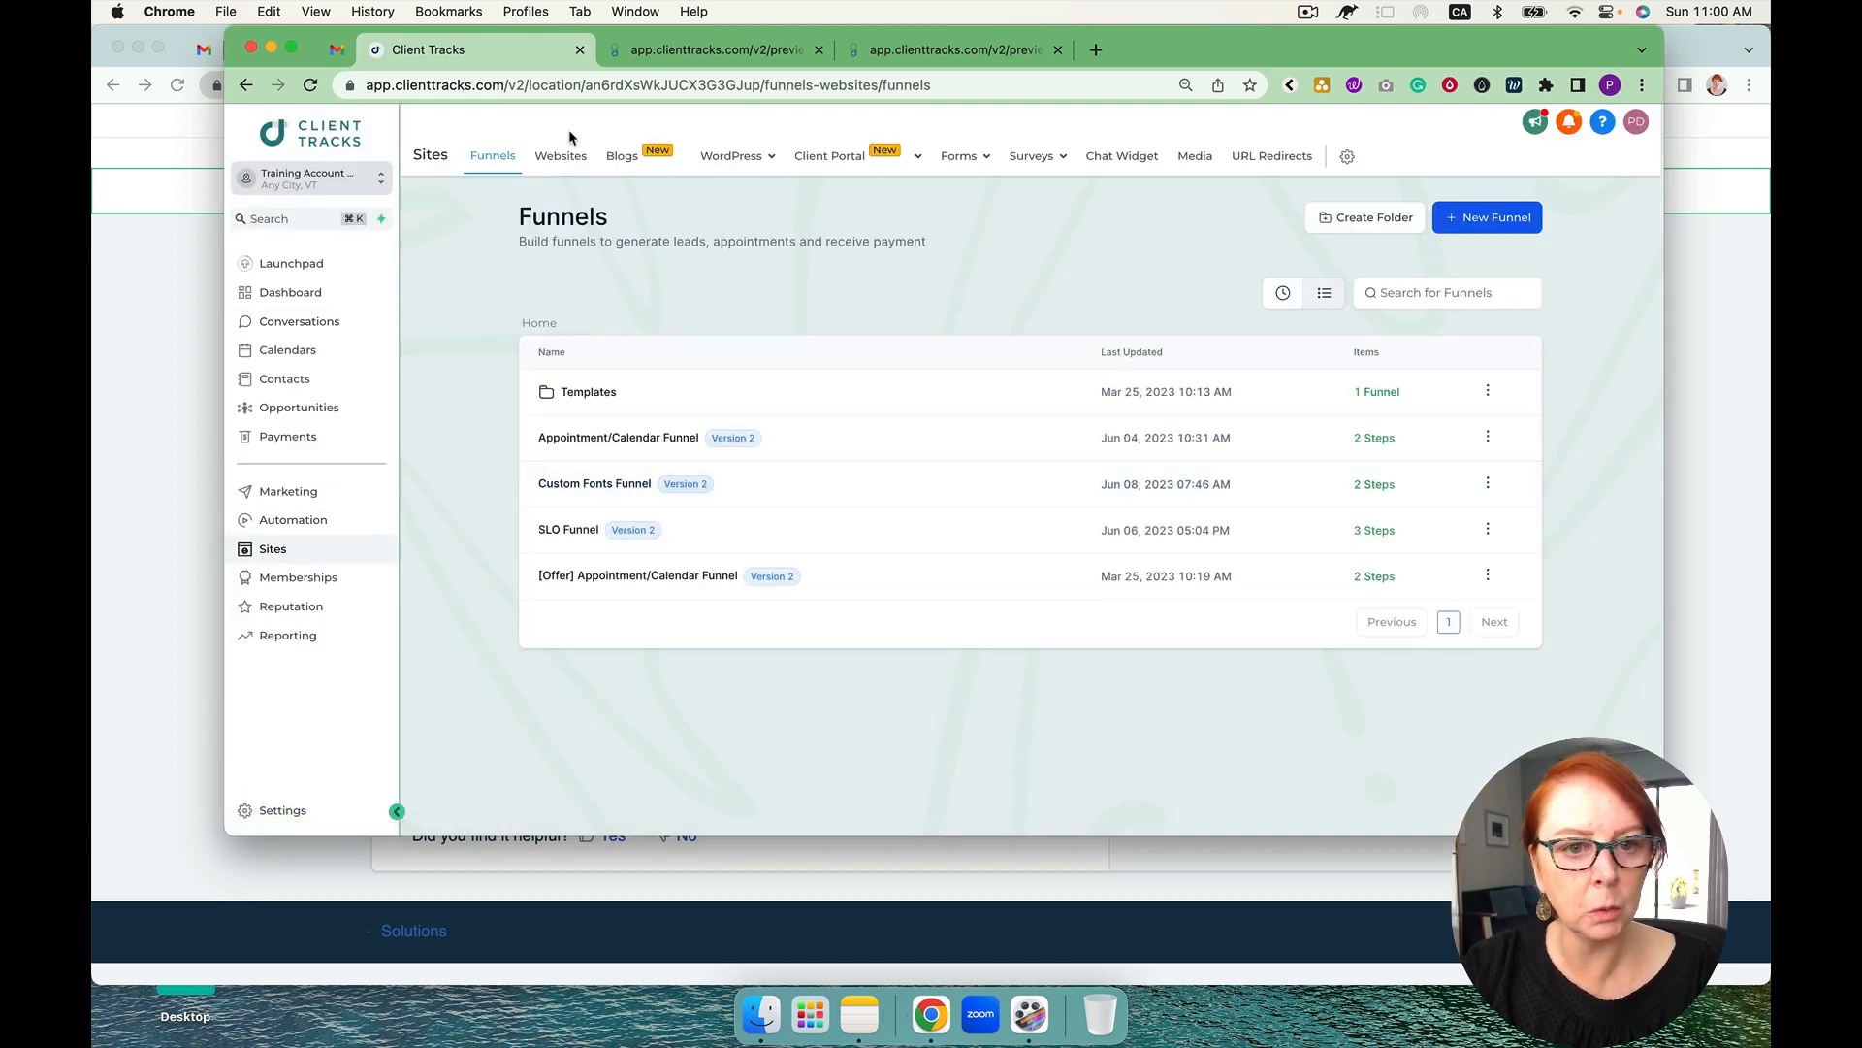
Open the Custom Values Example website's page in the builder
left_click(558, 156)
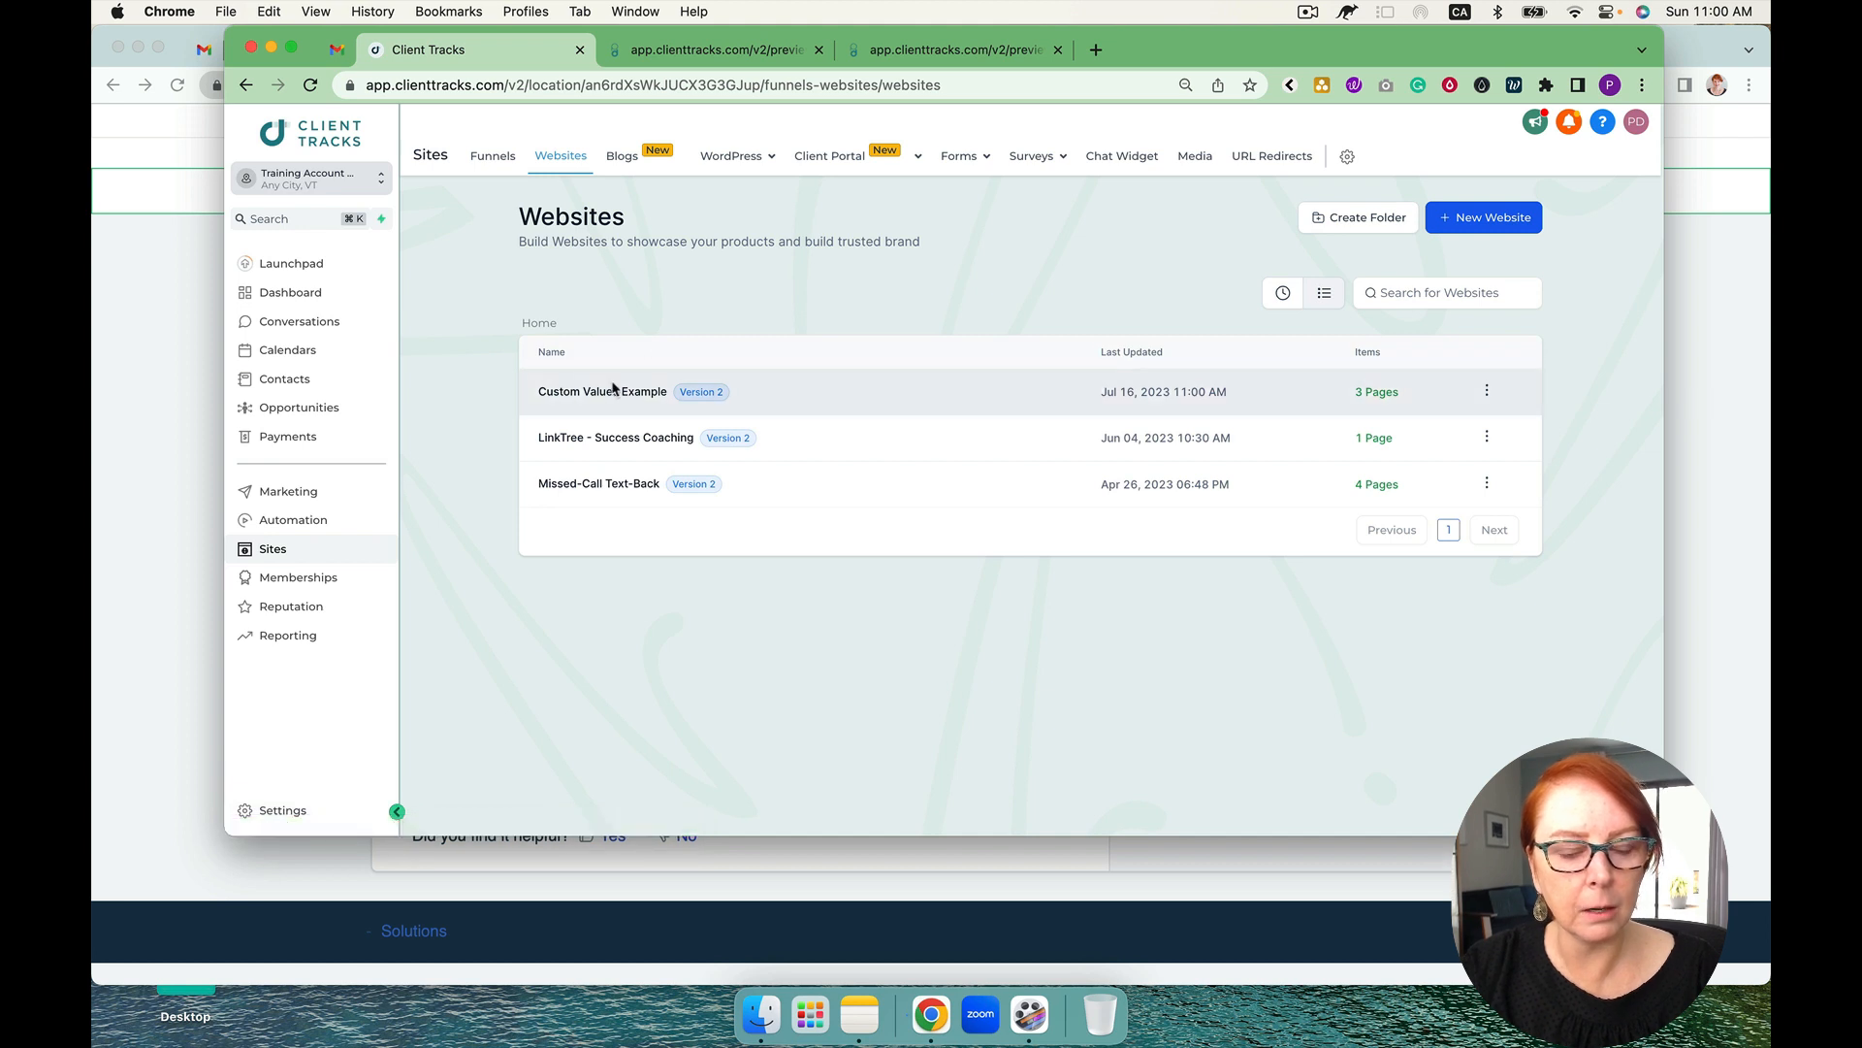
left_click(602, 390)
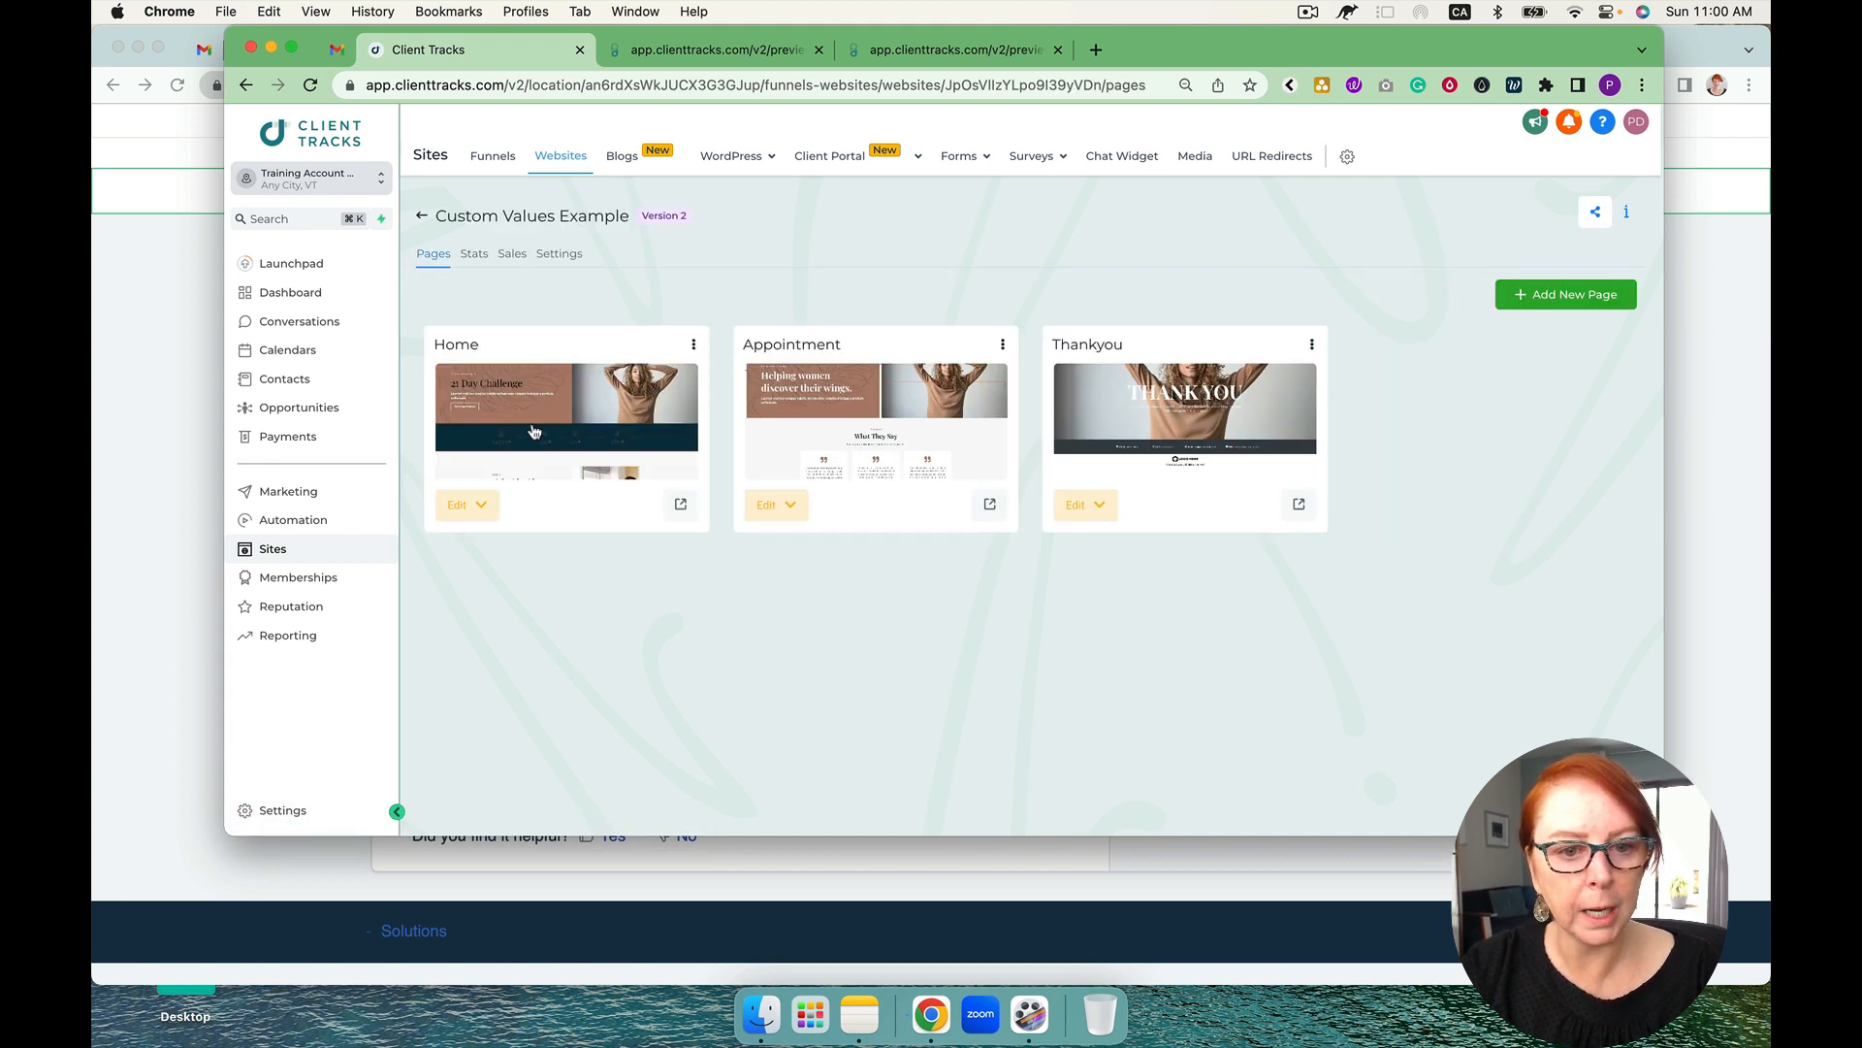
left_click(458, 504)
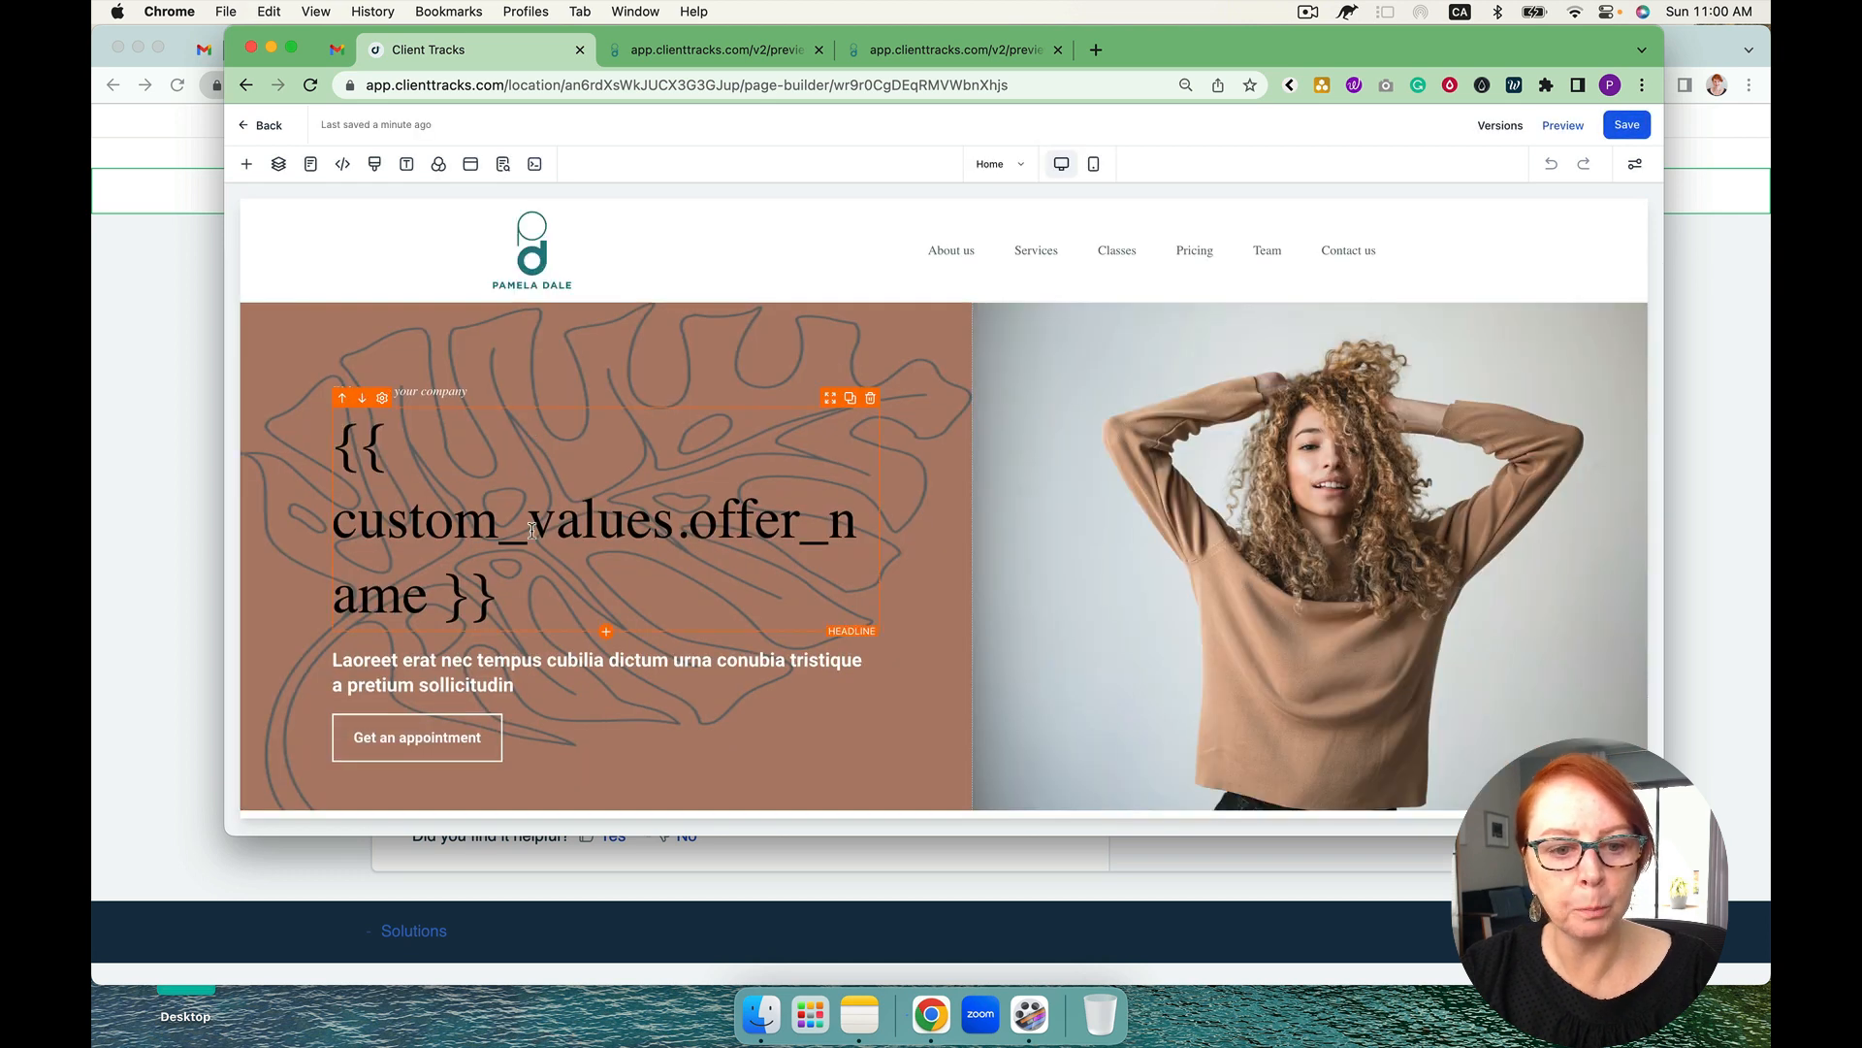
Add the {{contact.first_name}} placeholder beneath THANK YOU in the headline
scroll("down", 3)
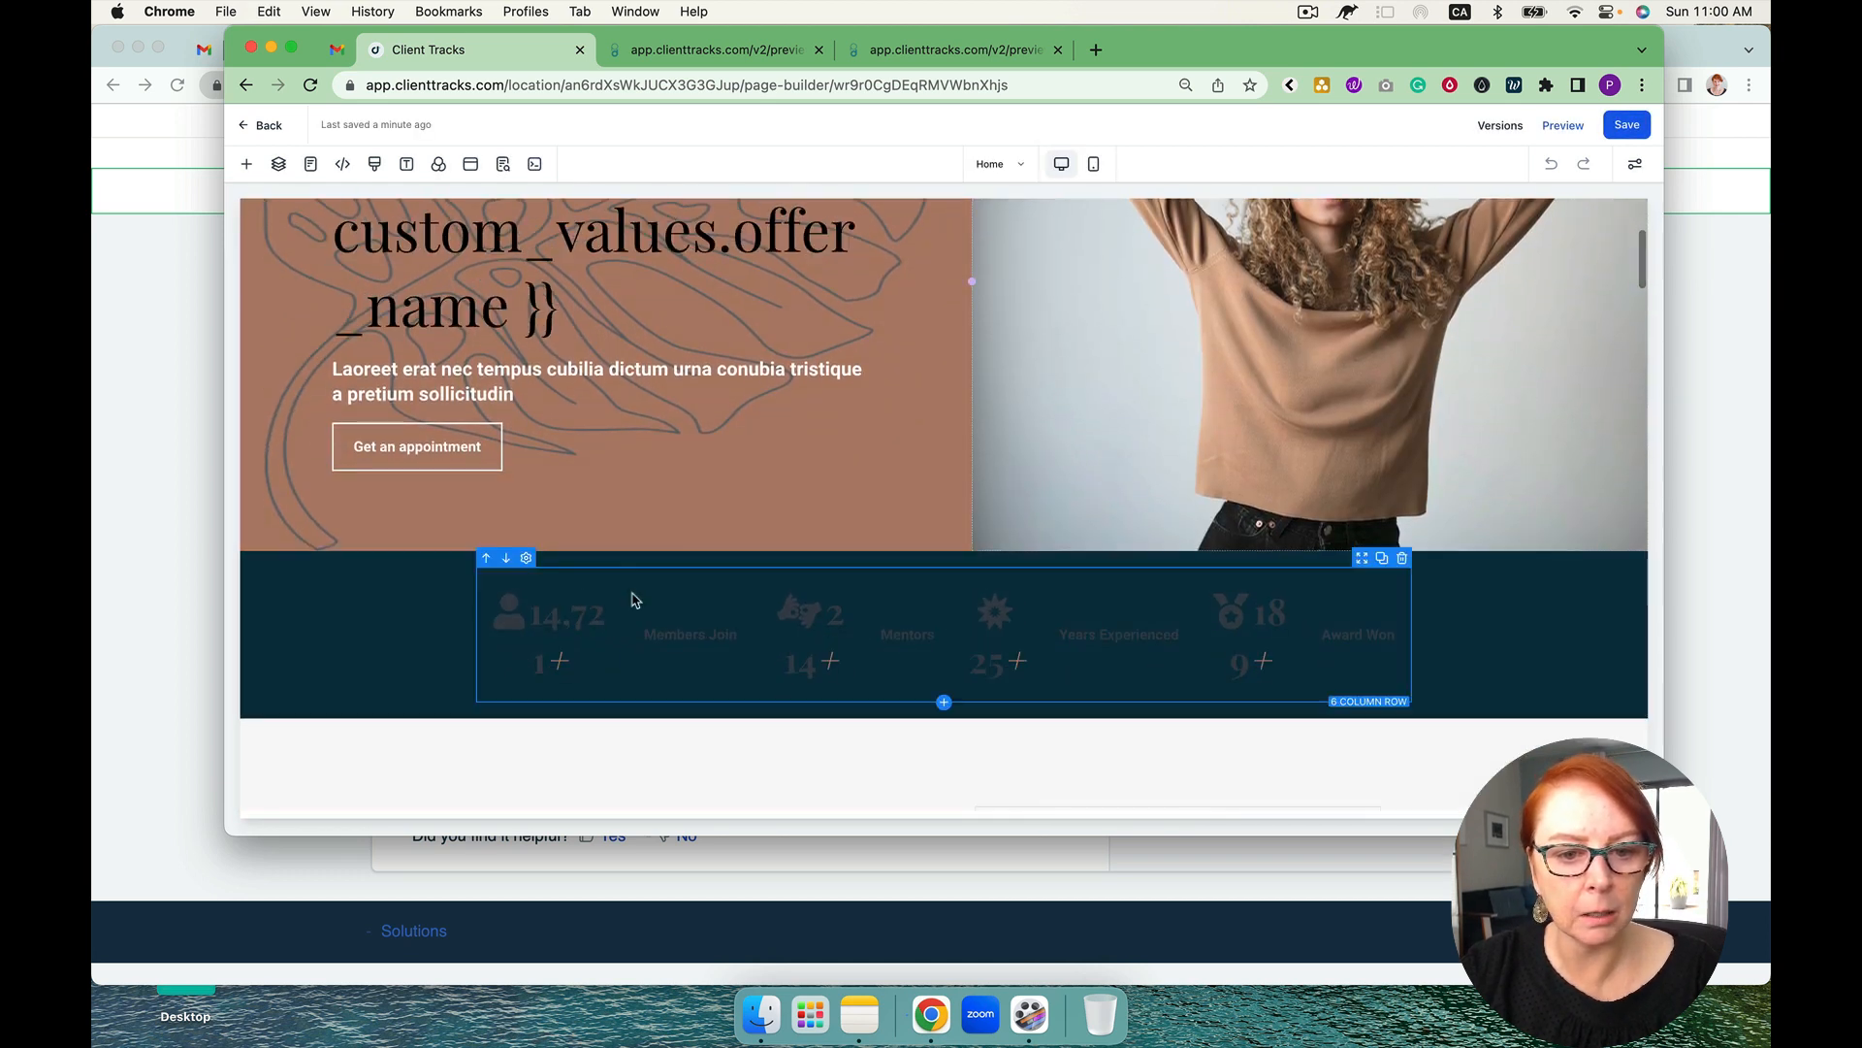
scroll("down", 3)
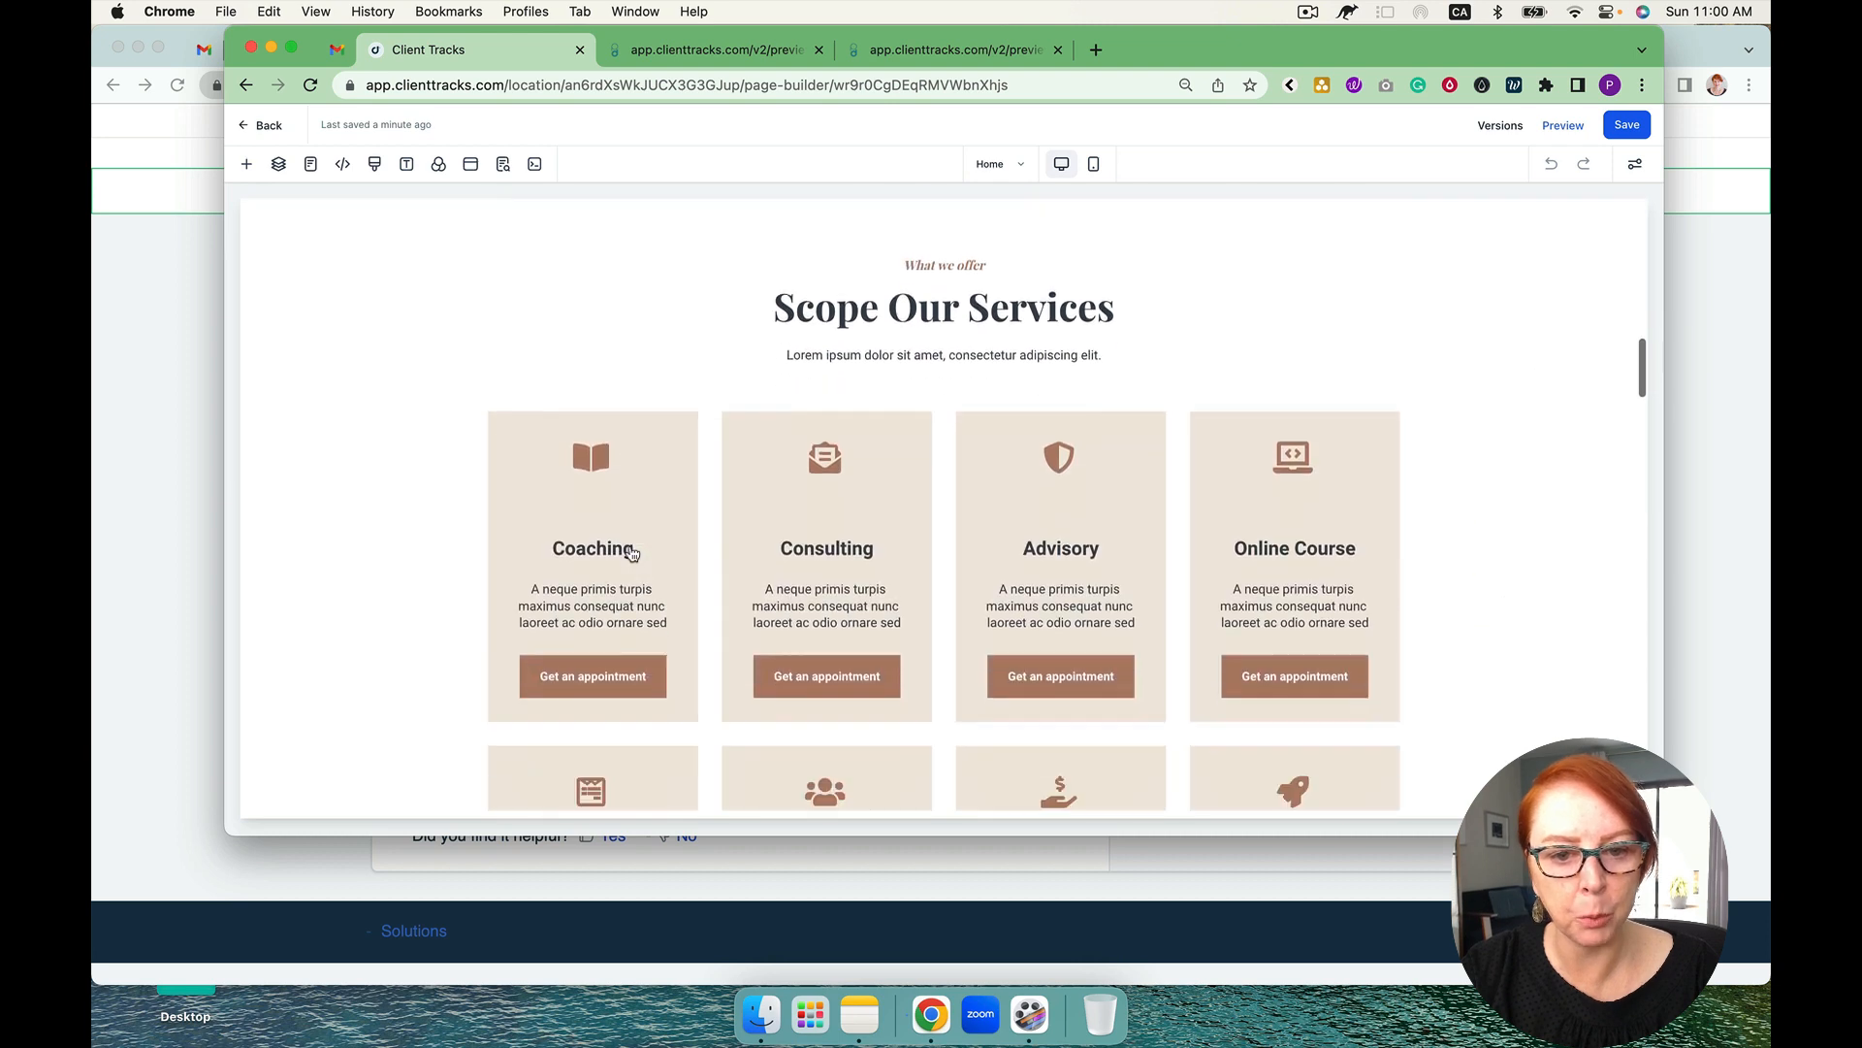
left_click(335, 49)
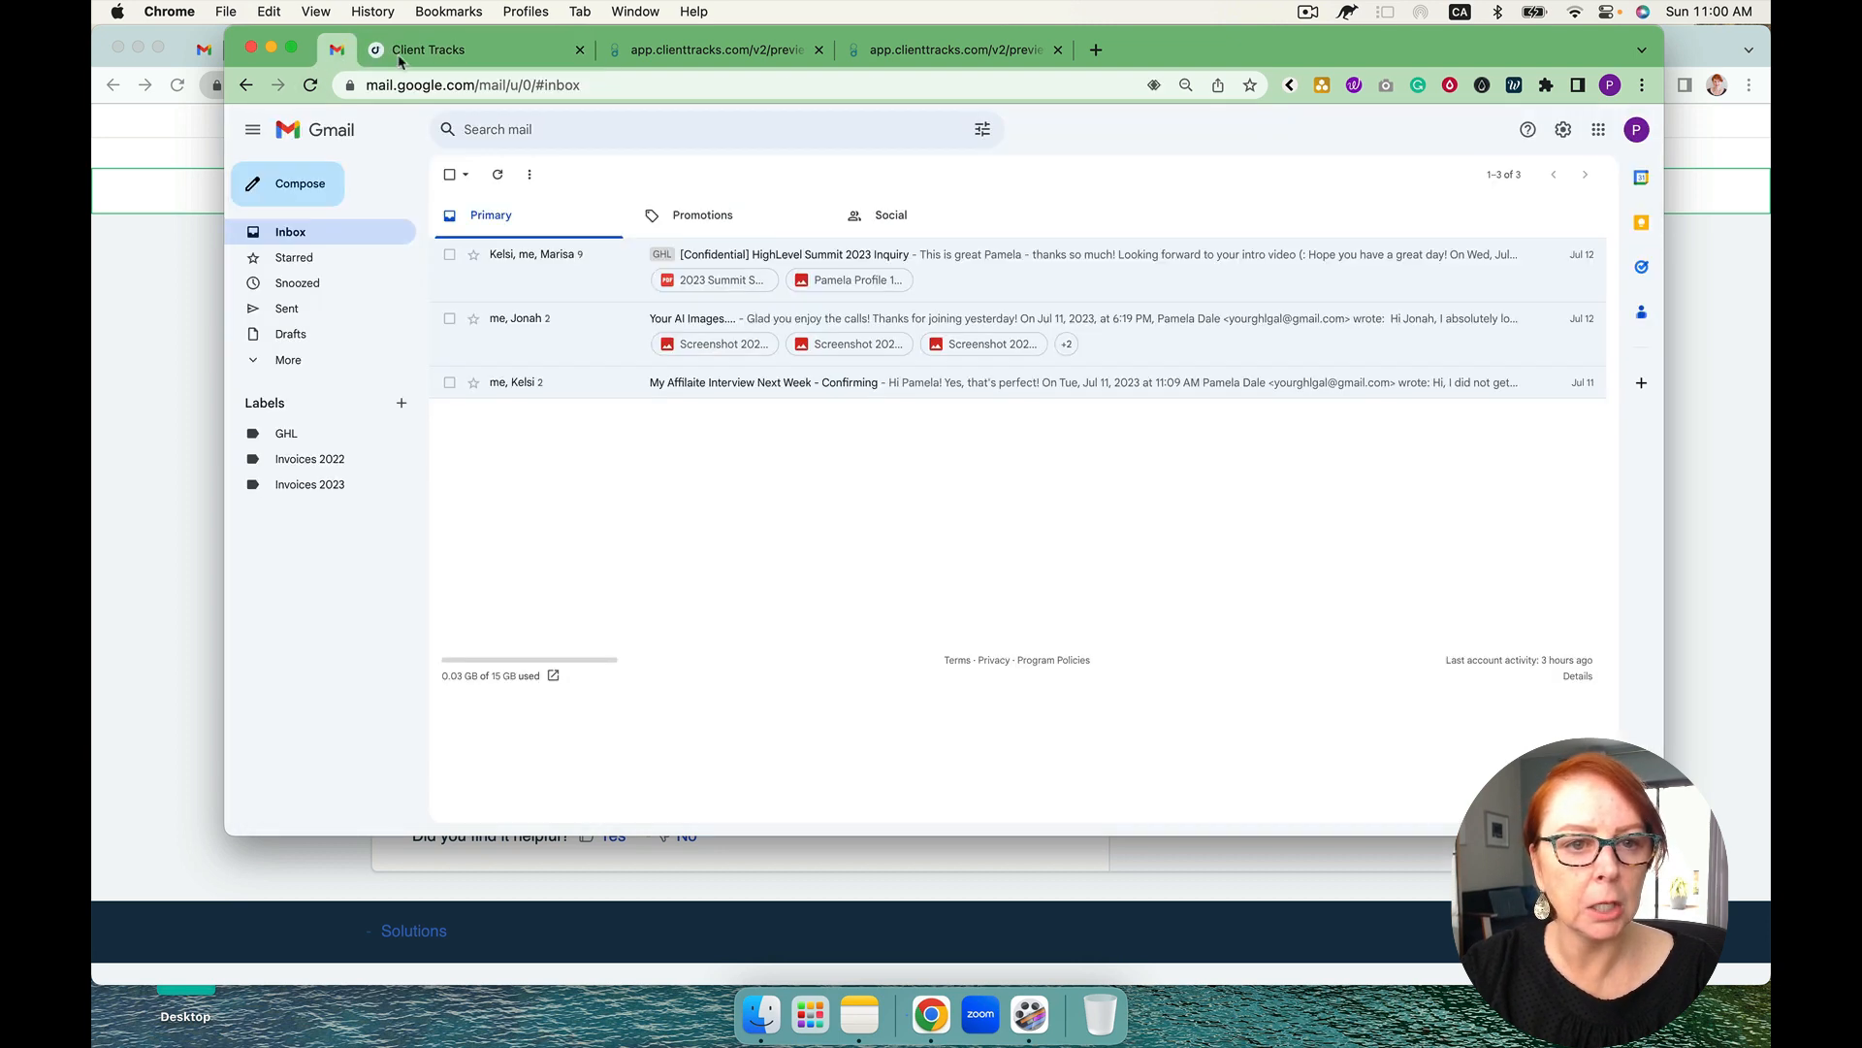
left_click(475, 50)
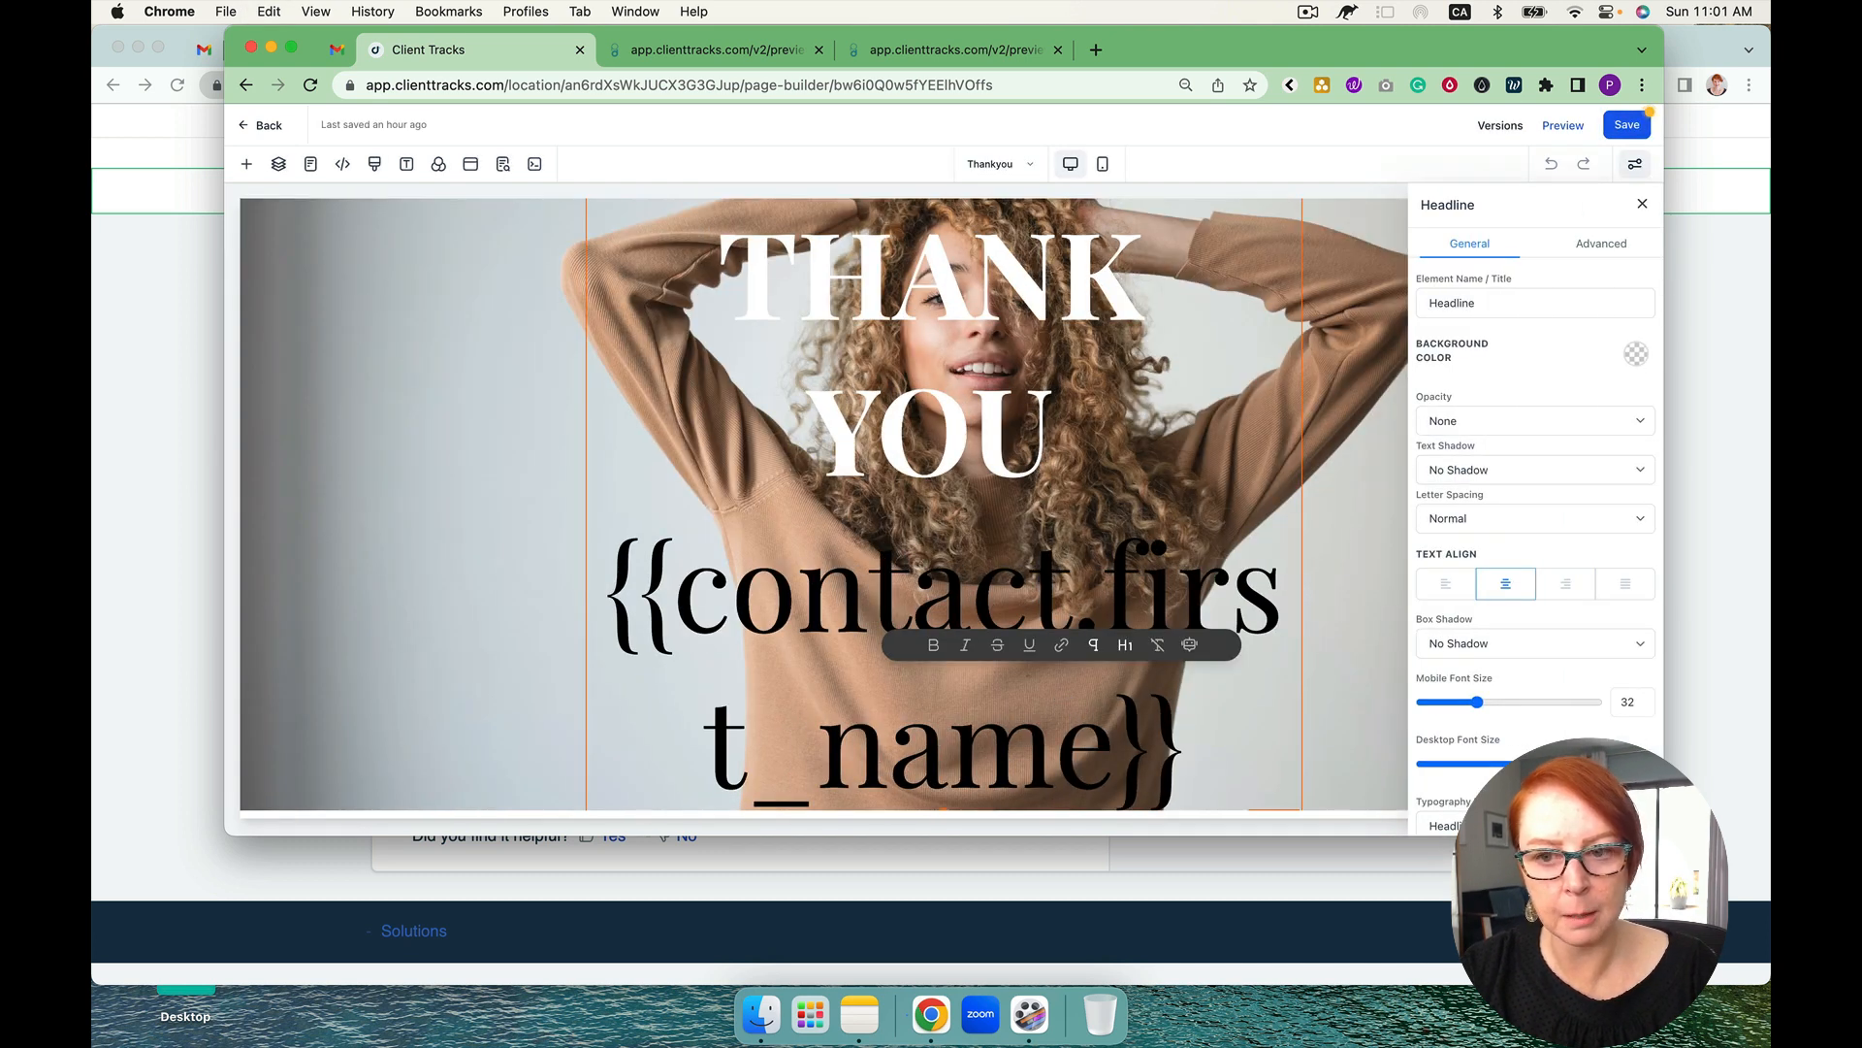
Save and preview the Thank You page, confirming the contact's first name appears beneath THANK YOU
left_click(502, 163)
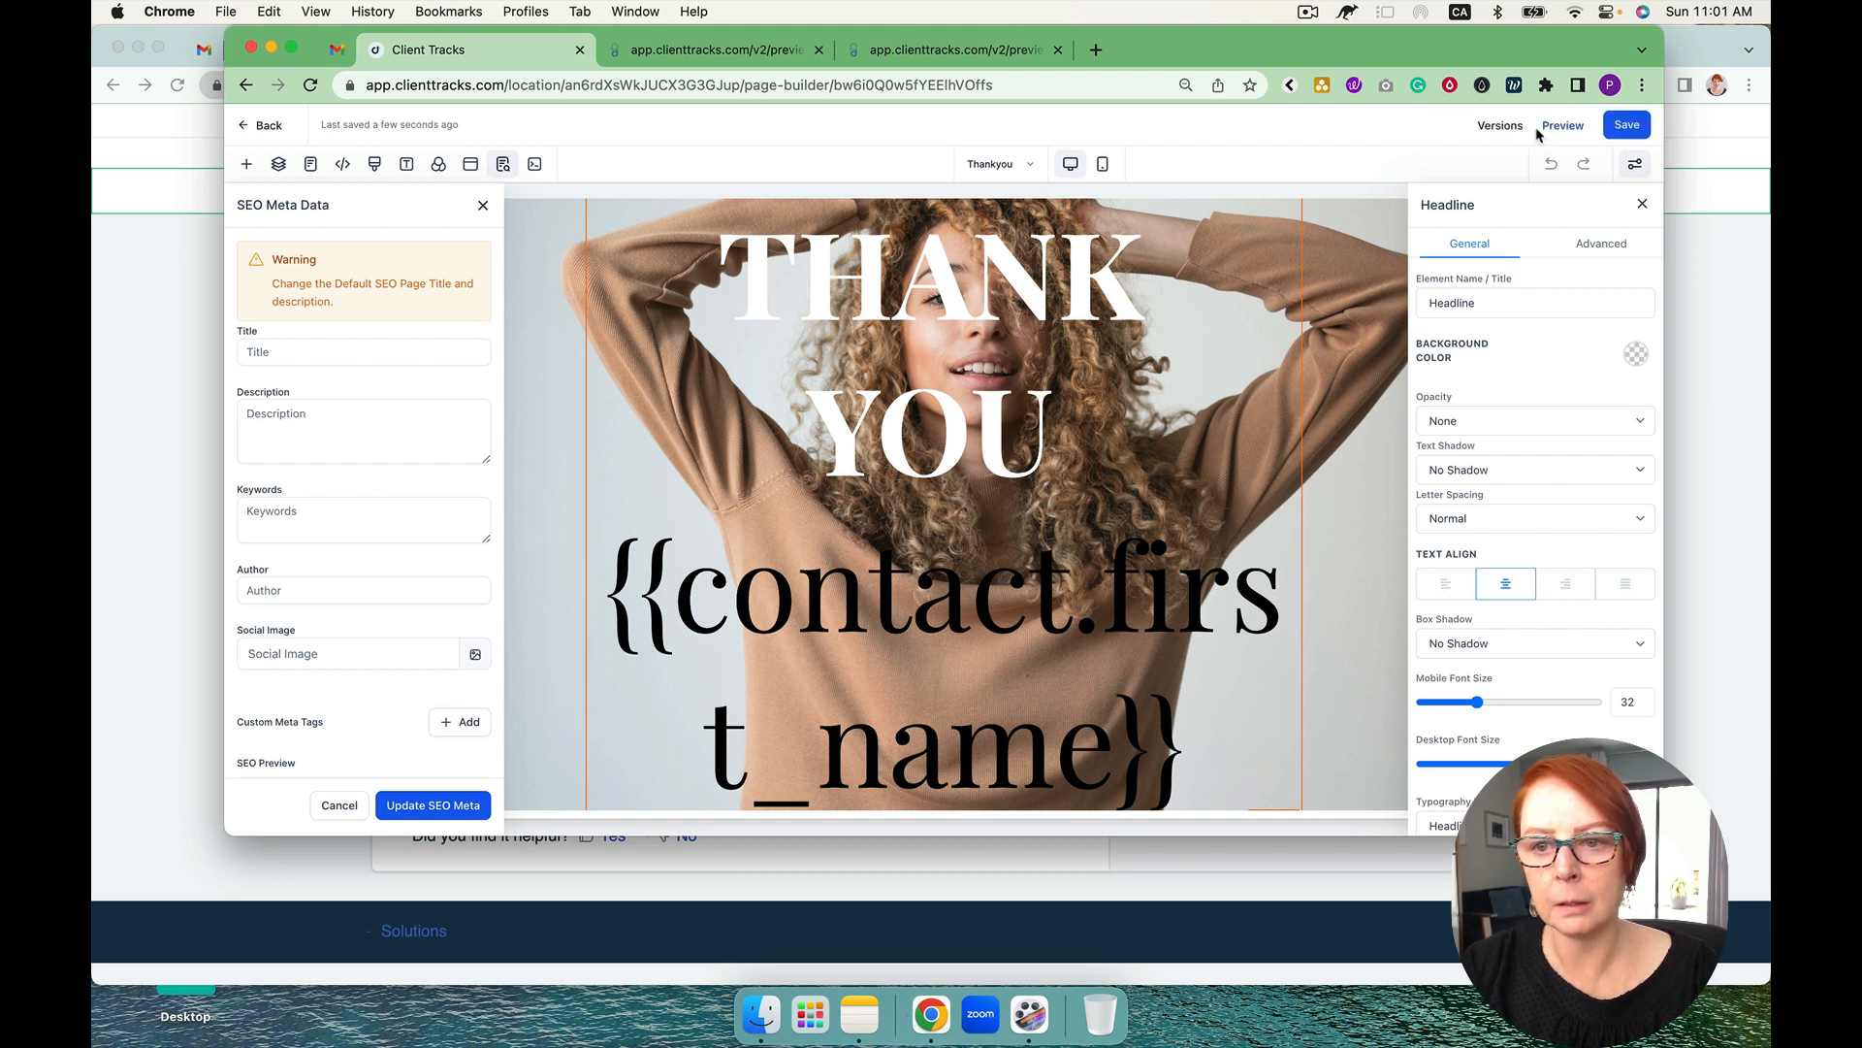
left_click(1562, 125)
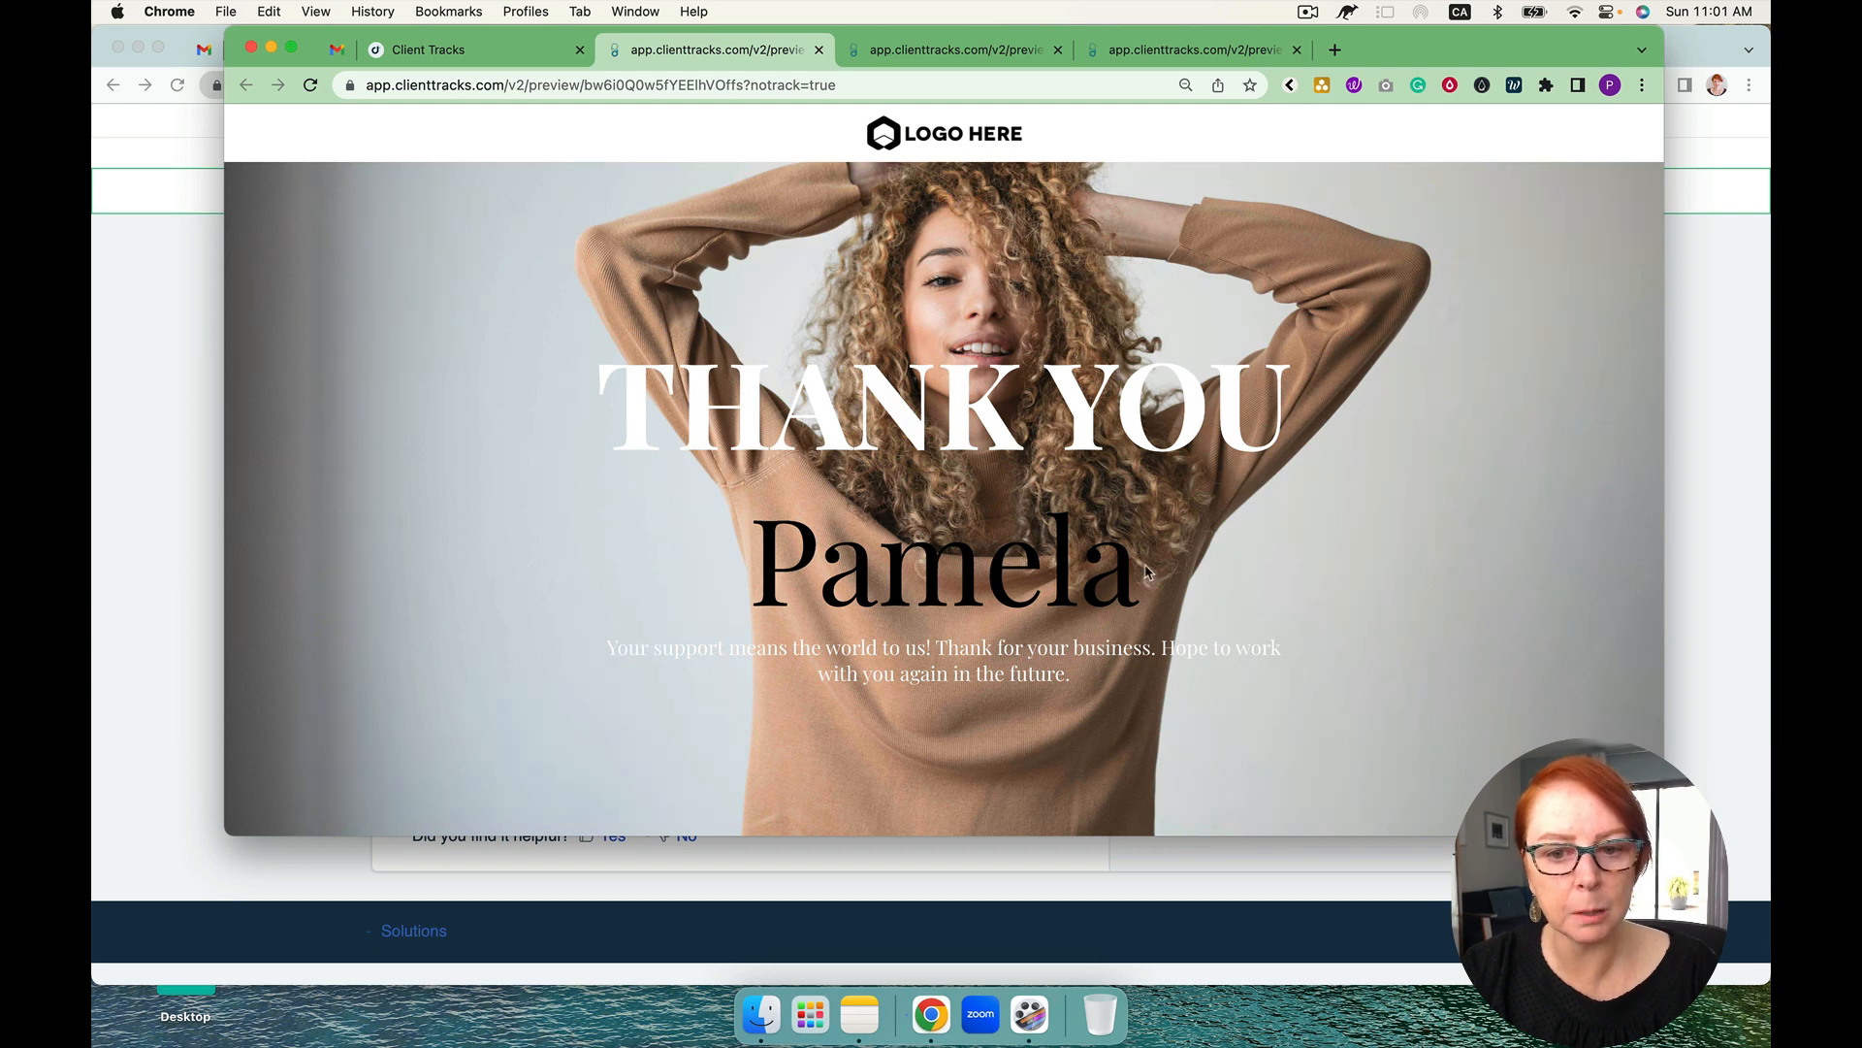
double_click(942, 559)
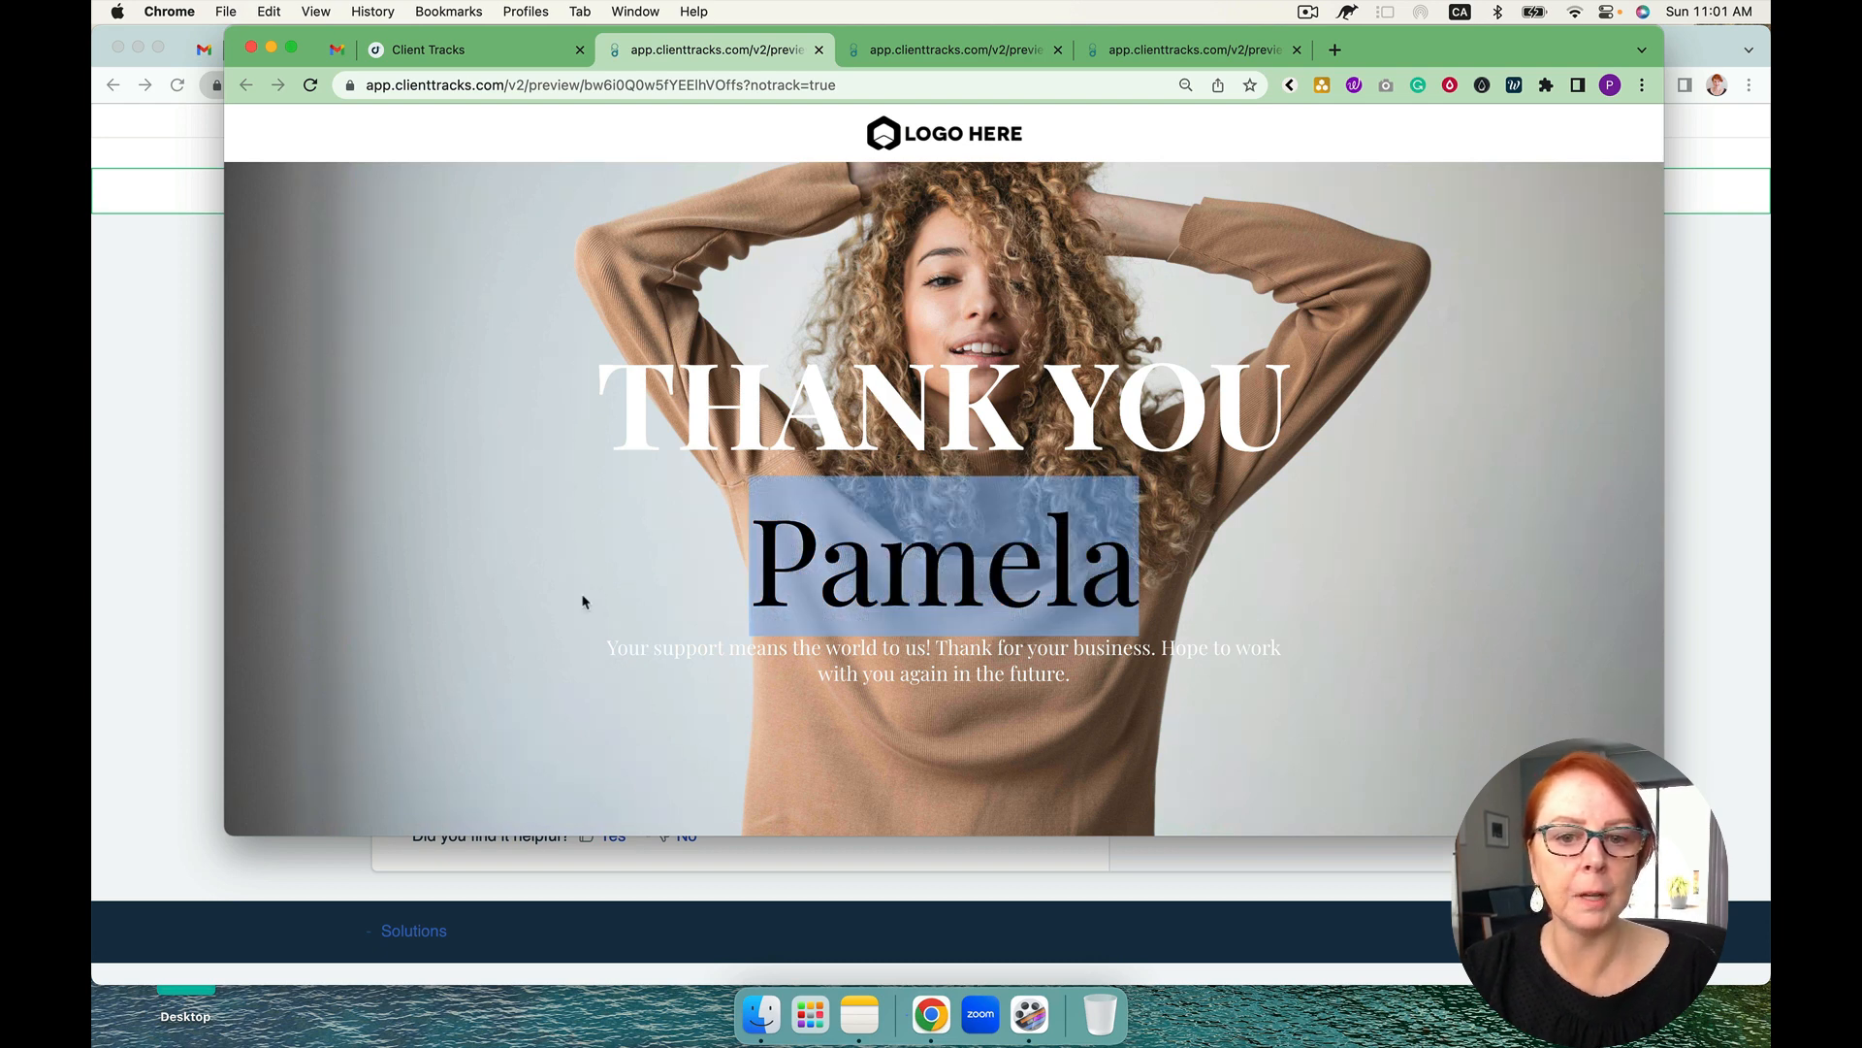
mouse_move(572, 361)
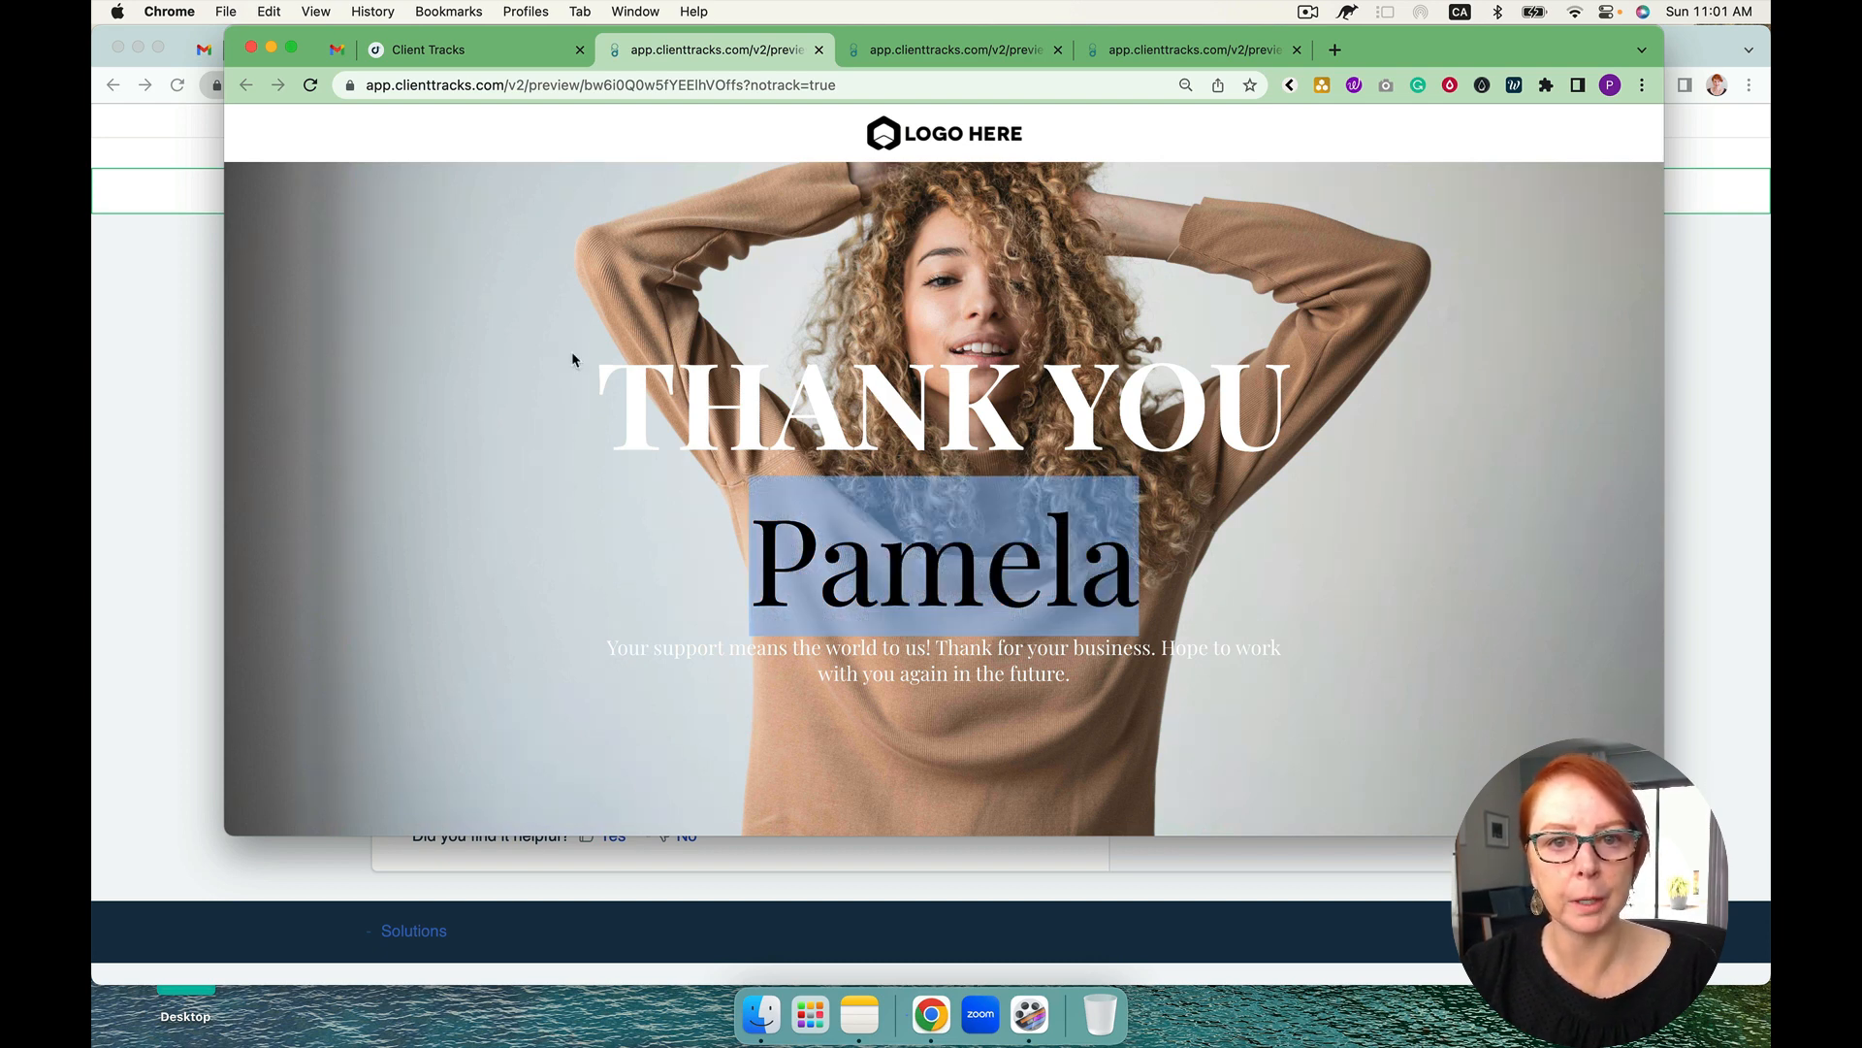